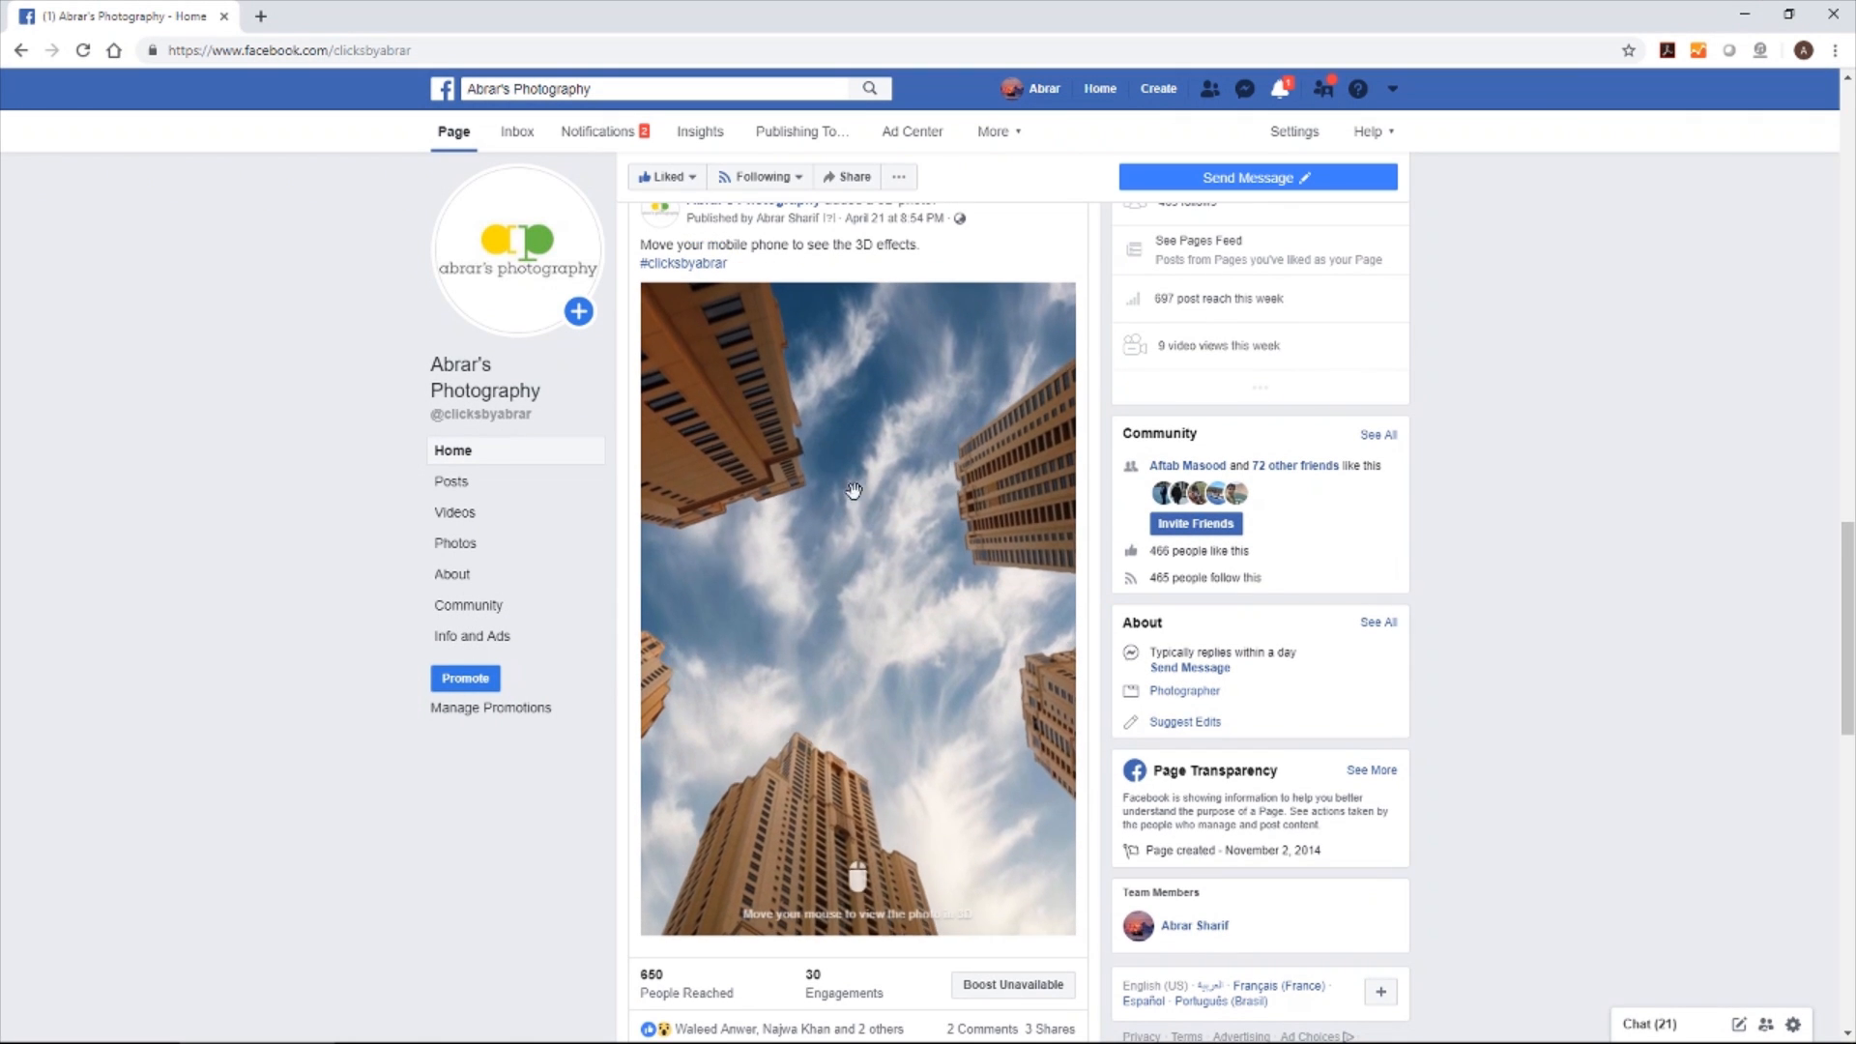
mouse_move(891, 567)
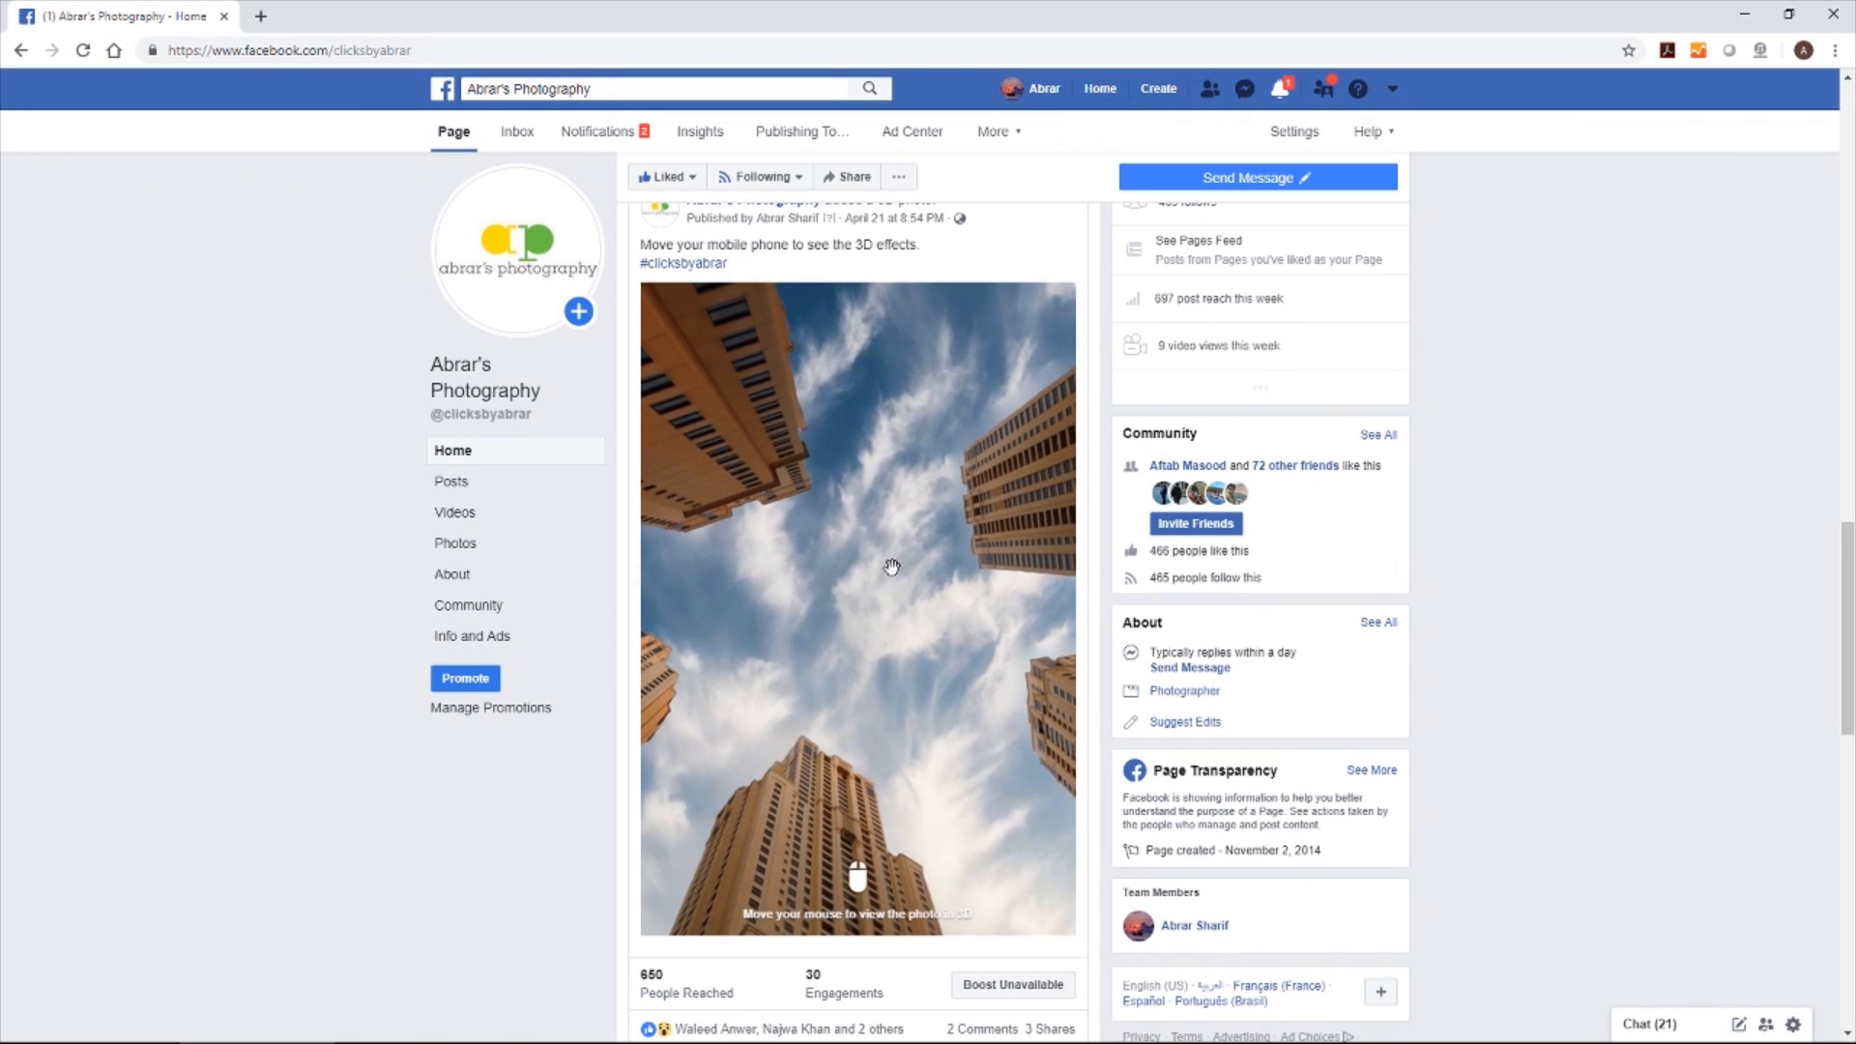
mouse_move(971, 446)
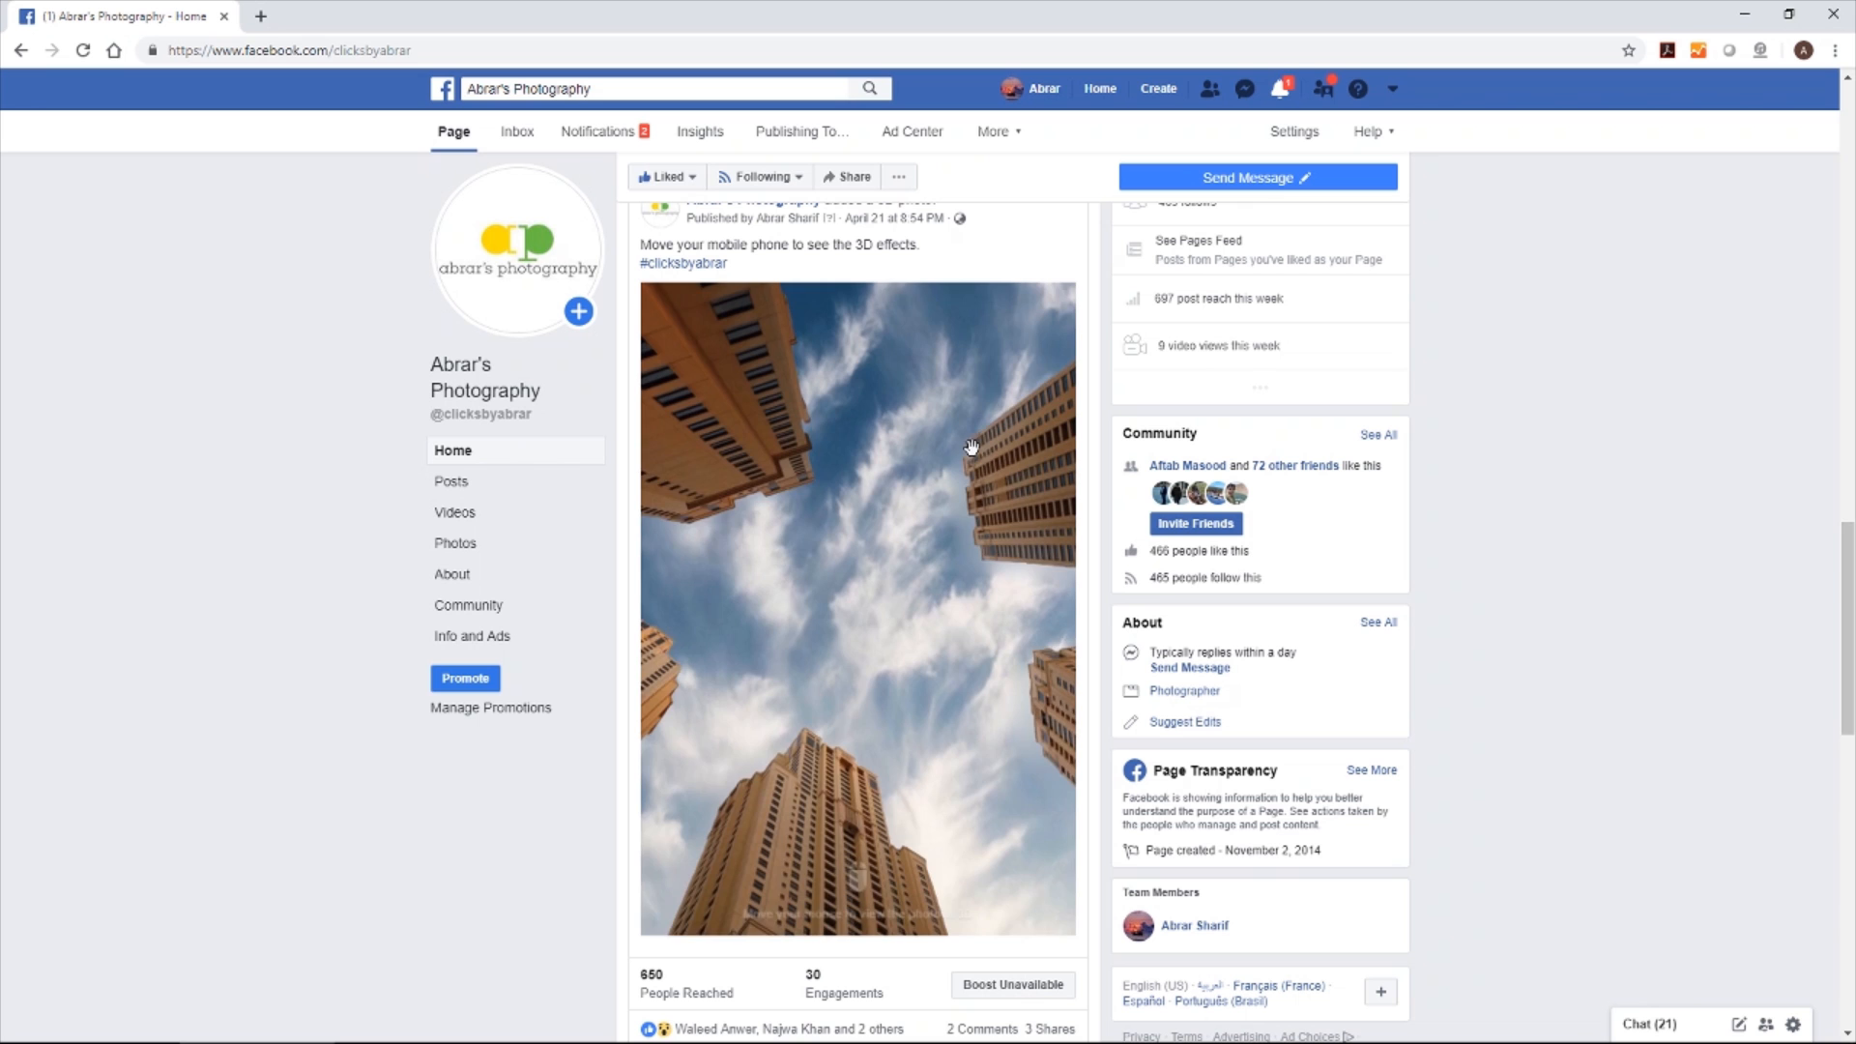
mouse_move(970, 736)
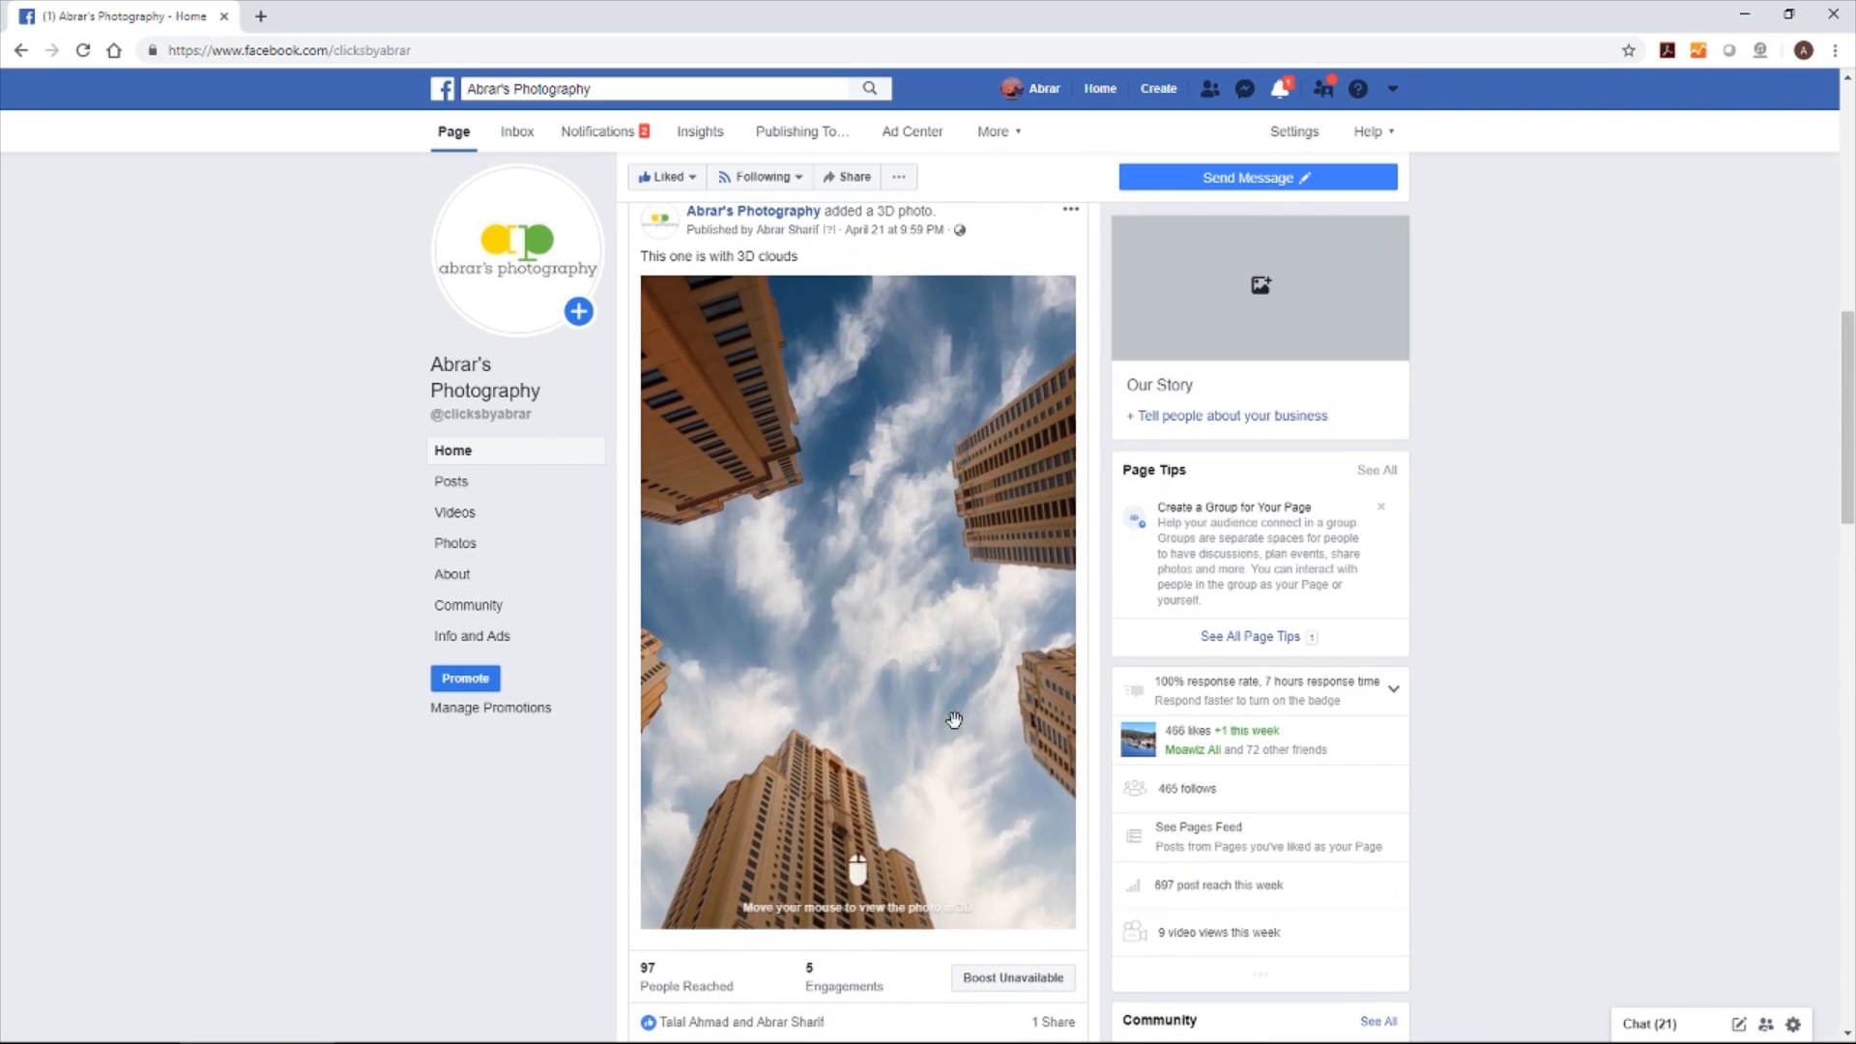
mouse_move(837, 742)
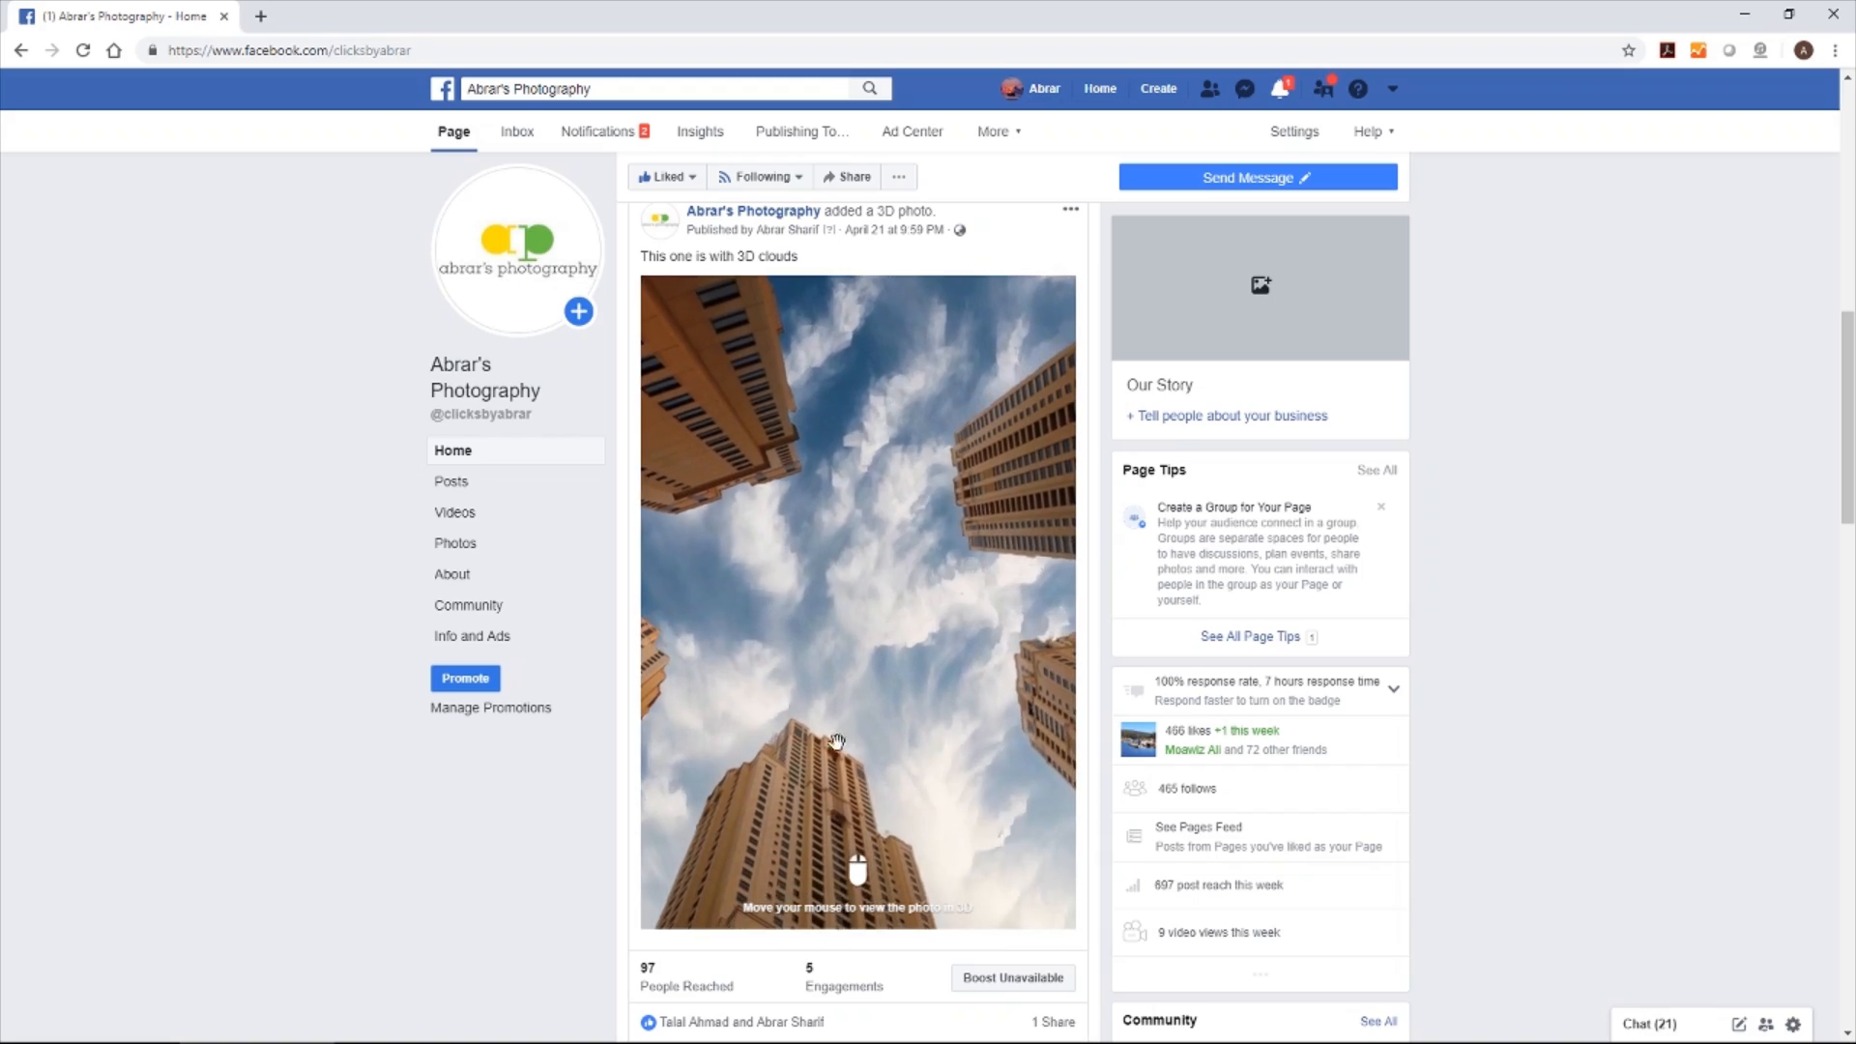
mouse_move(993, 690)
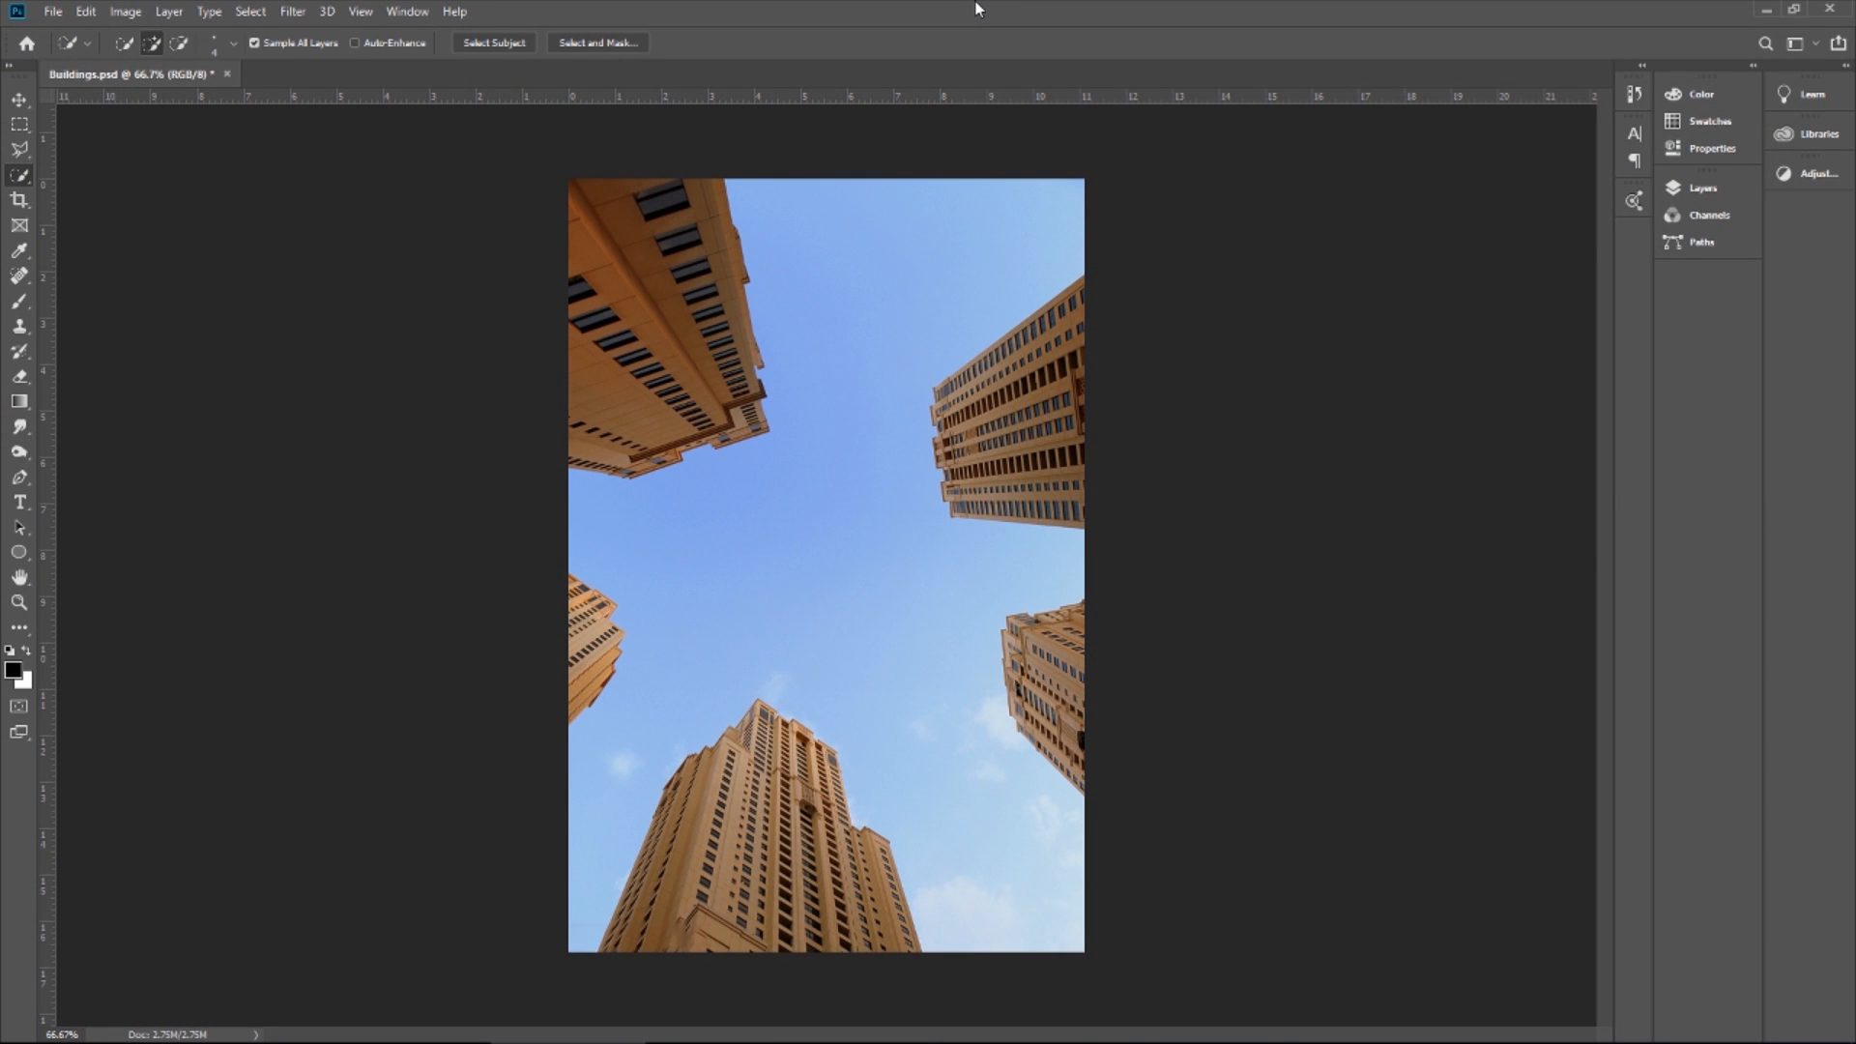
mouse_move(988, 8)
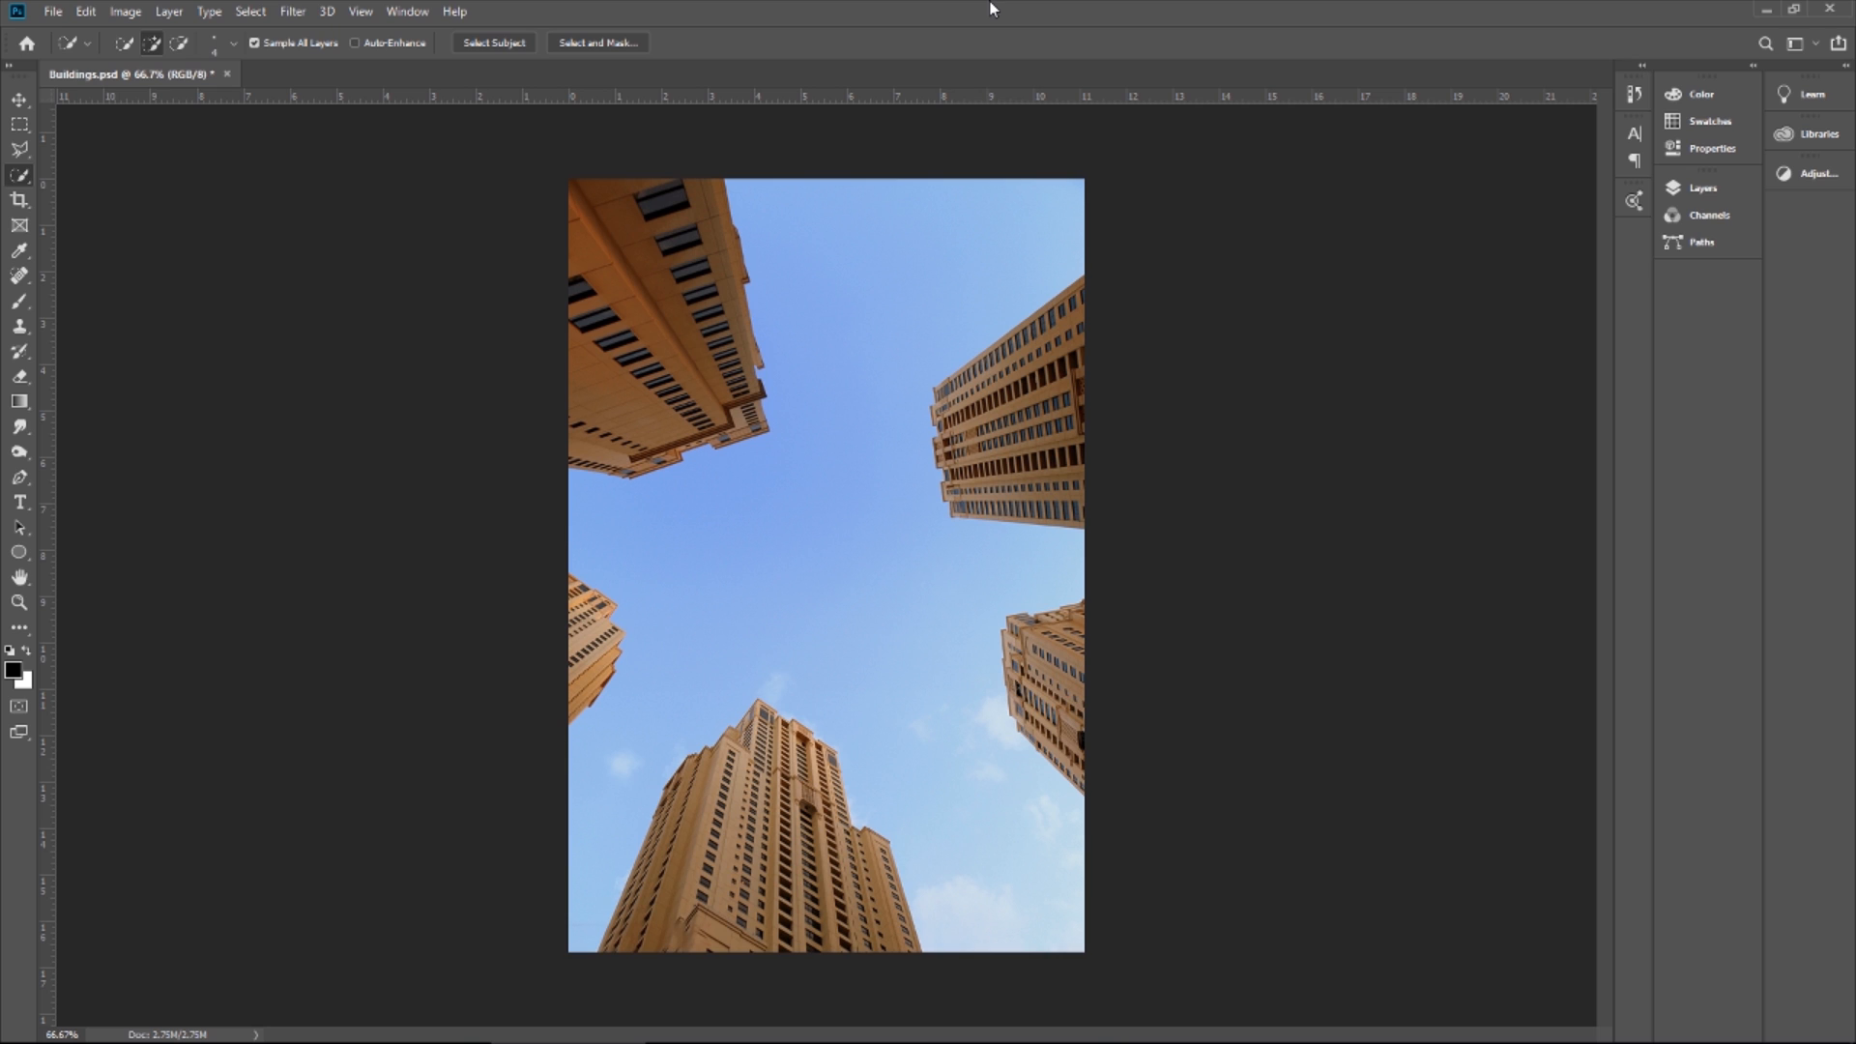
mouse_move(680, 228)
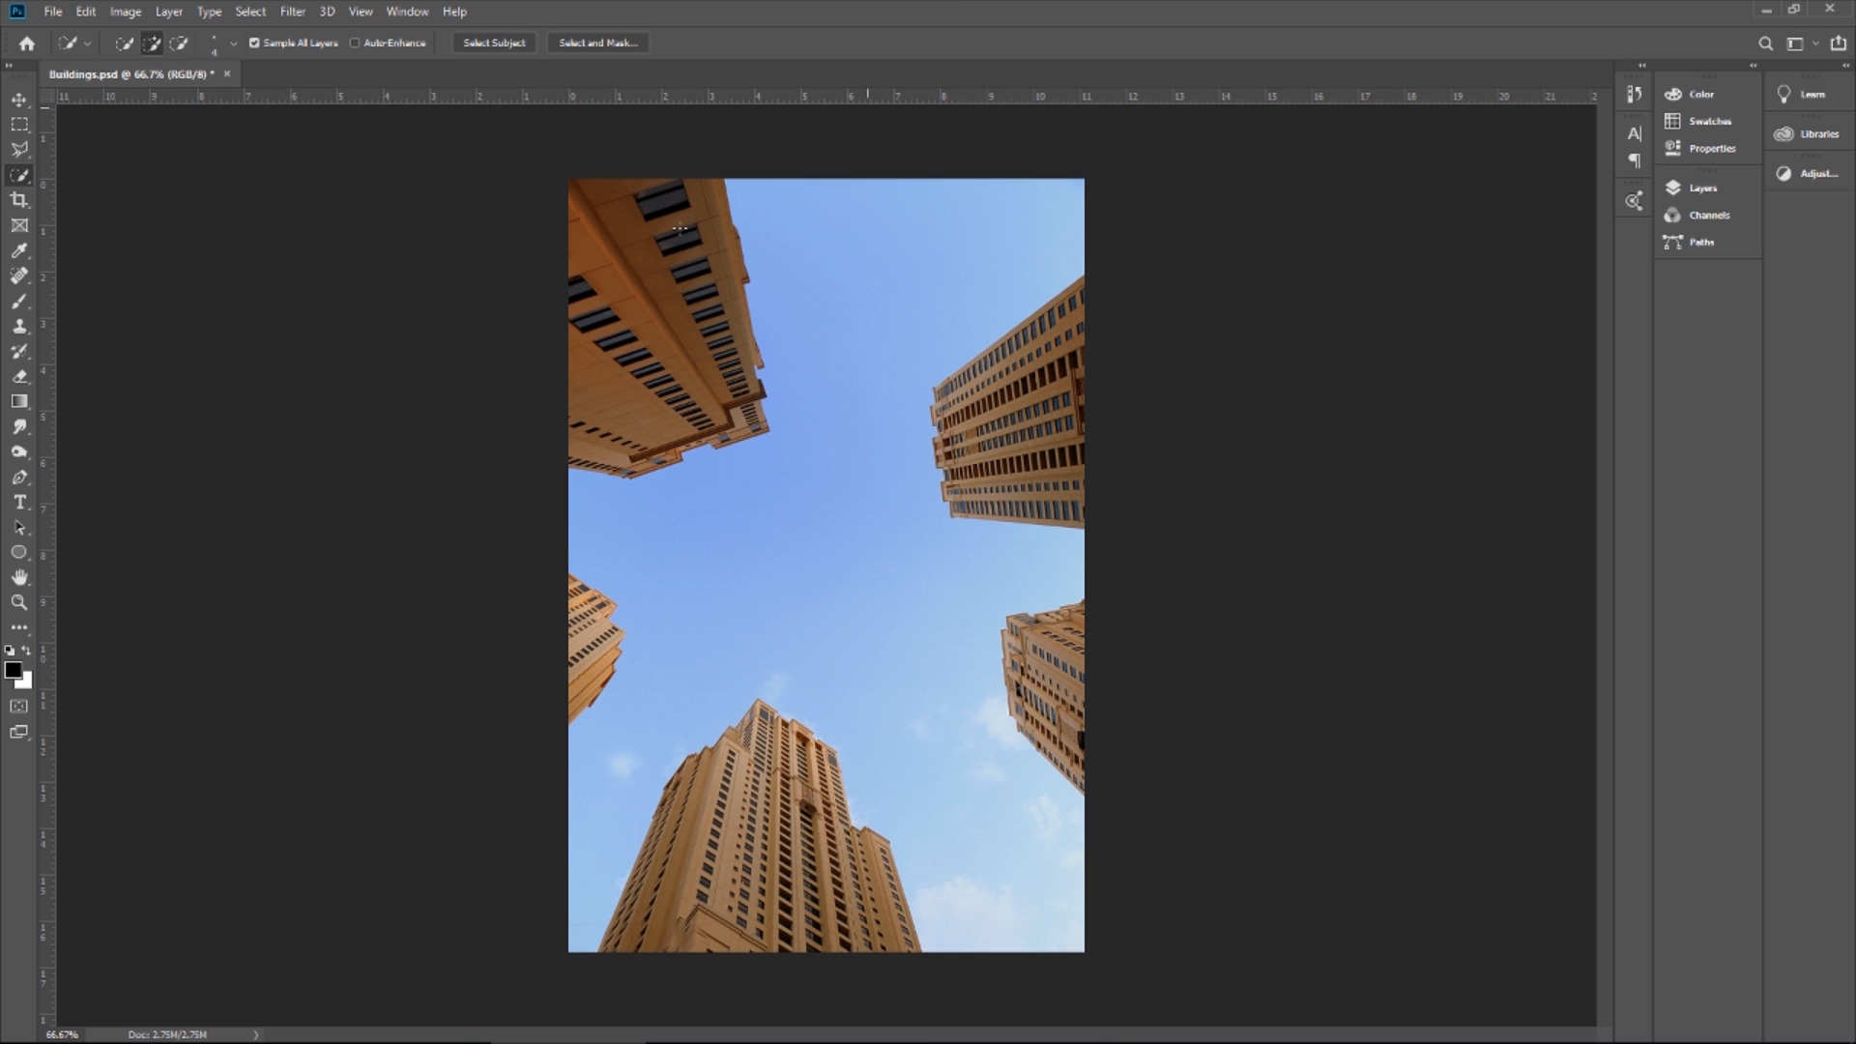
mouse_move(1007, 244)
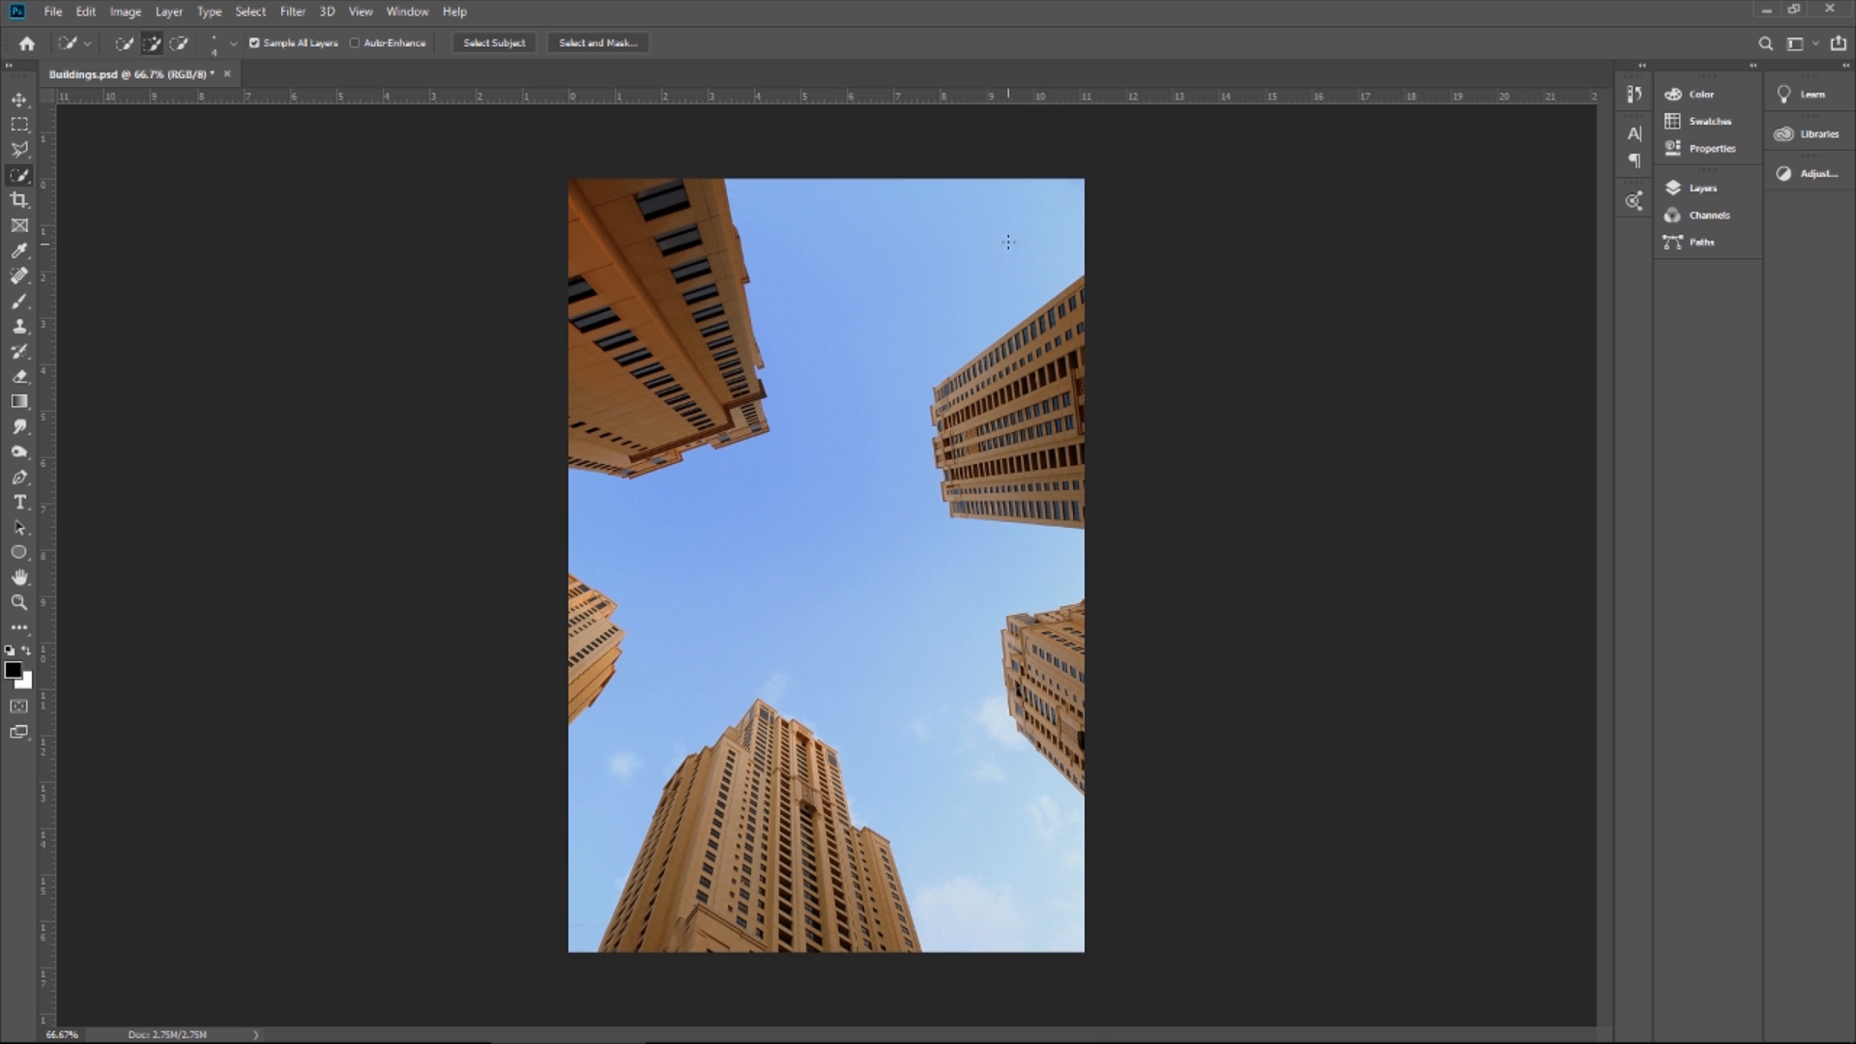
Hide and re-show the Background layer to check Layer 1's building cutout against the sky
left_click(493, 43)
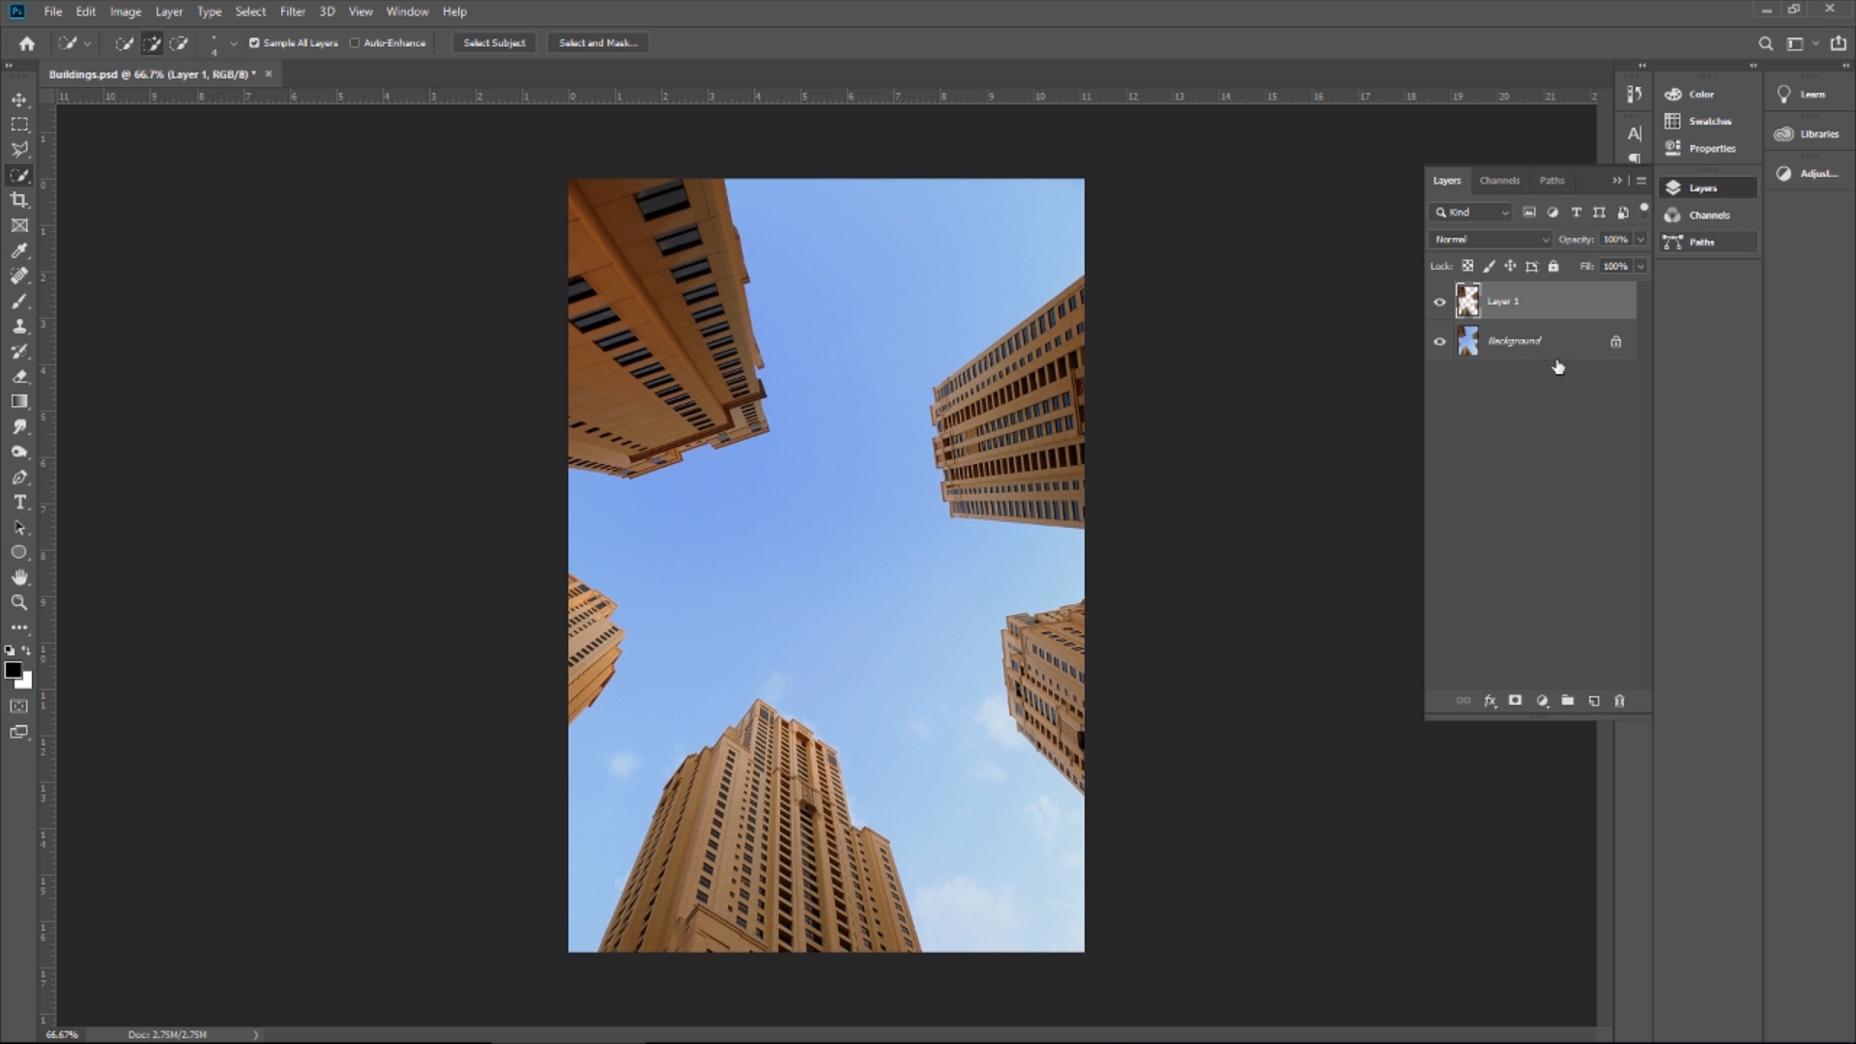
left_click(1441, 340)
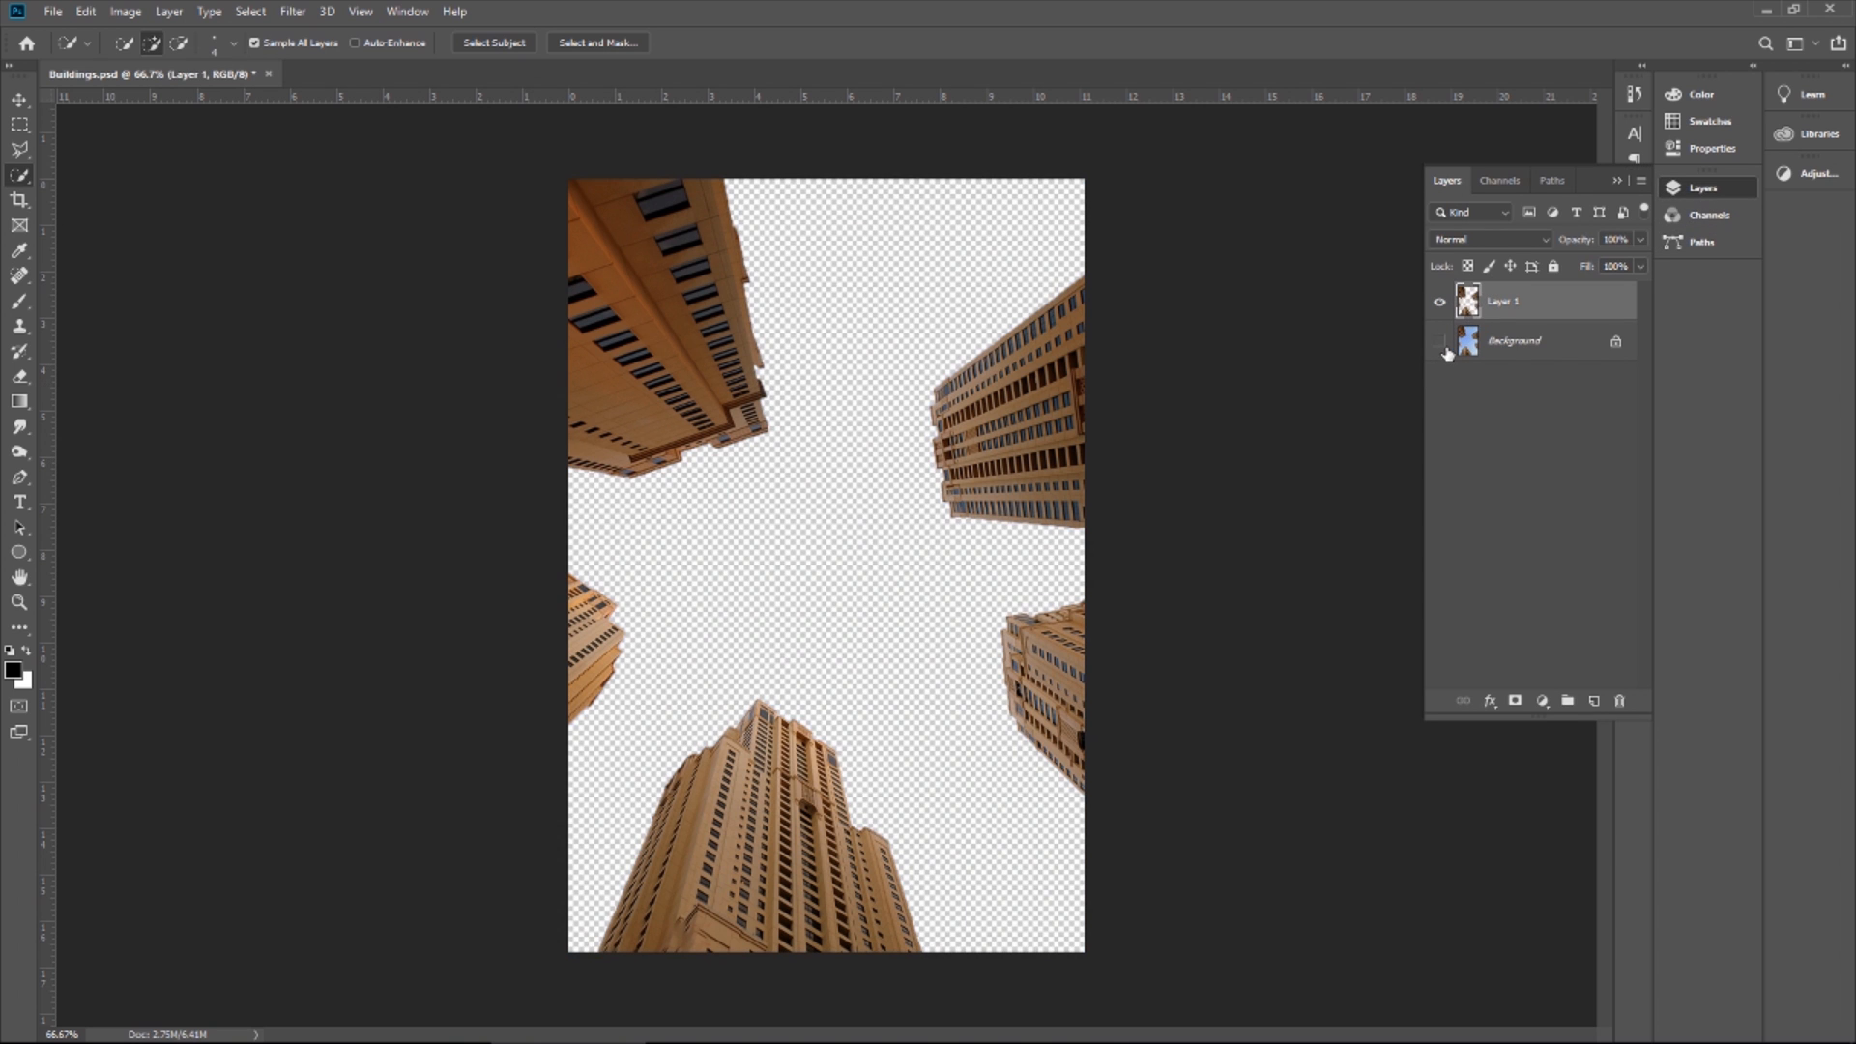
left_click(1440, 340)
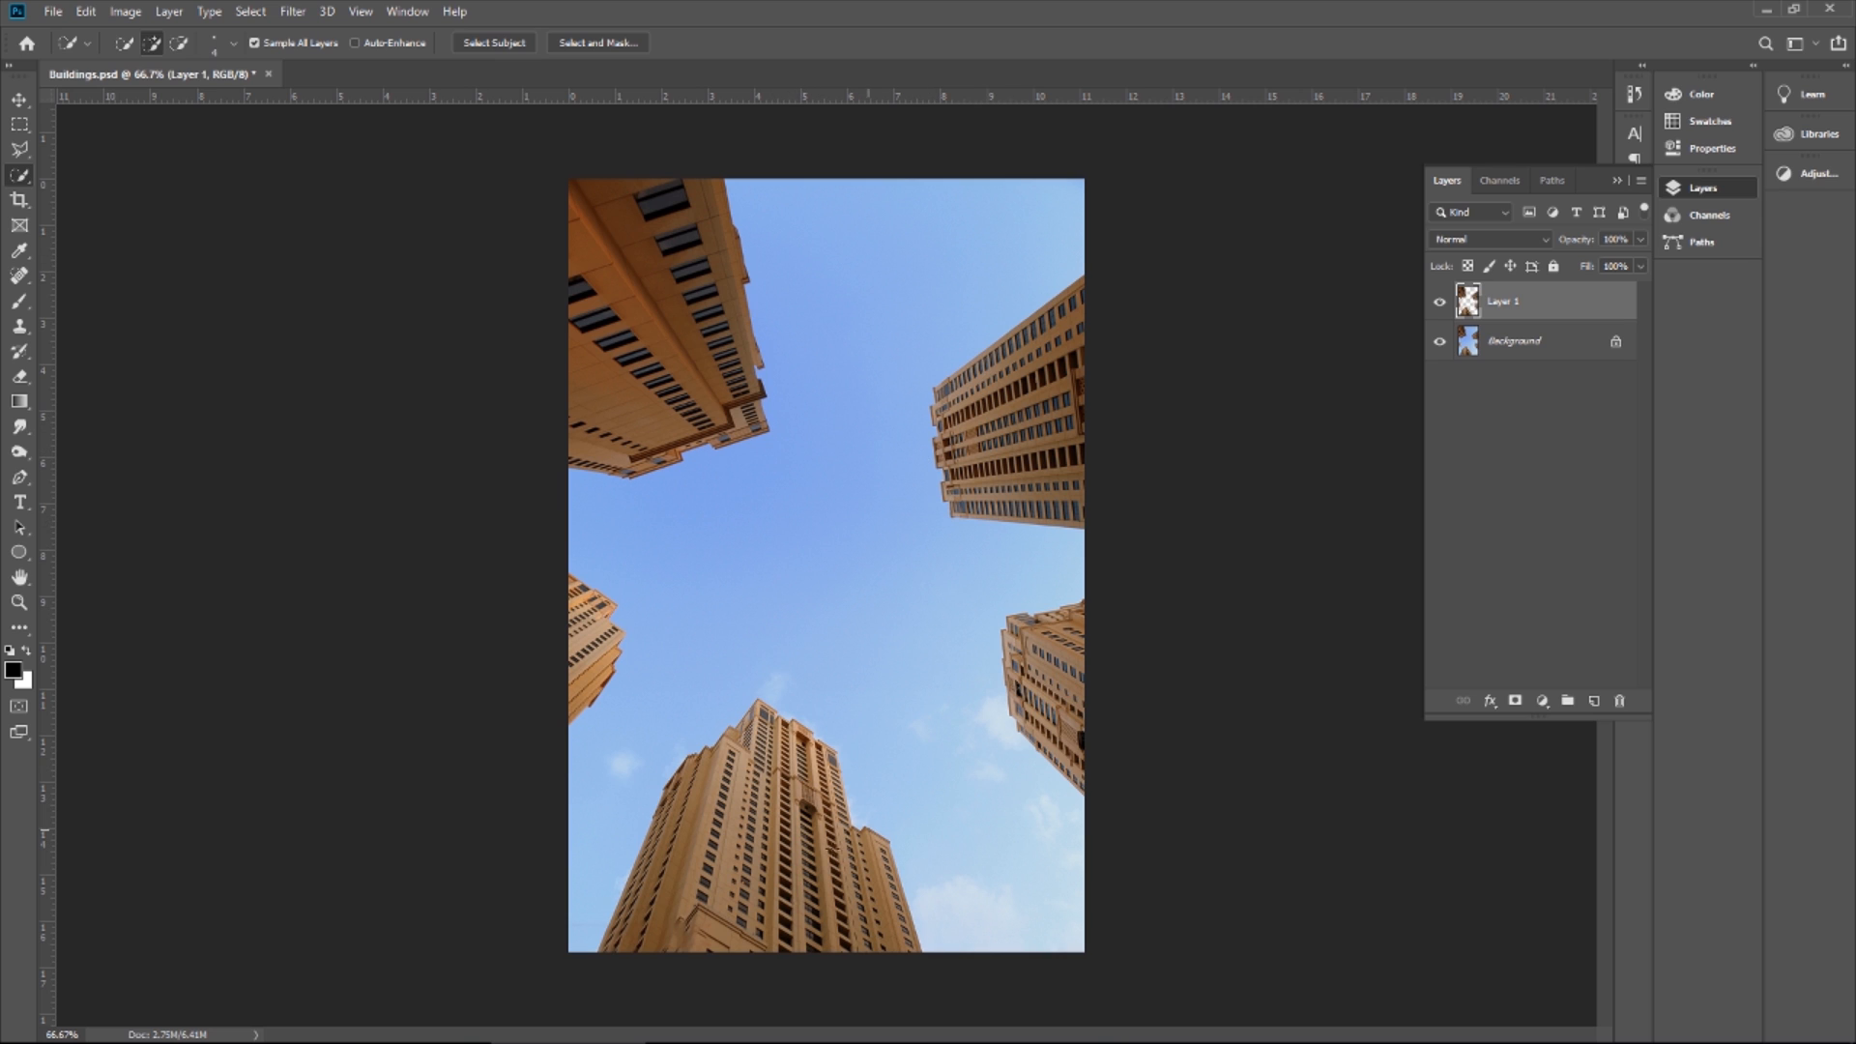
mouse_move(1108, 429)
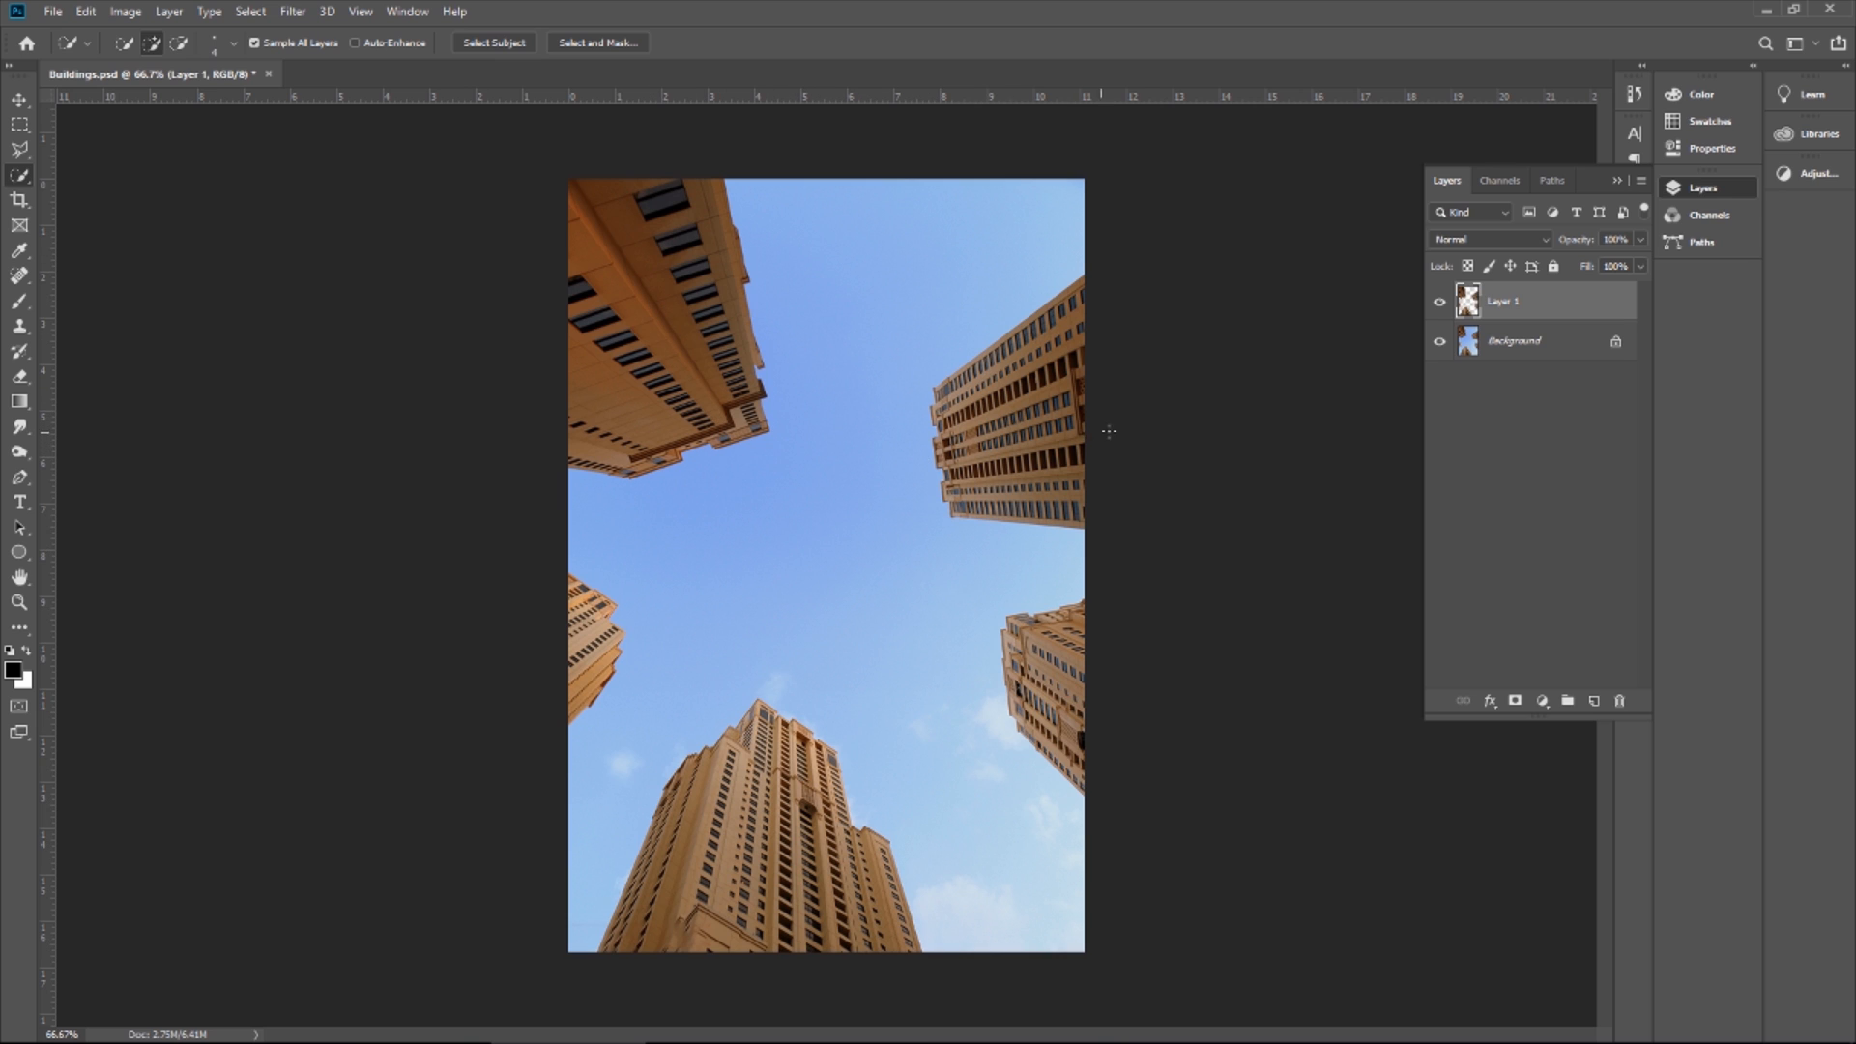
mouse_move(990, 775)
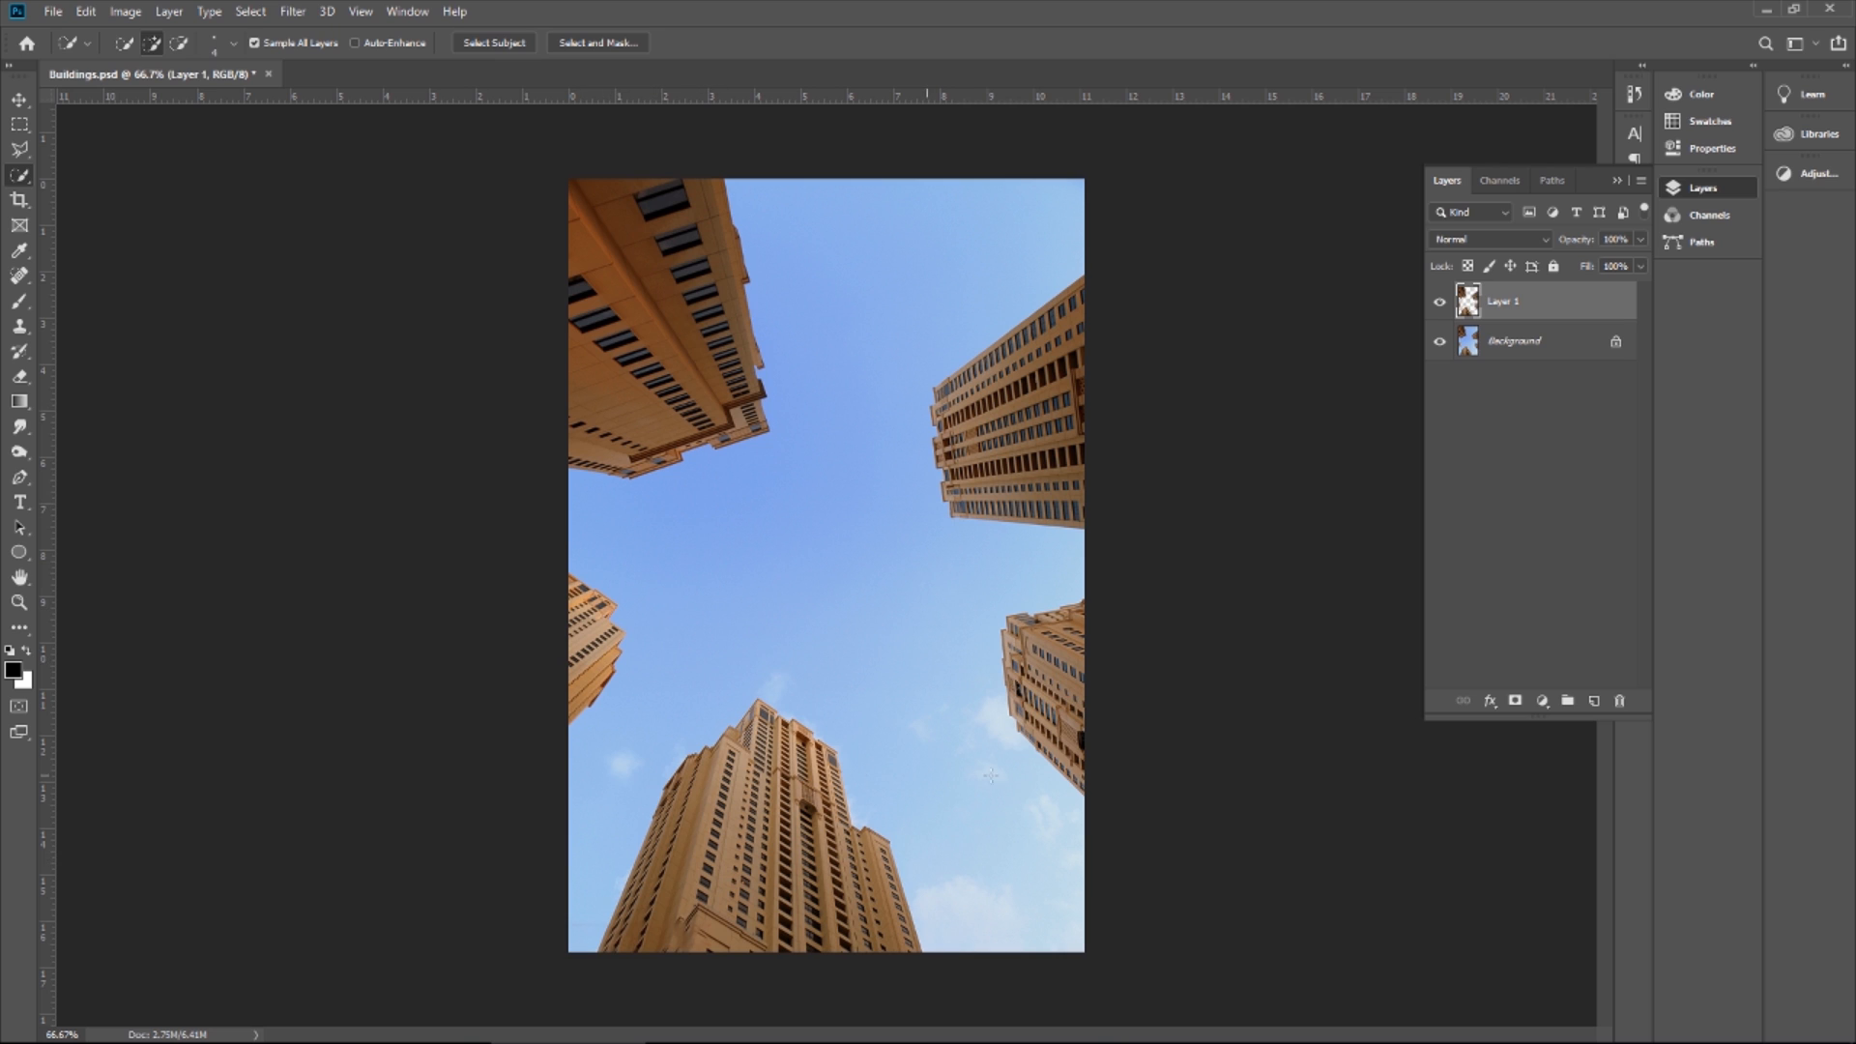
mouse_move(1179, 684)
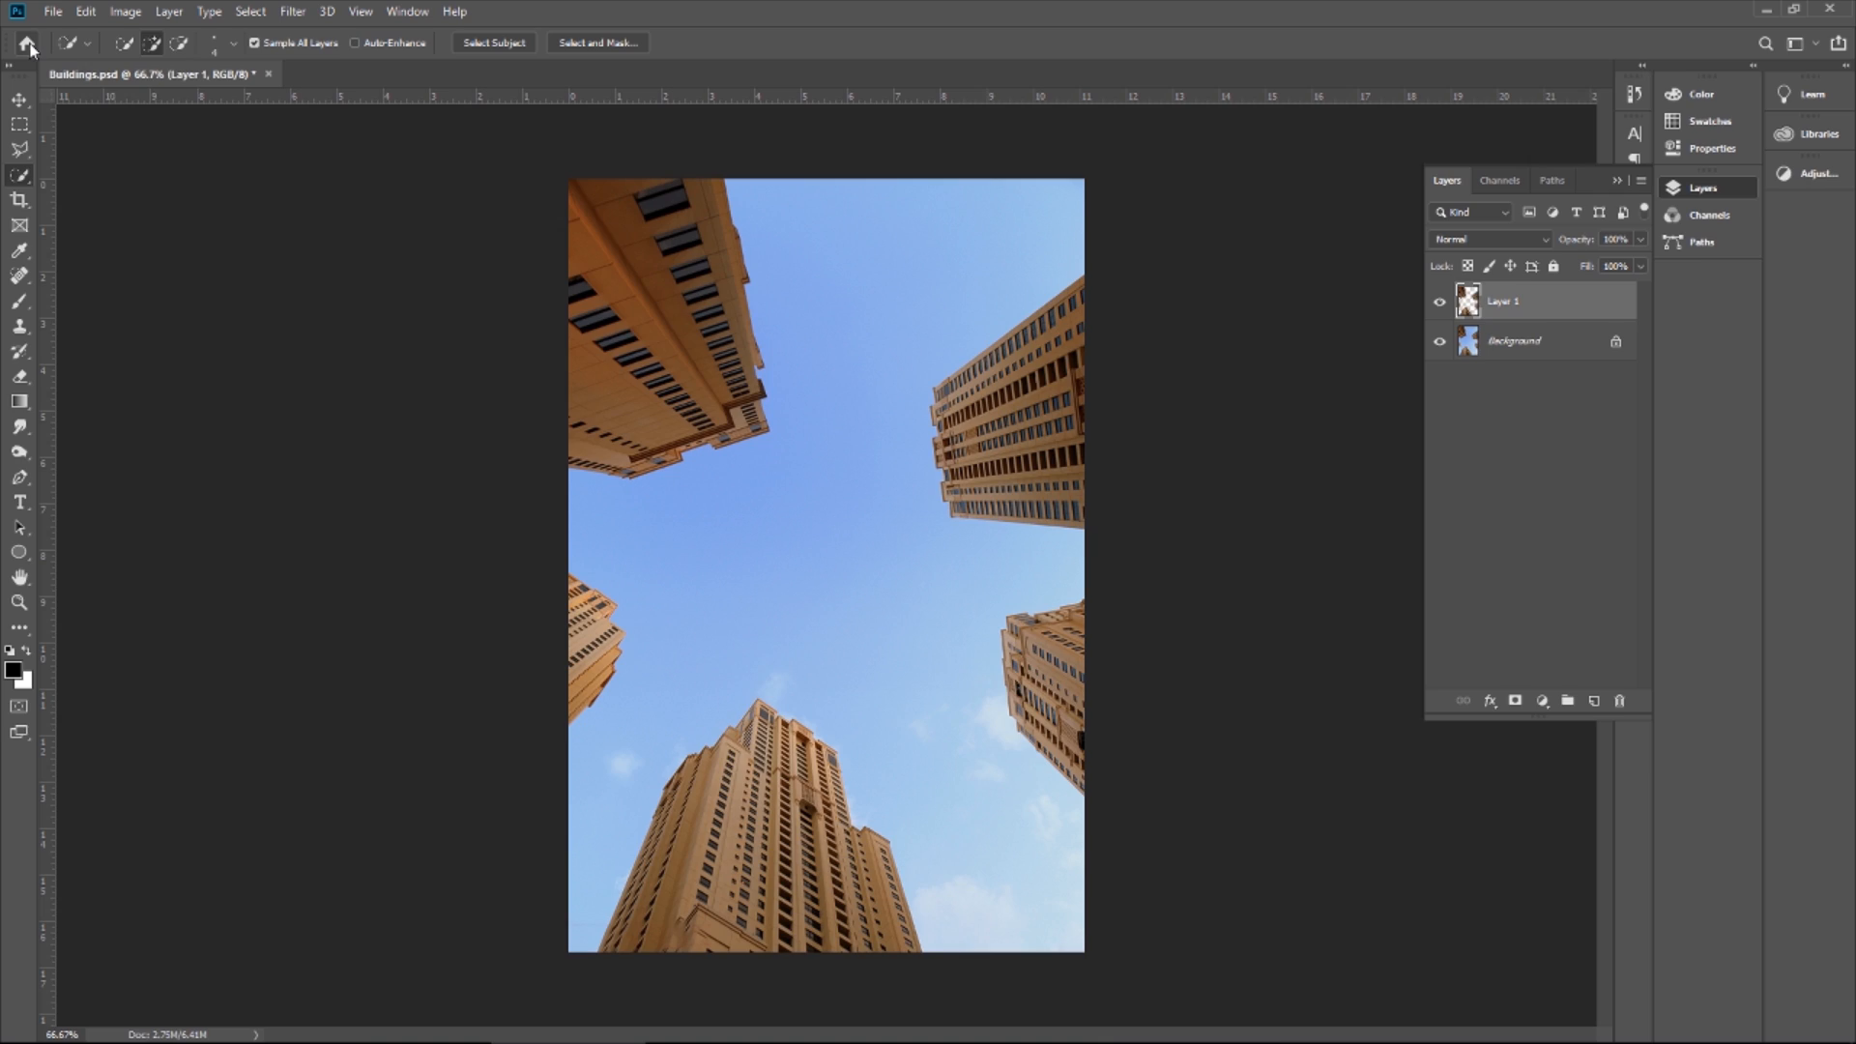
Bring the clouds photo into Buildings.psd below Layer 1 and start scaling it to about 33%
left_click(368, 73)
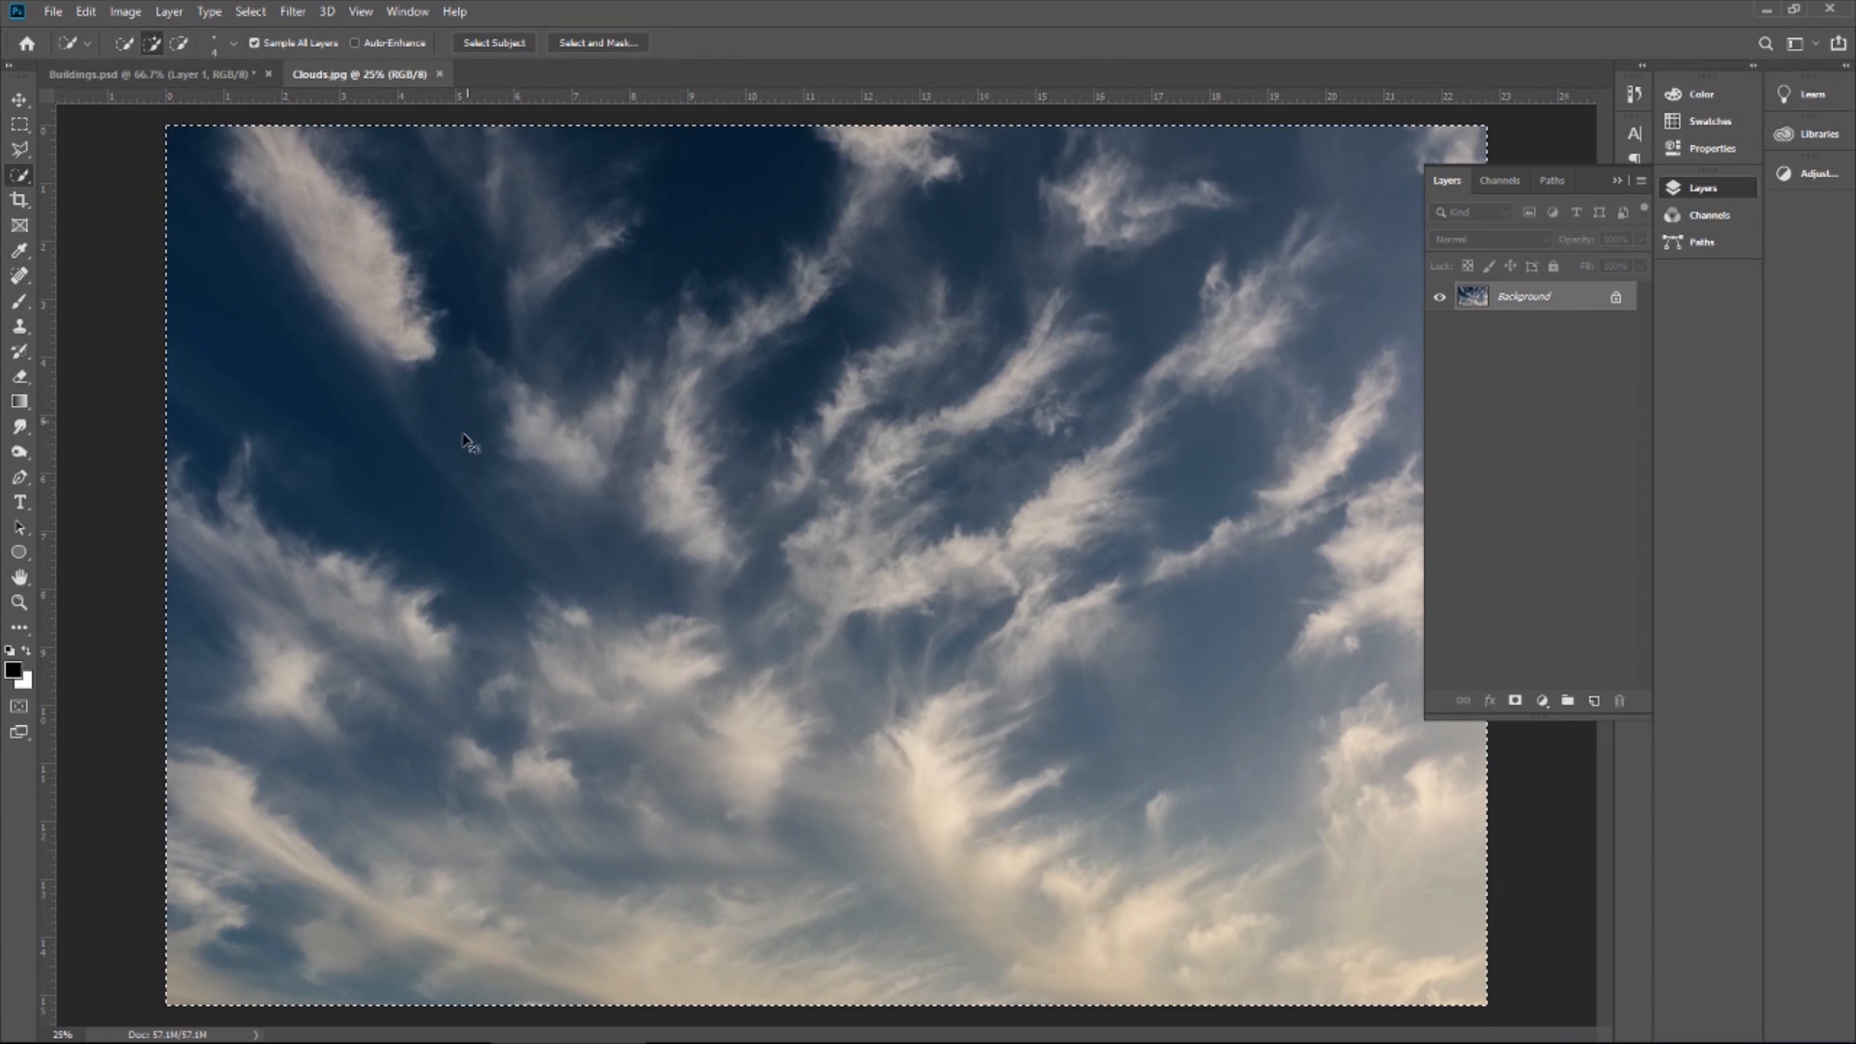
left_click(145, 74)
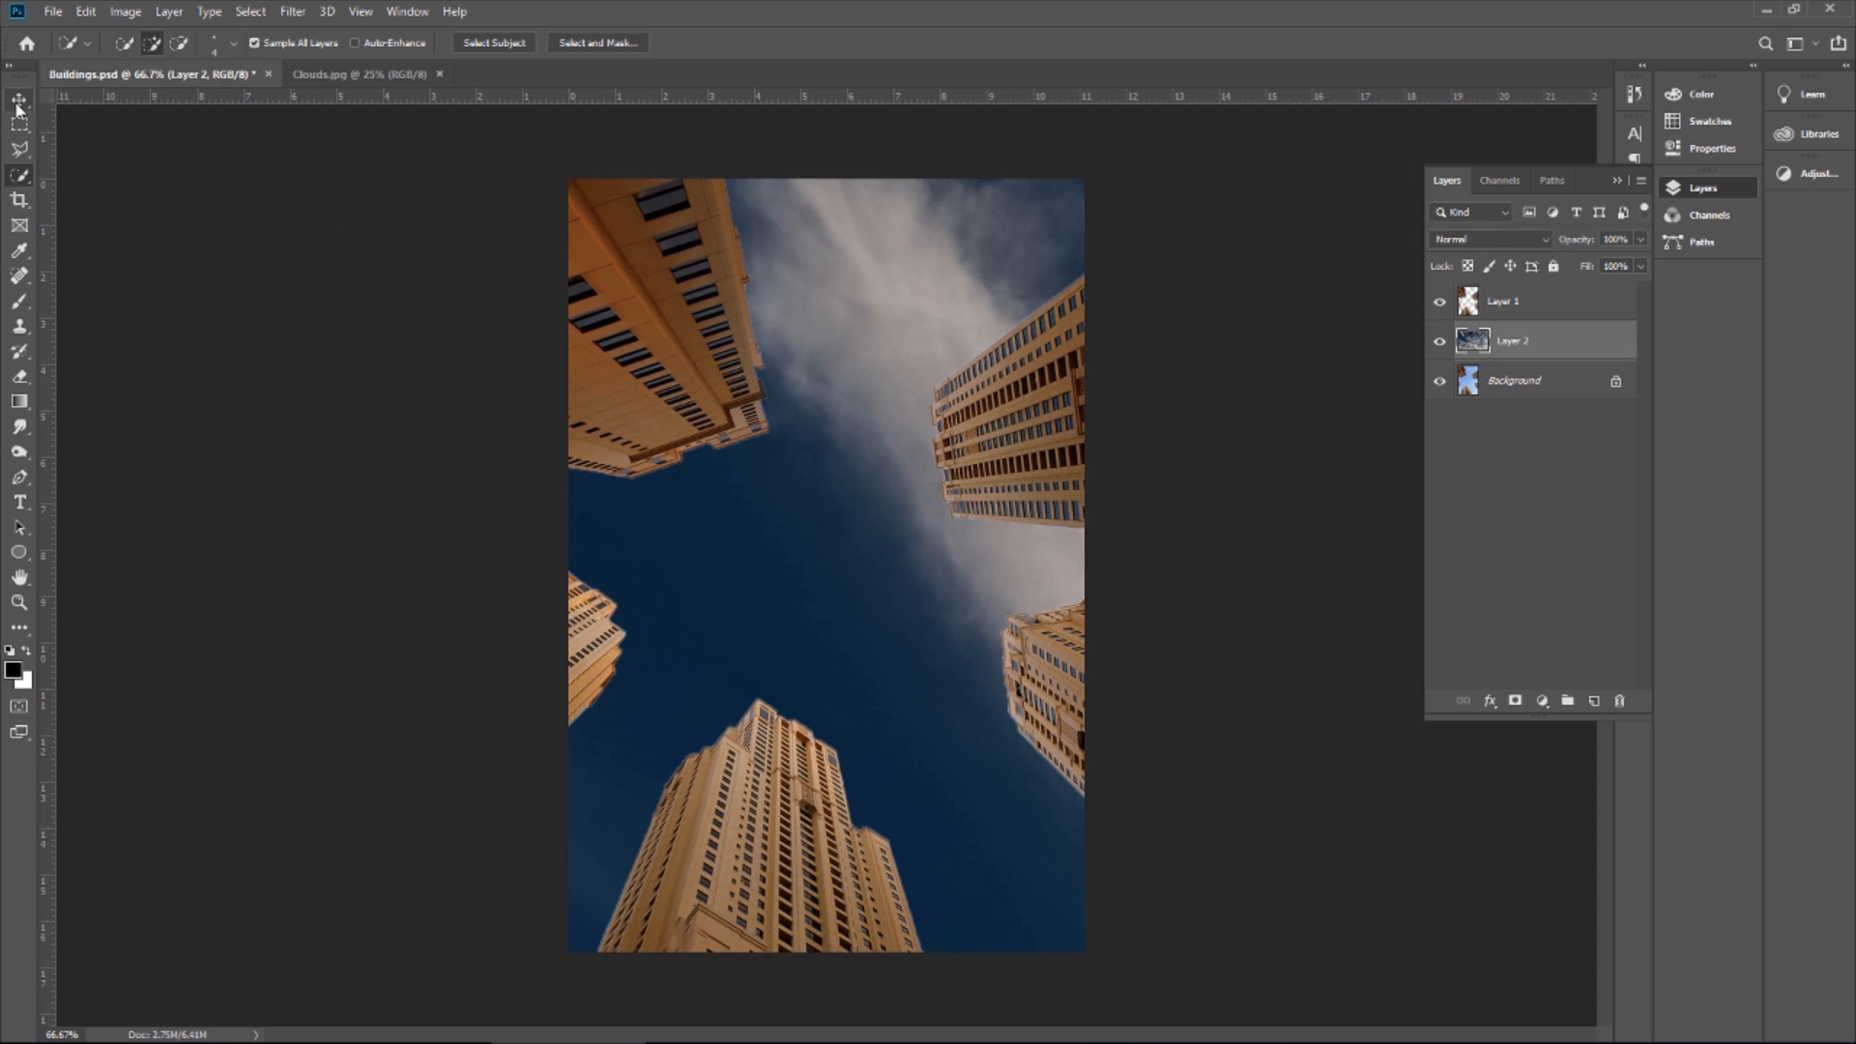
key("Ctrl+T")
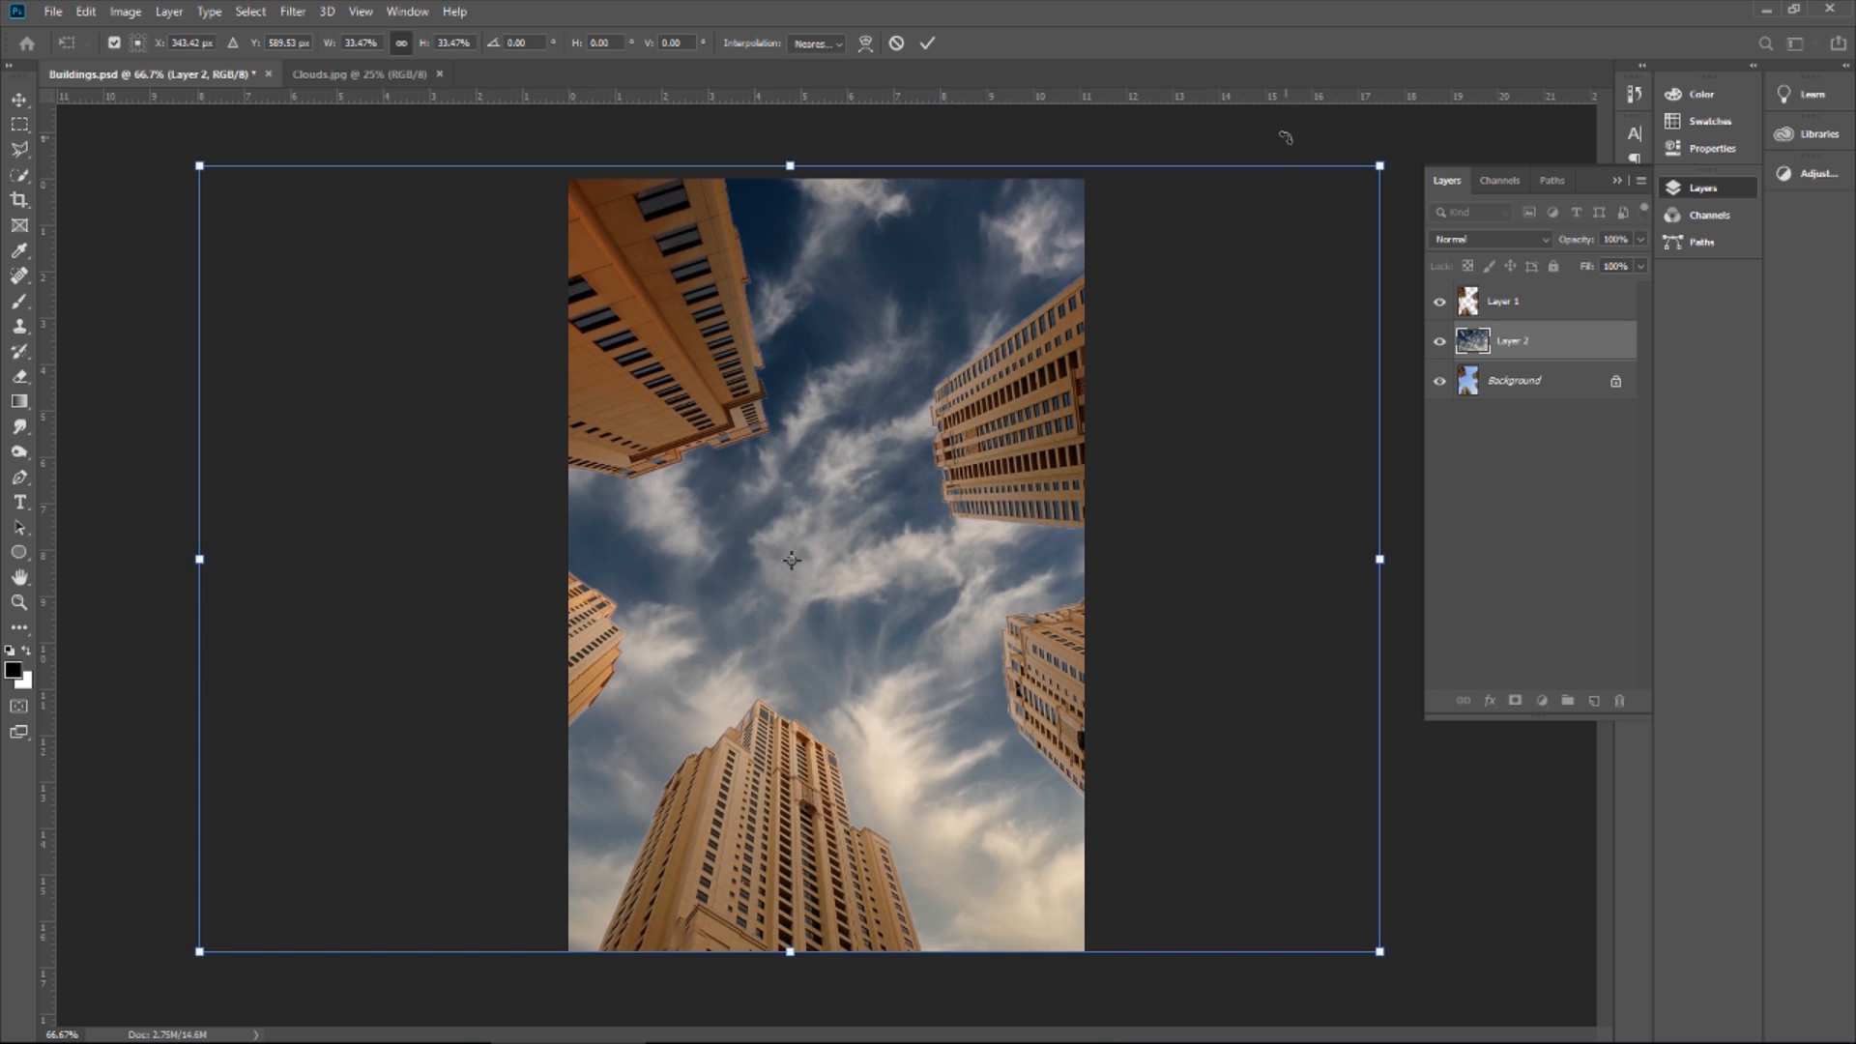
mouse_move(1583, 854)
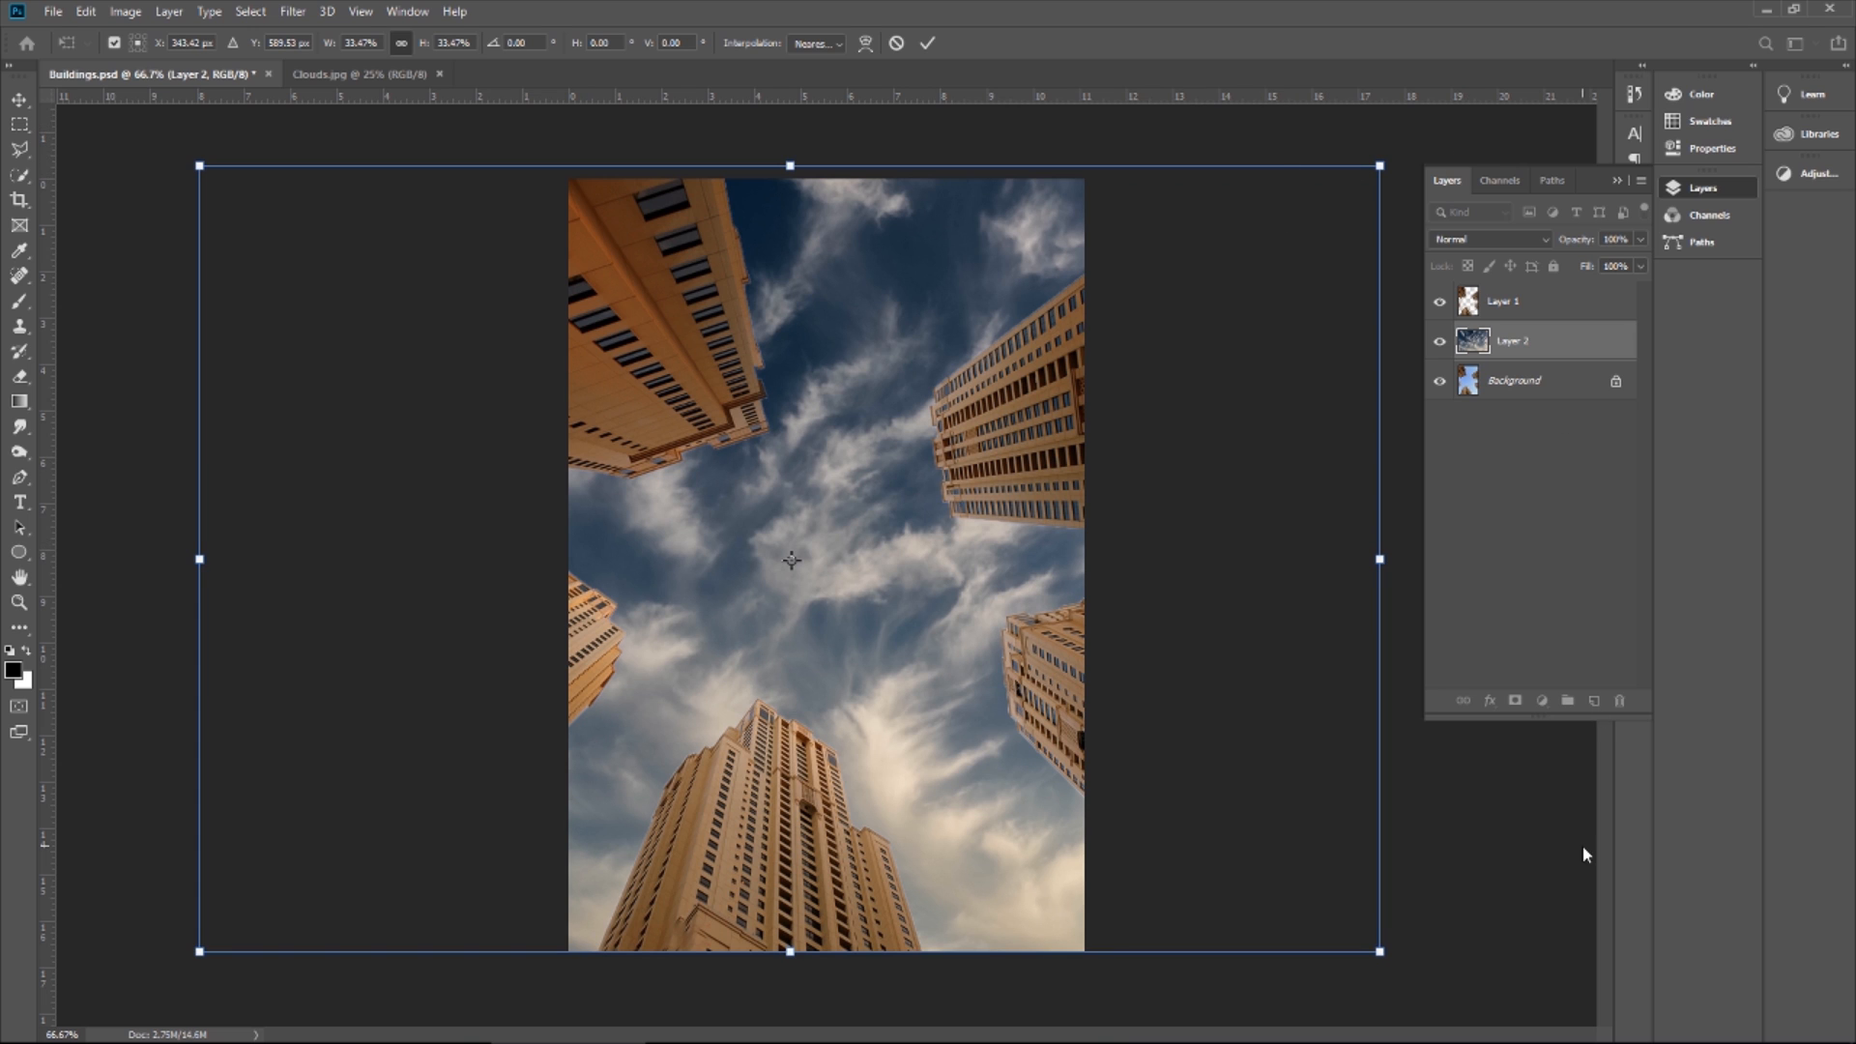
Commit the cloud resize, leave the Curves brightening applied and return to the layer list
left_click(928, 42)
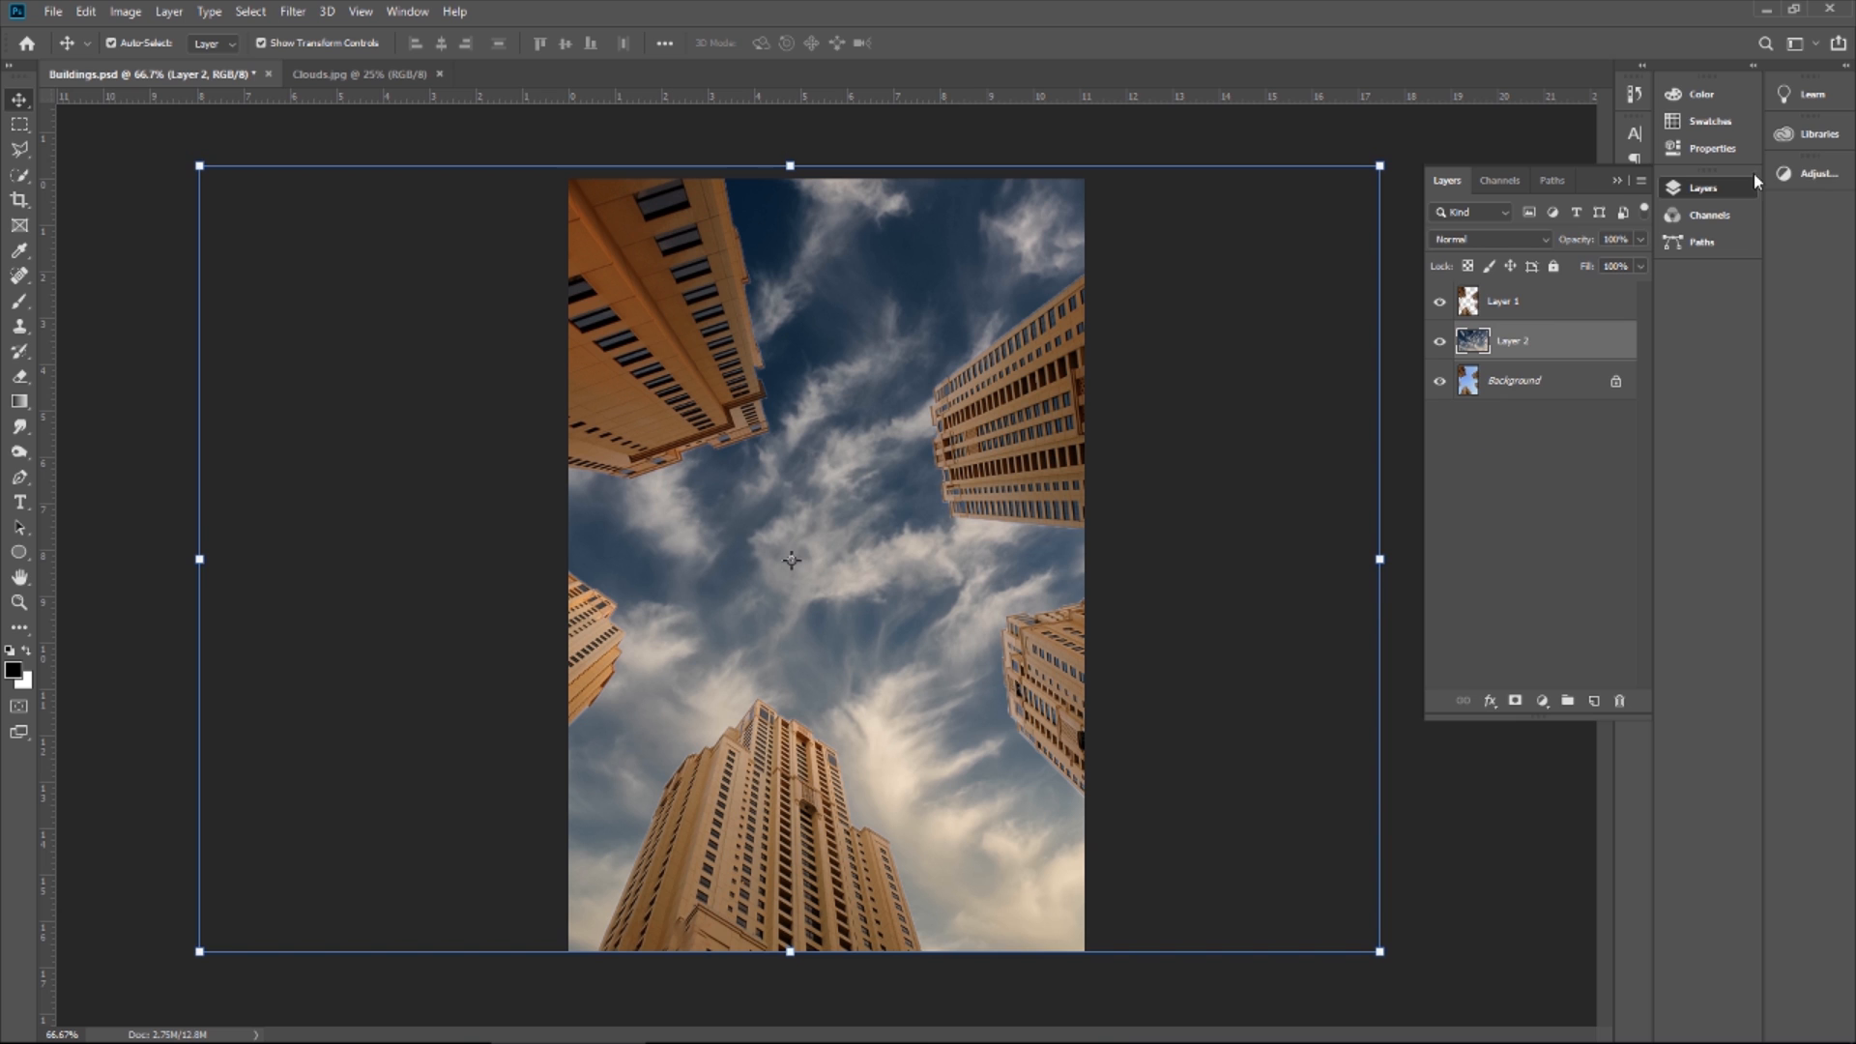
mouse_move(1817, 174)
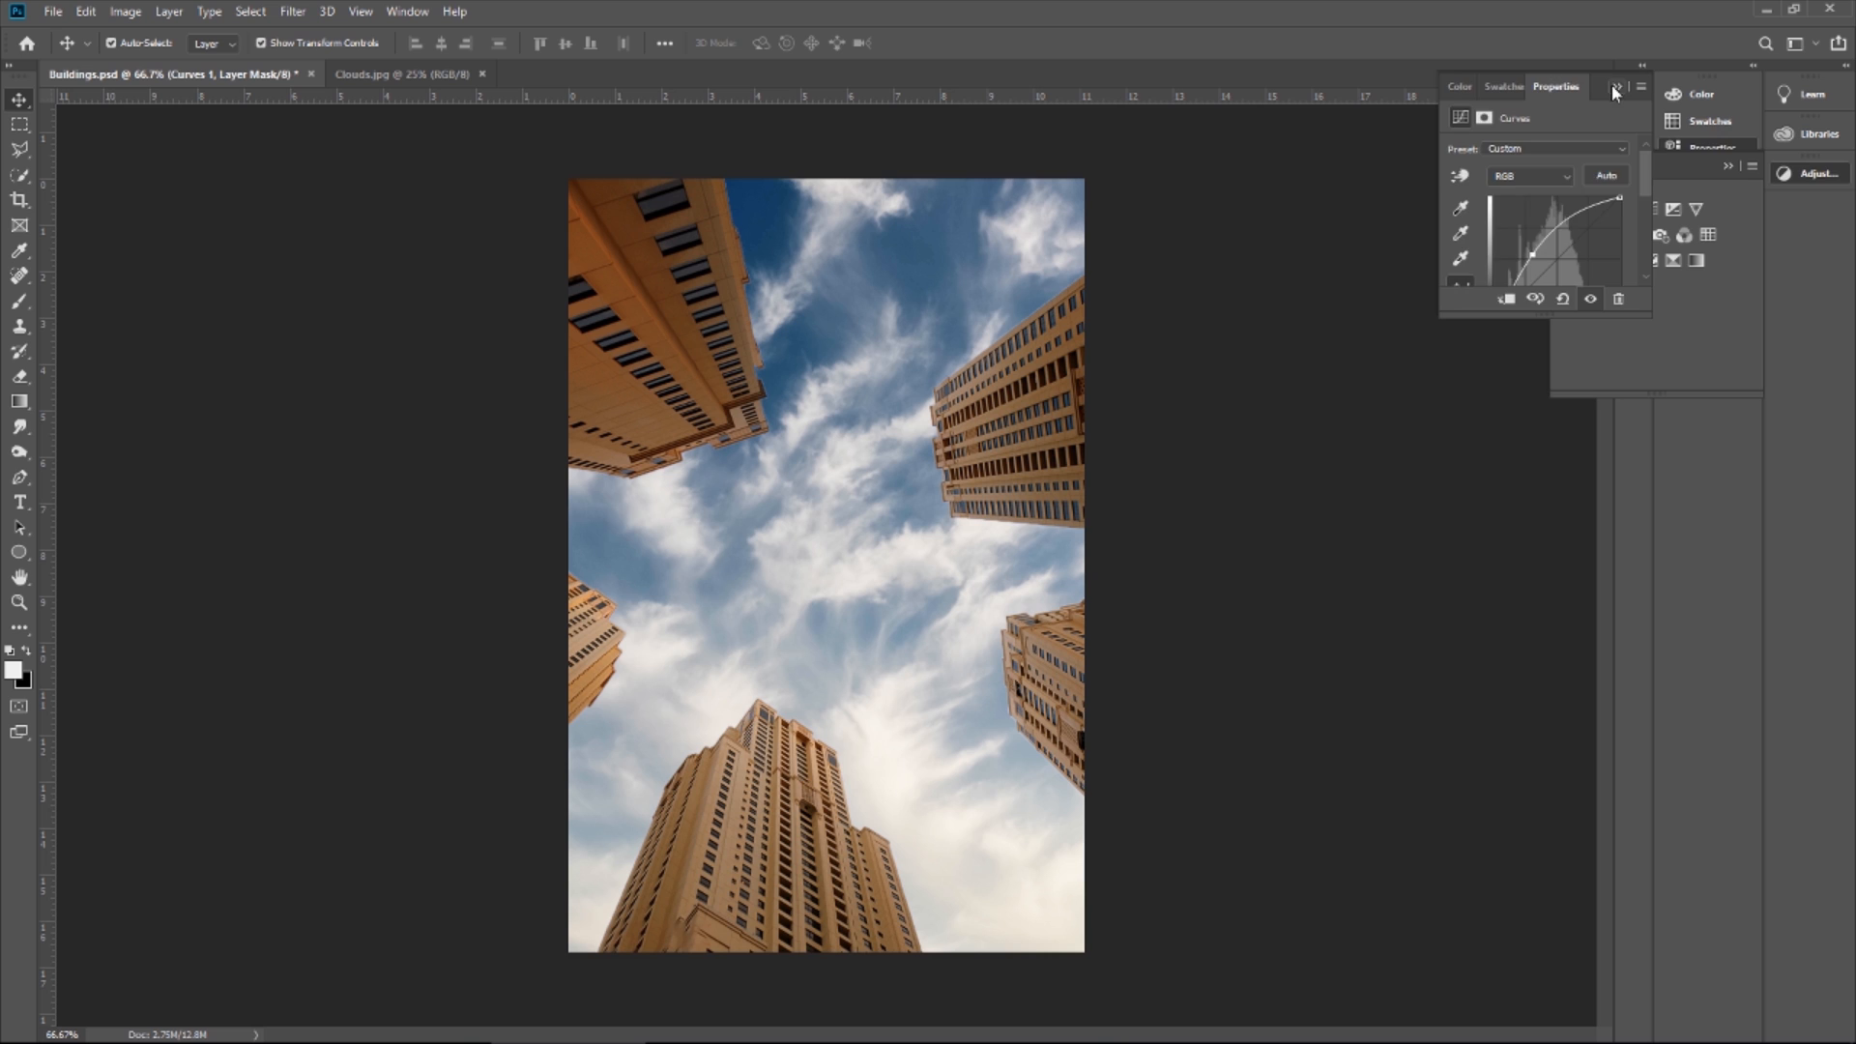
left_click(1817, 172)
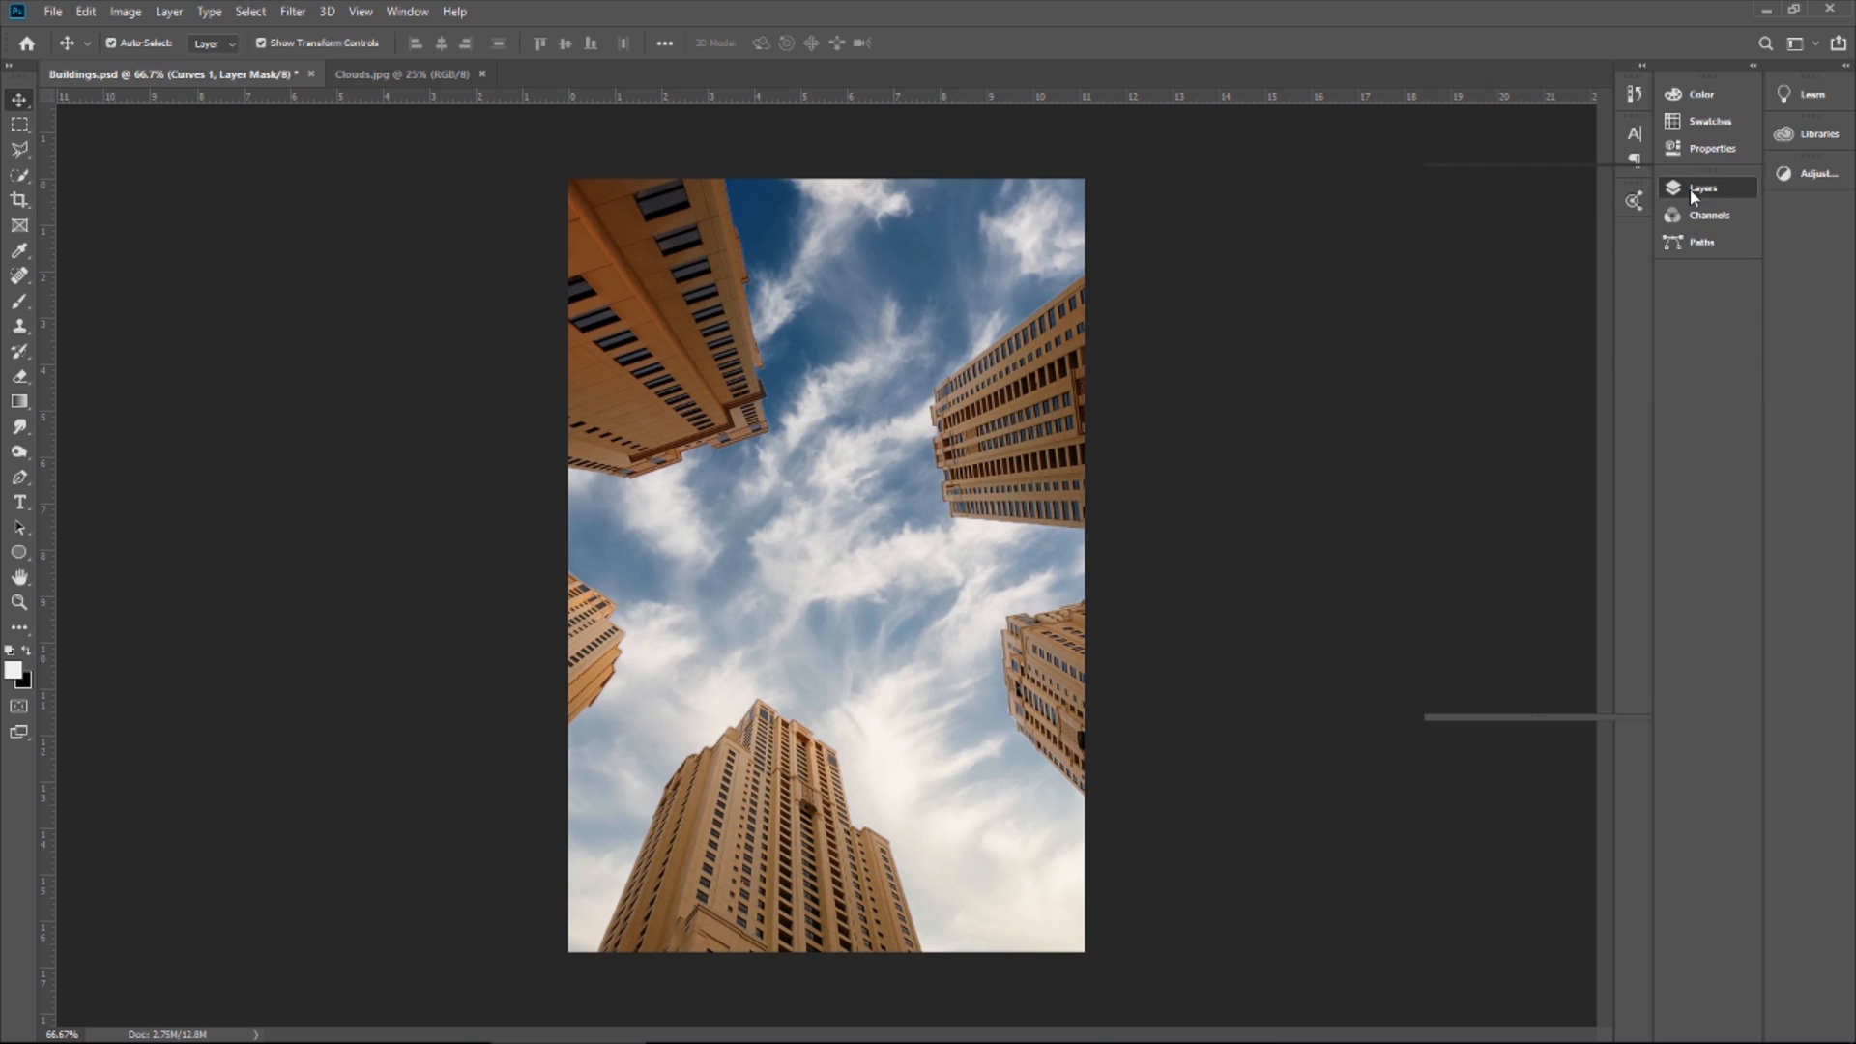
left_click(1701, 188)
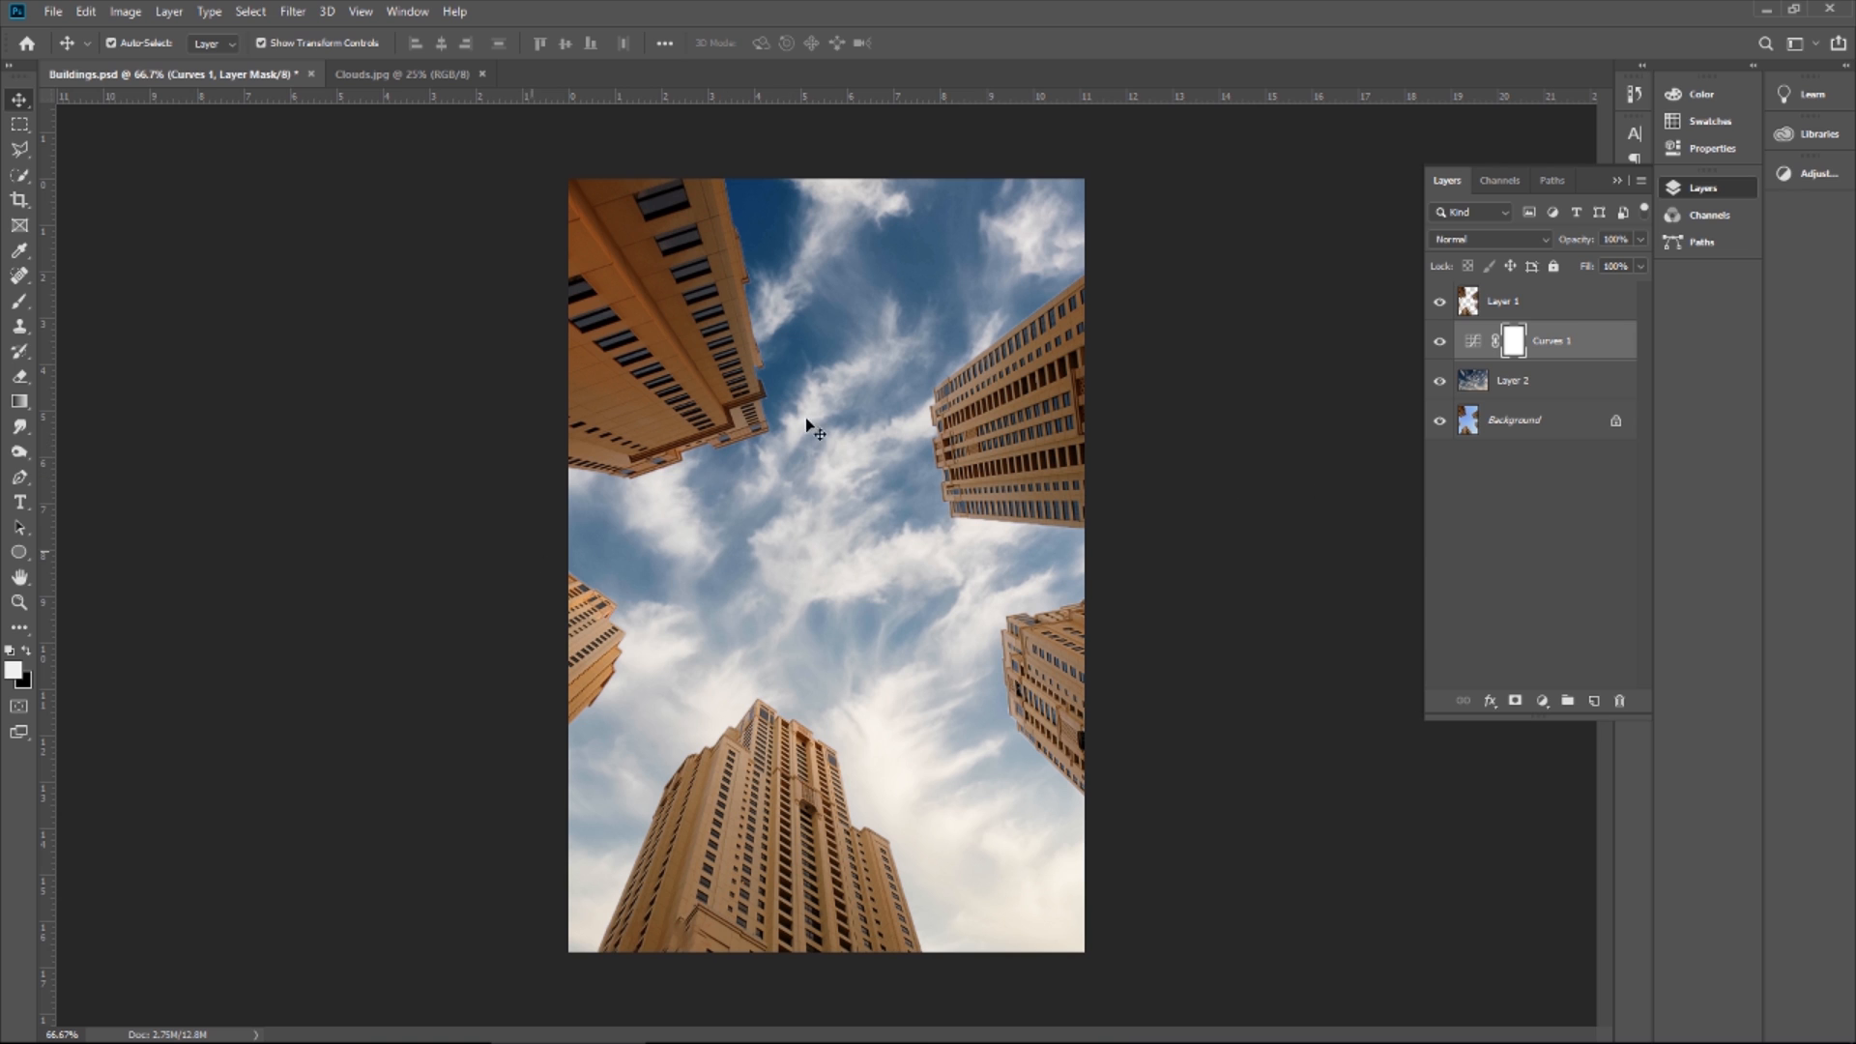
mouse_move(17, 11)
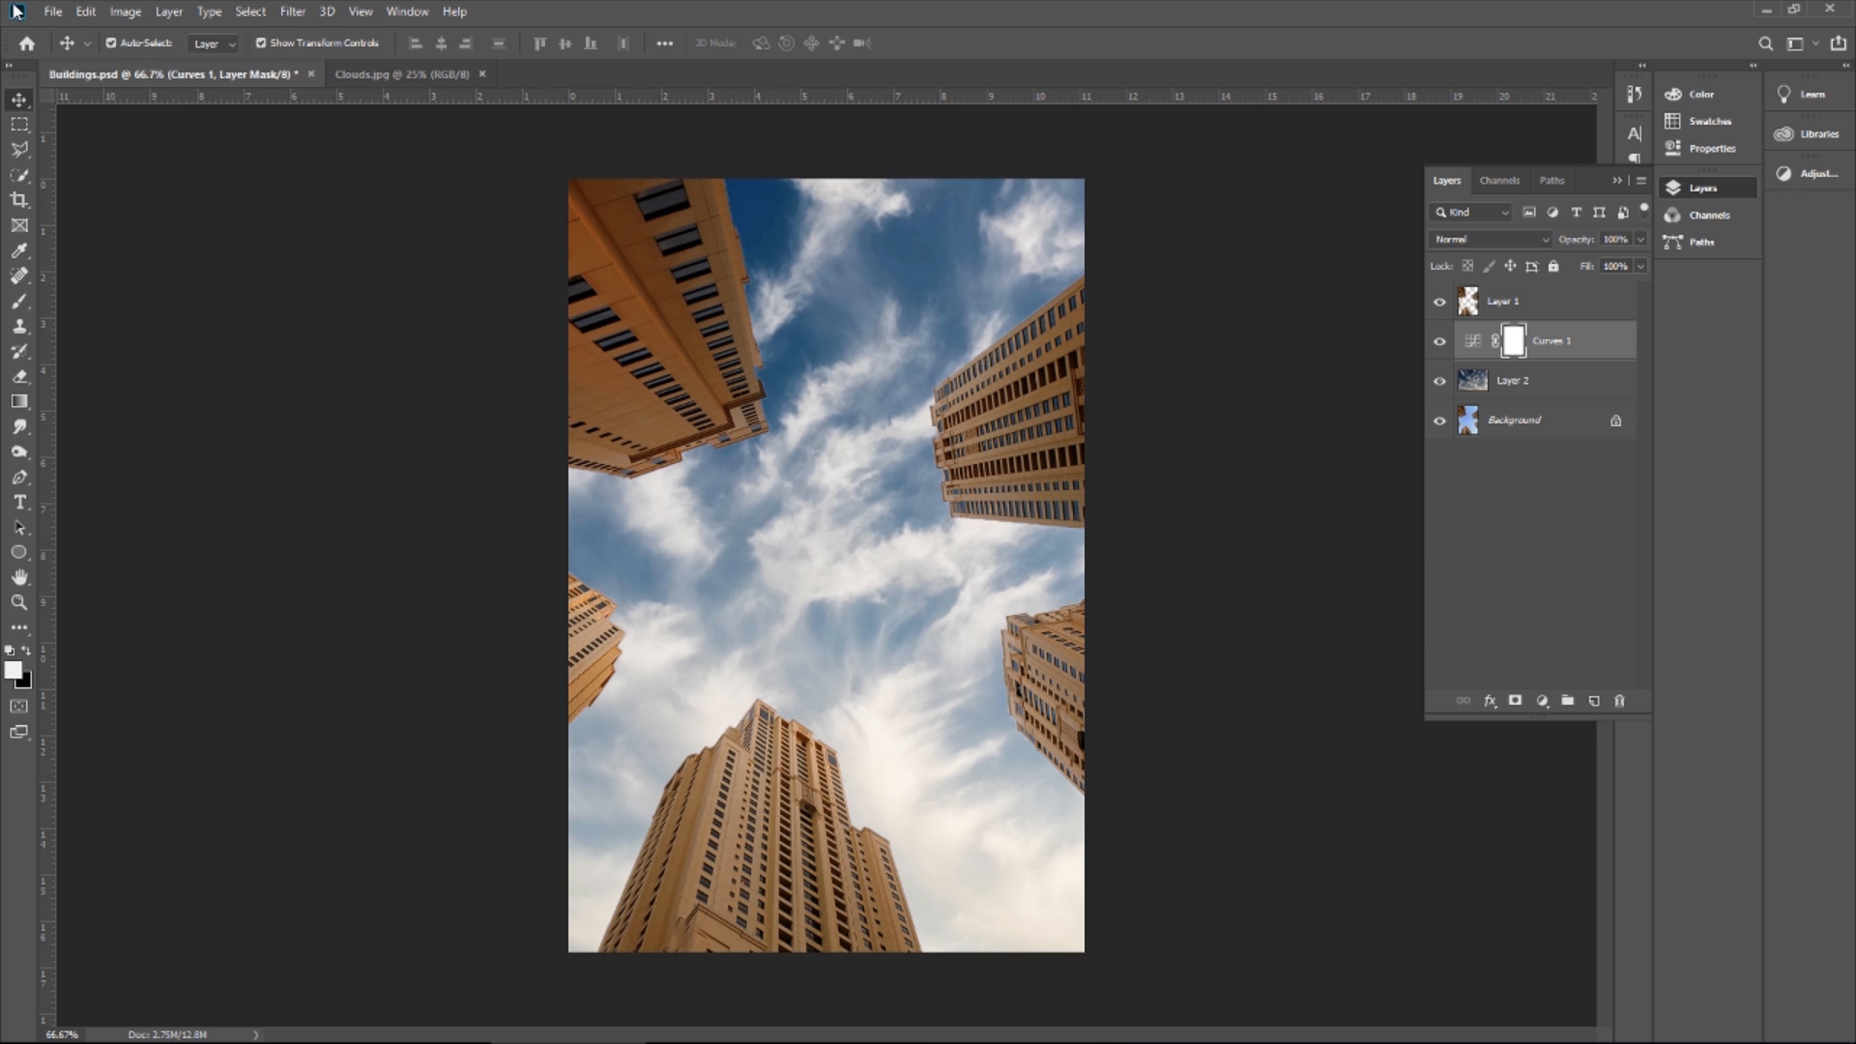
Save a PNG copy of the composite named master into the Facebook 3D folder
left_click(52, 12)
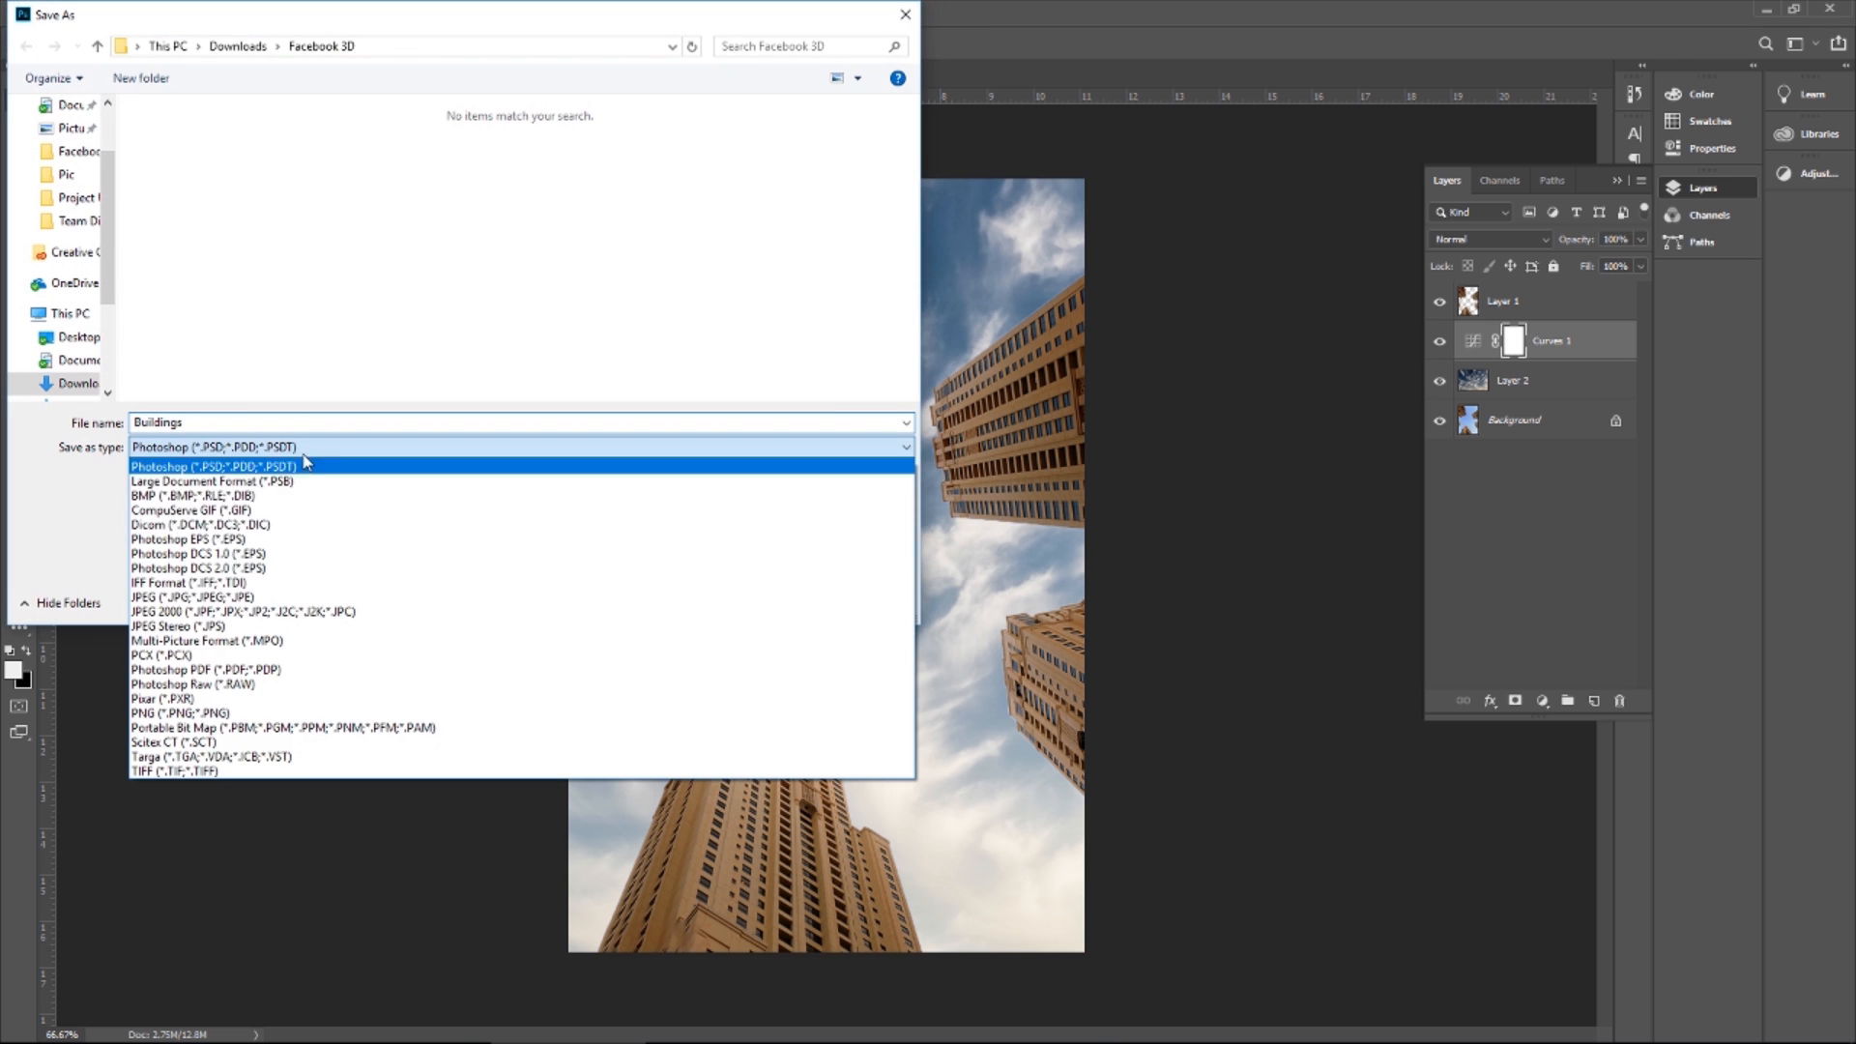
left_click(213, 713)
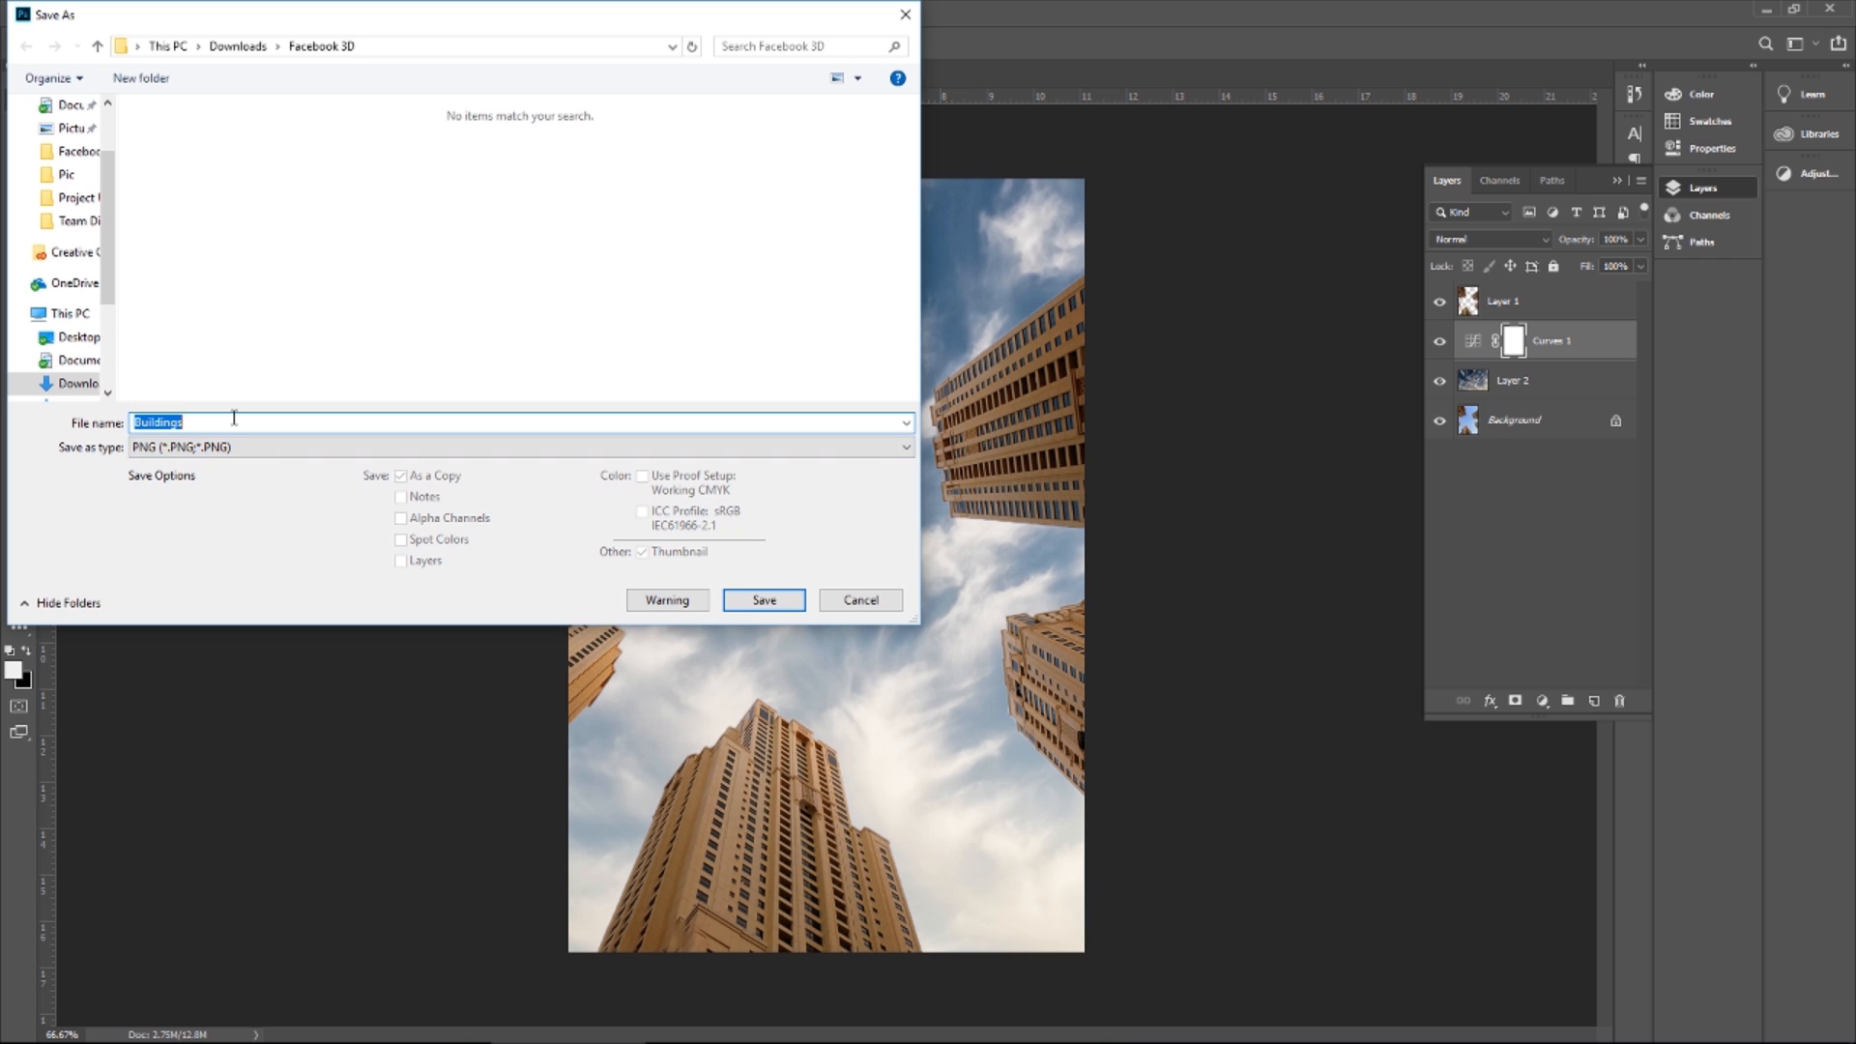
type("master")
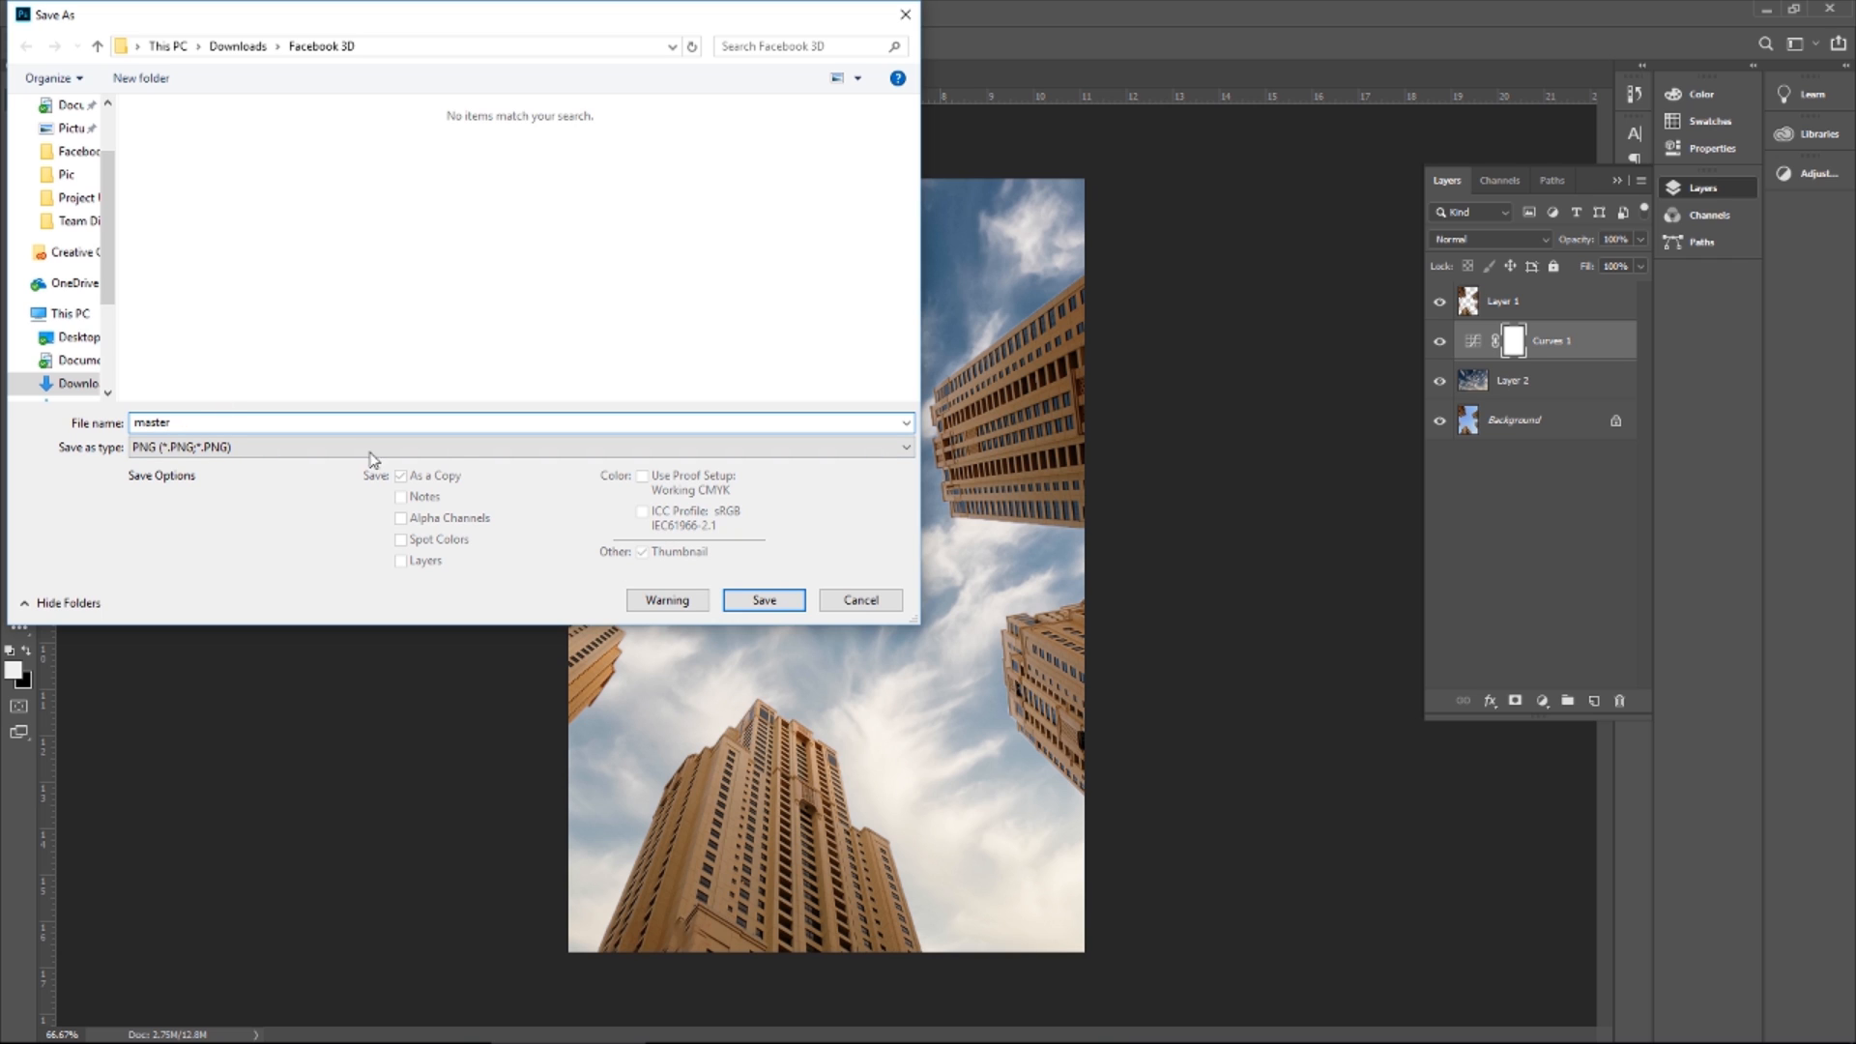
left_click(762, 599)
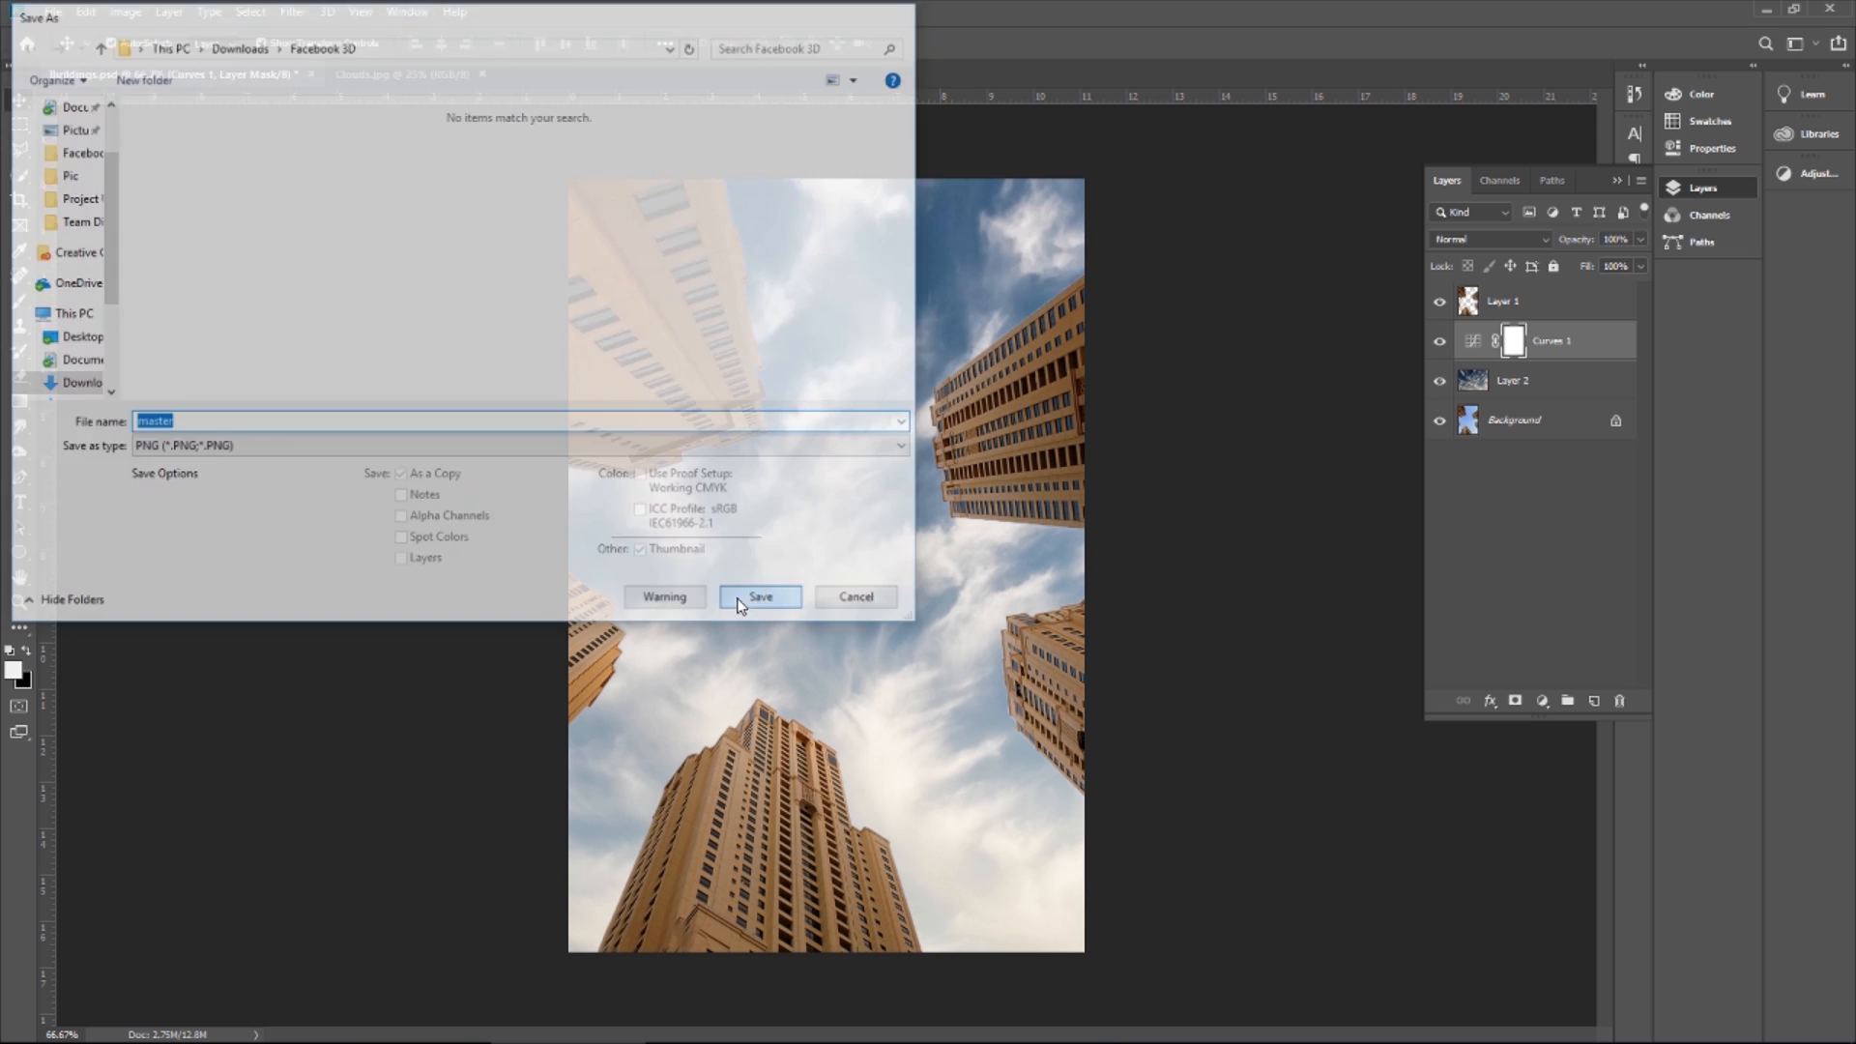
left_click(759, 595)
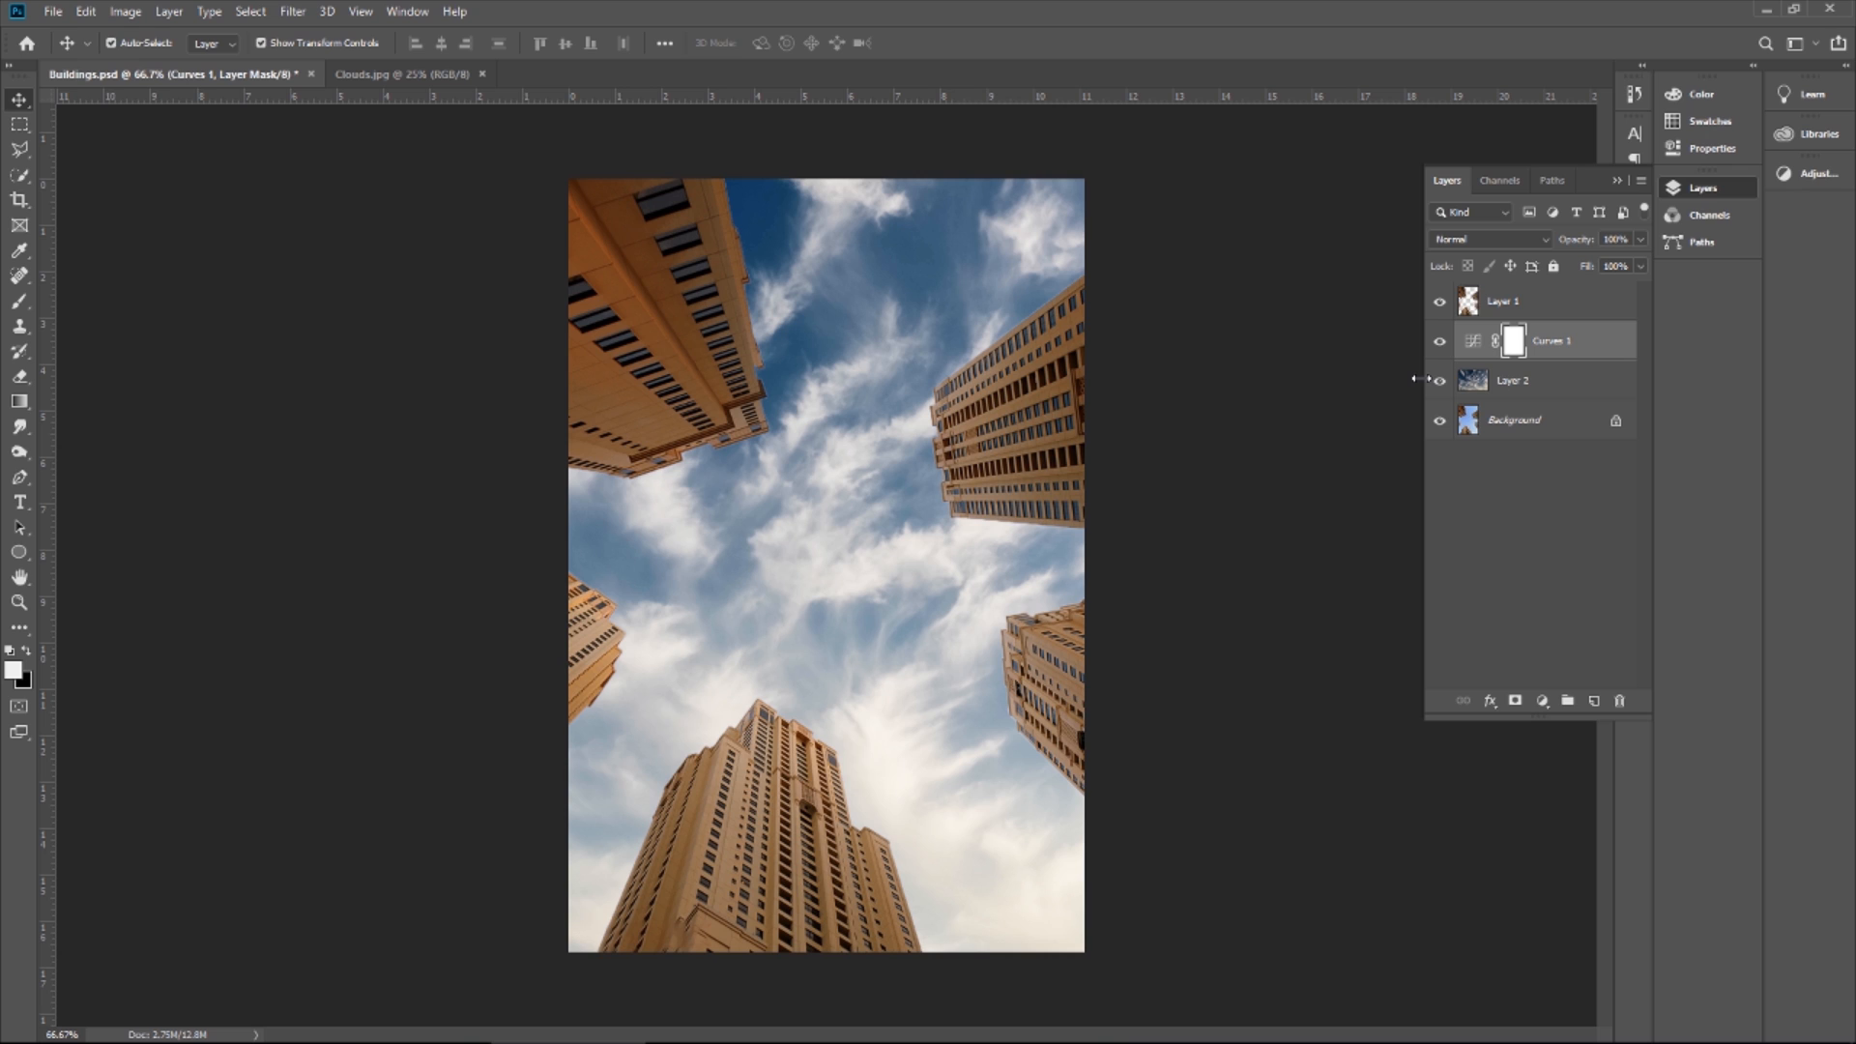
mouse_move(1412, 365)
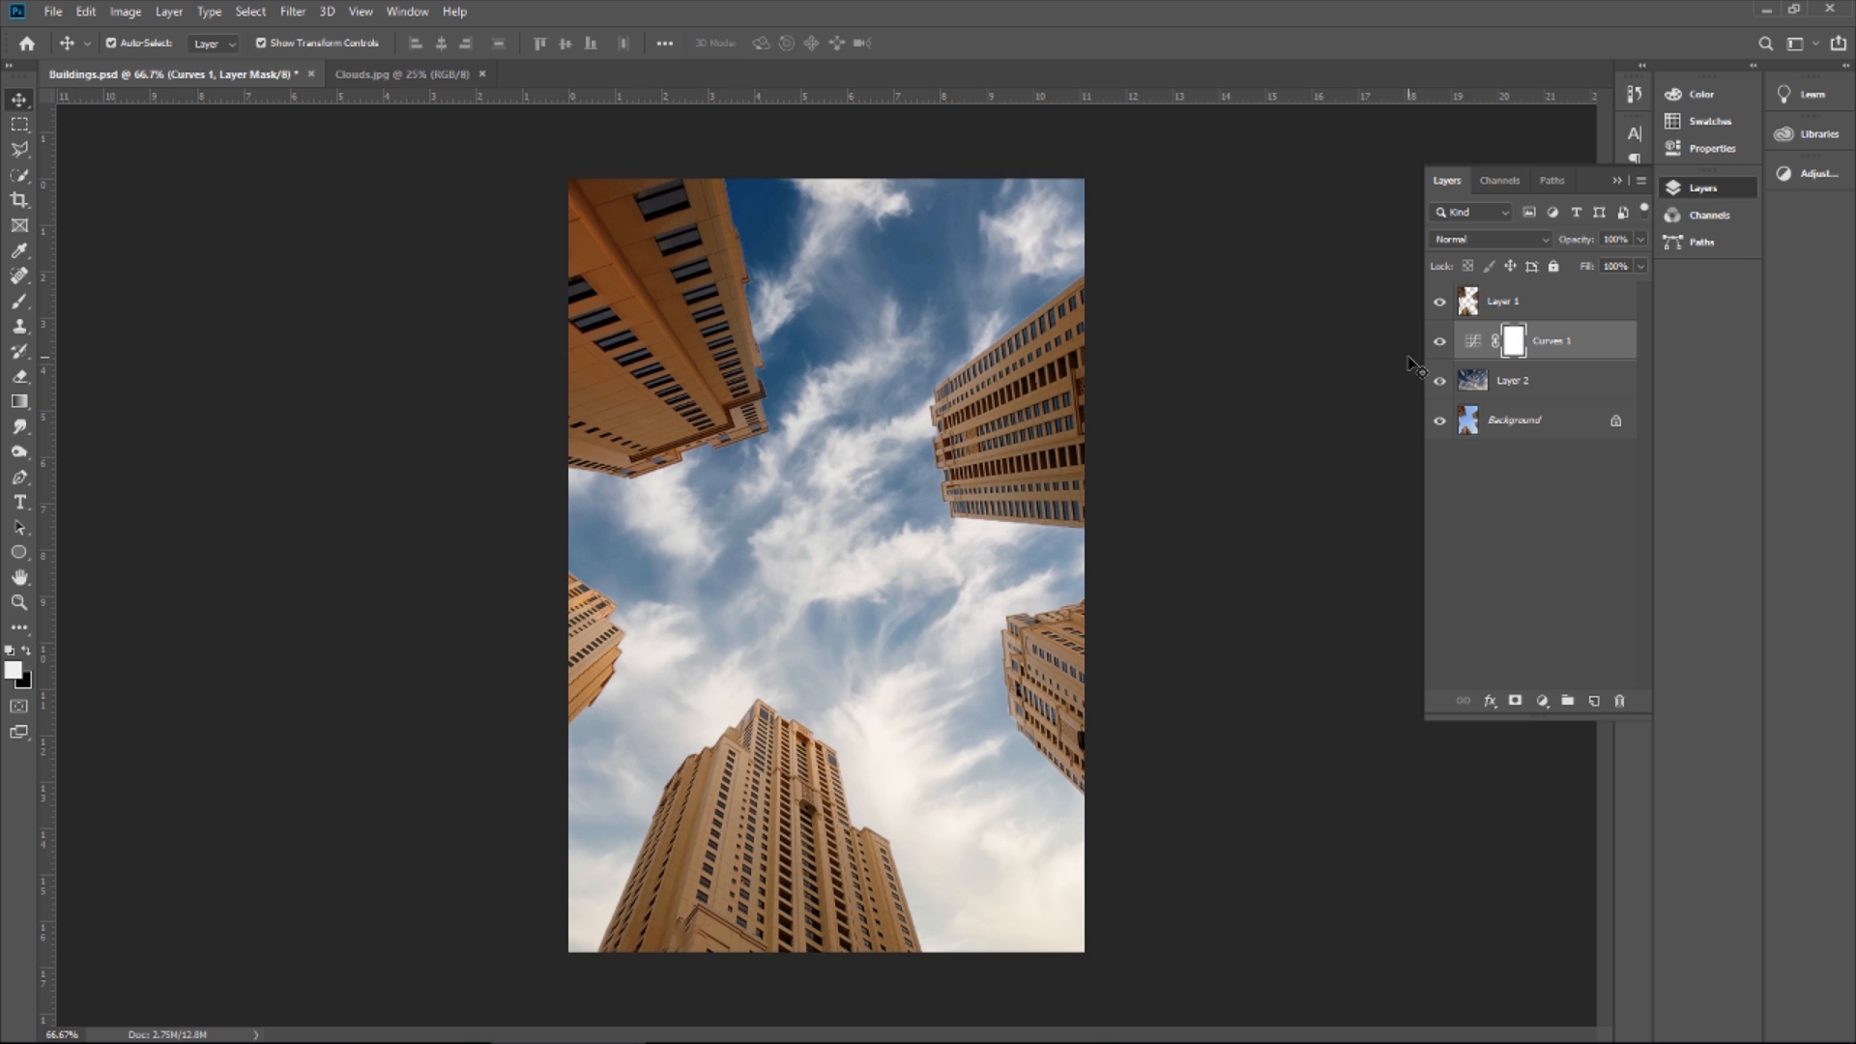
mouse_move(1367, 334)
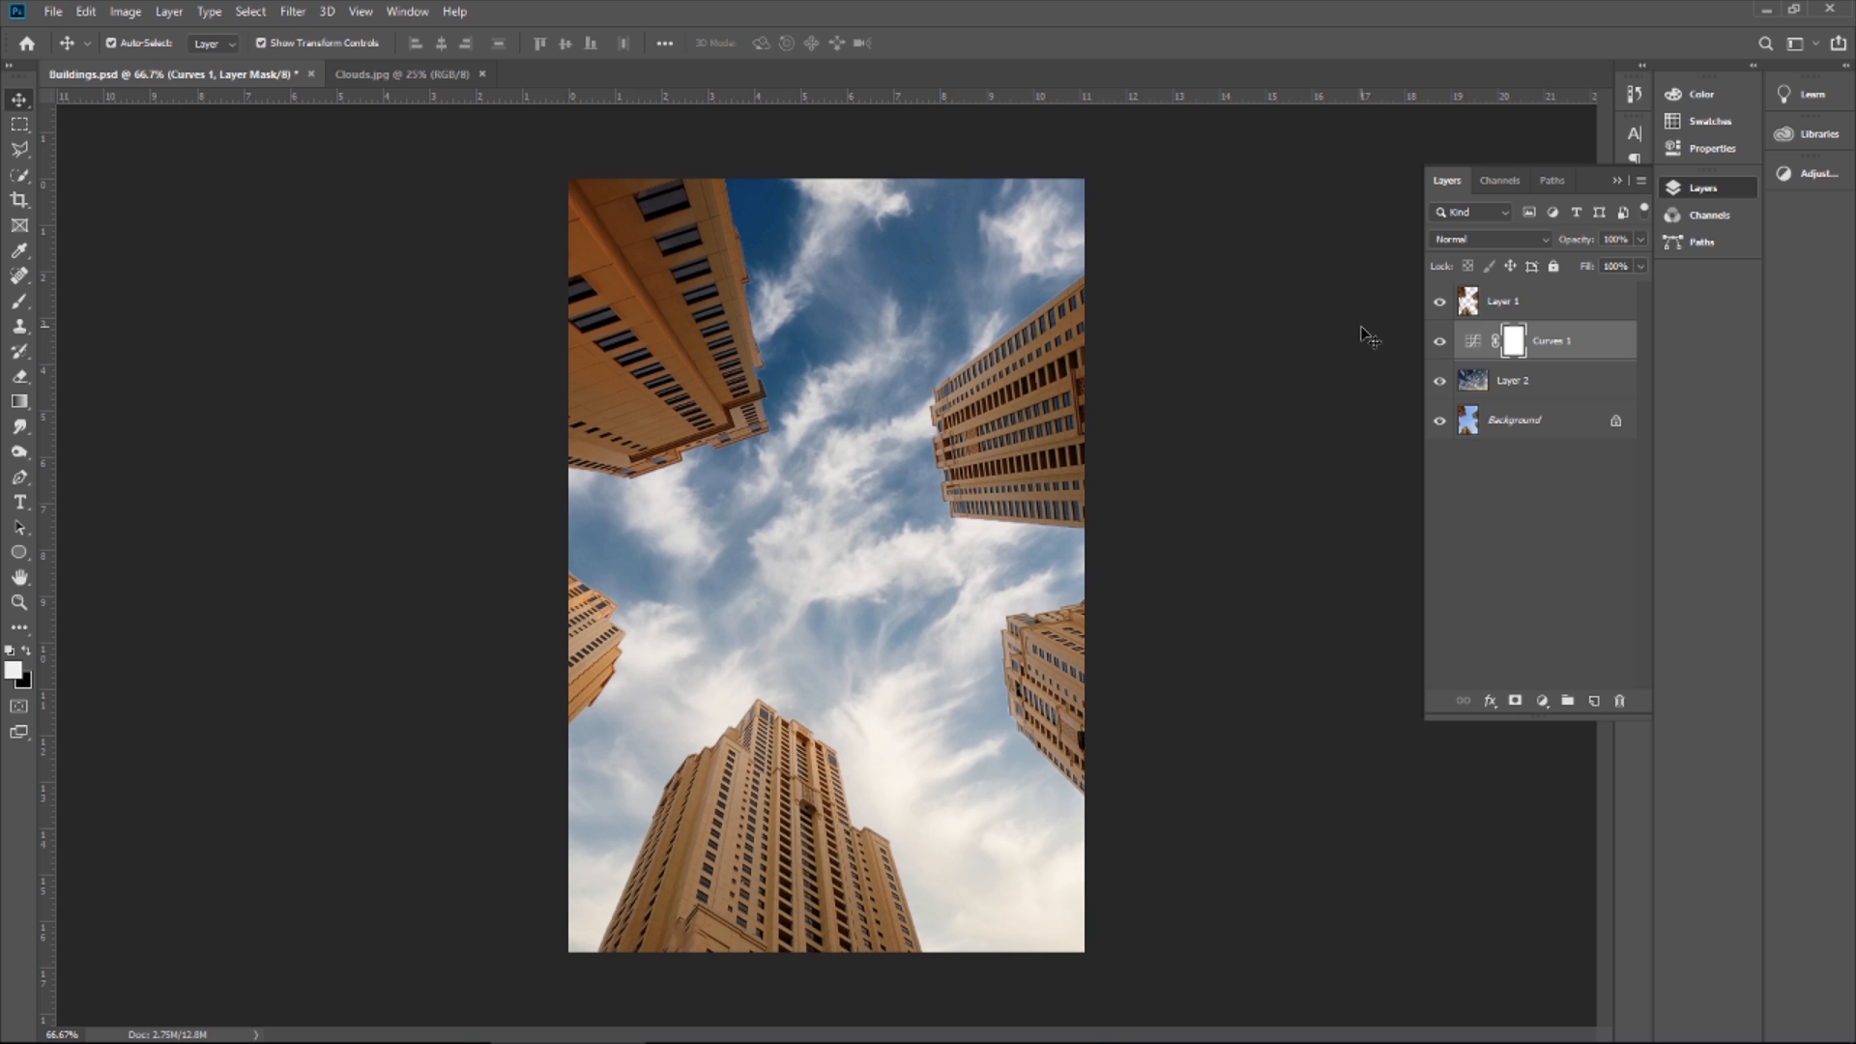
Add a new layer above Layer 1 and set a custom #535353 grey-to-black gradient for it
left_click(1504, 301)
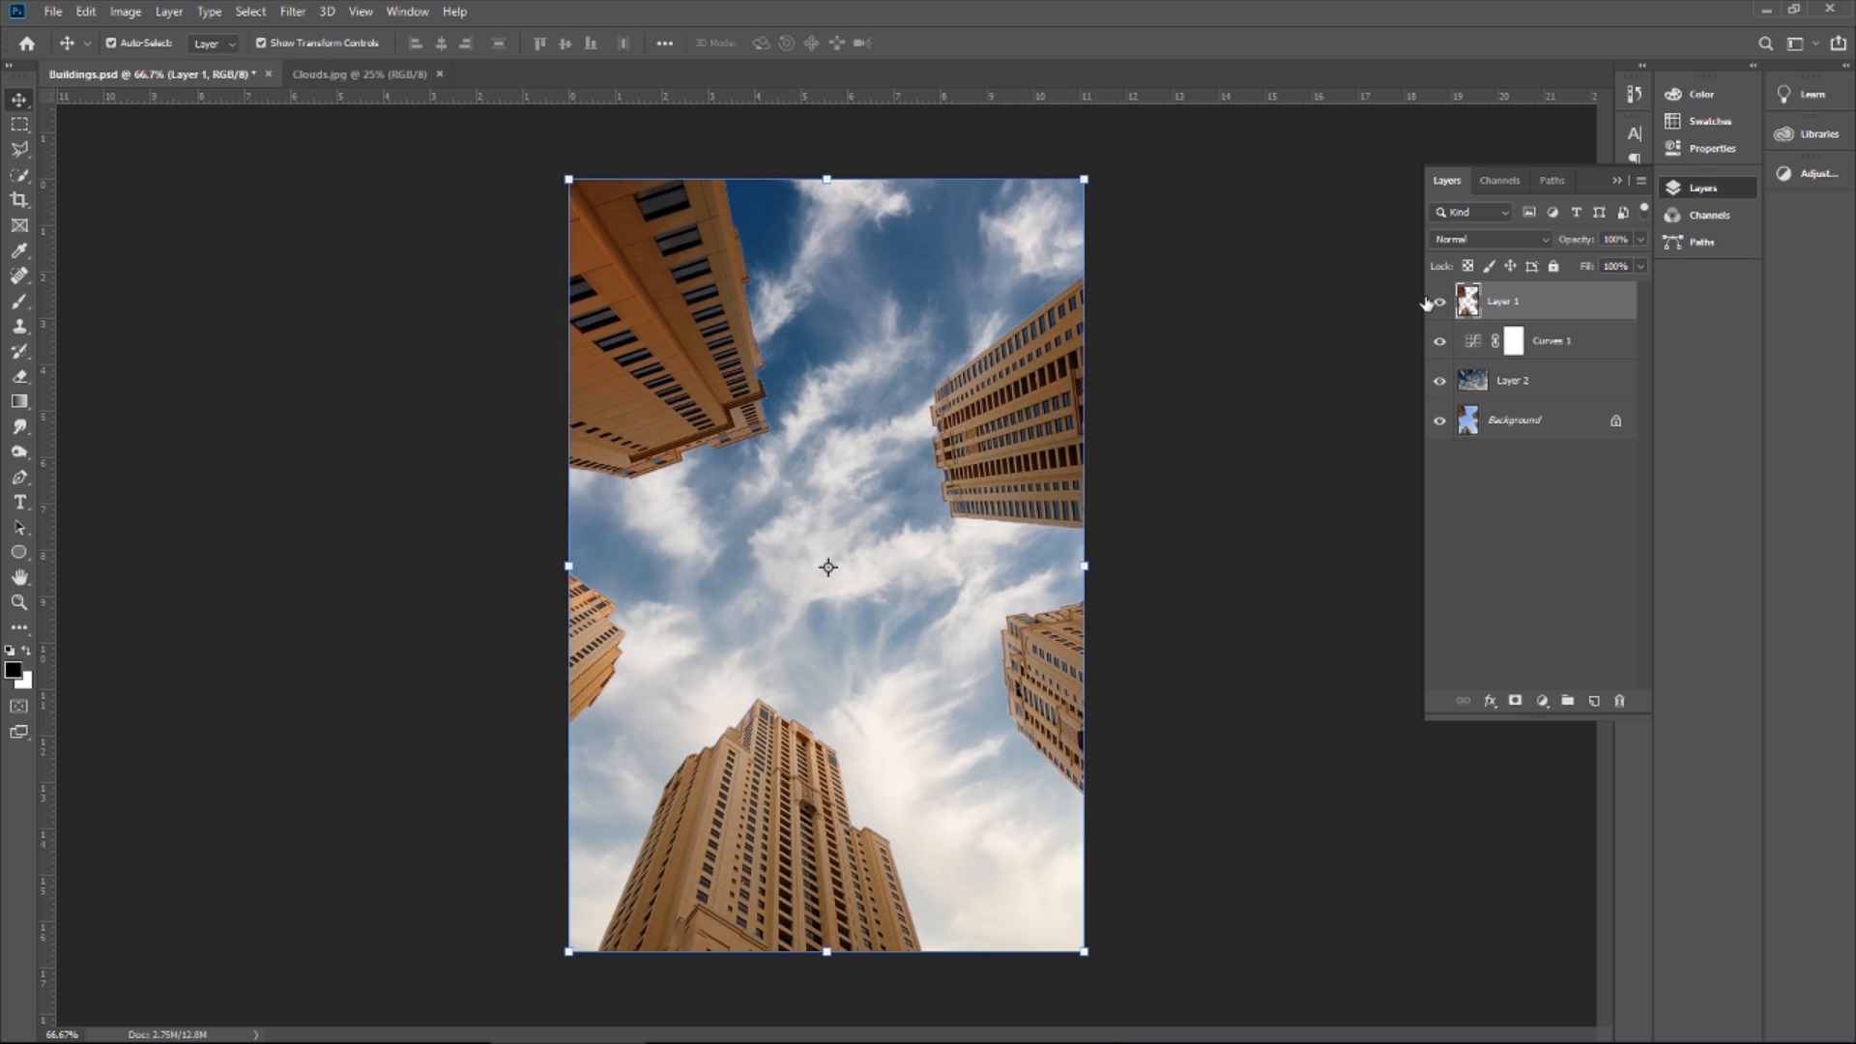
left_click(1568, 700)
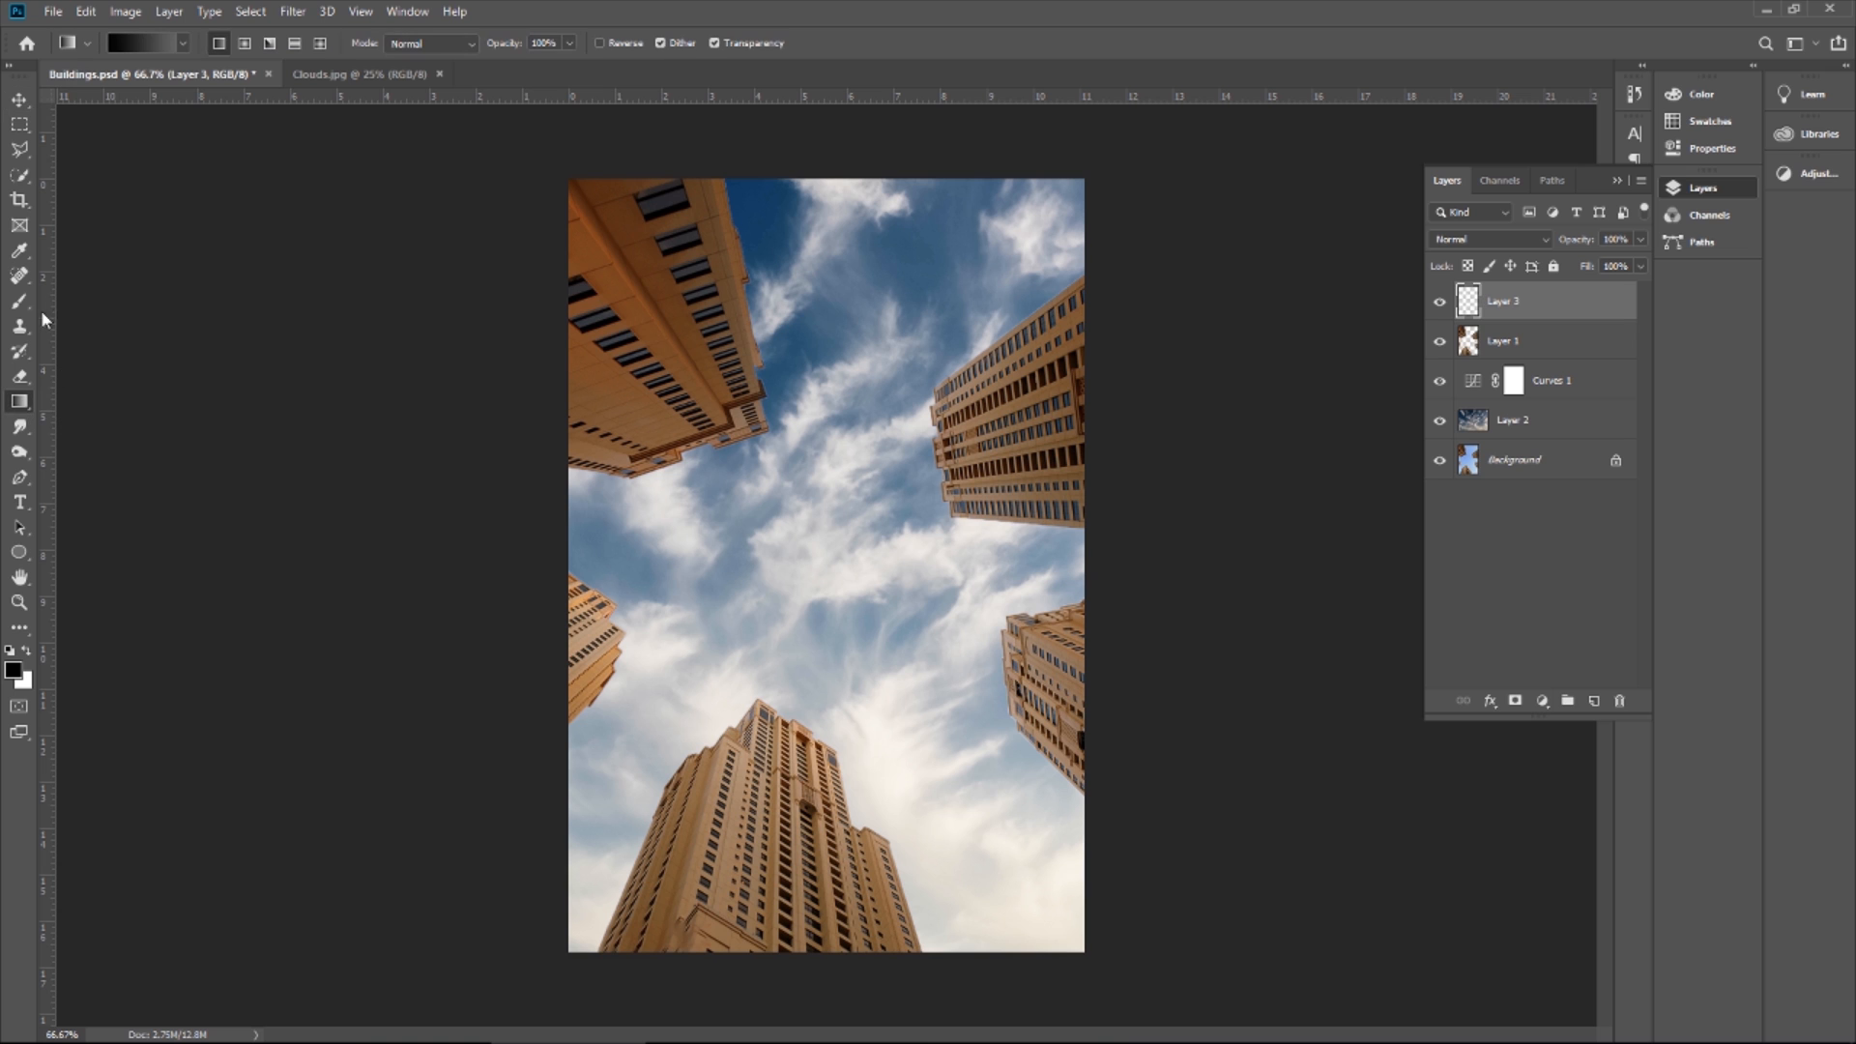
left_click(141, 43)
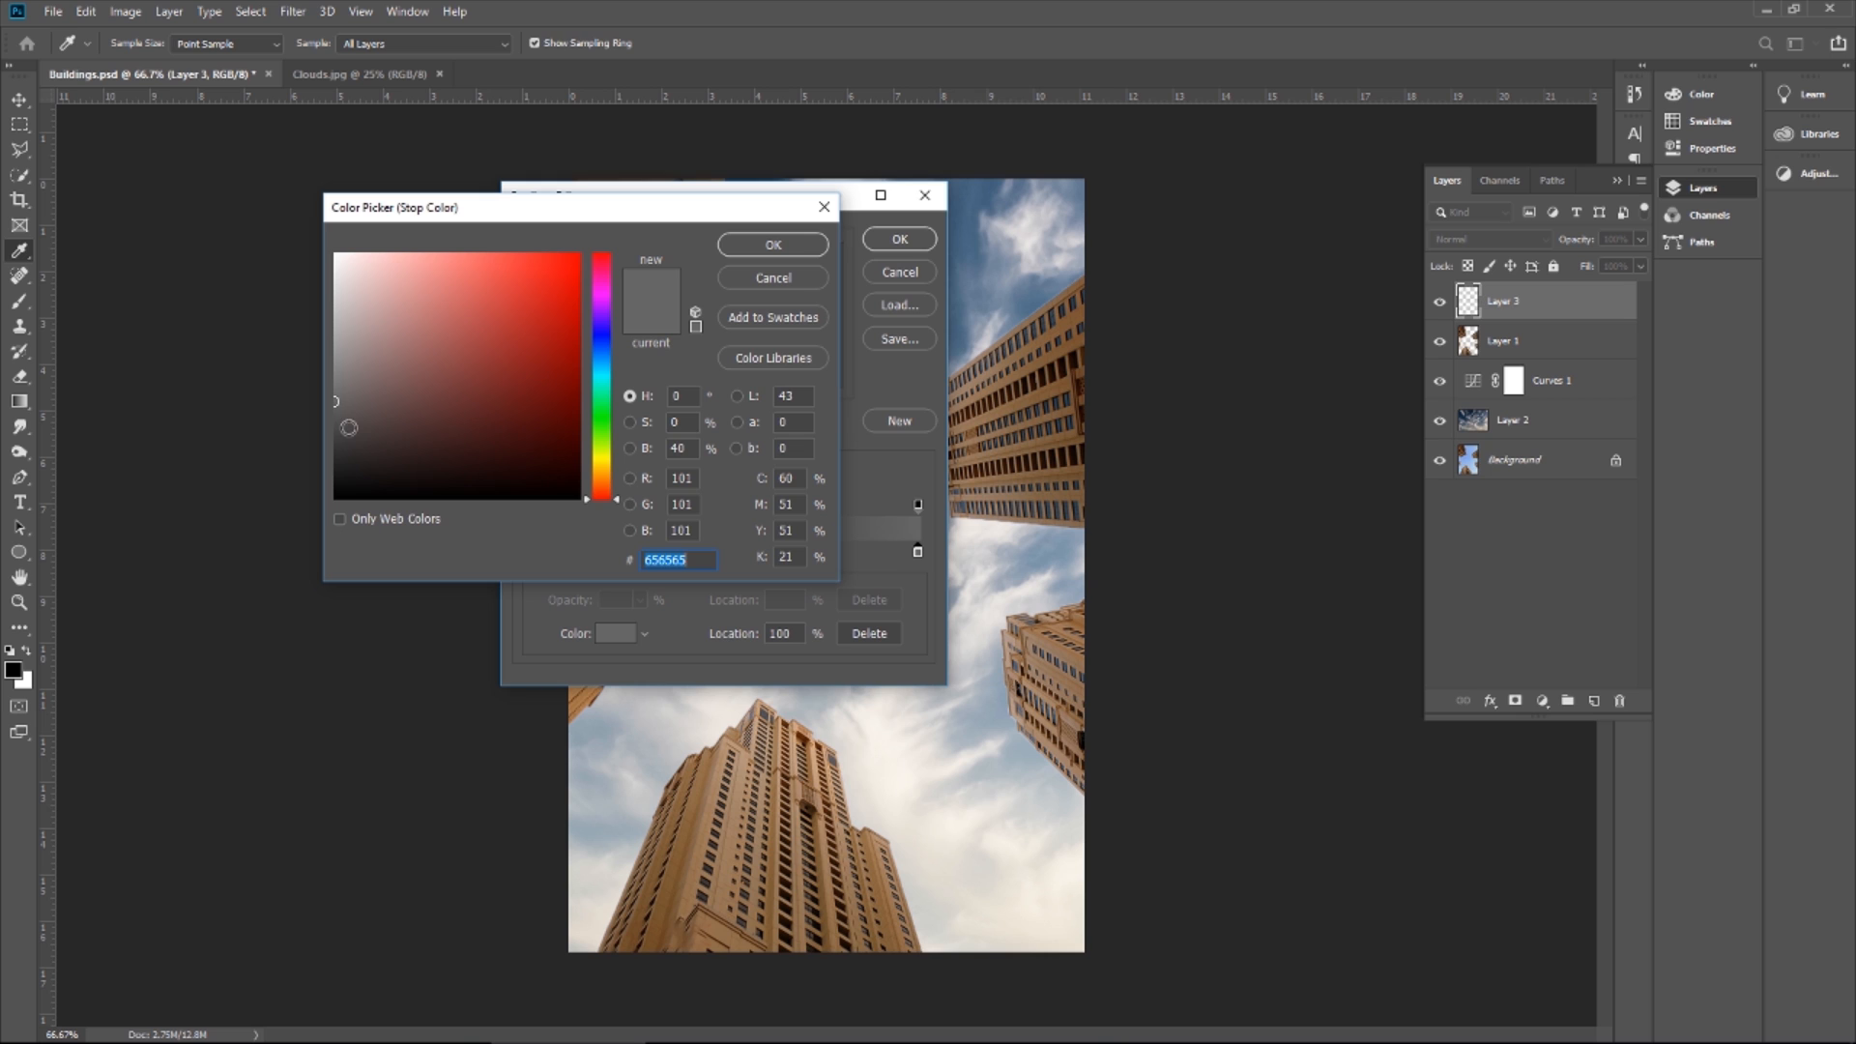
left_click(346, 419)
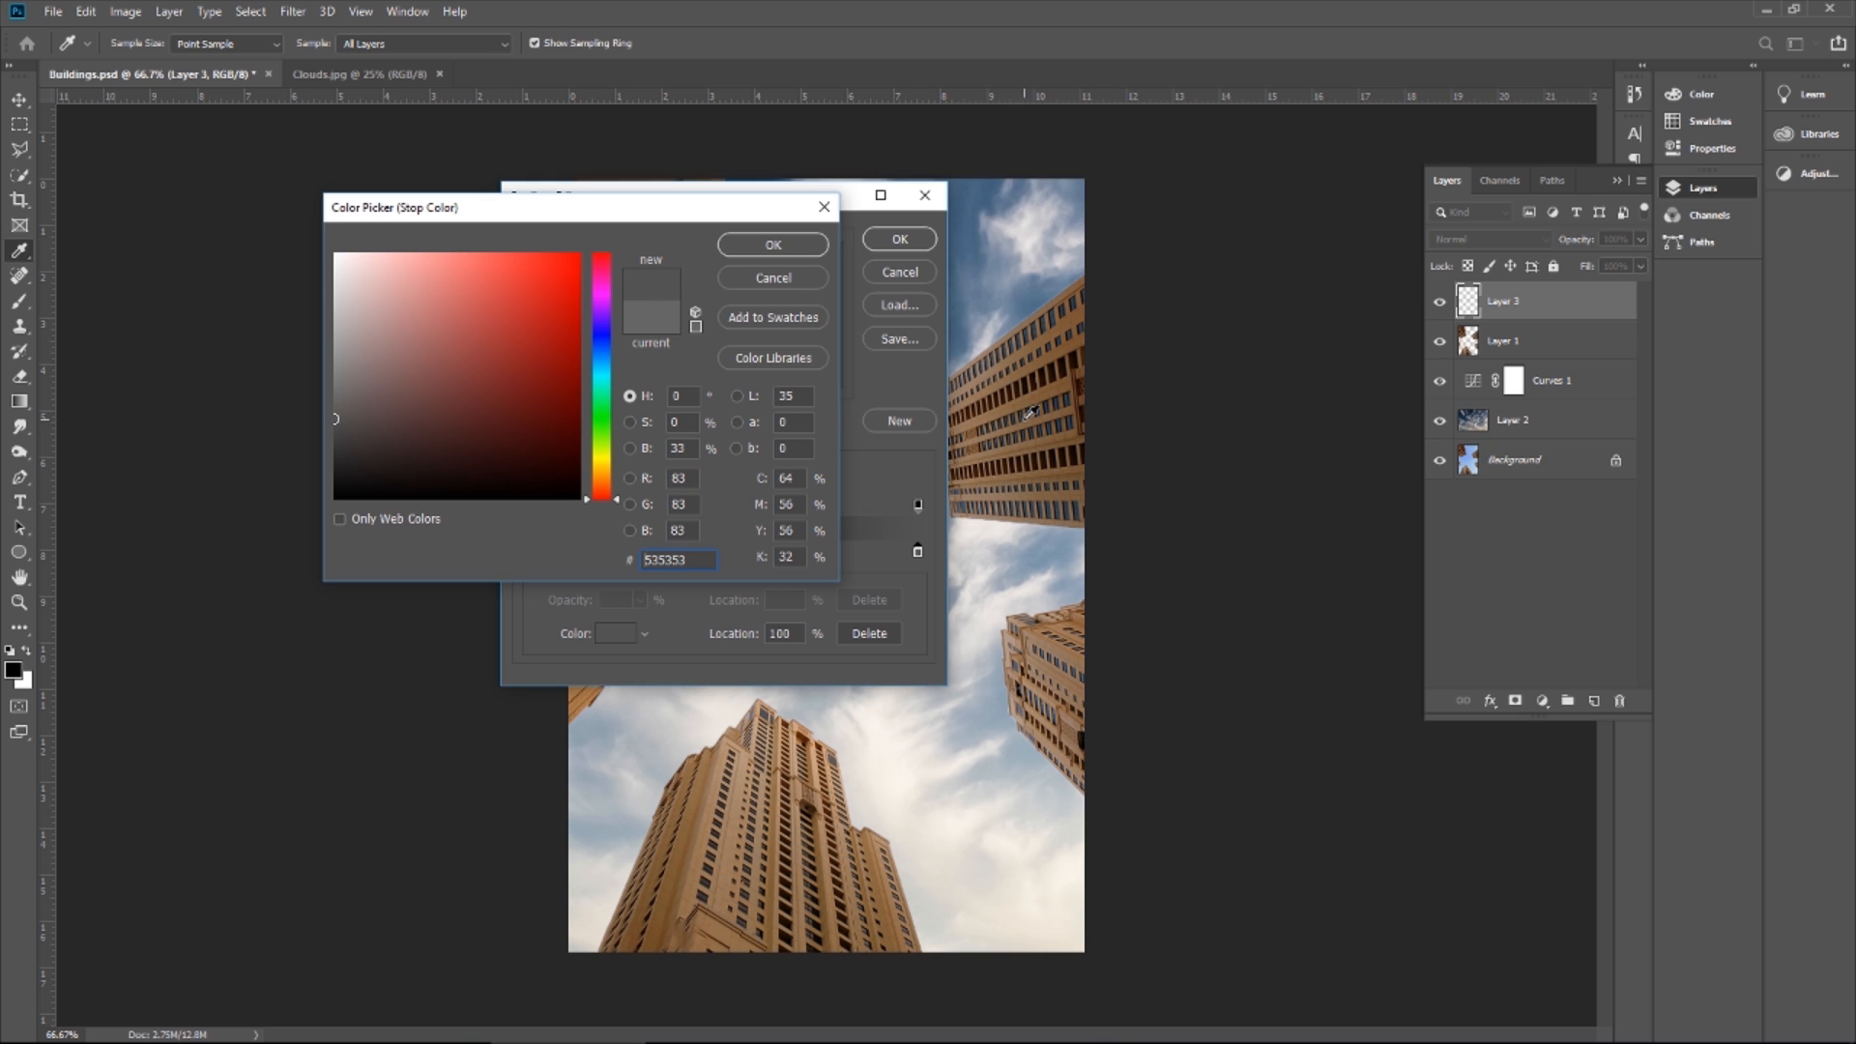
mouse_move(862, 426)
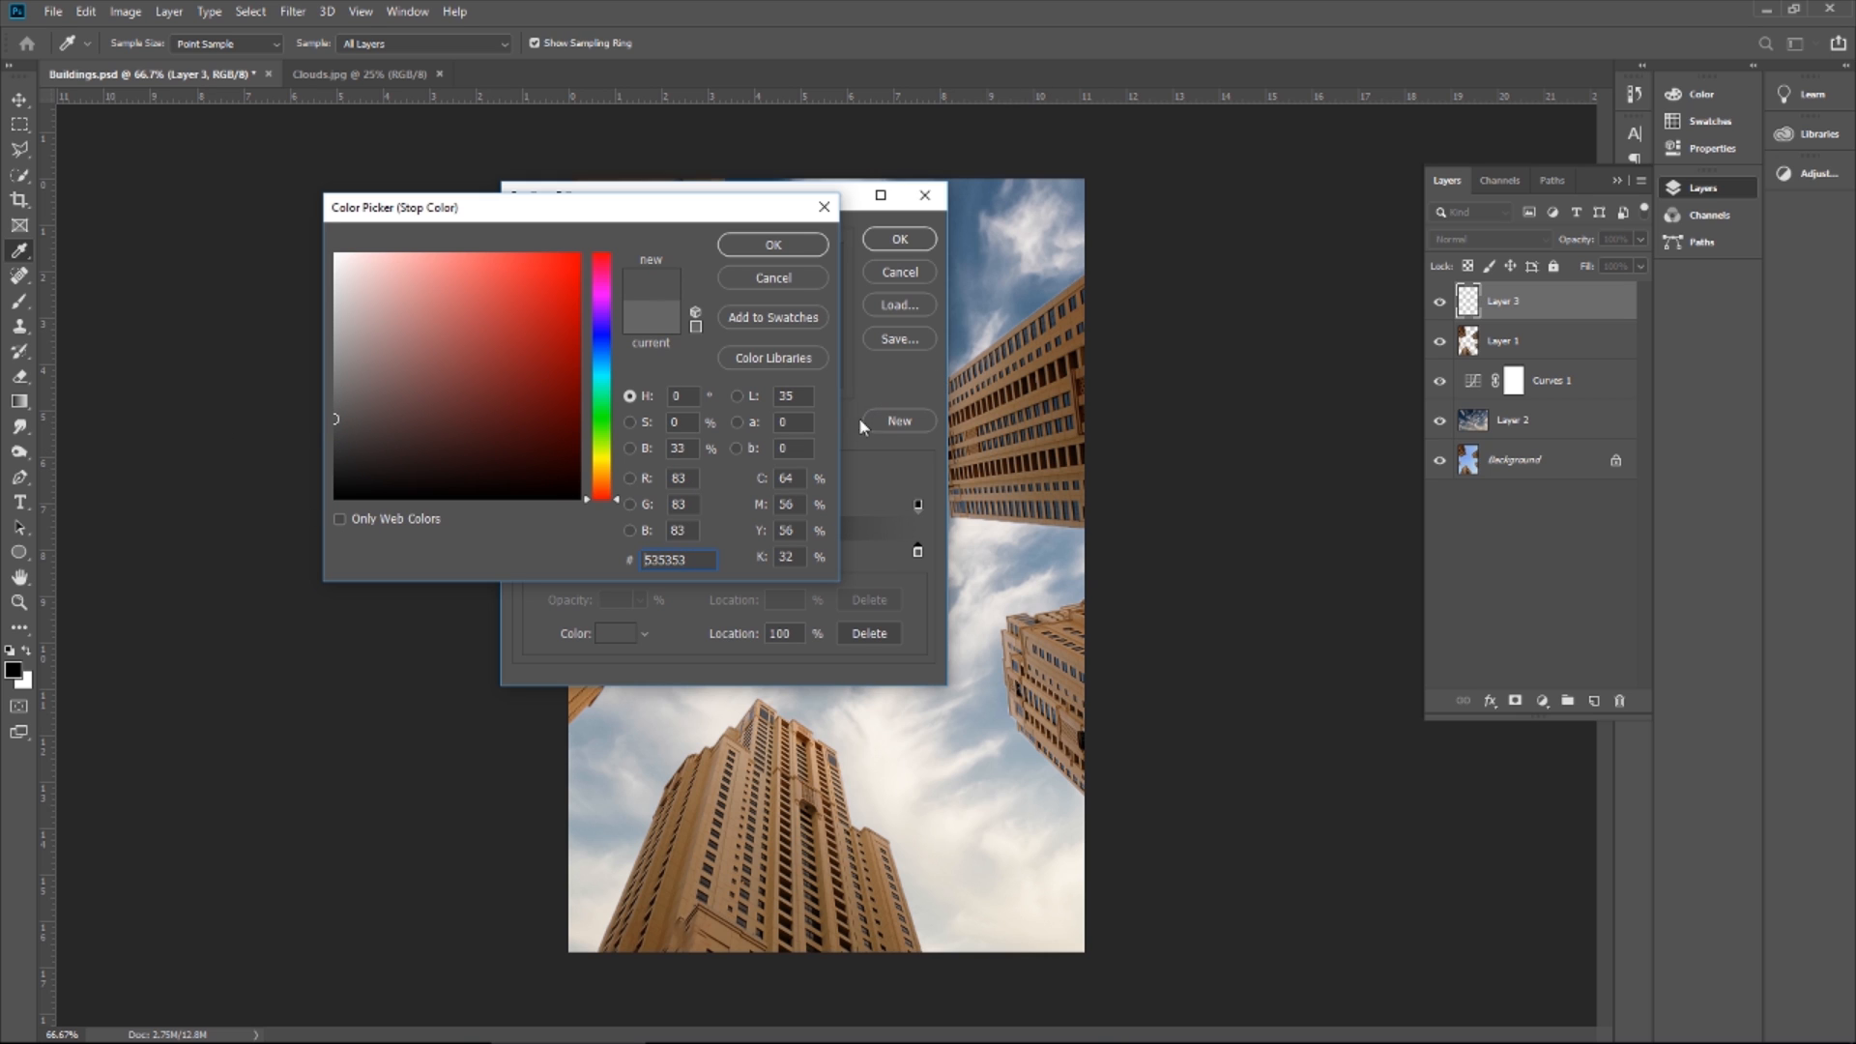
left_click(327, 423)
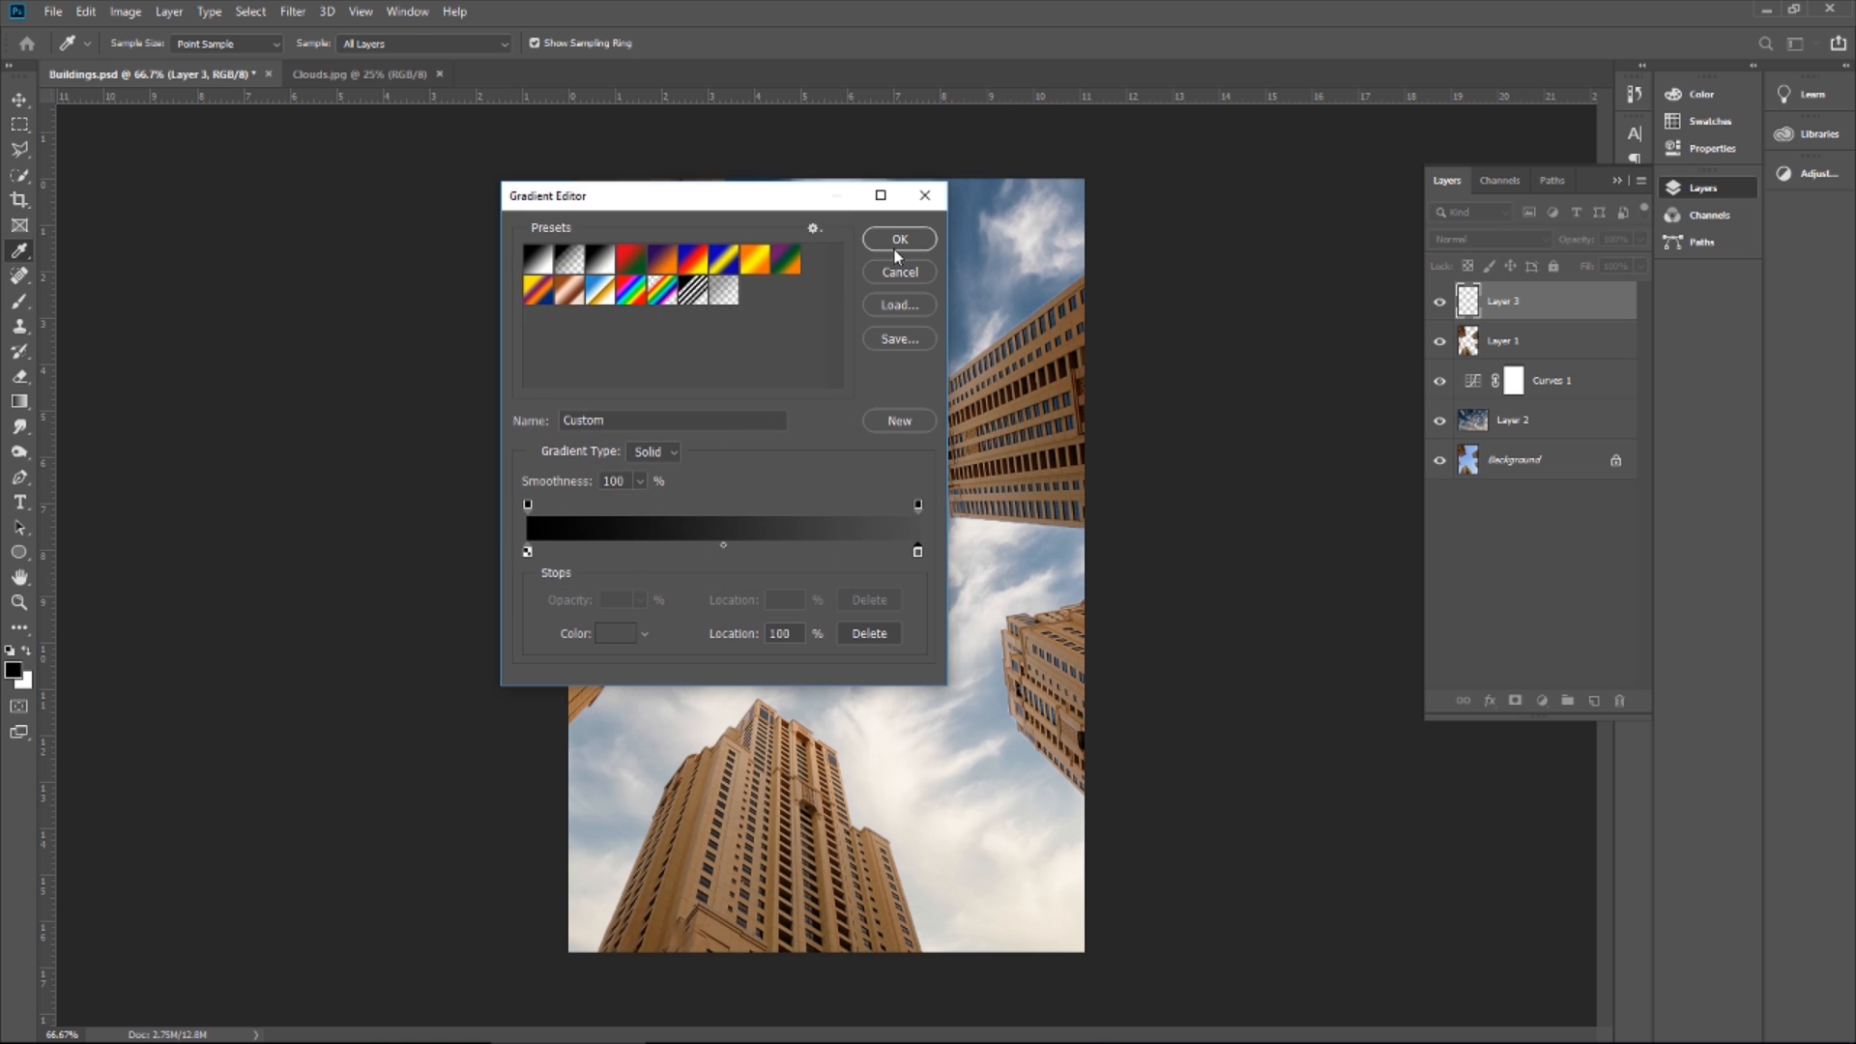
left_click(899, 240)
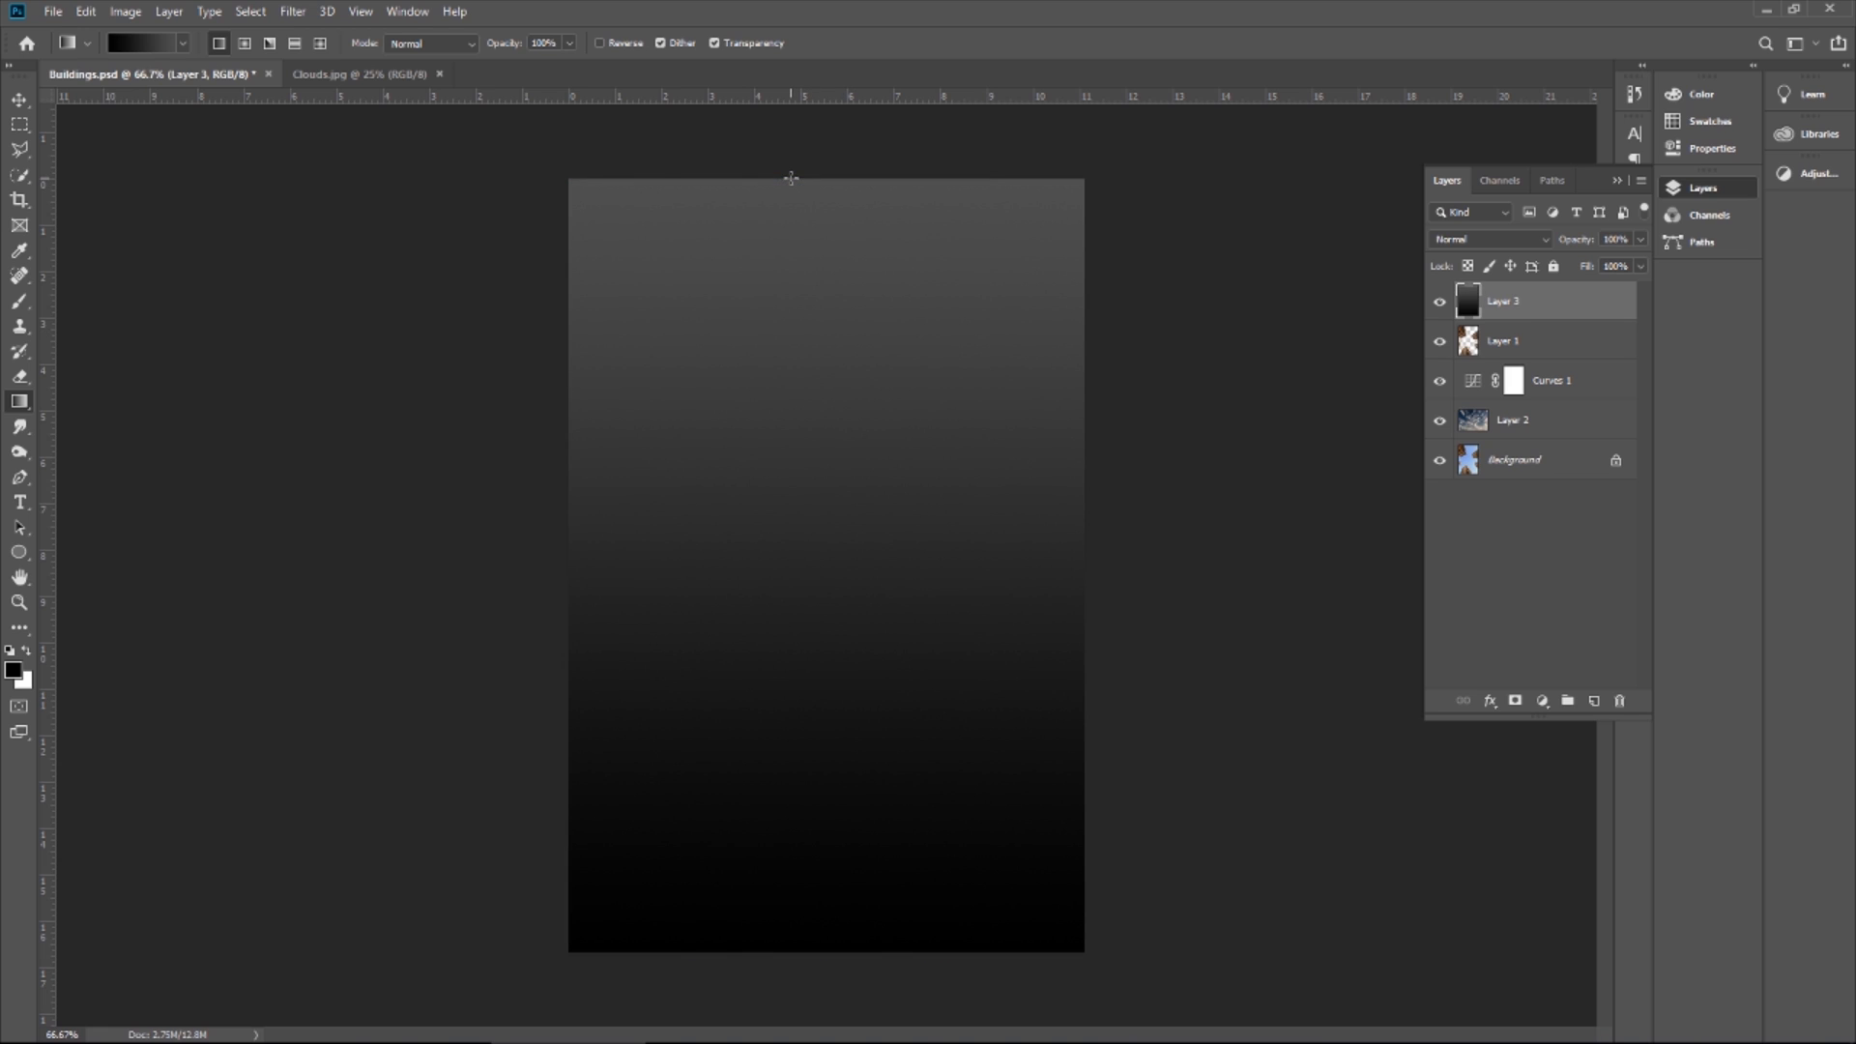
mouse_move(1243, 281)
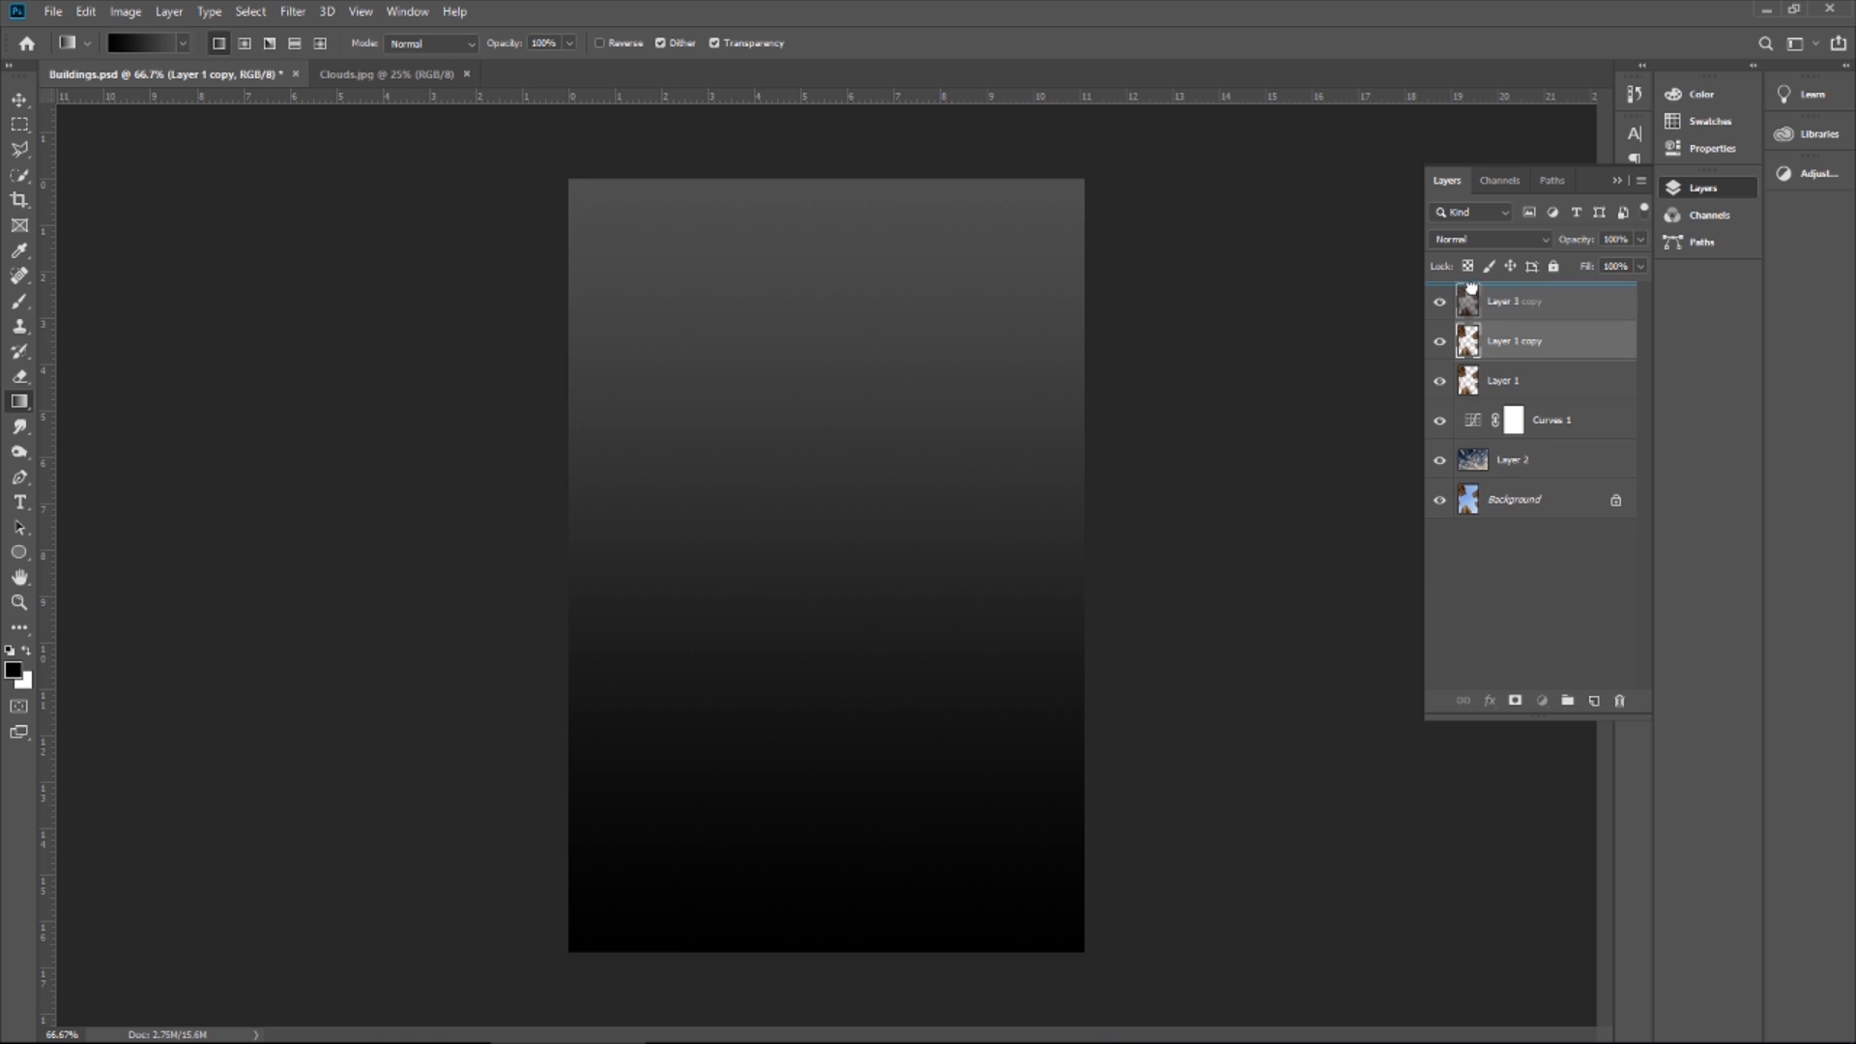
Apply a #cdcdcd Color Overlay to Layer 1 copy via Blending Options, making light-grey silhouettes
right_click(1470, 297)
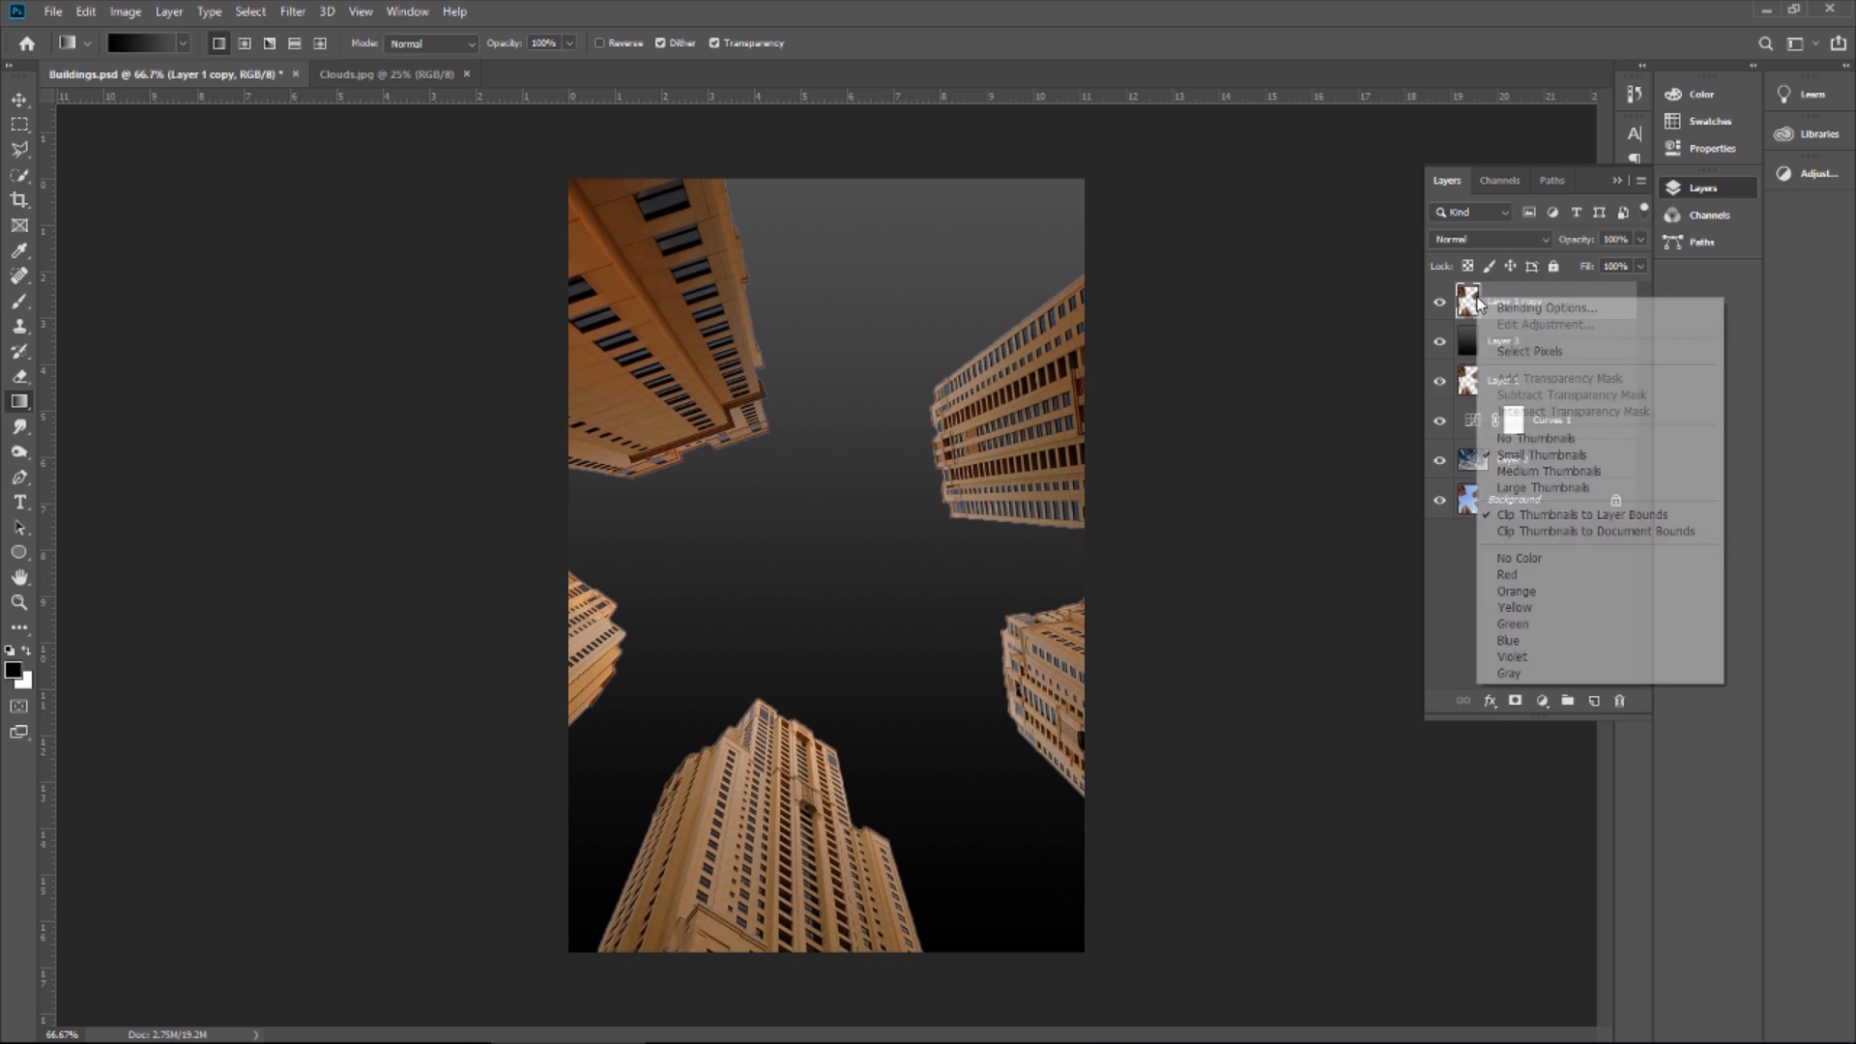
left_click(1544, 307)
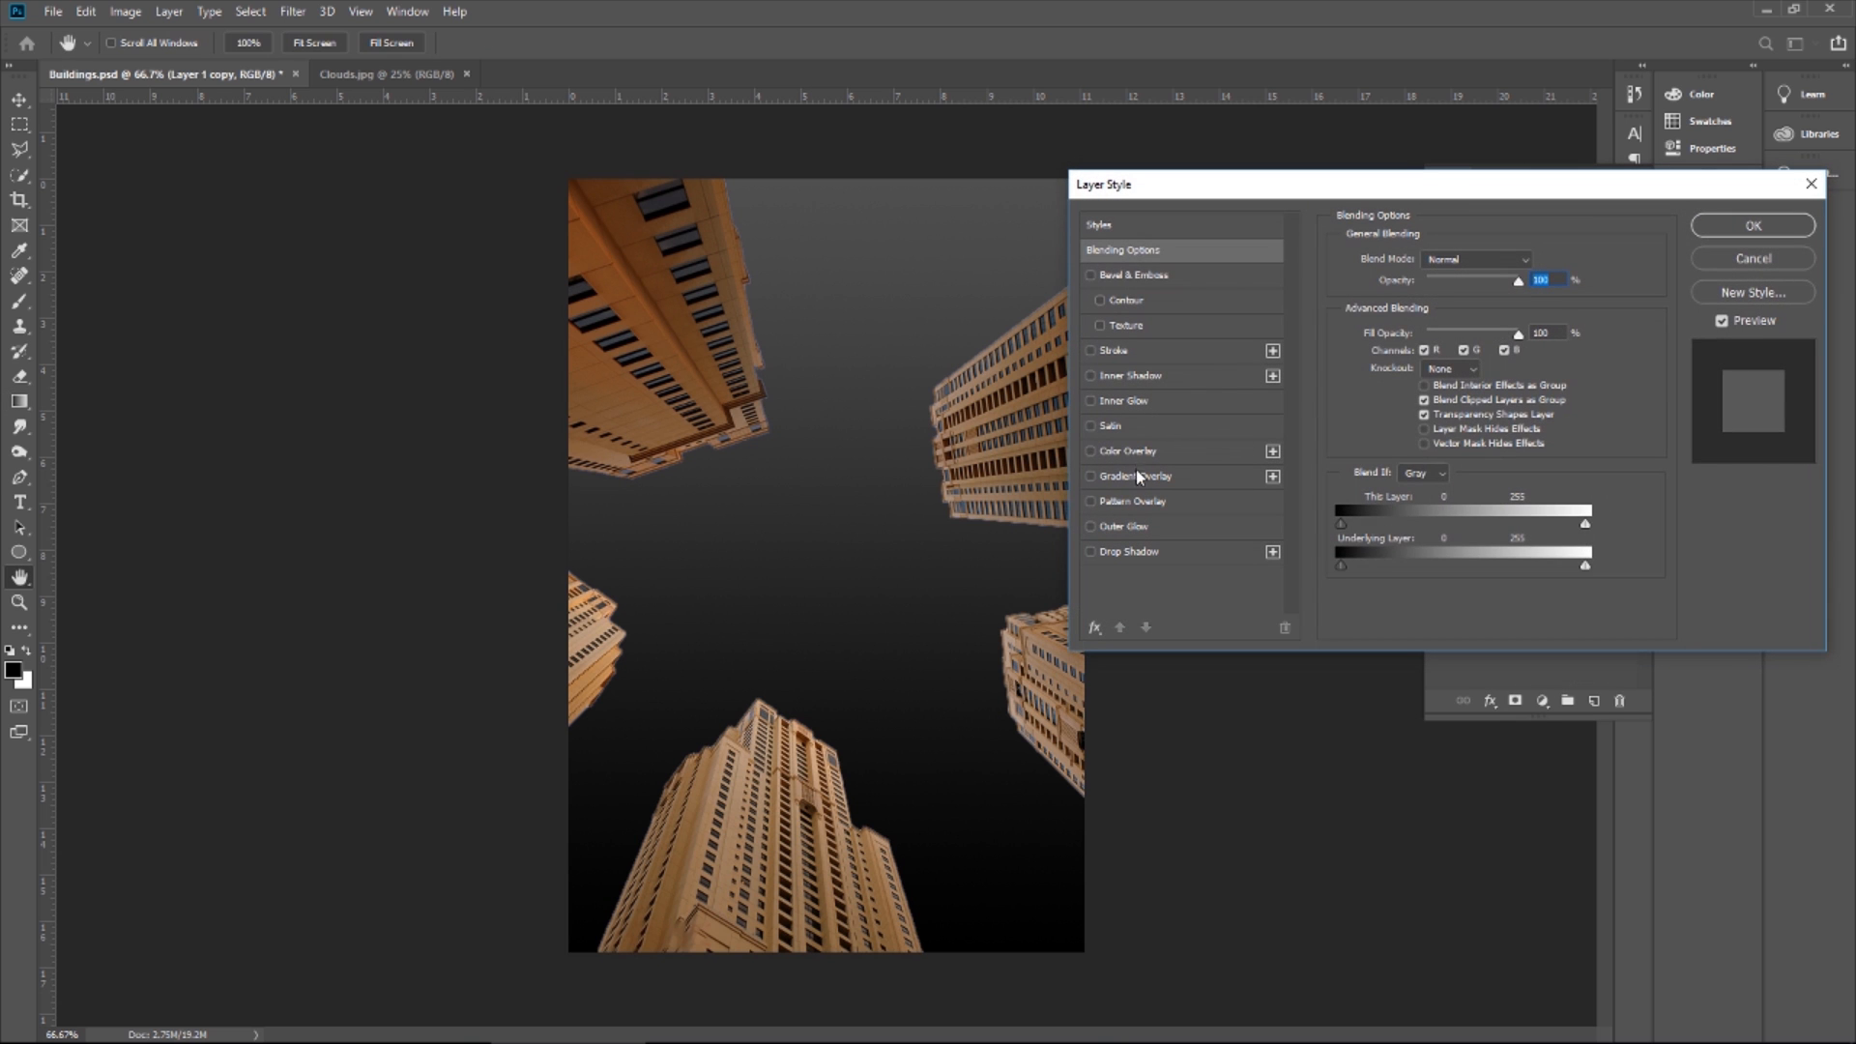
left_click(1090, 450)
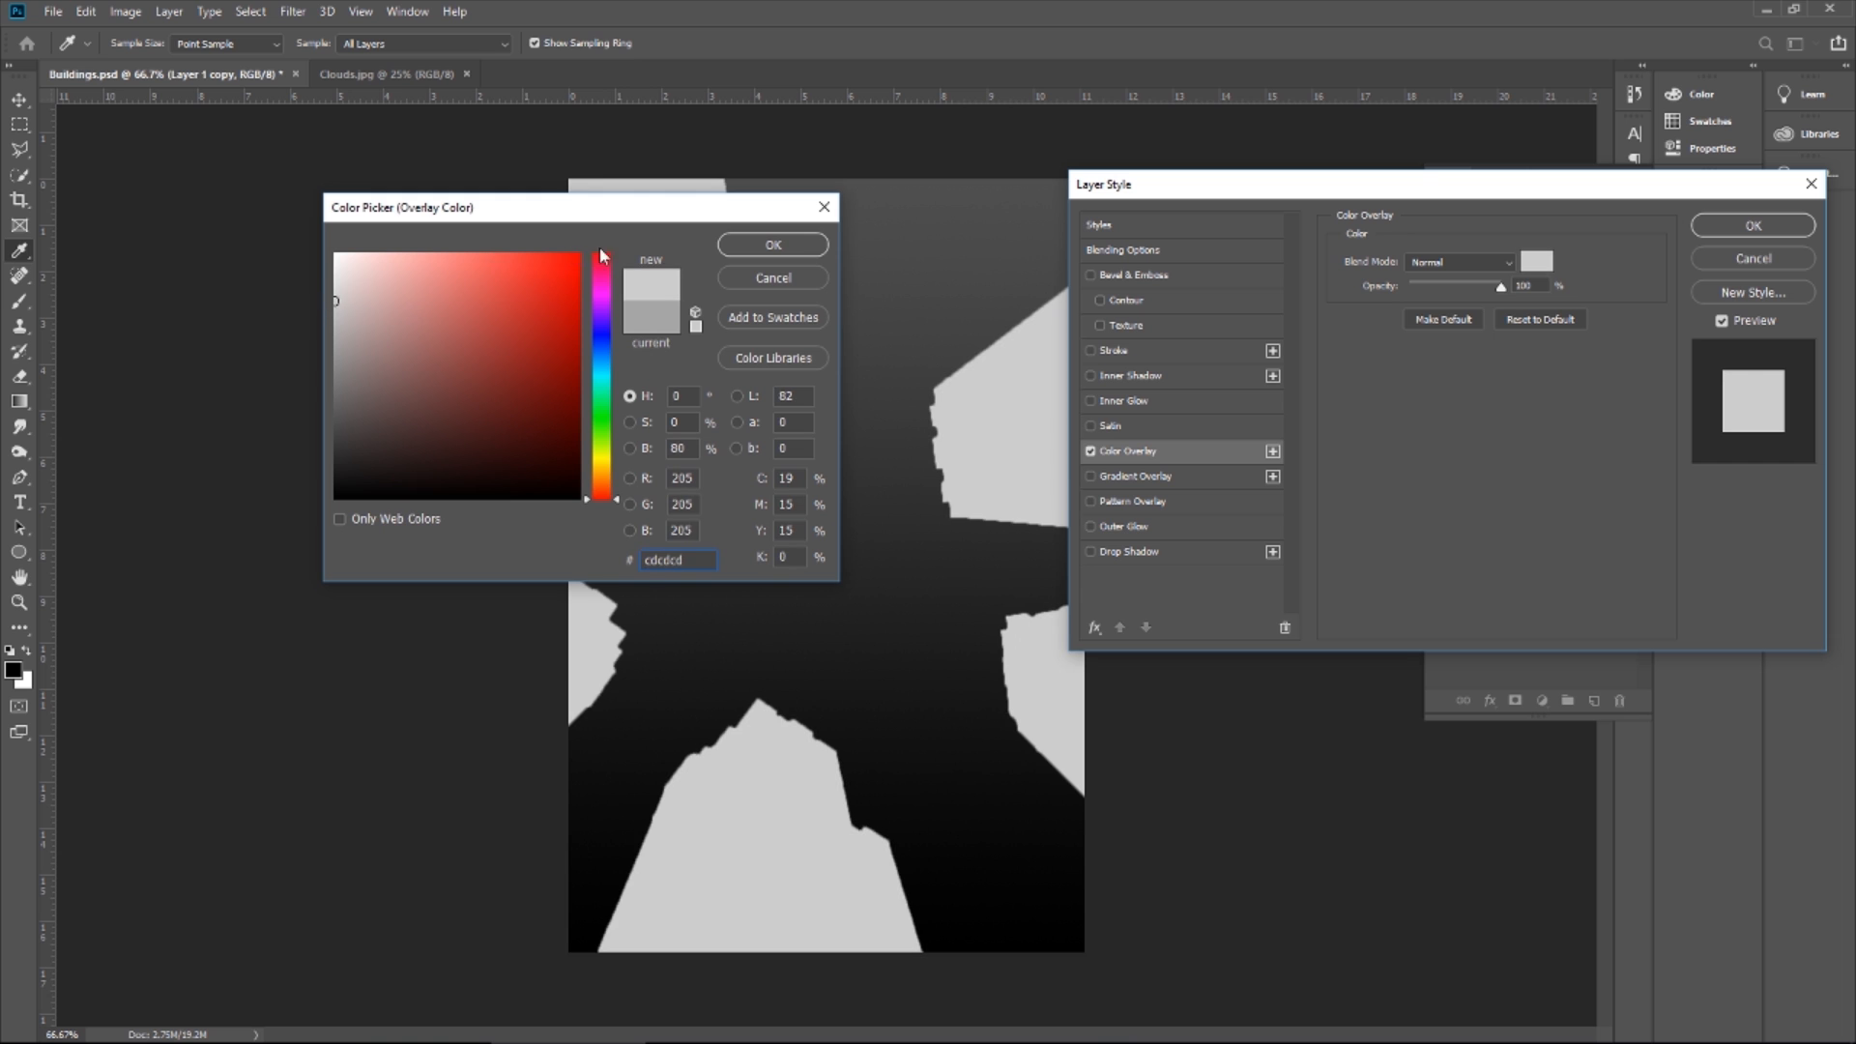
left_click(772, 246)
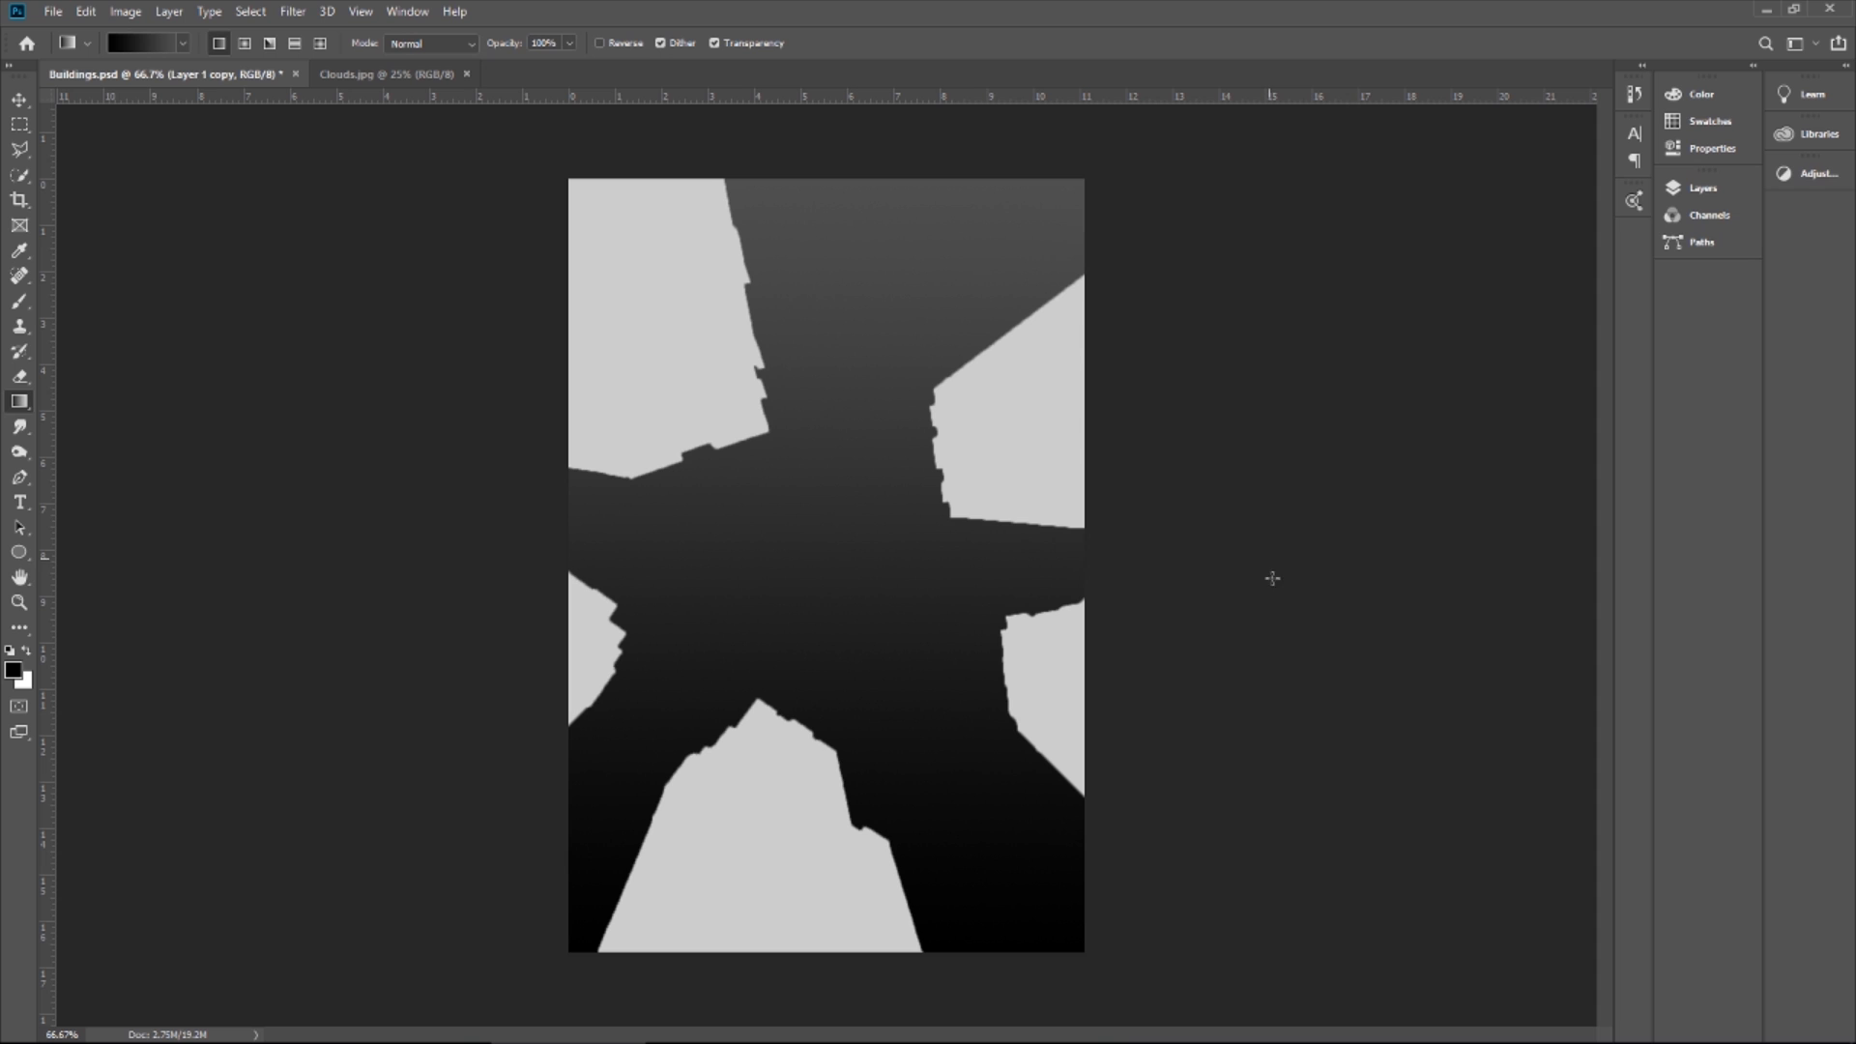
mouse_move(1379, 512)
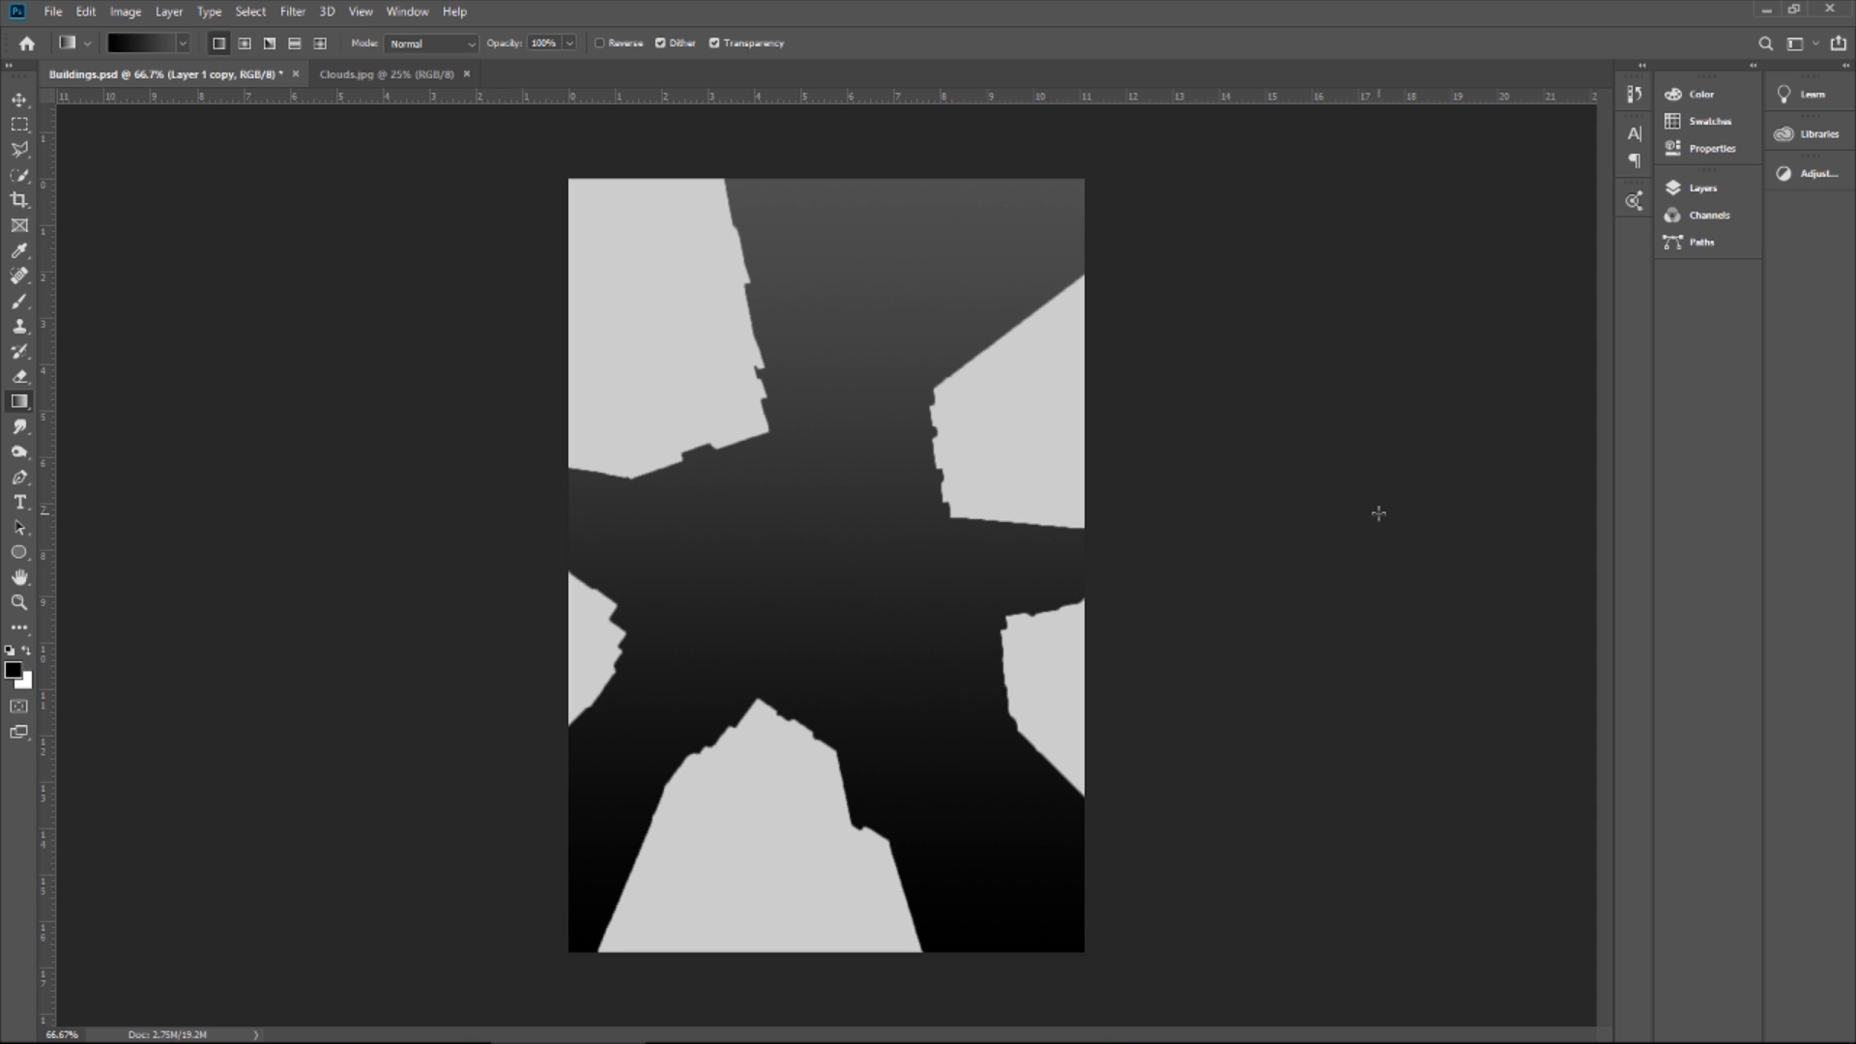
mouse_move(930, 228)
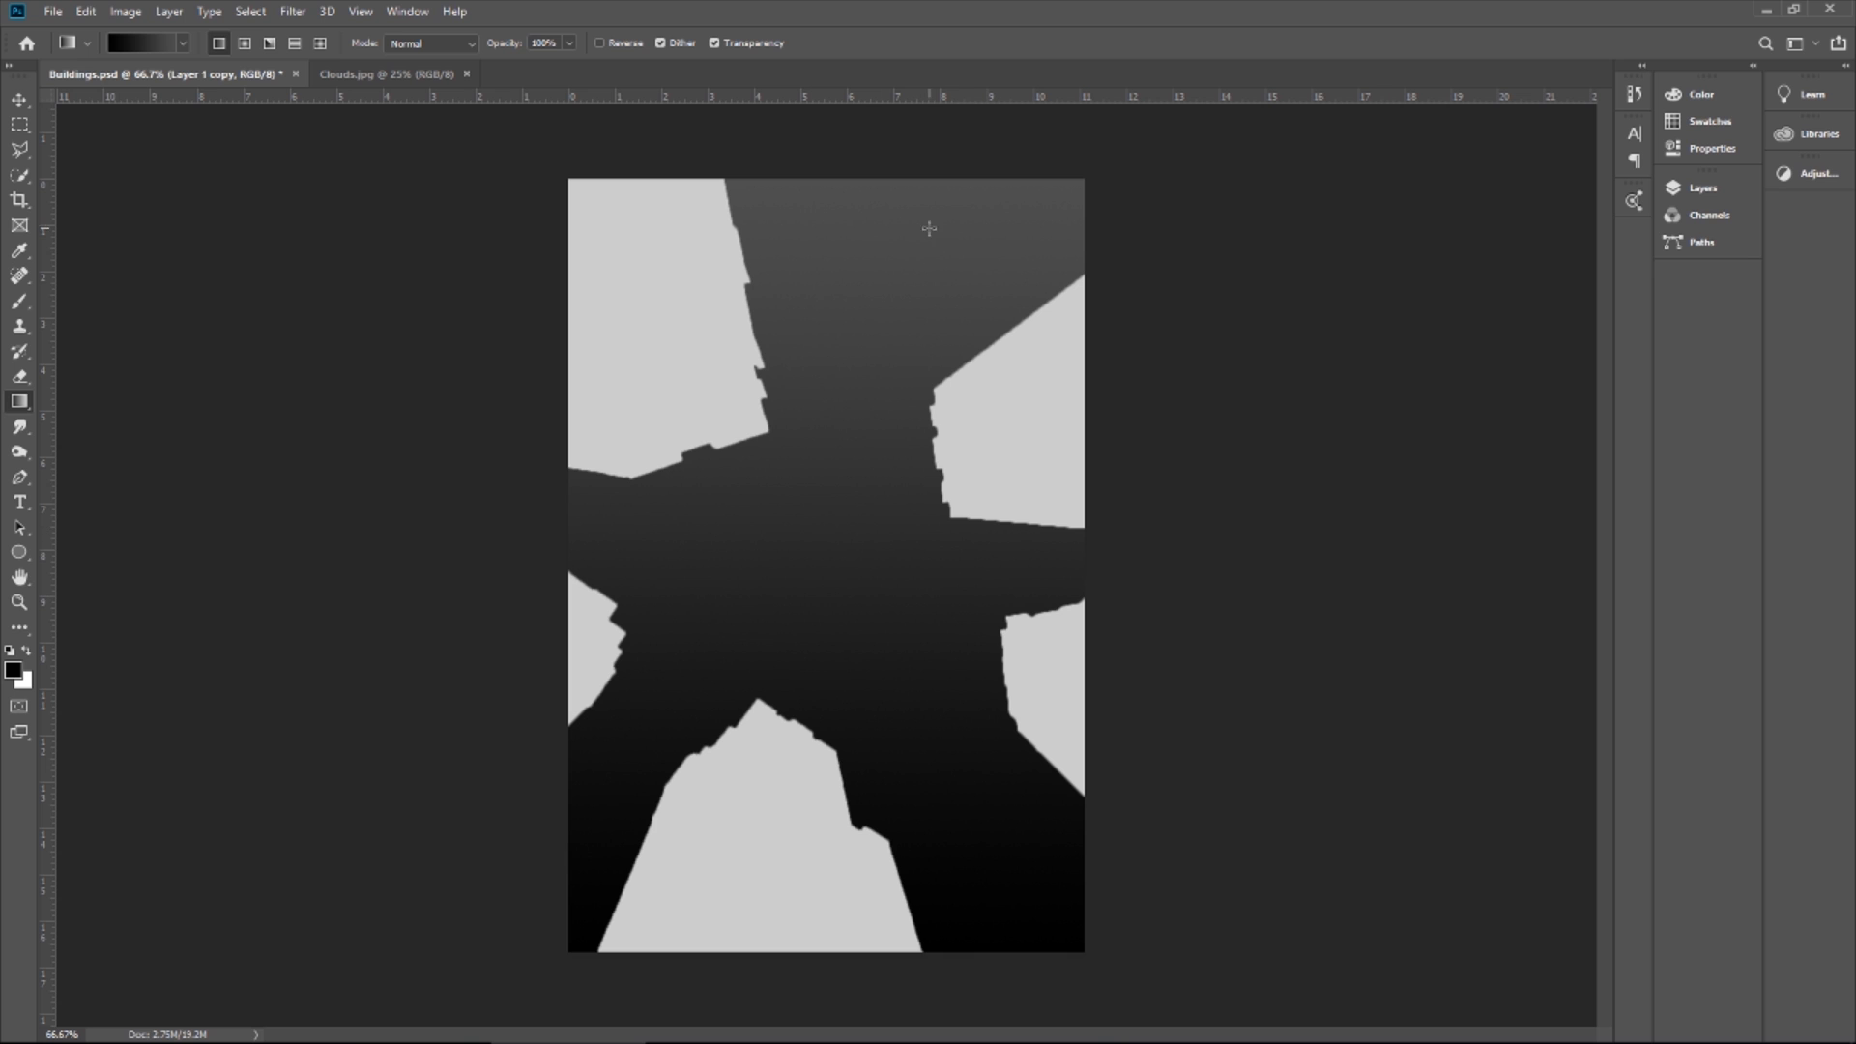
mouse_move(779, 669)
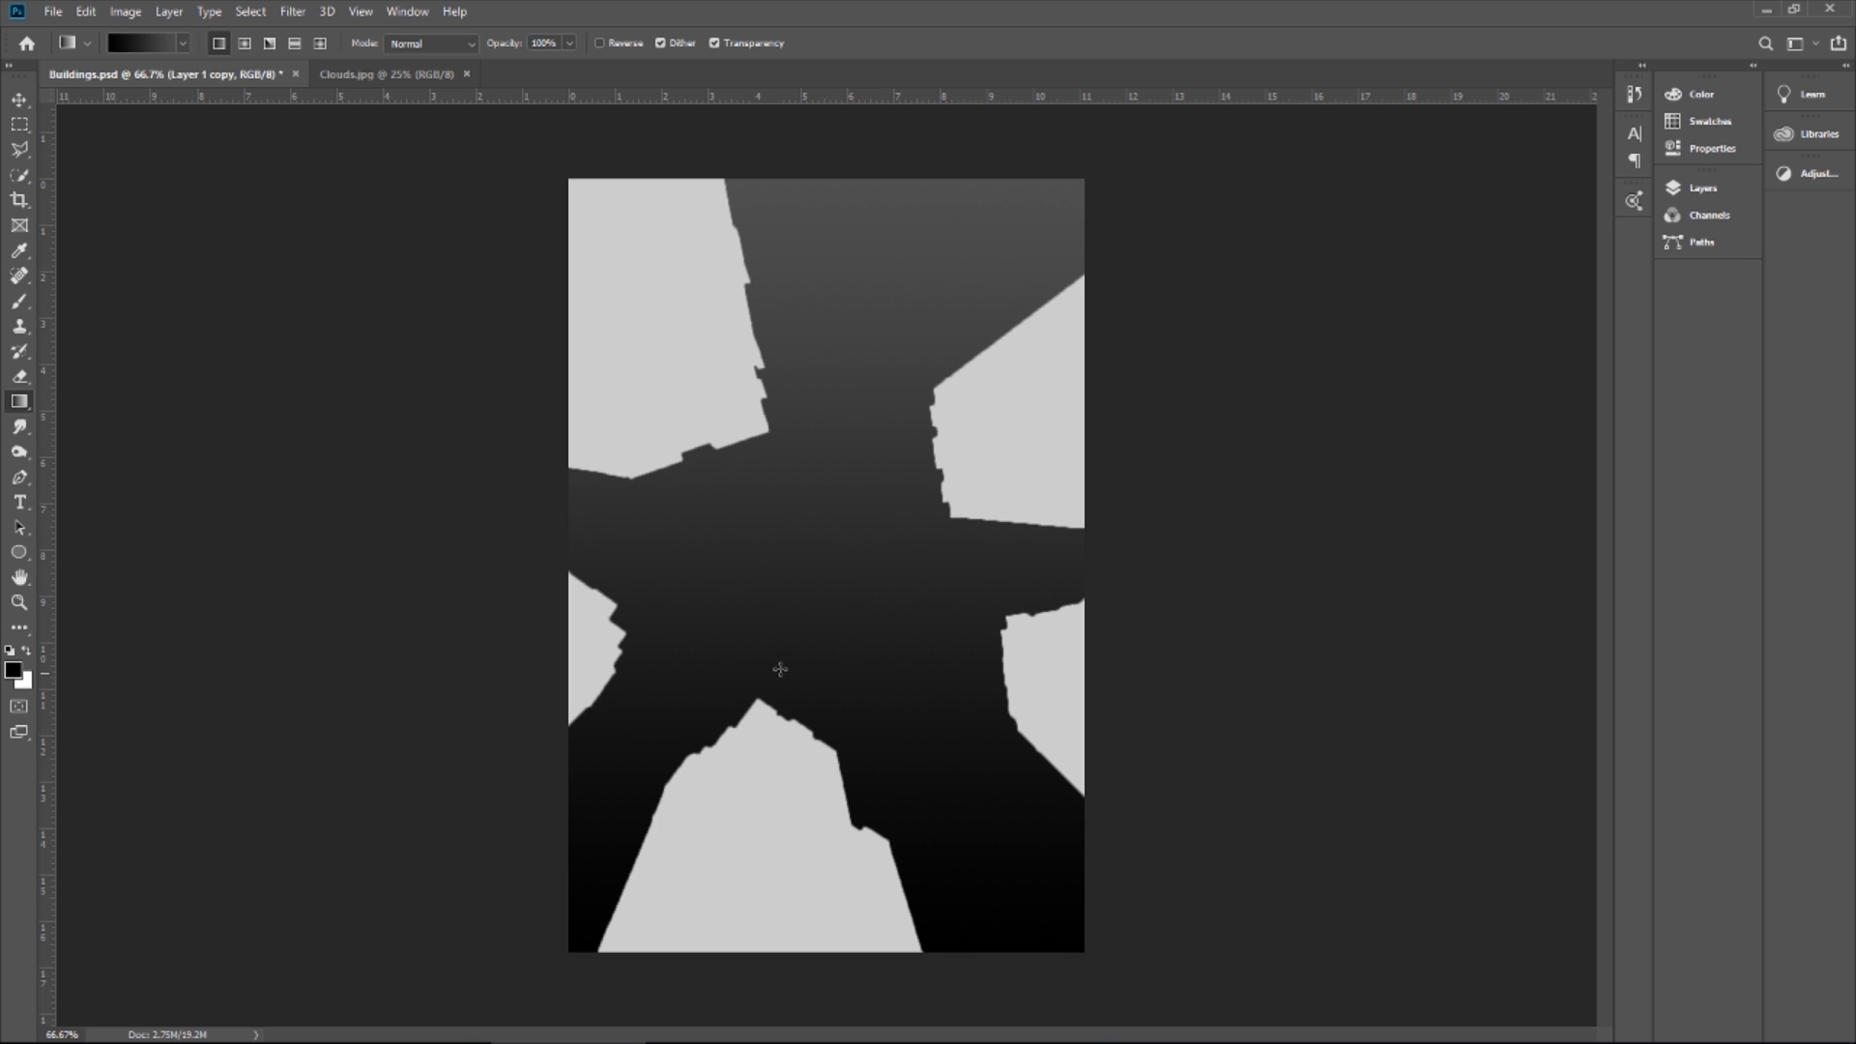
mouse_move(719, 614)
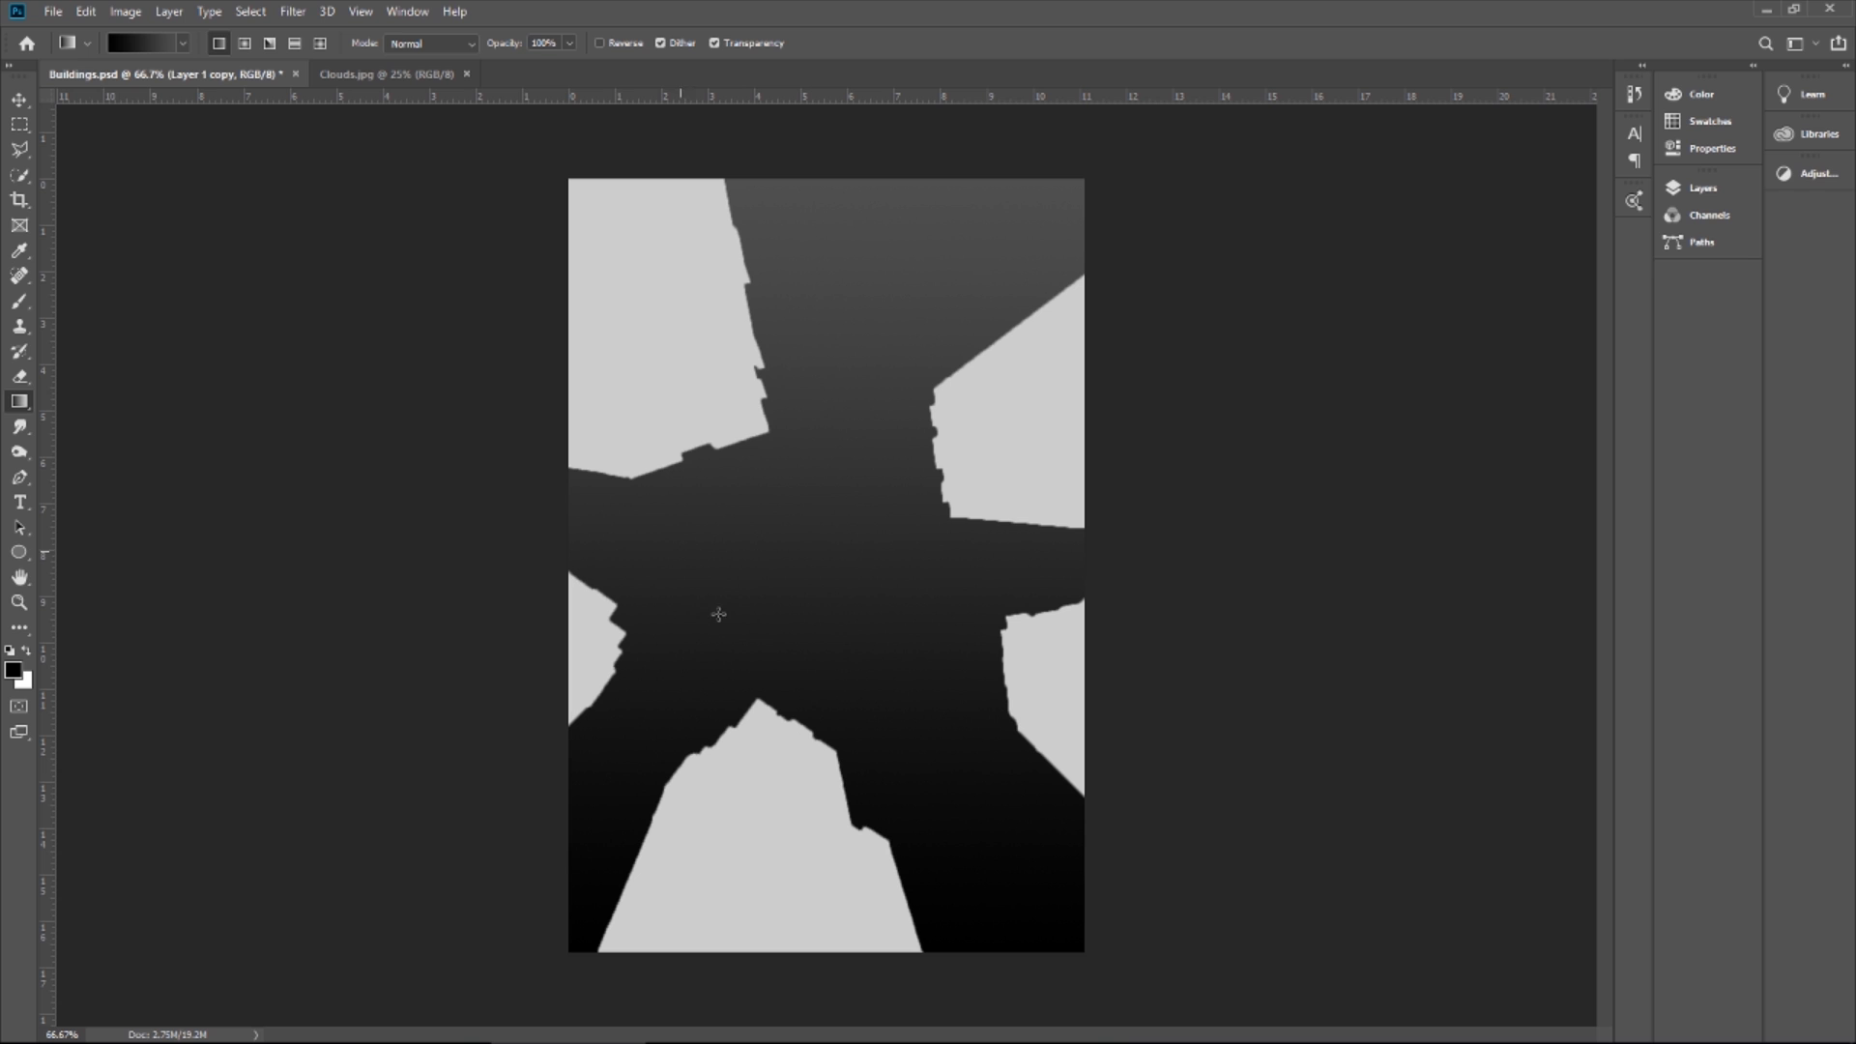
mouse_move(1007, 398)
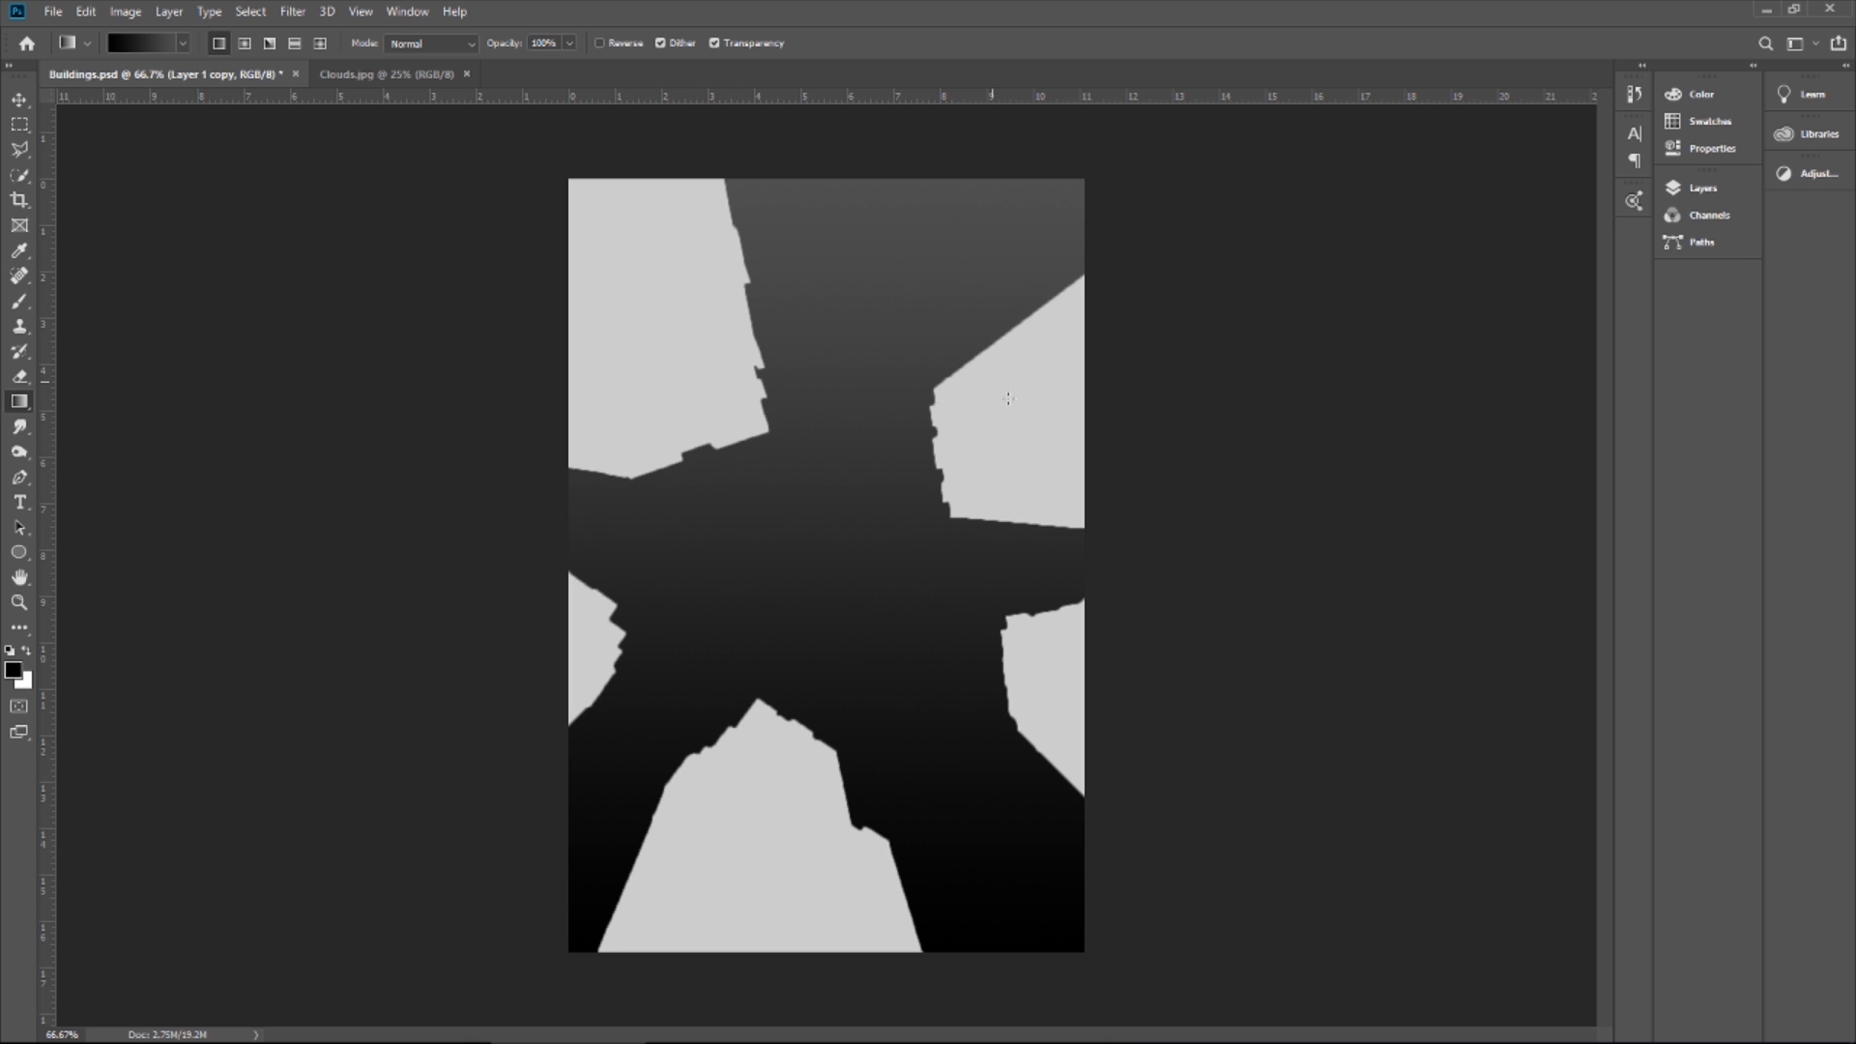
mouse_move(754, 472)
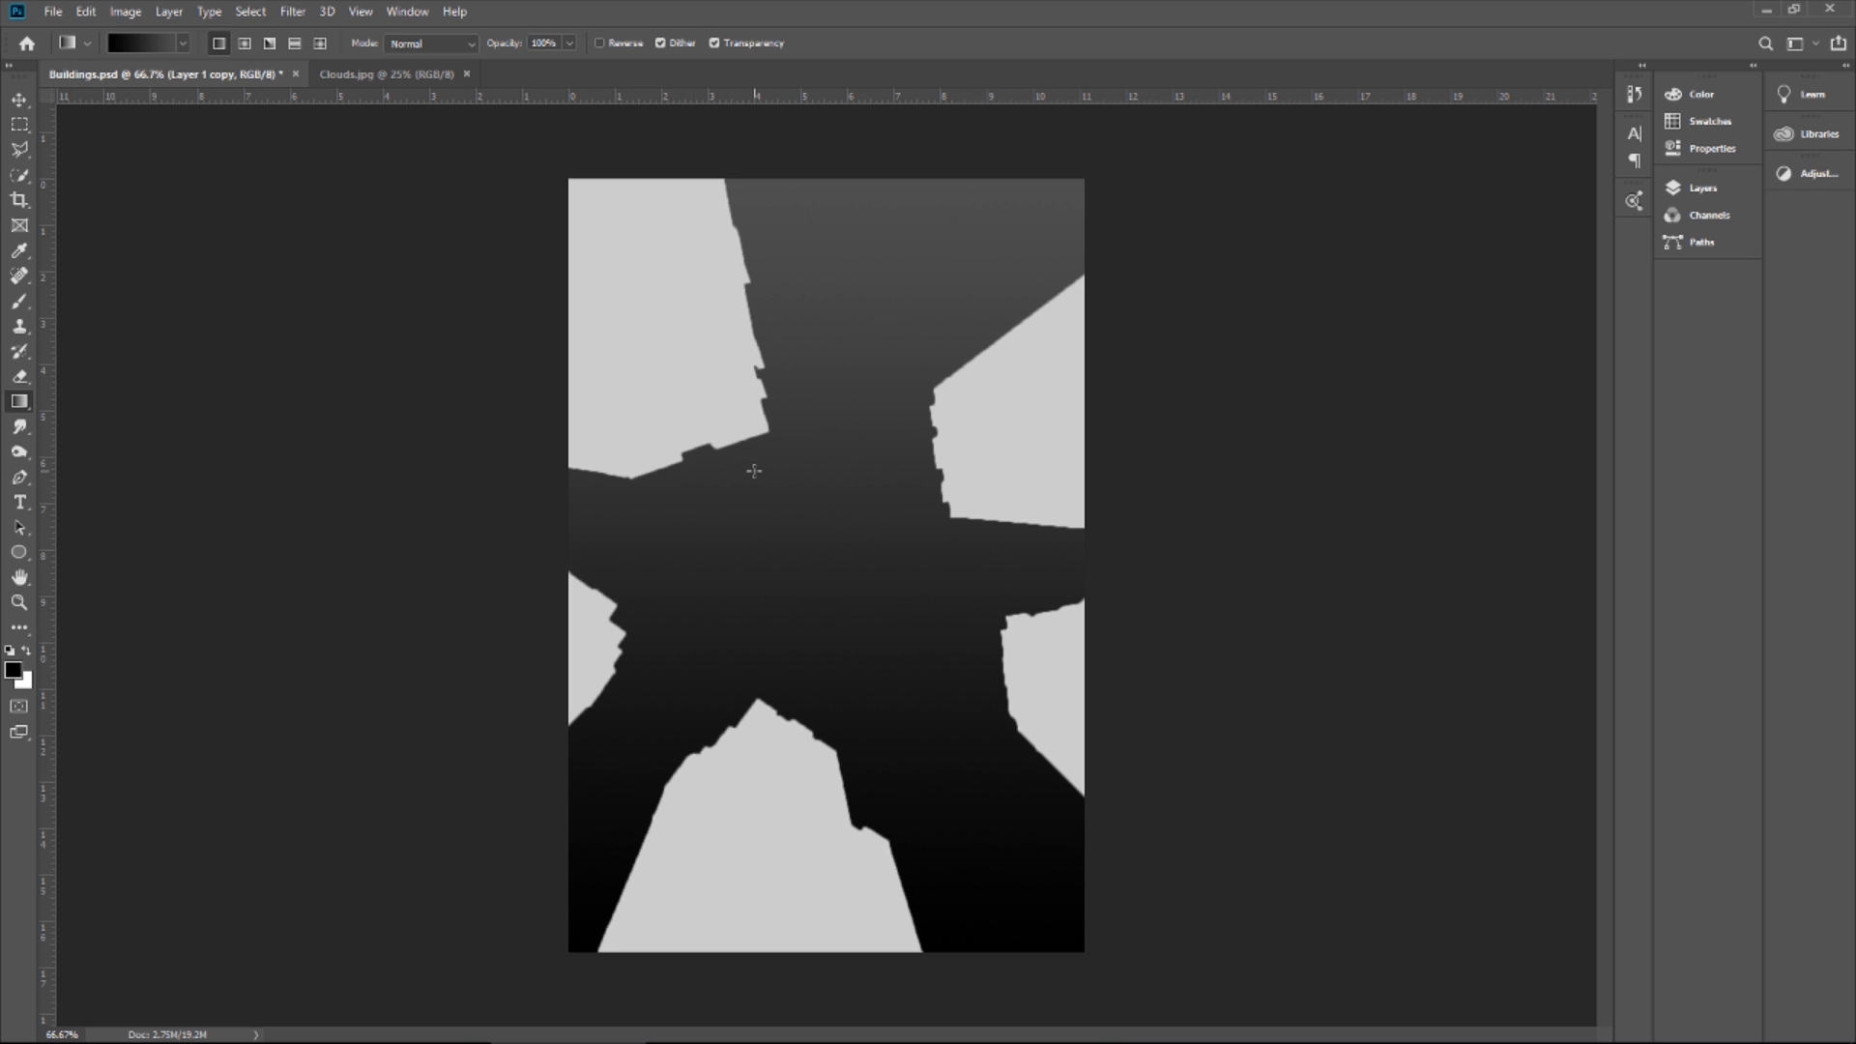
mouse_move(862, 493)
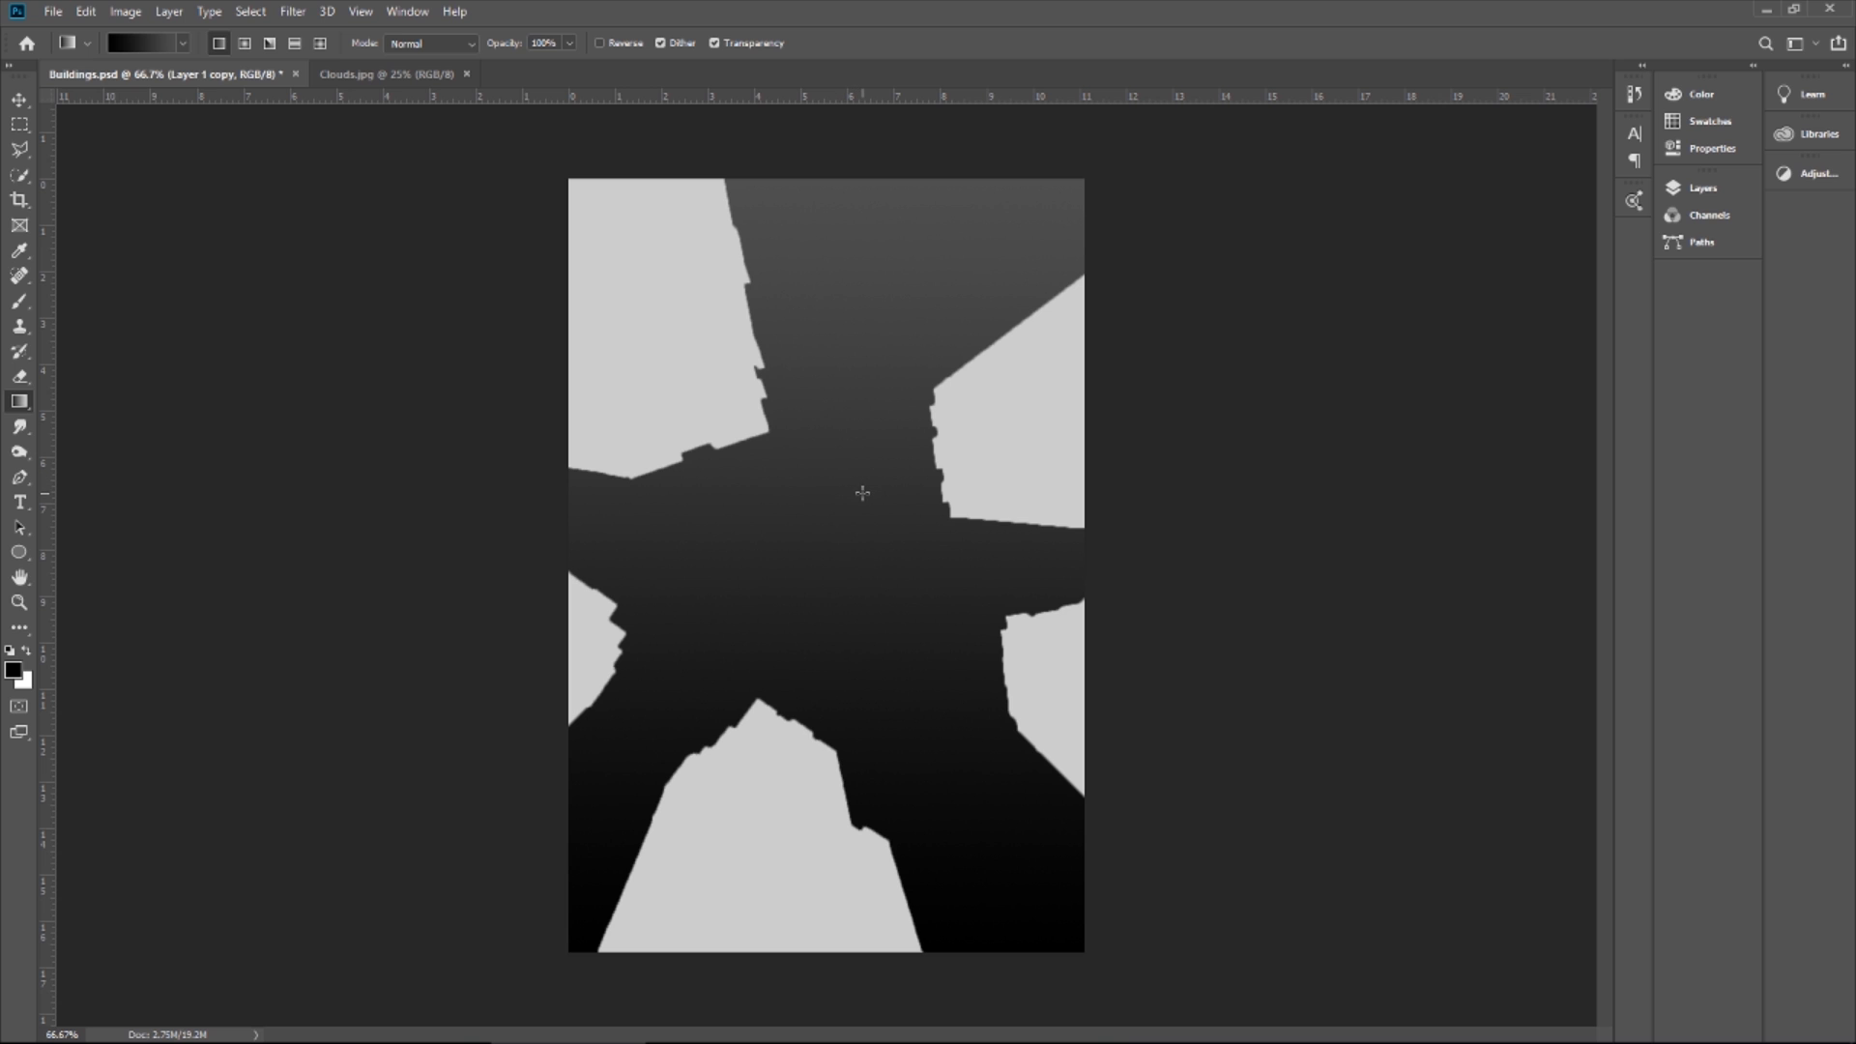
mouse_move(986, 429)
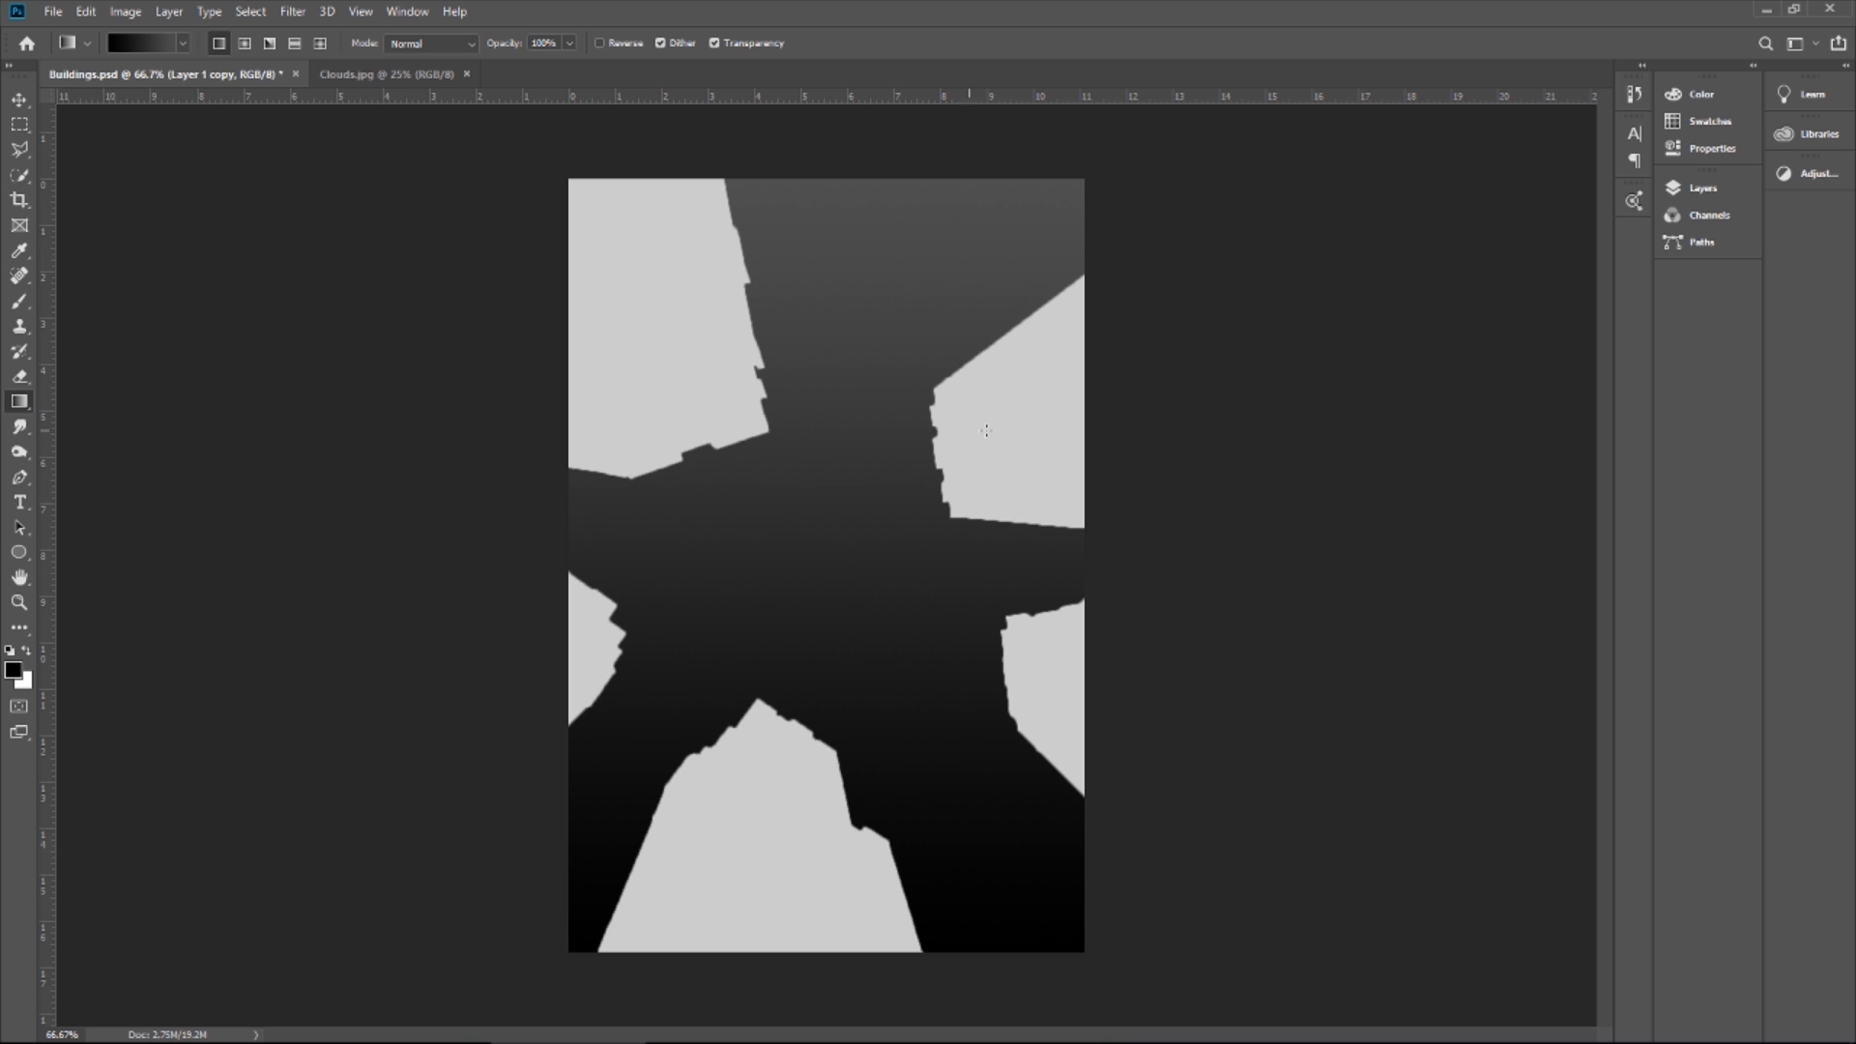
mouse_move(1025, 447)
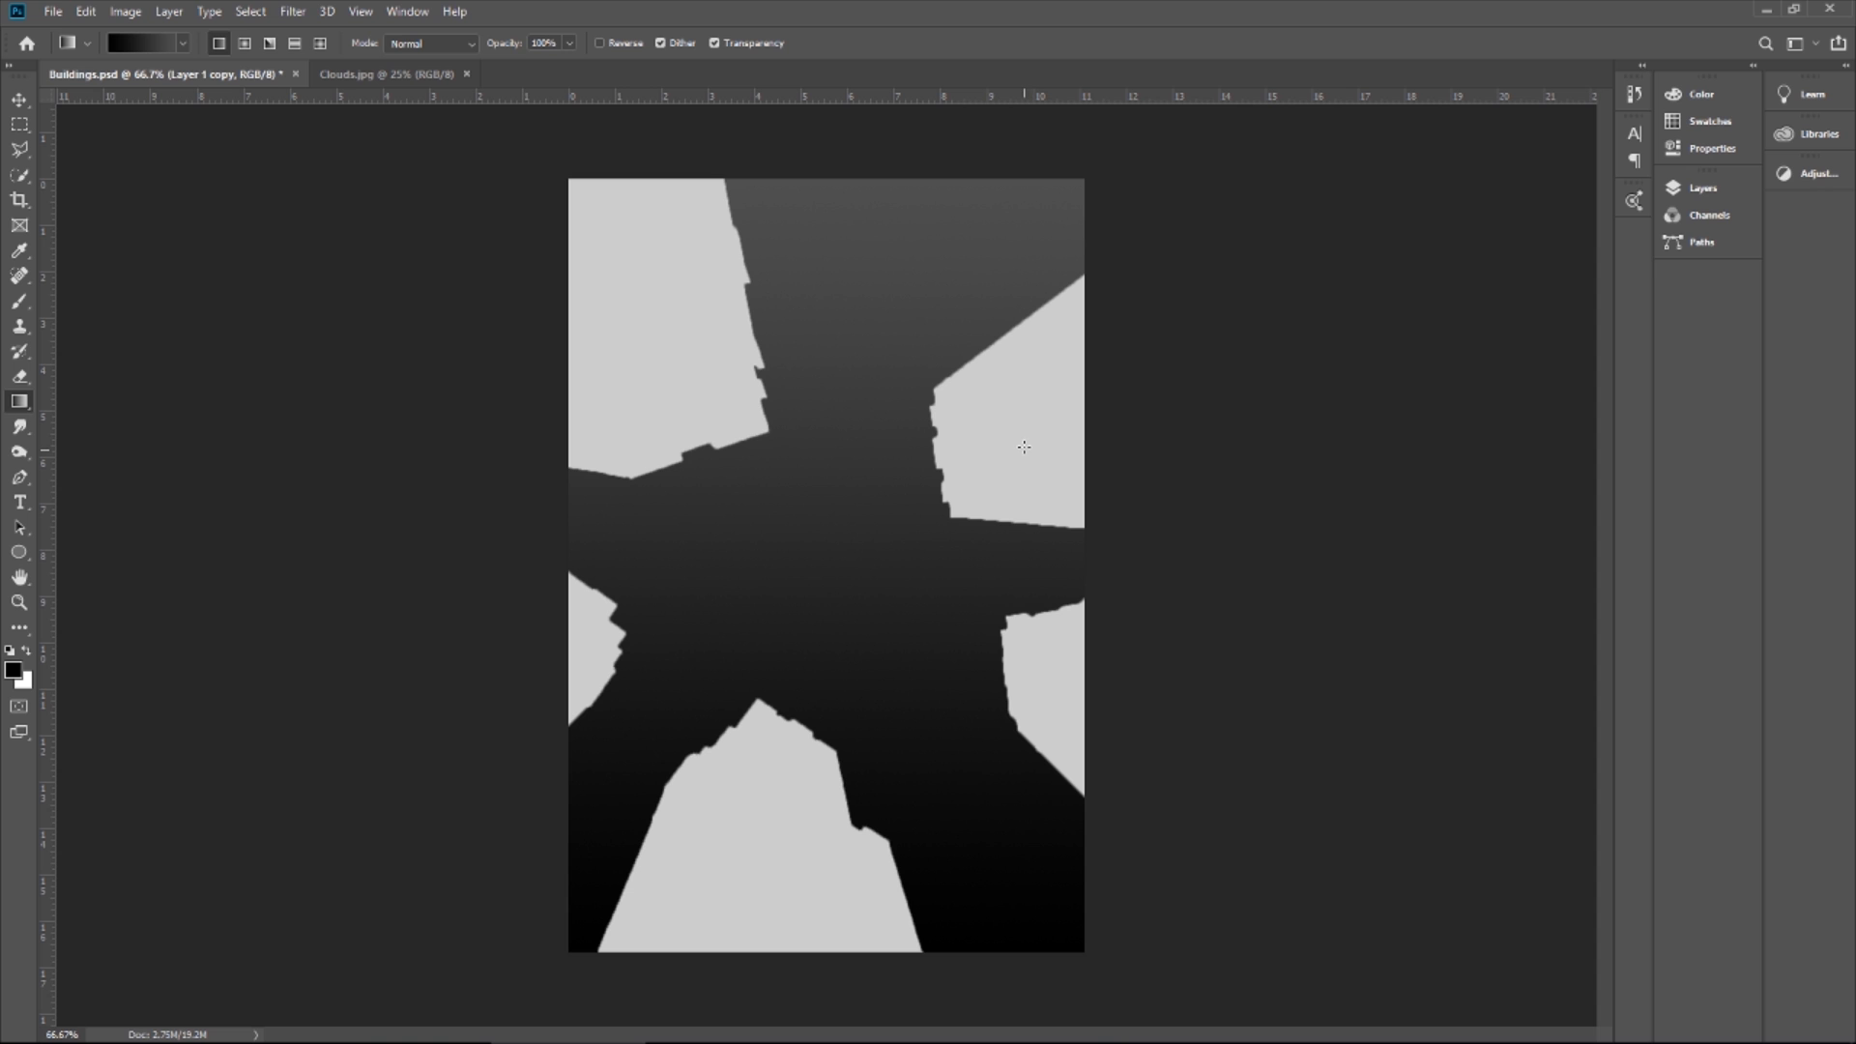
mouse_move(687, 503)
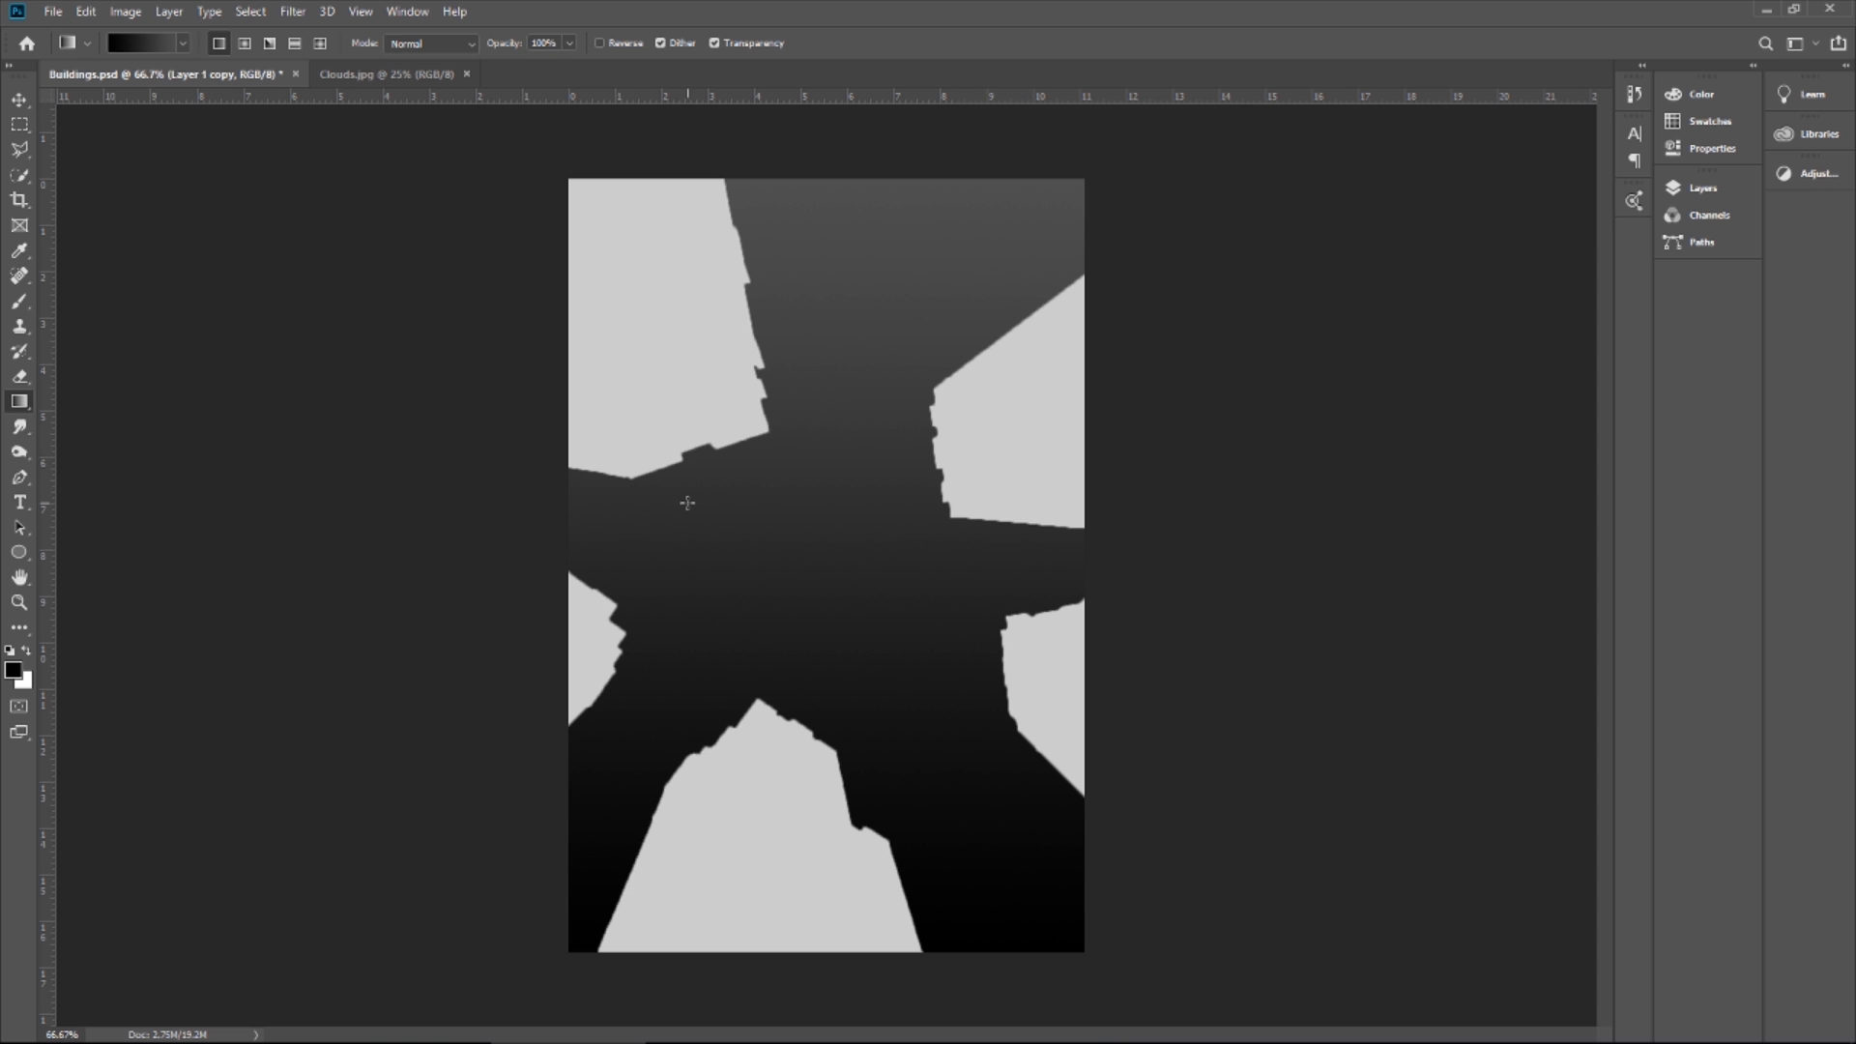
Bring up the File menu with the grey depth map on the canvas
left_click(52, 11)
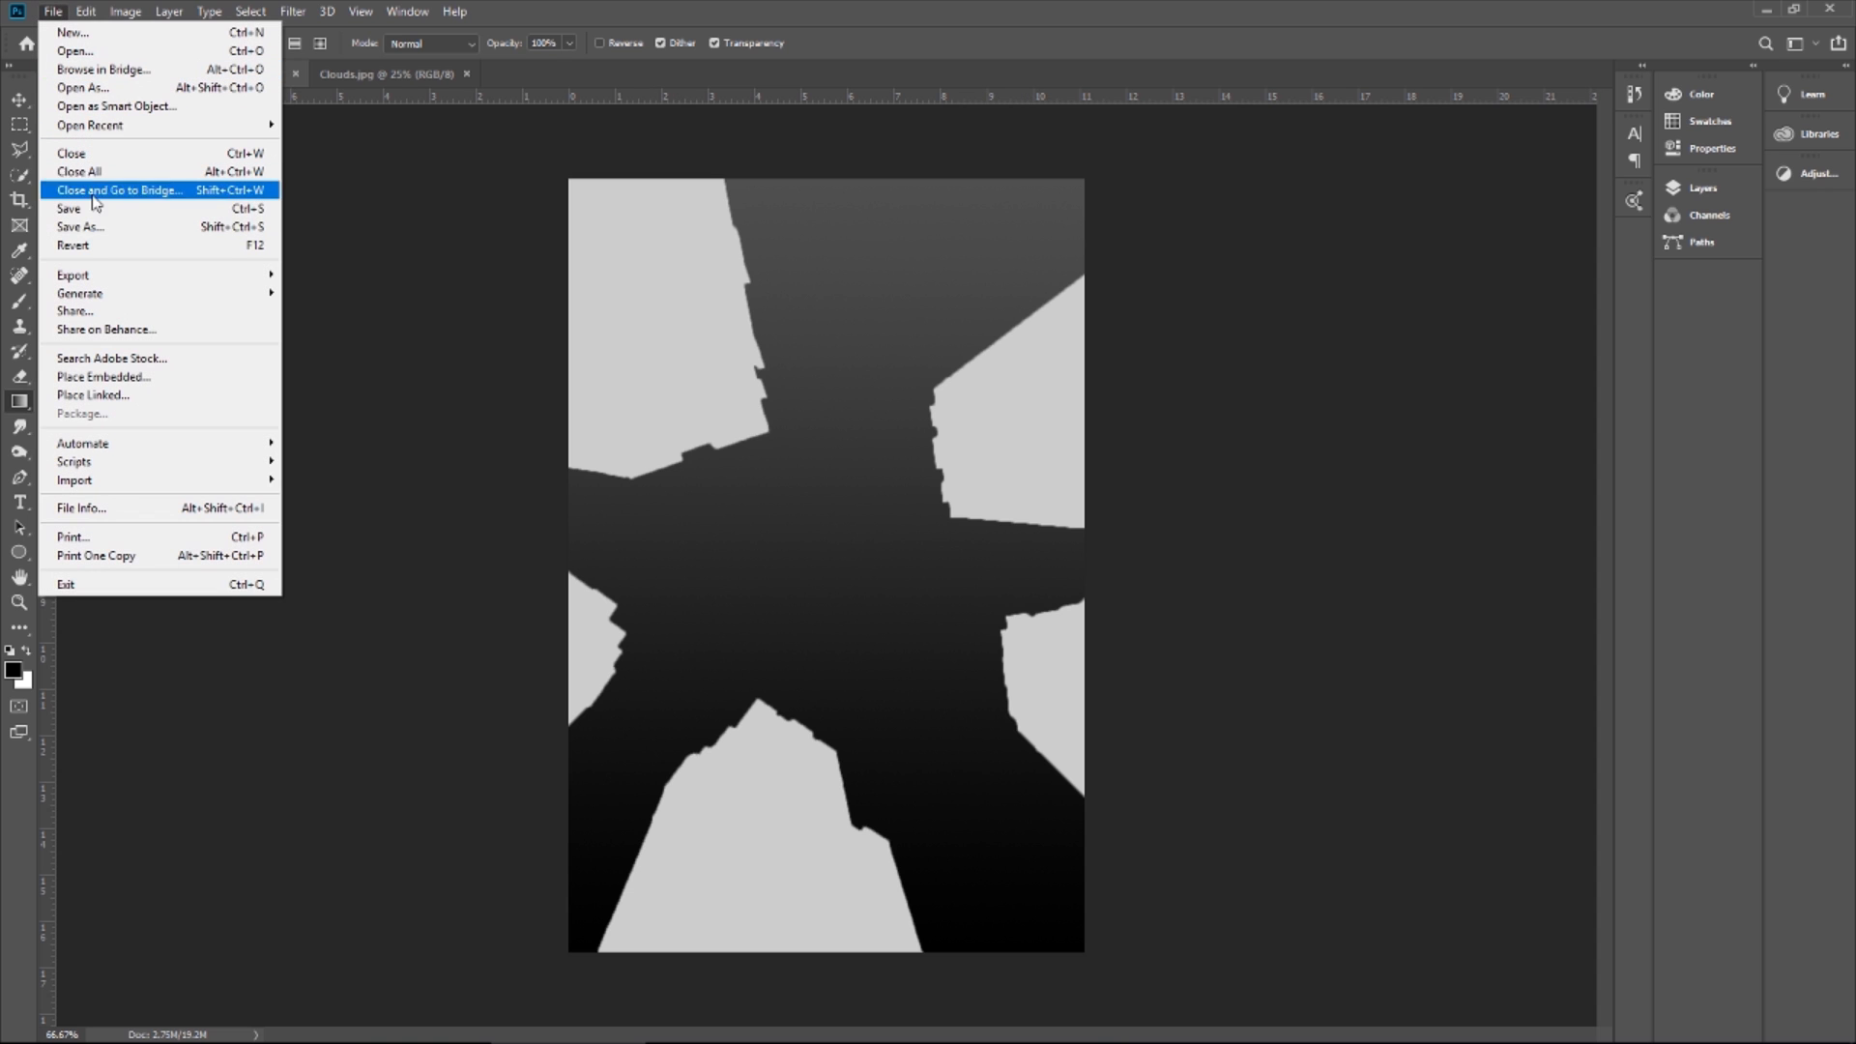
Save the depth map as a PNG named master_depth, accepting the PNG format options
left_click(81, 226)
type("Buildings")
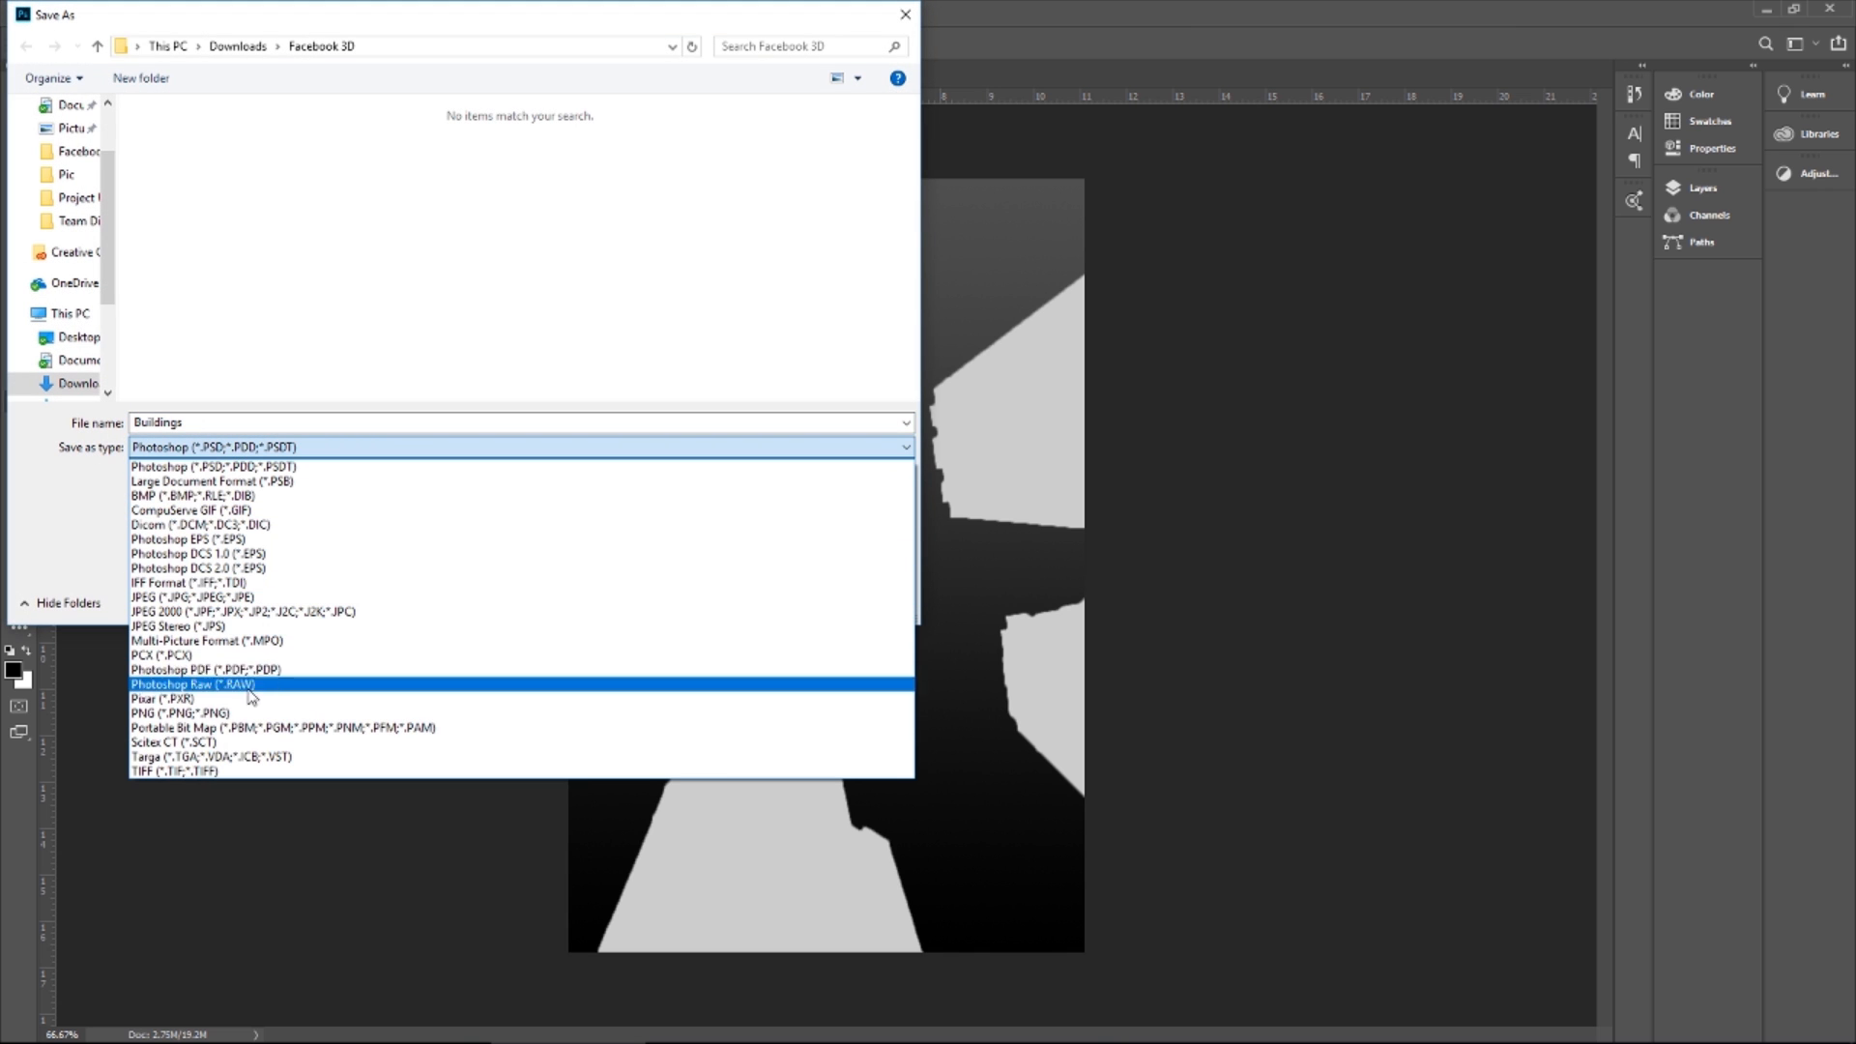
left_click(168, 713)
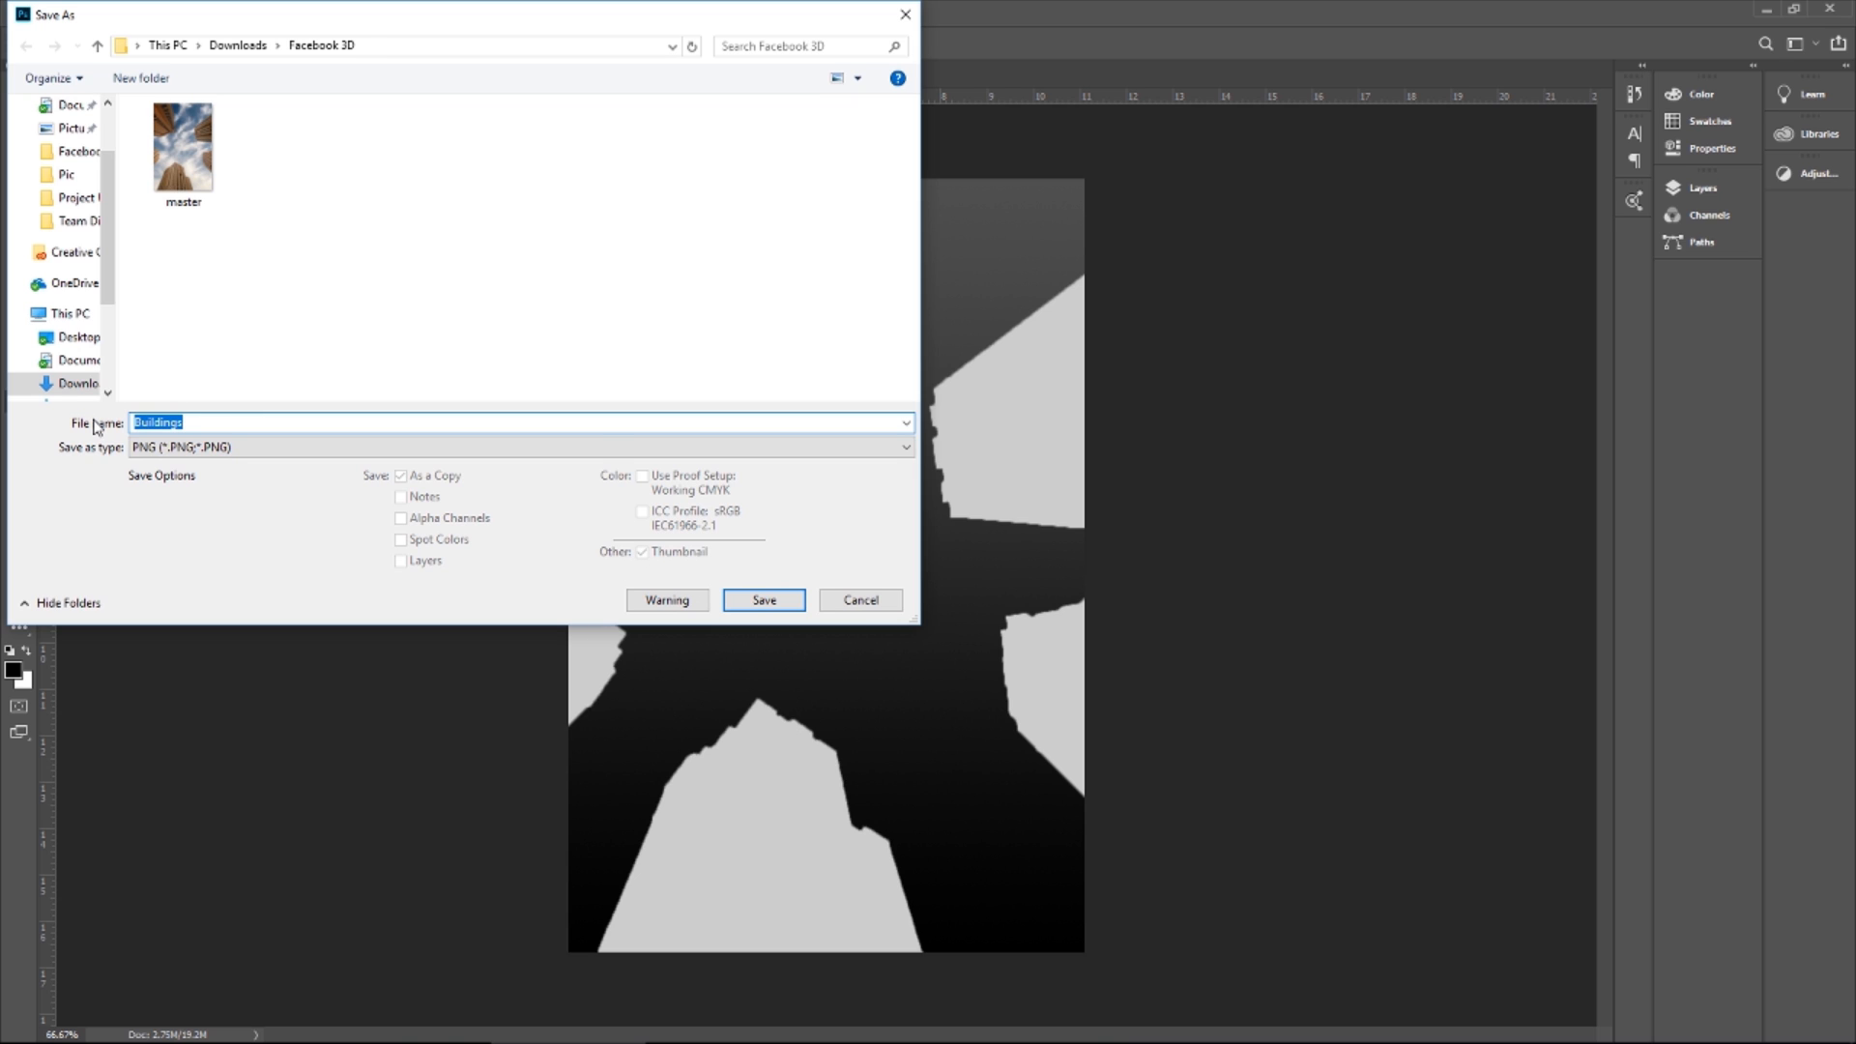
type("master_d")
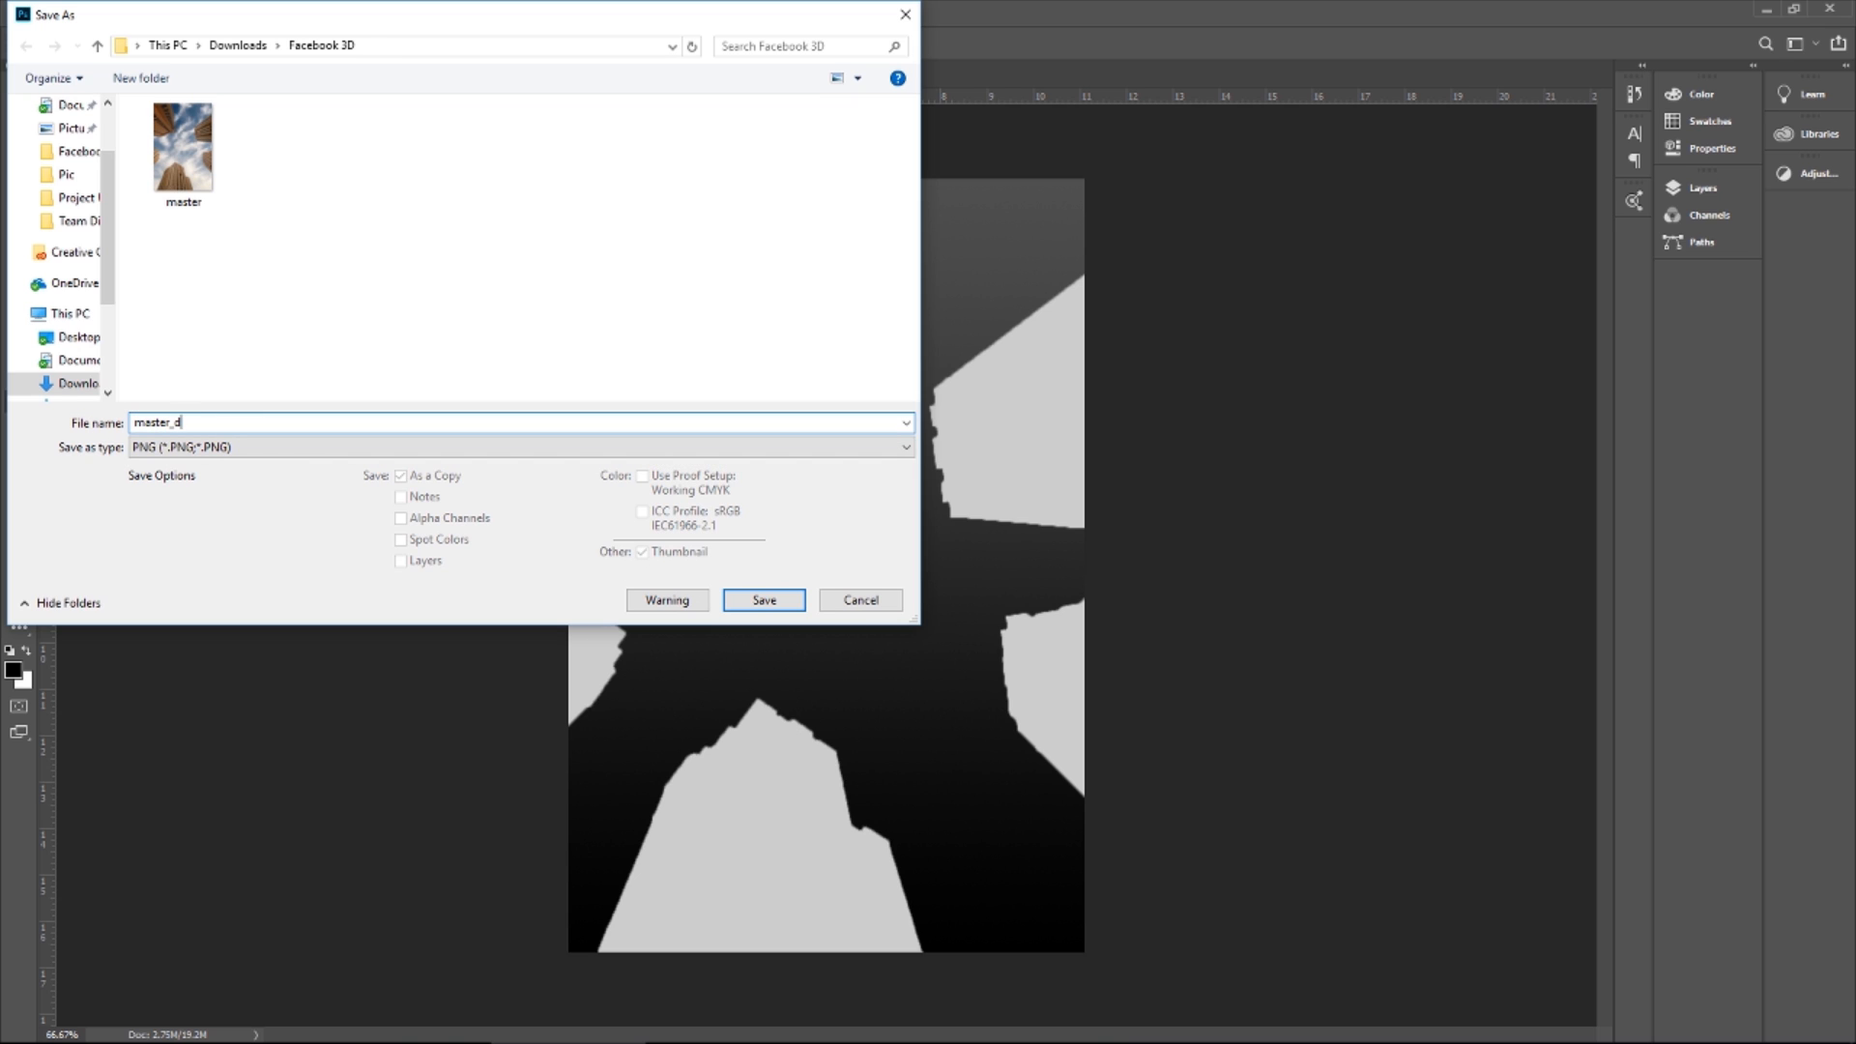
type("epth")
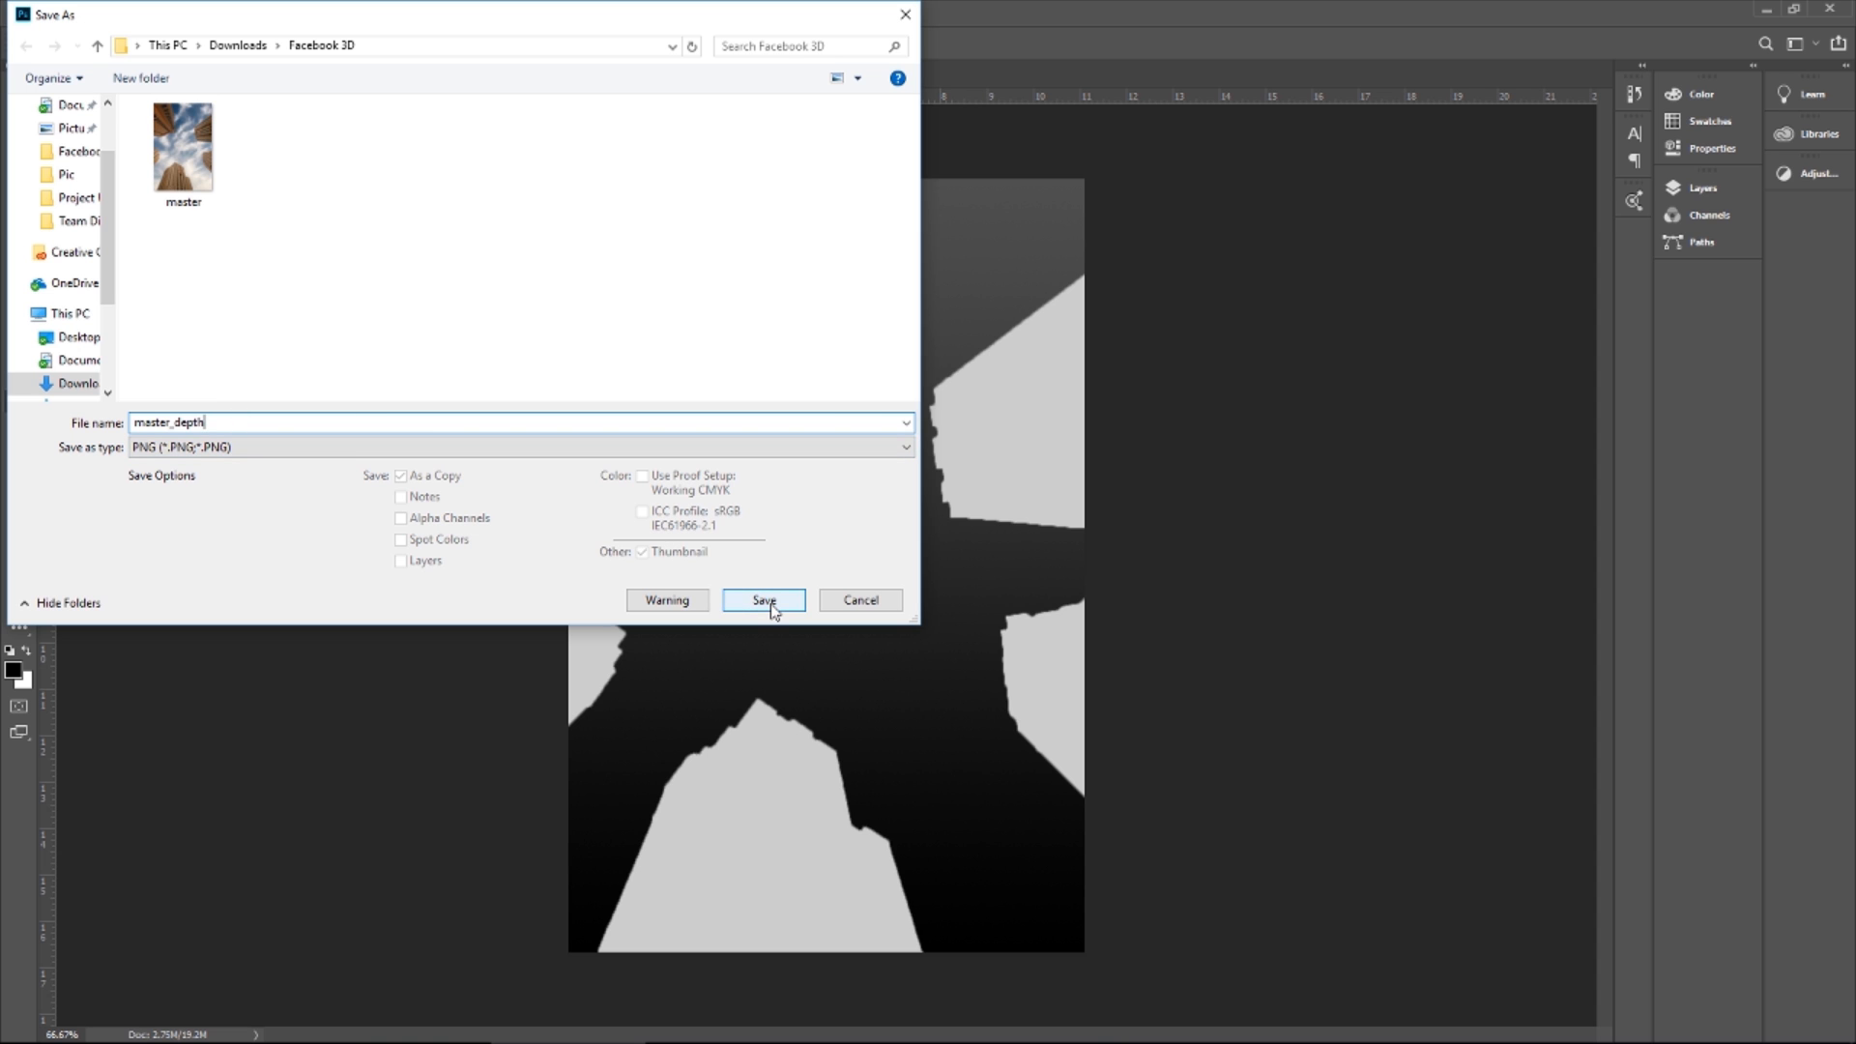
left_click(762, 600)
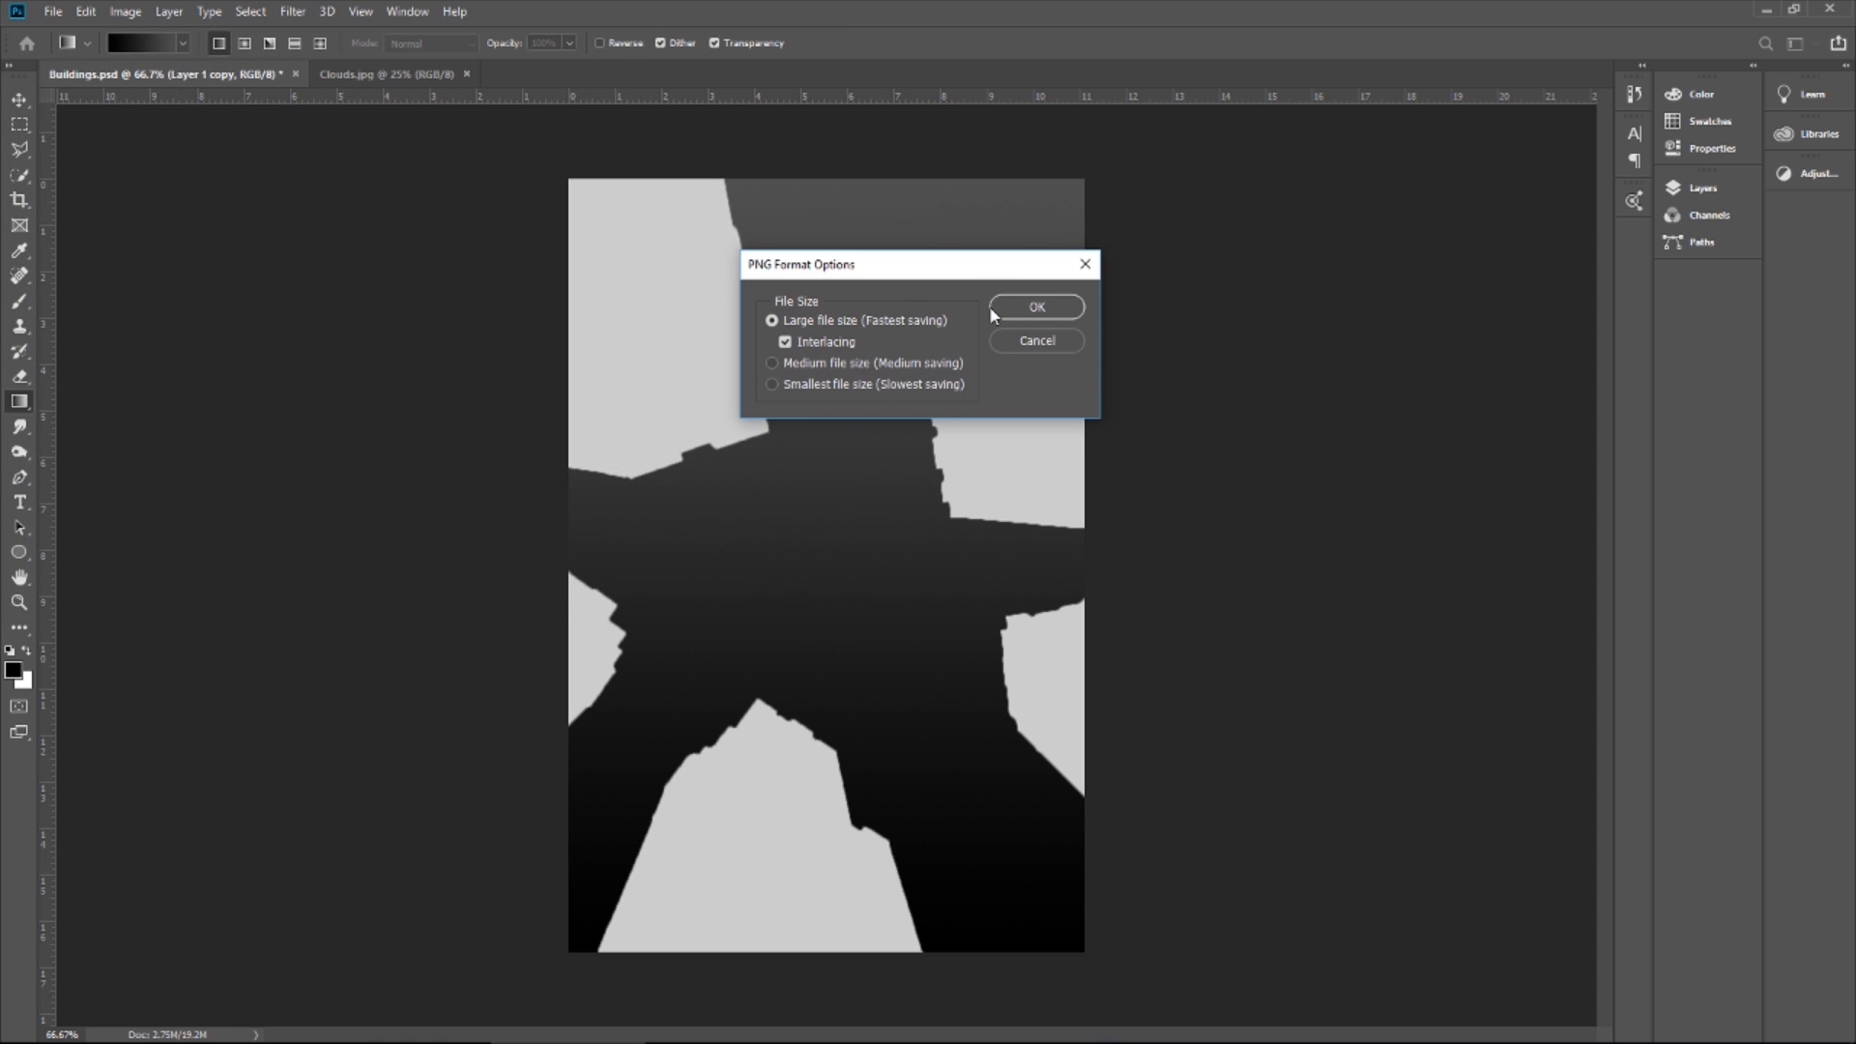
left_click(1034, 307)
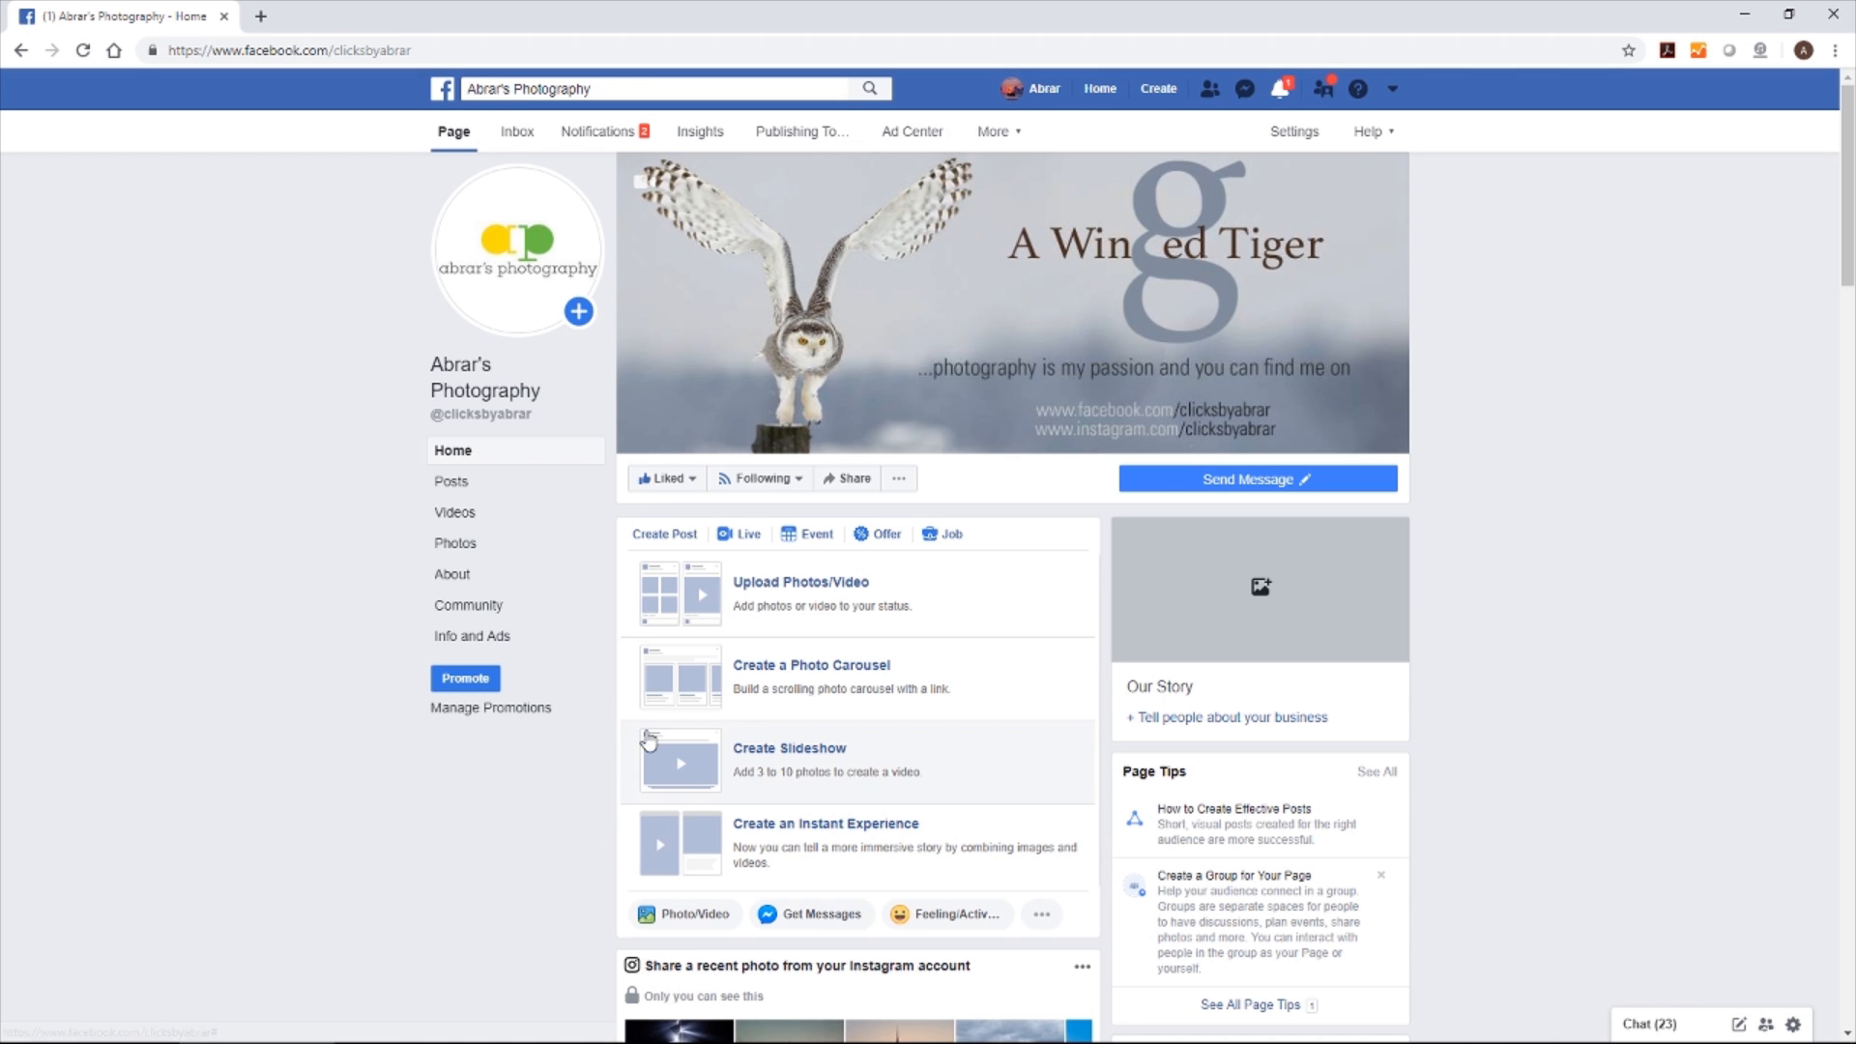
Attach the master photo and master_depth map to a new Page post via Upload Photos/Video
left_click(799, 582)
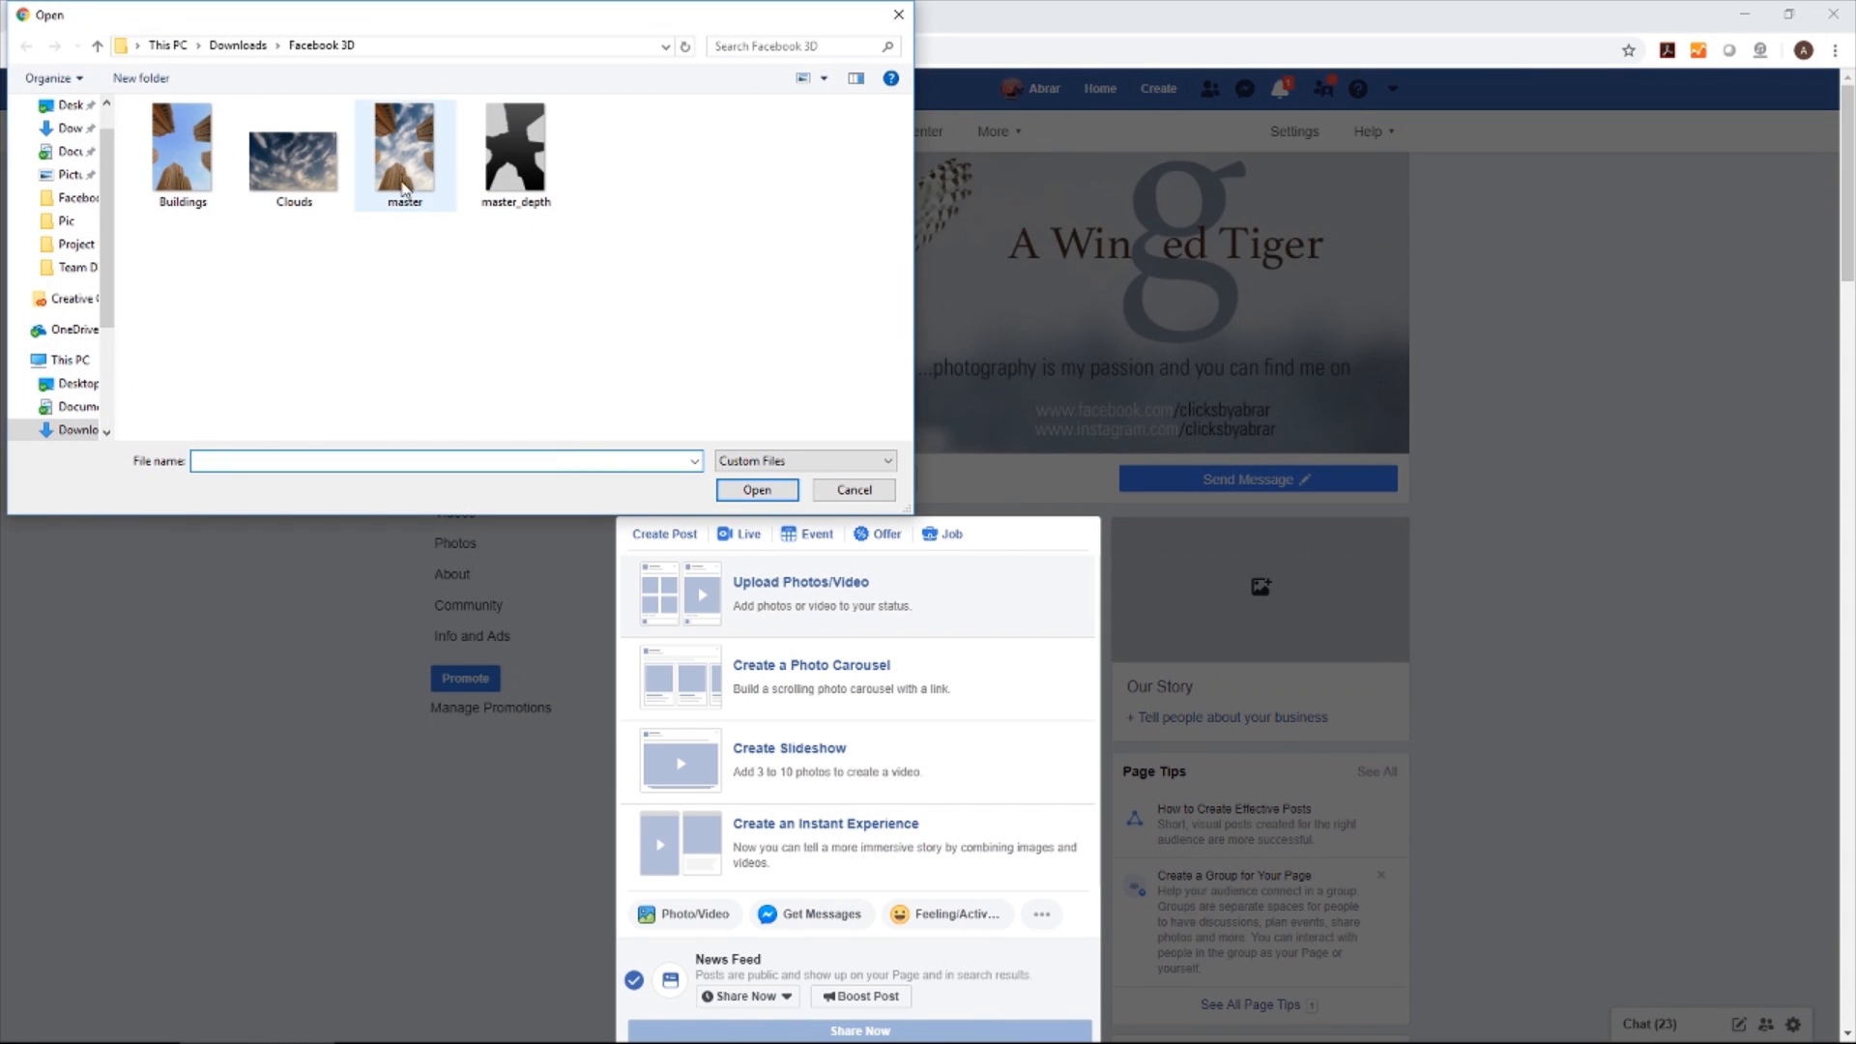
left_click(514, 149)
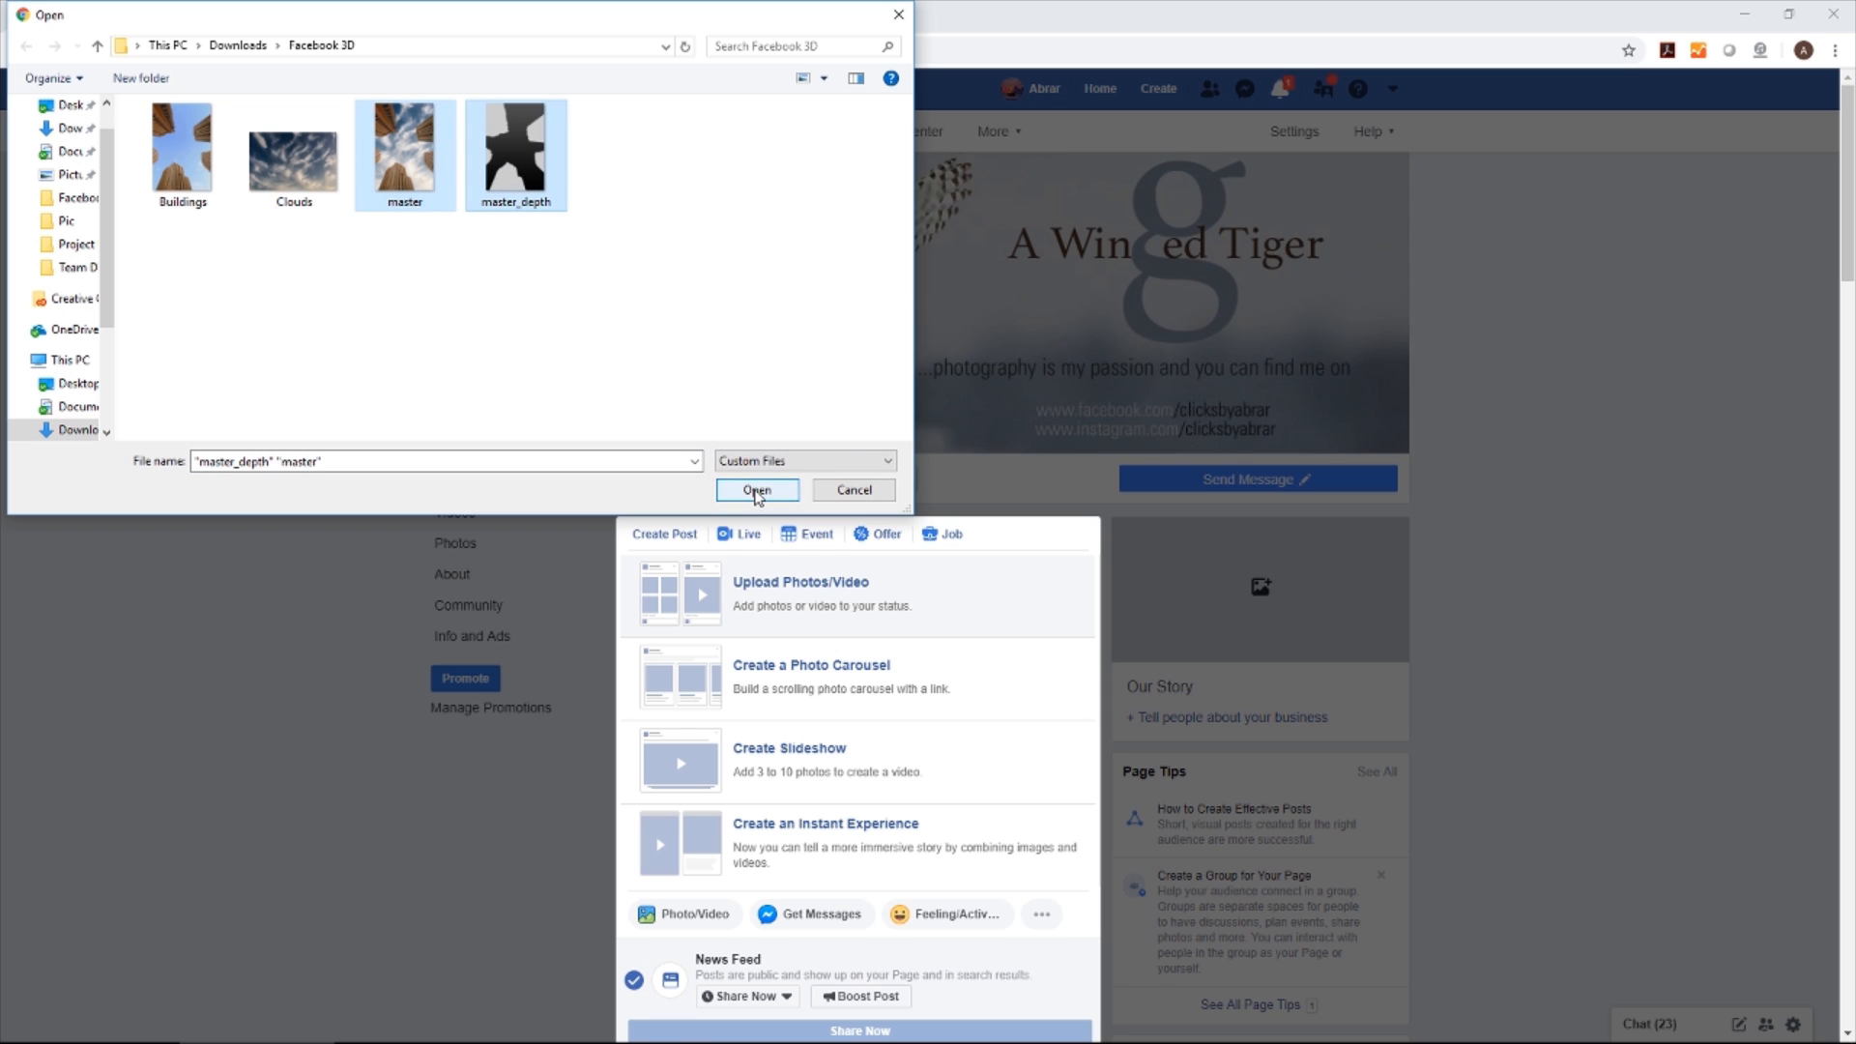
left_click(756, 490)
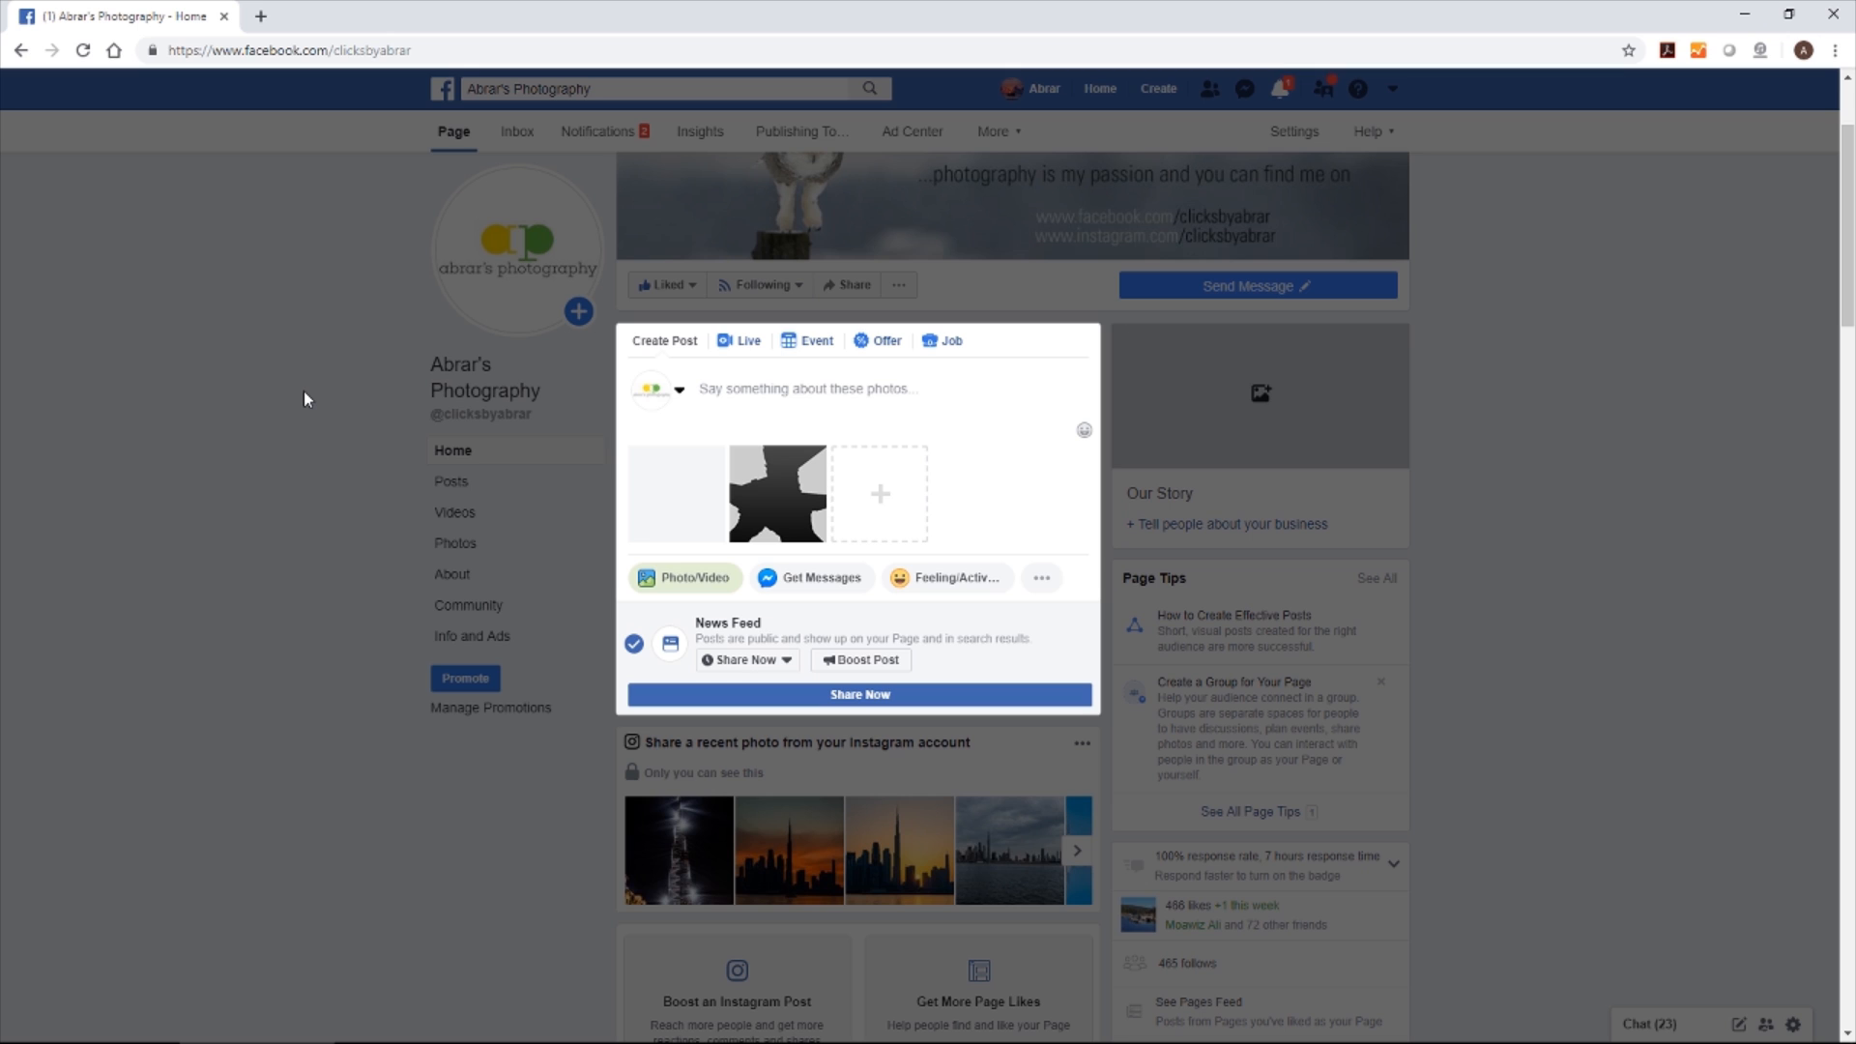
mouse_move(646, 503)
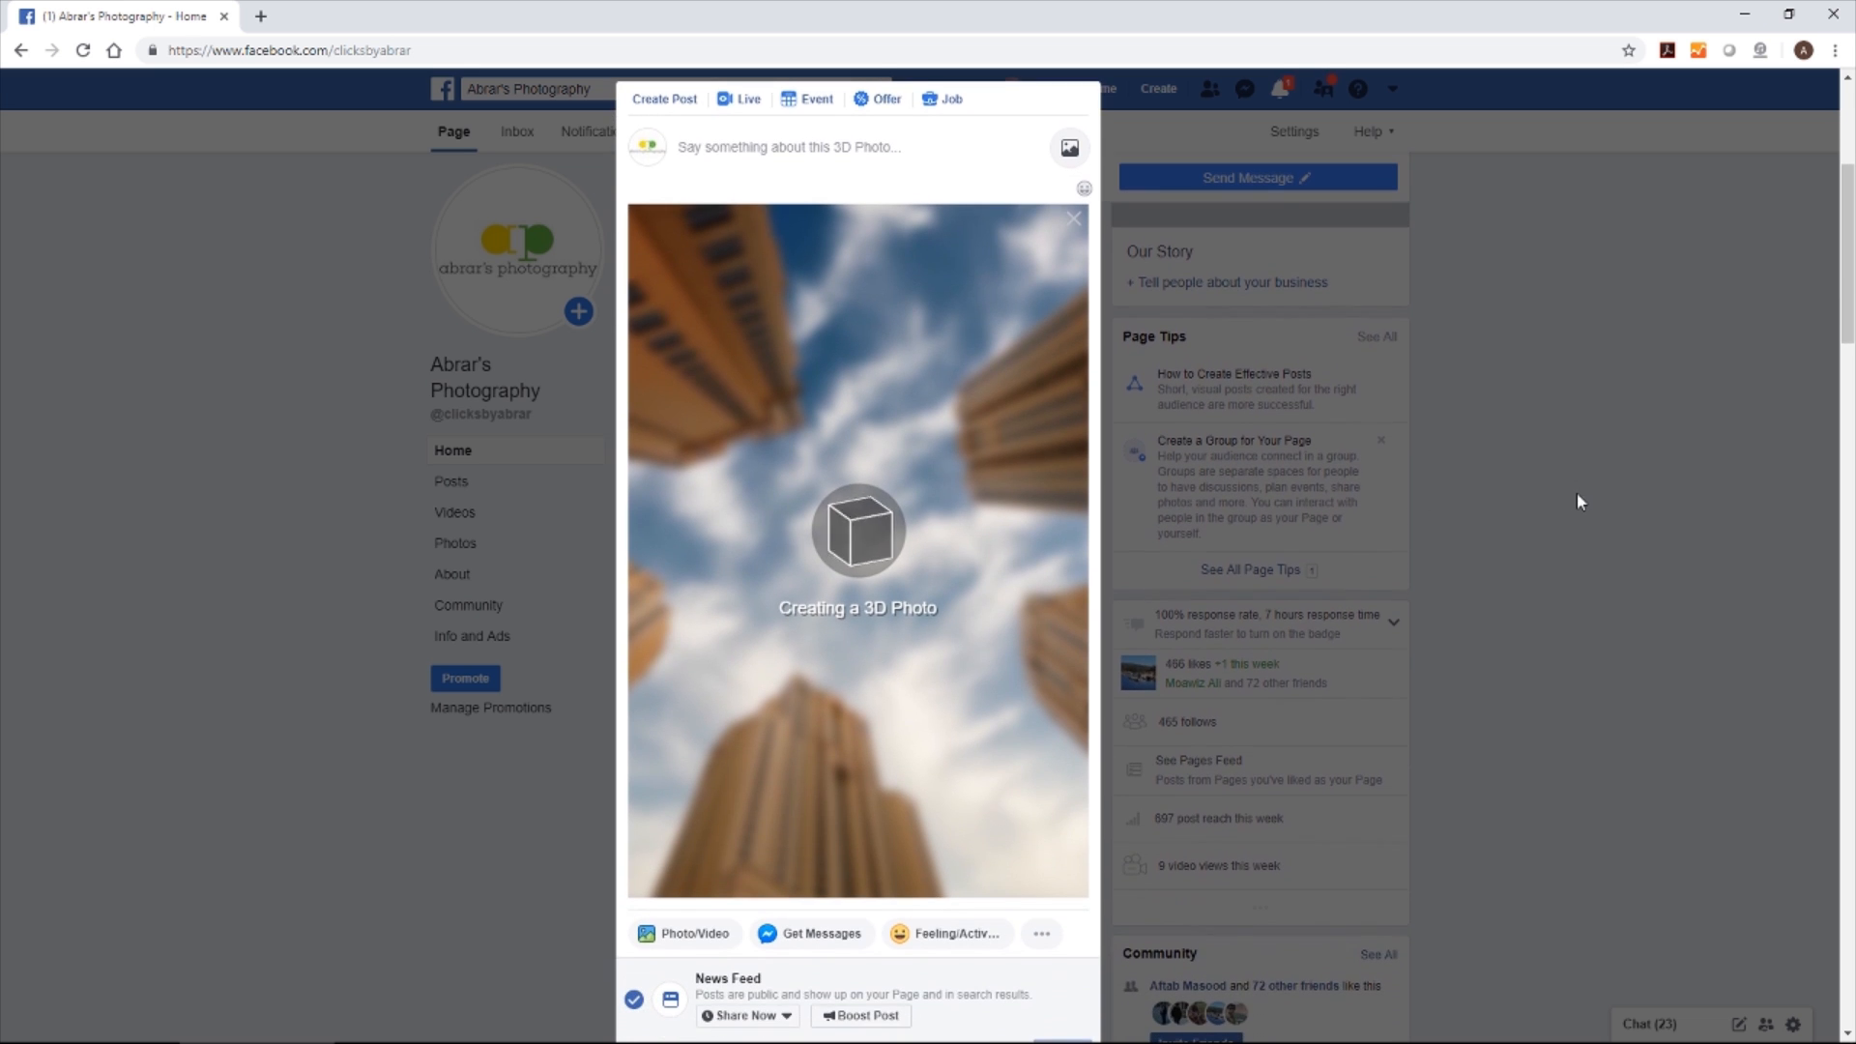
mouse_move(265, 524)
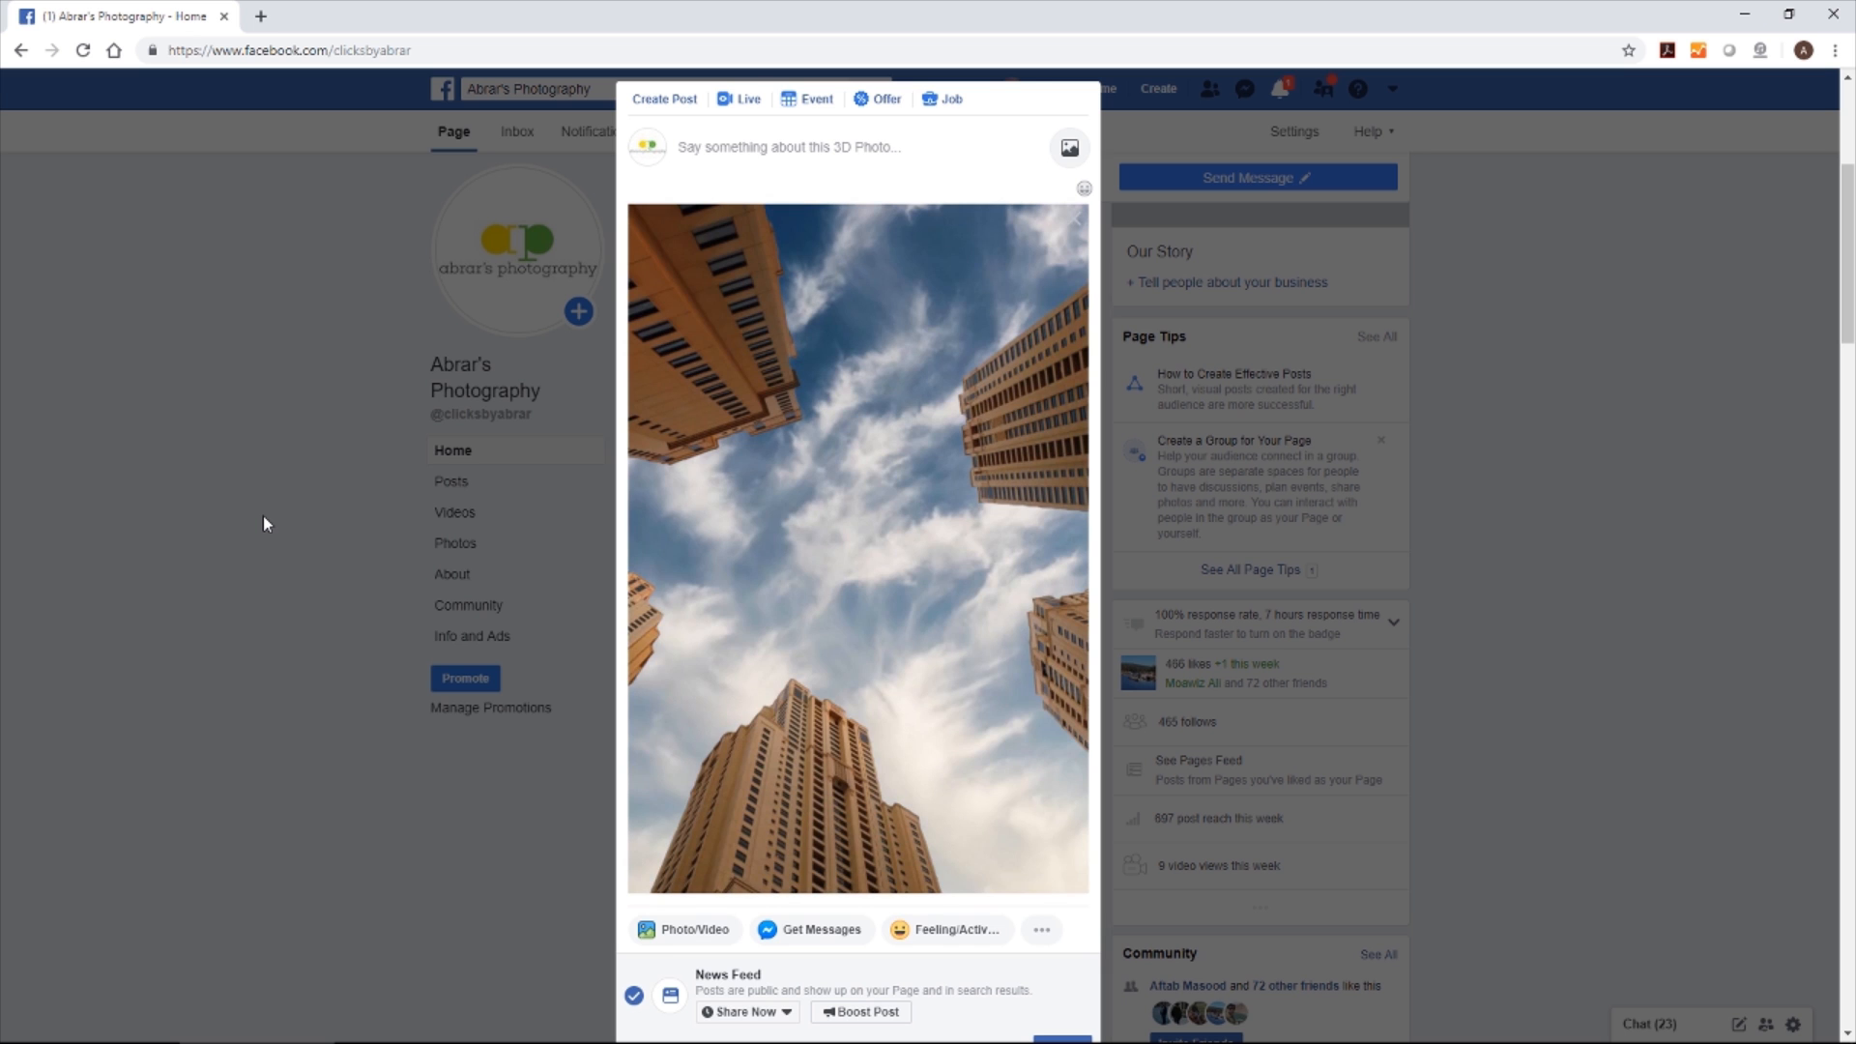
mouse_move(947, 650)
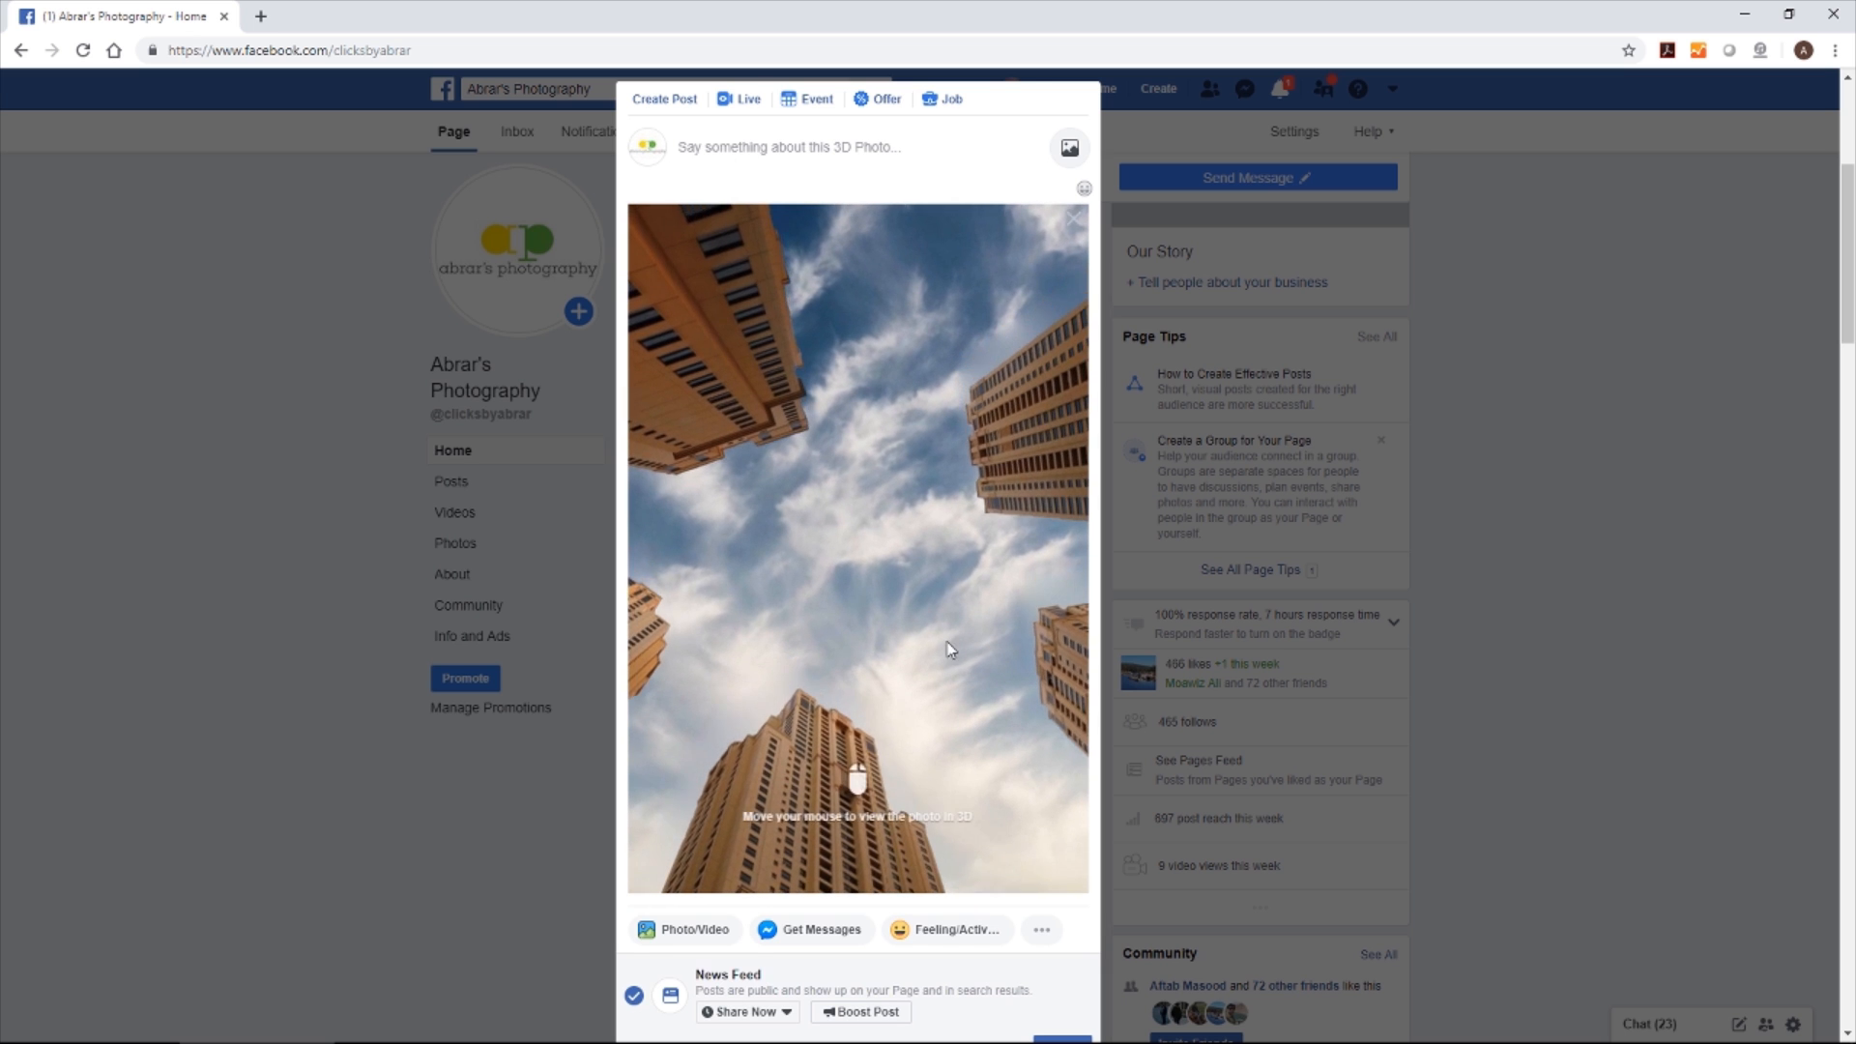
mouse_move(729, 693)
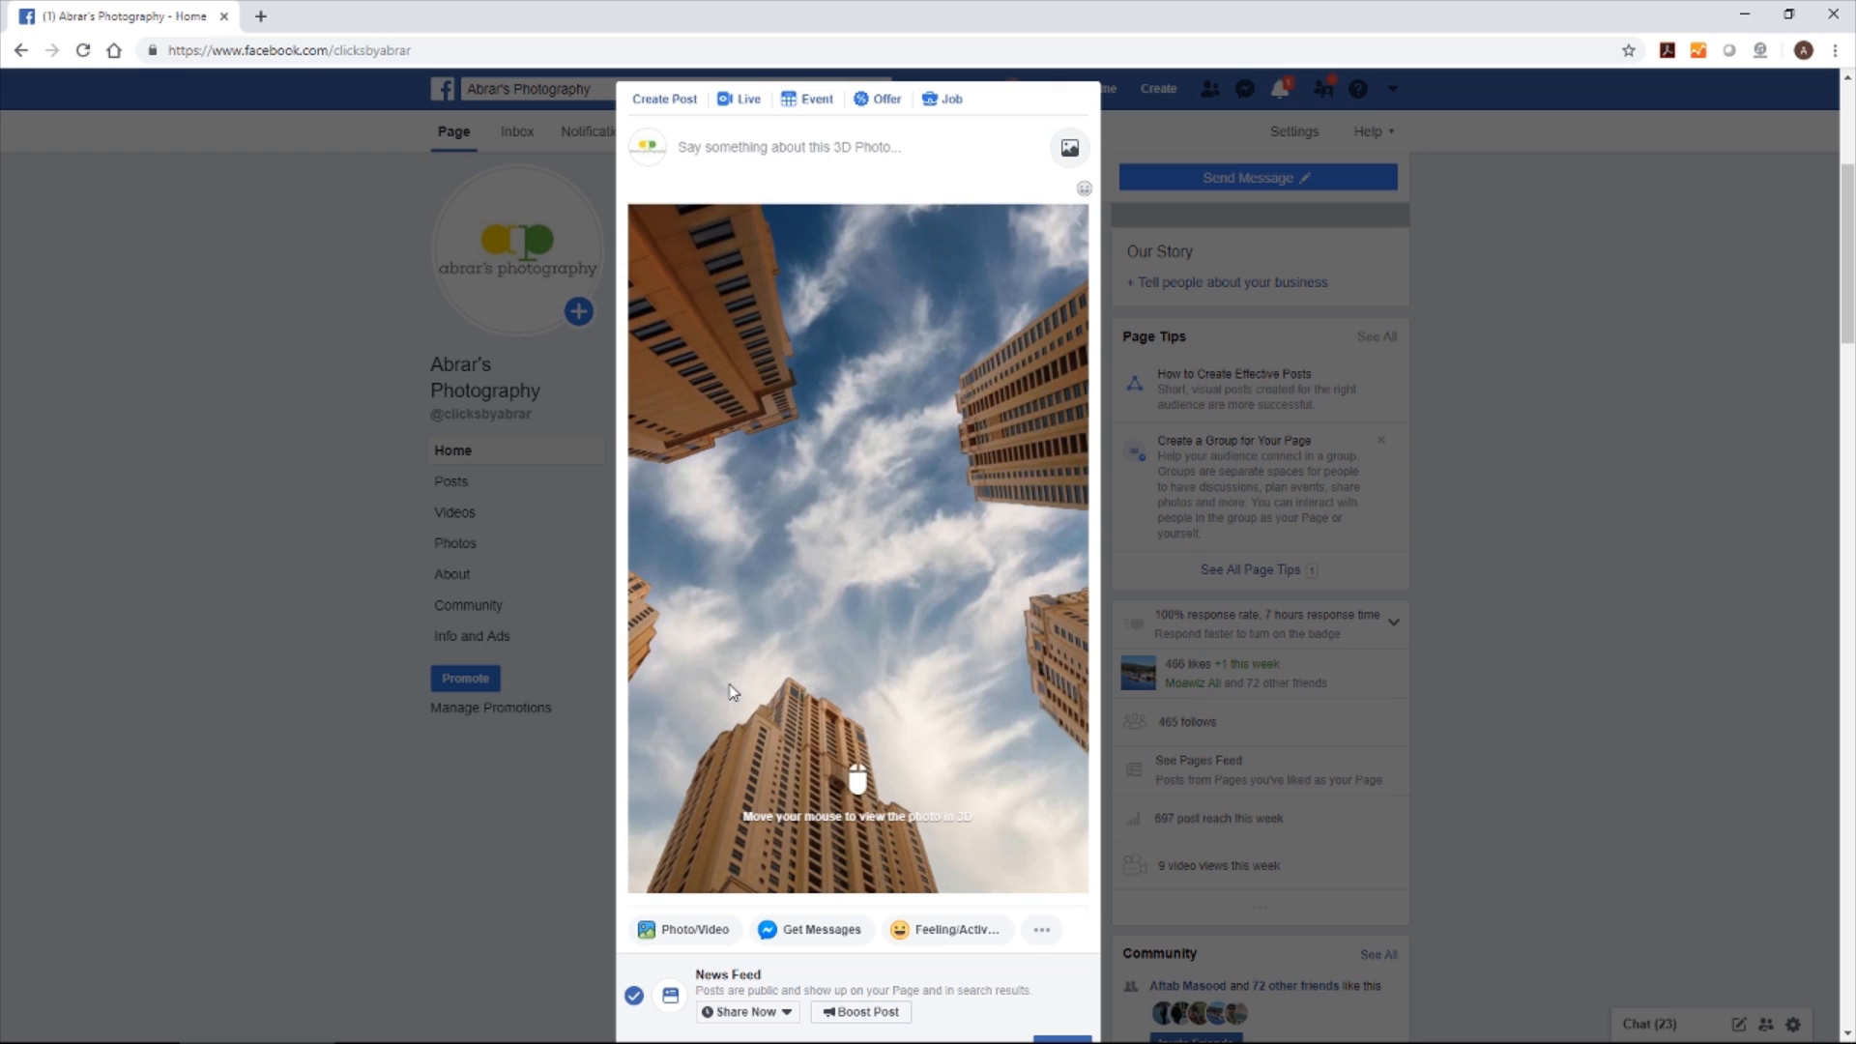
mouse_move(824, 299)
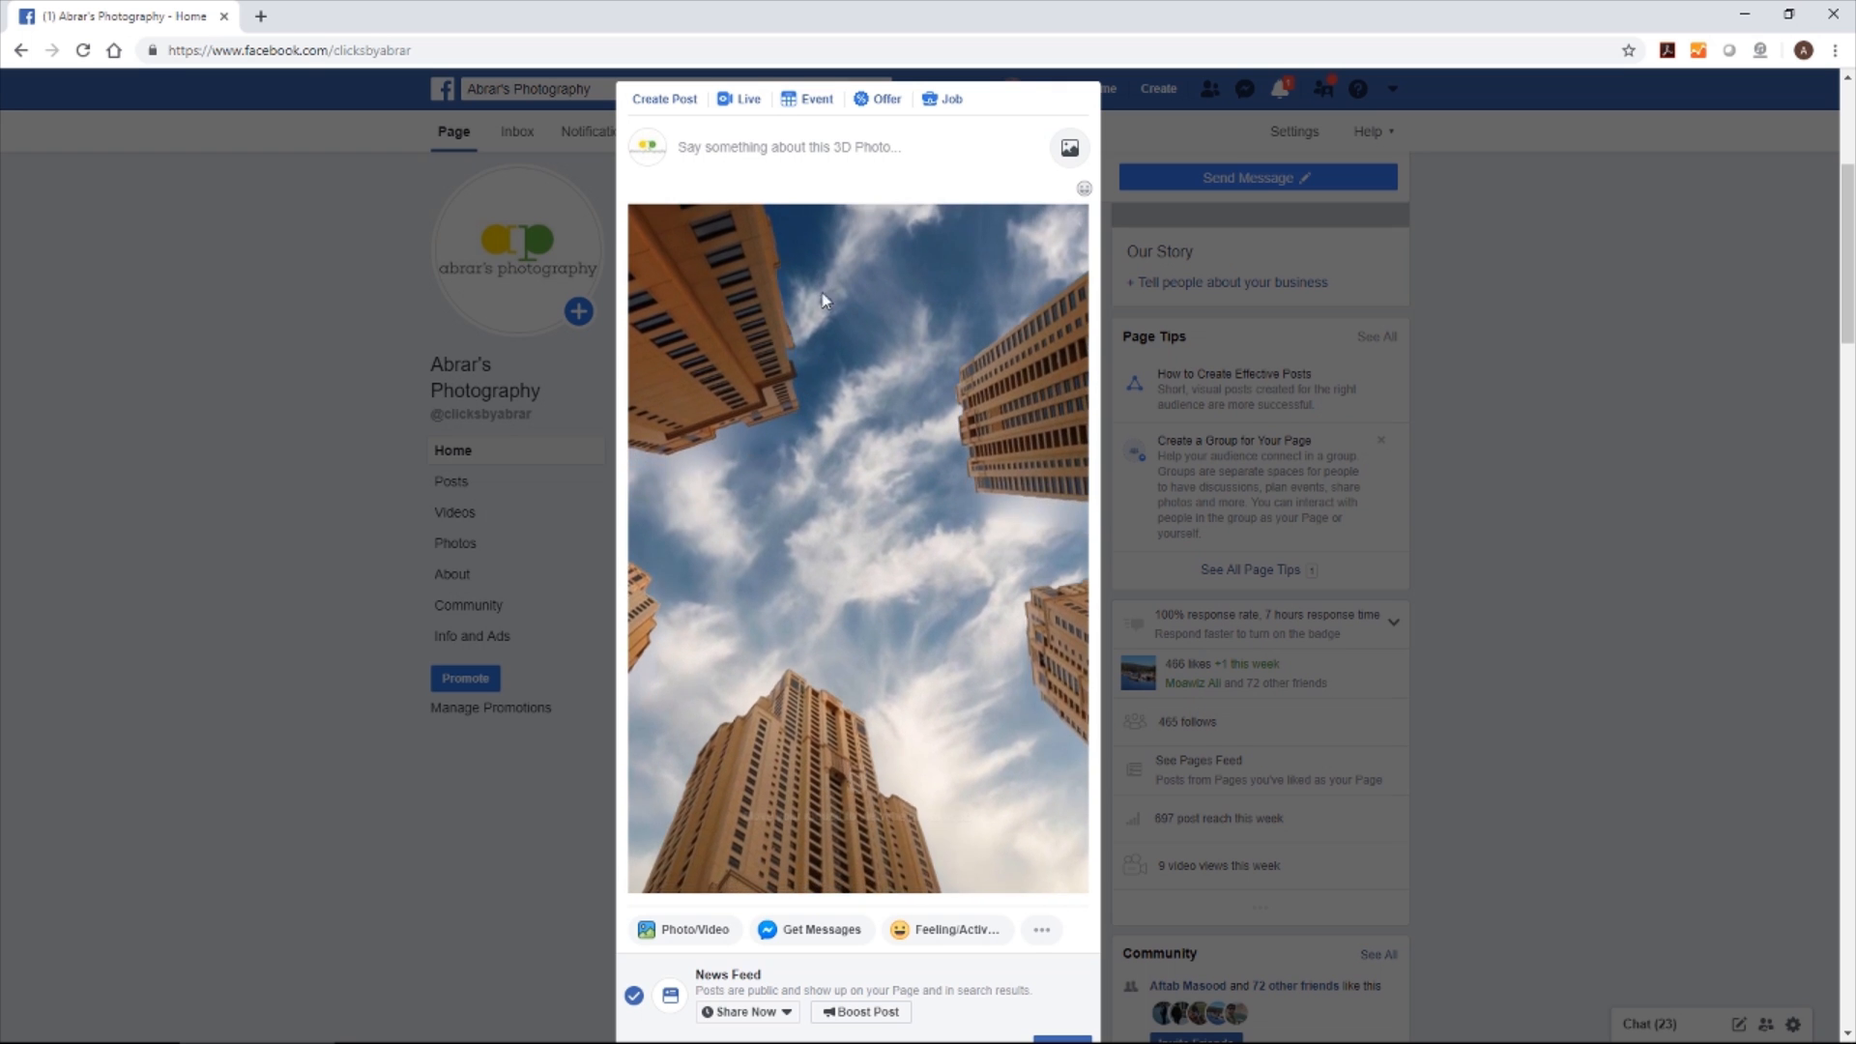
mouse_move(891, 645)
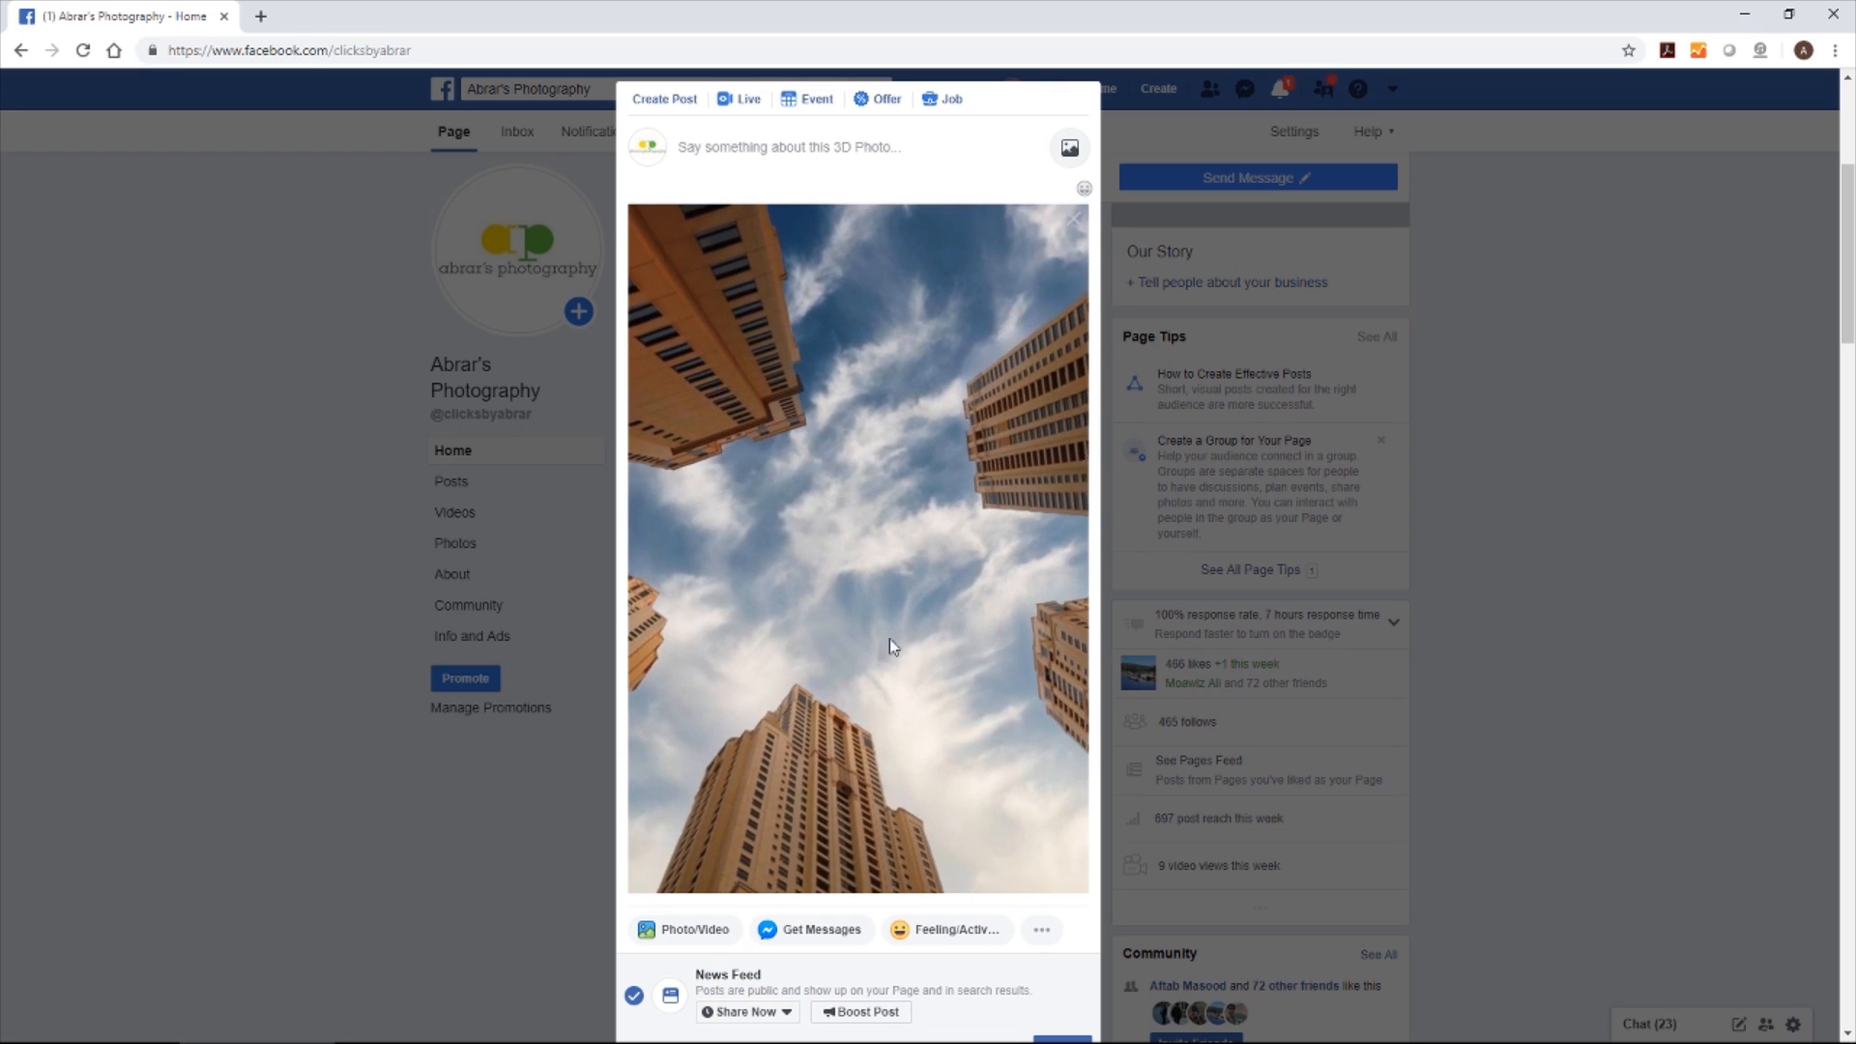
mouse_move(892, 778)
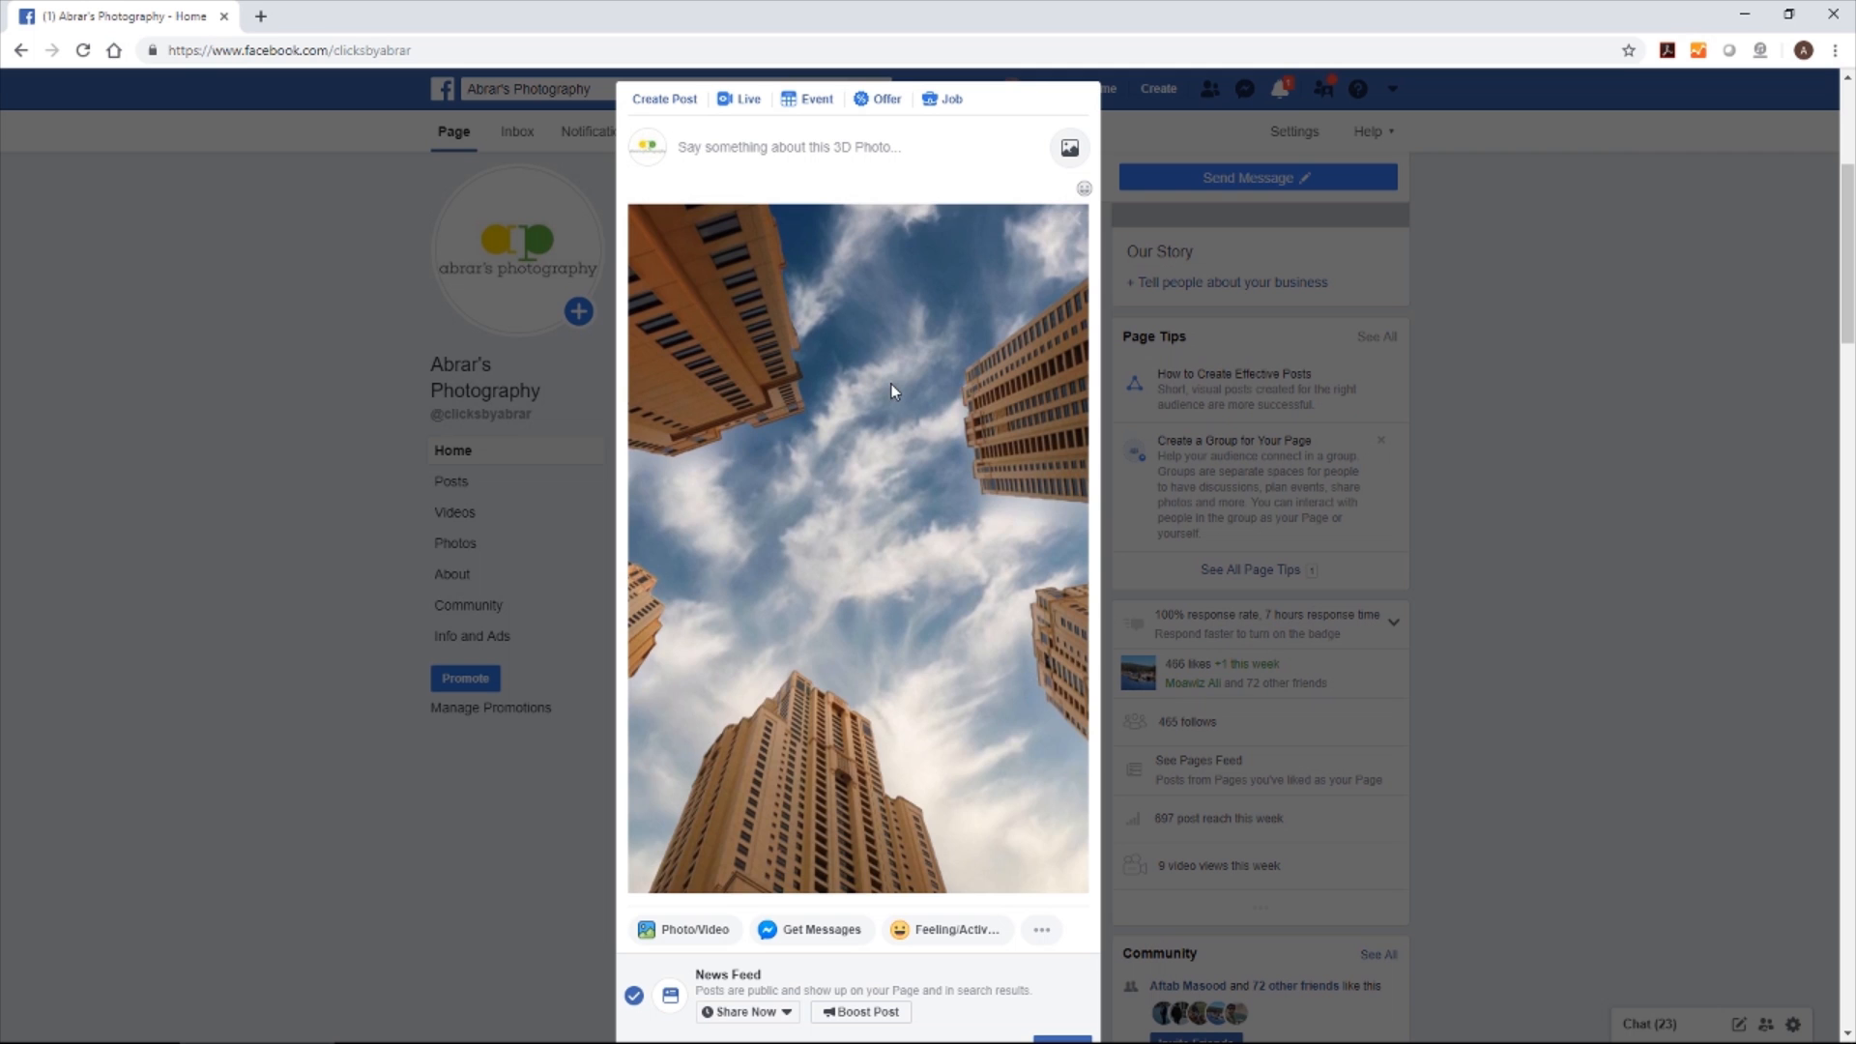
mouse_move(920, 764)
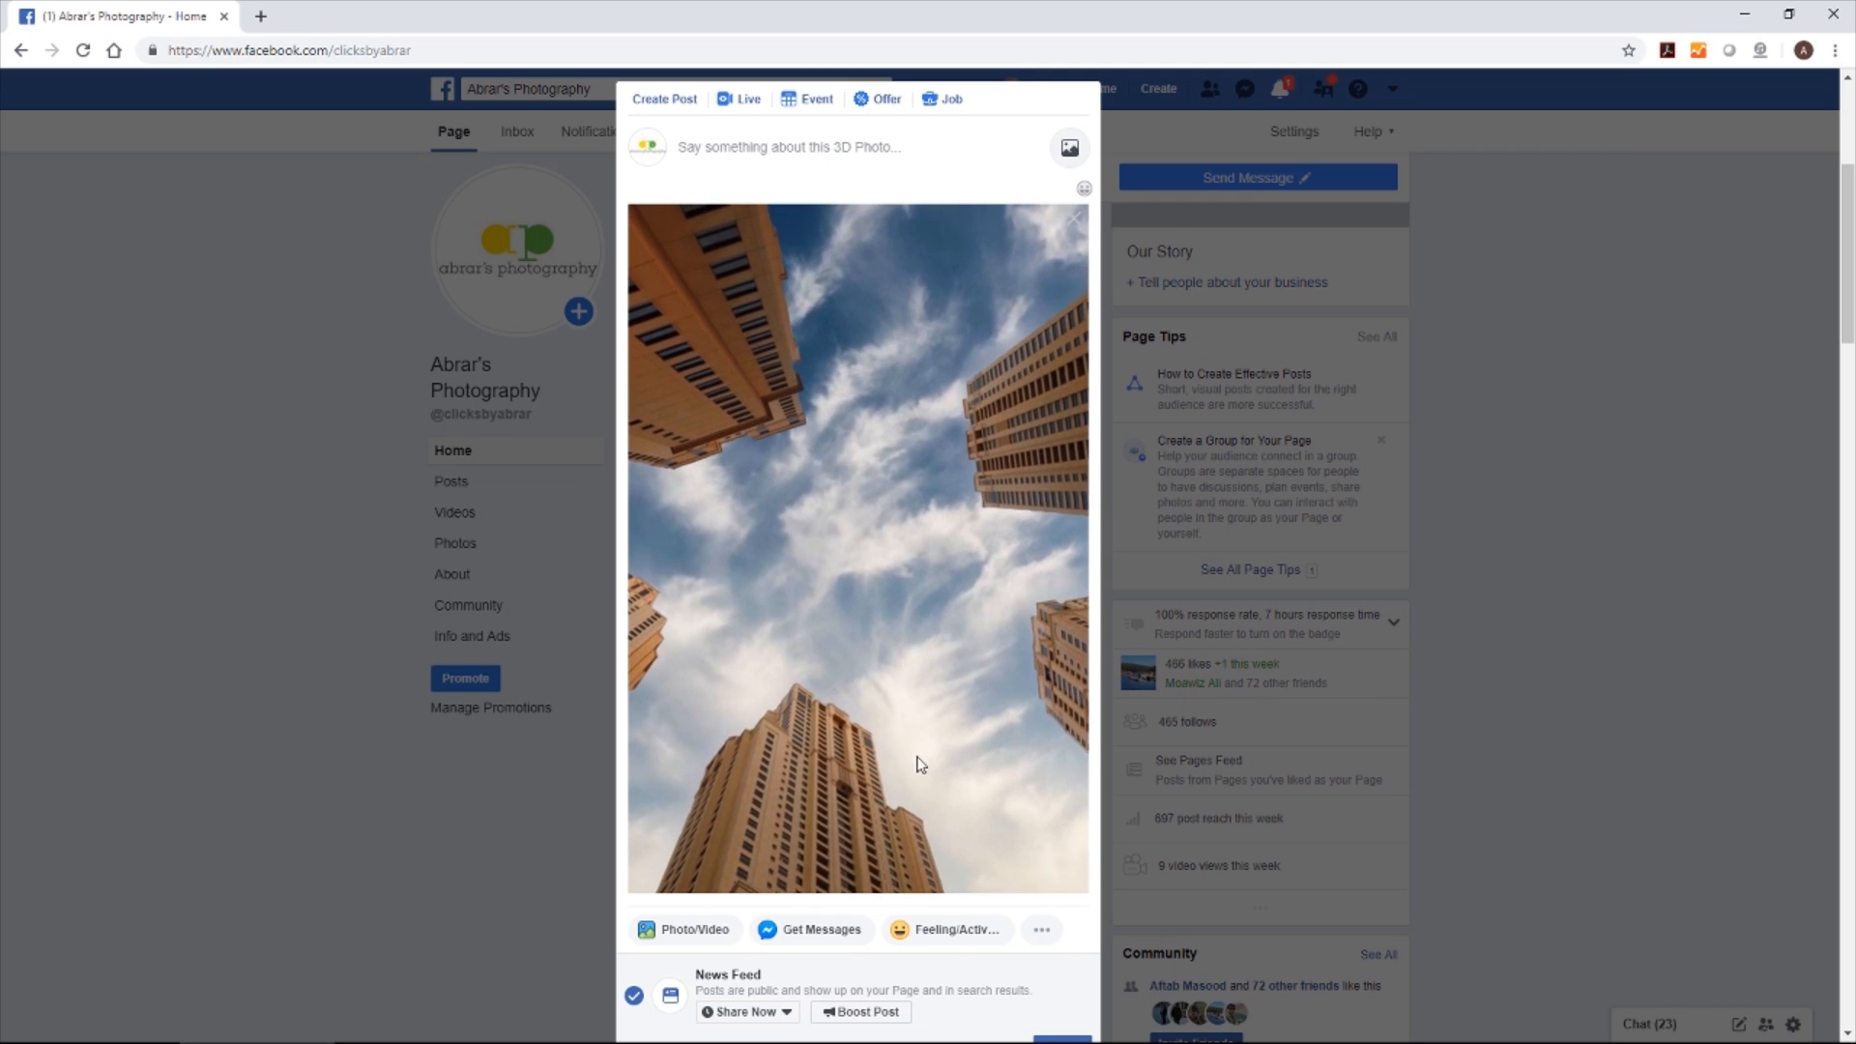
mouse_move(946, 619)
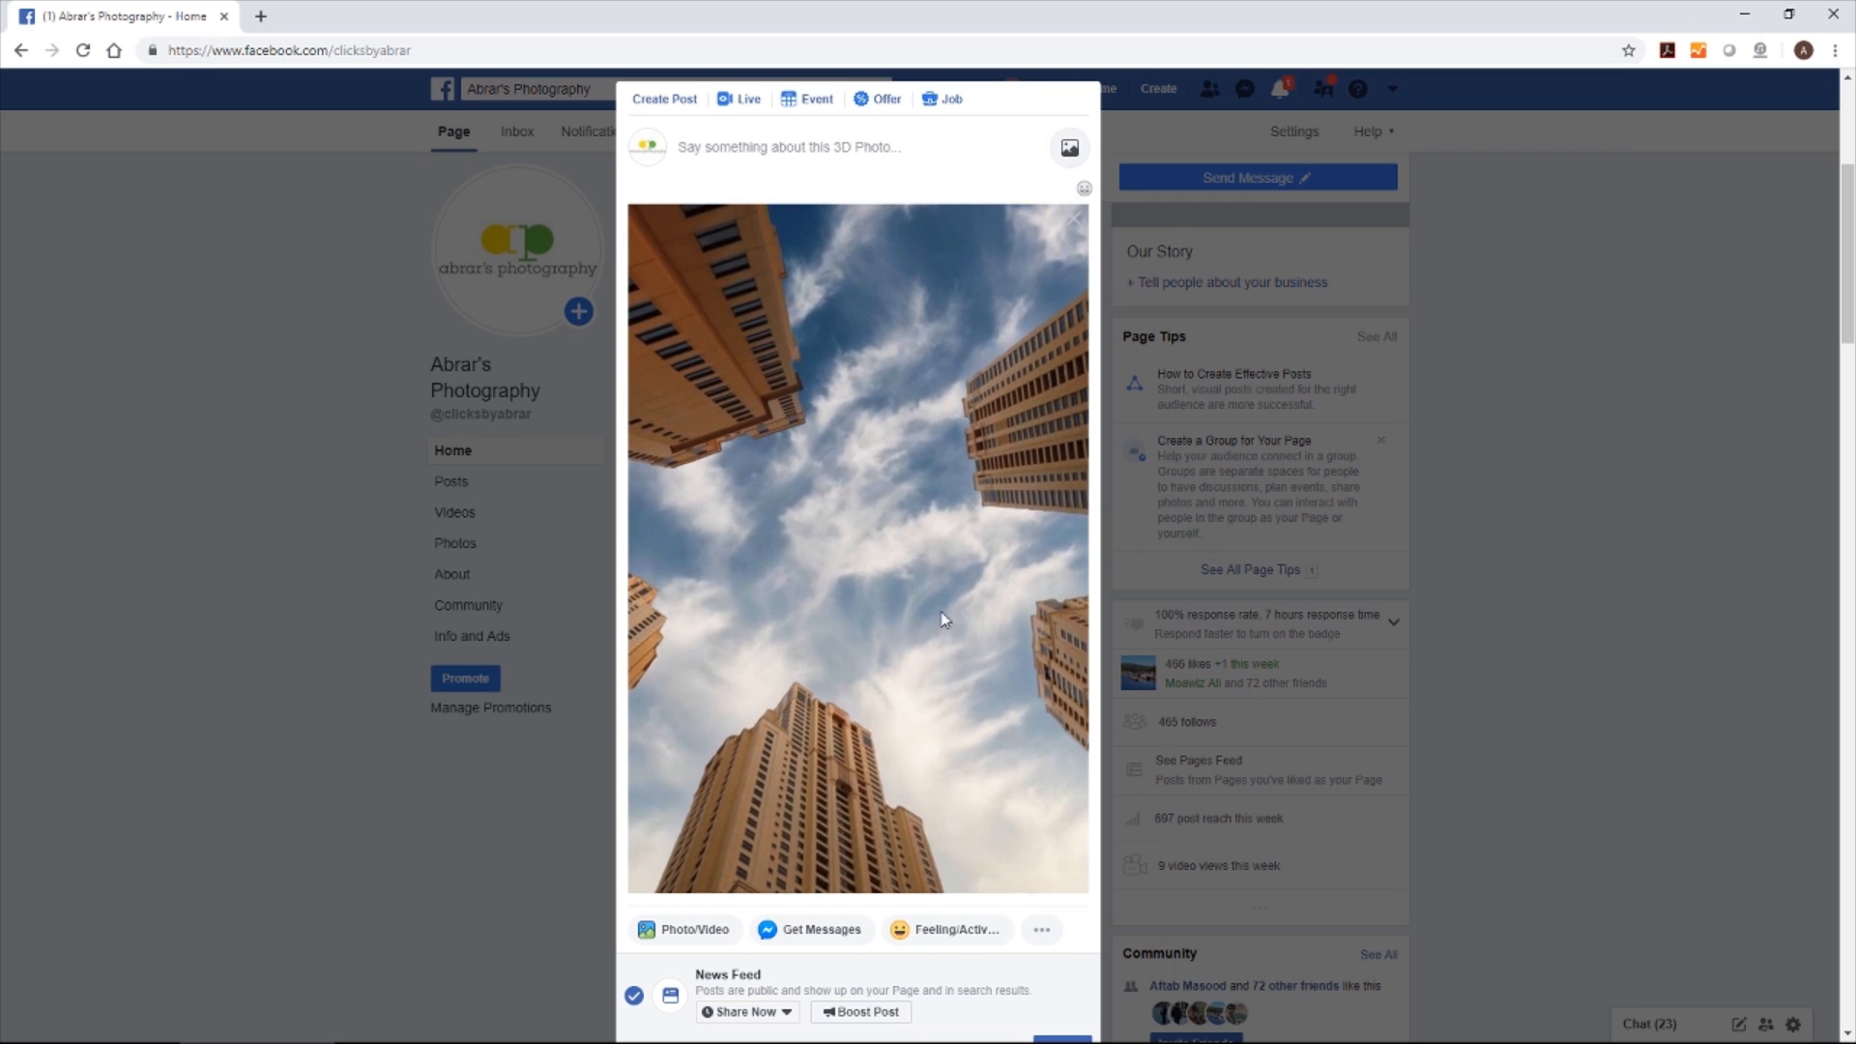
mouse_move(921, 843)
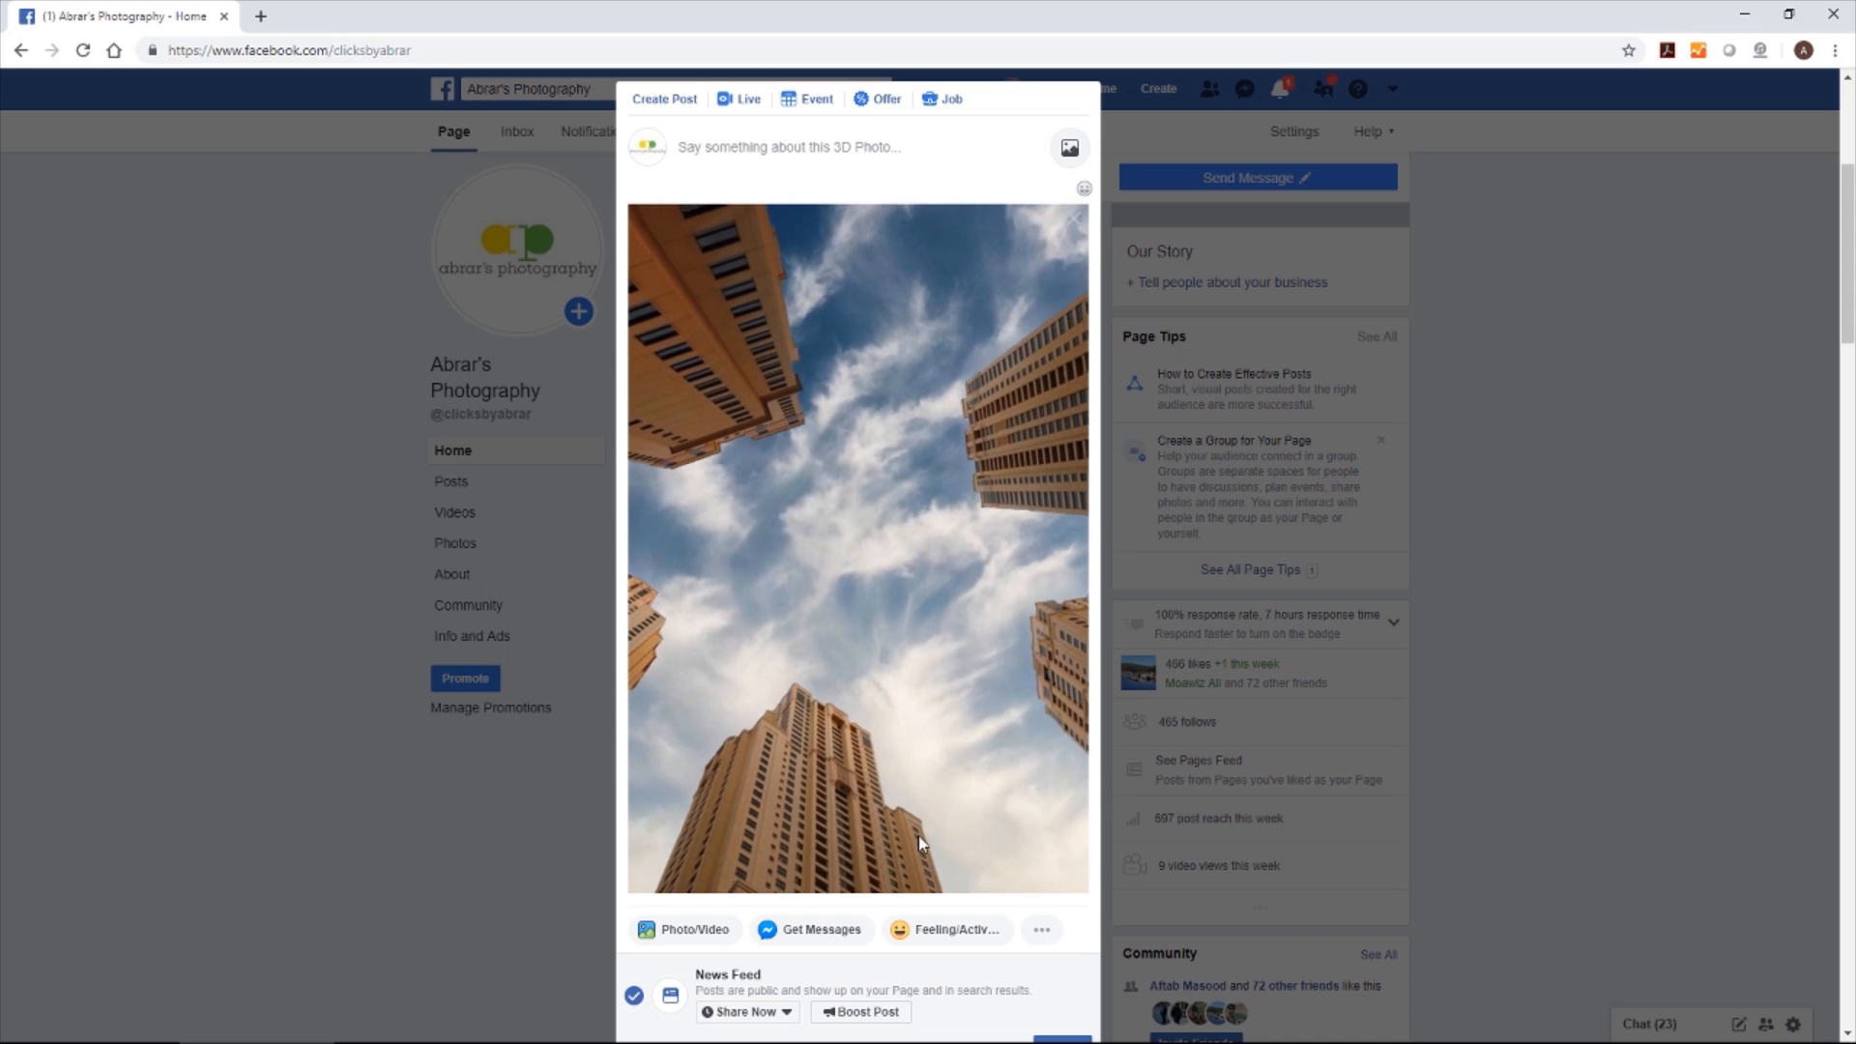
mouse_move(862, 631)
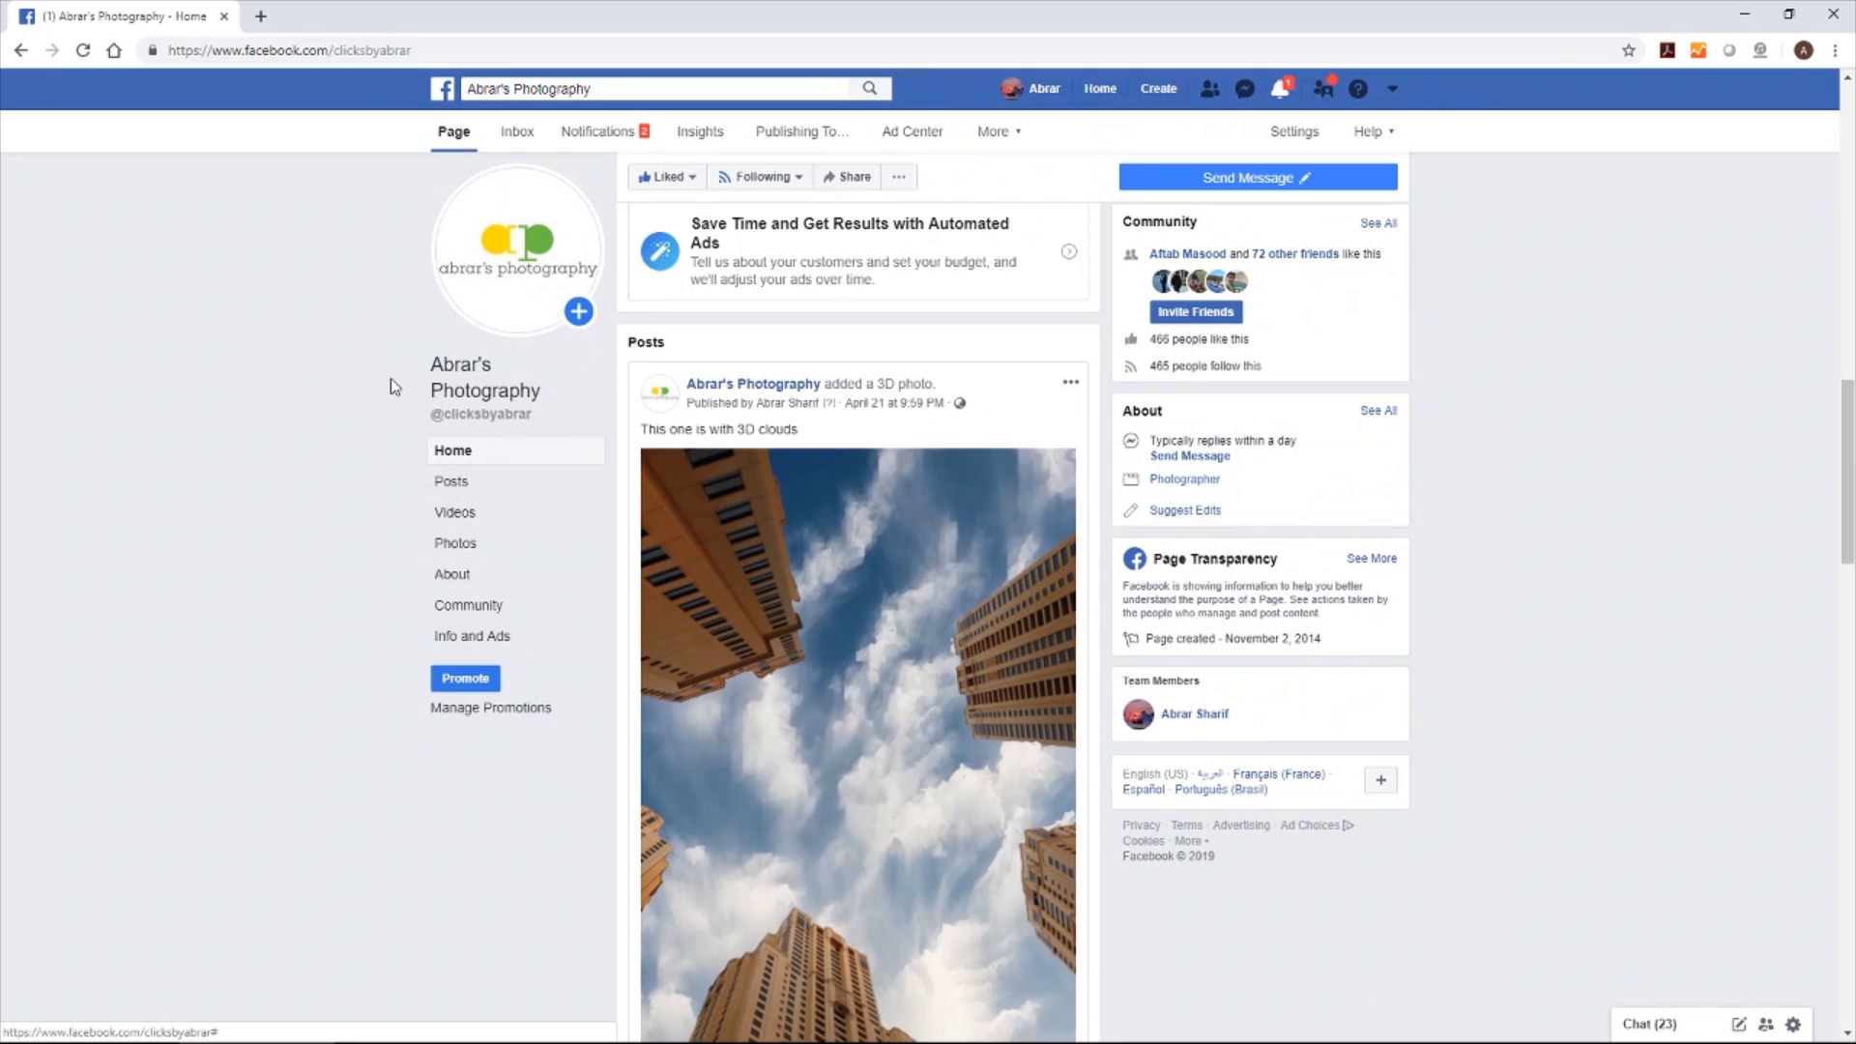
Scroll the Page feed to compare the new 3D preview with earlier 3D cloud posts
scroll("down", 3)
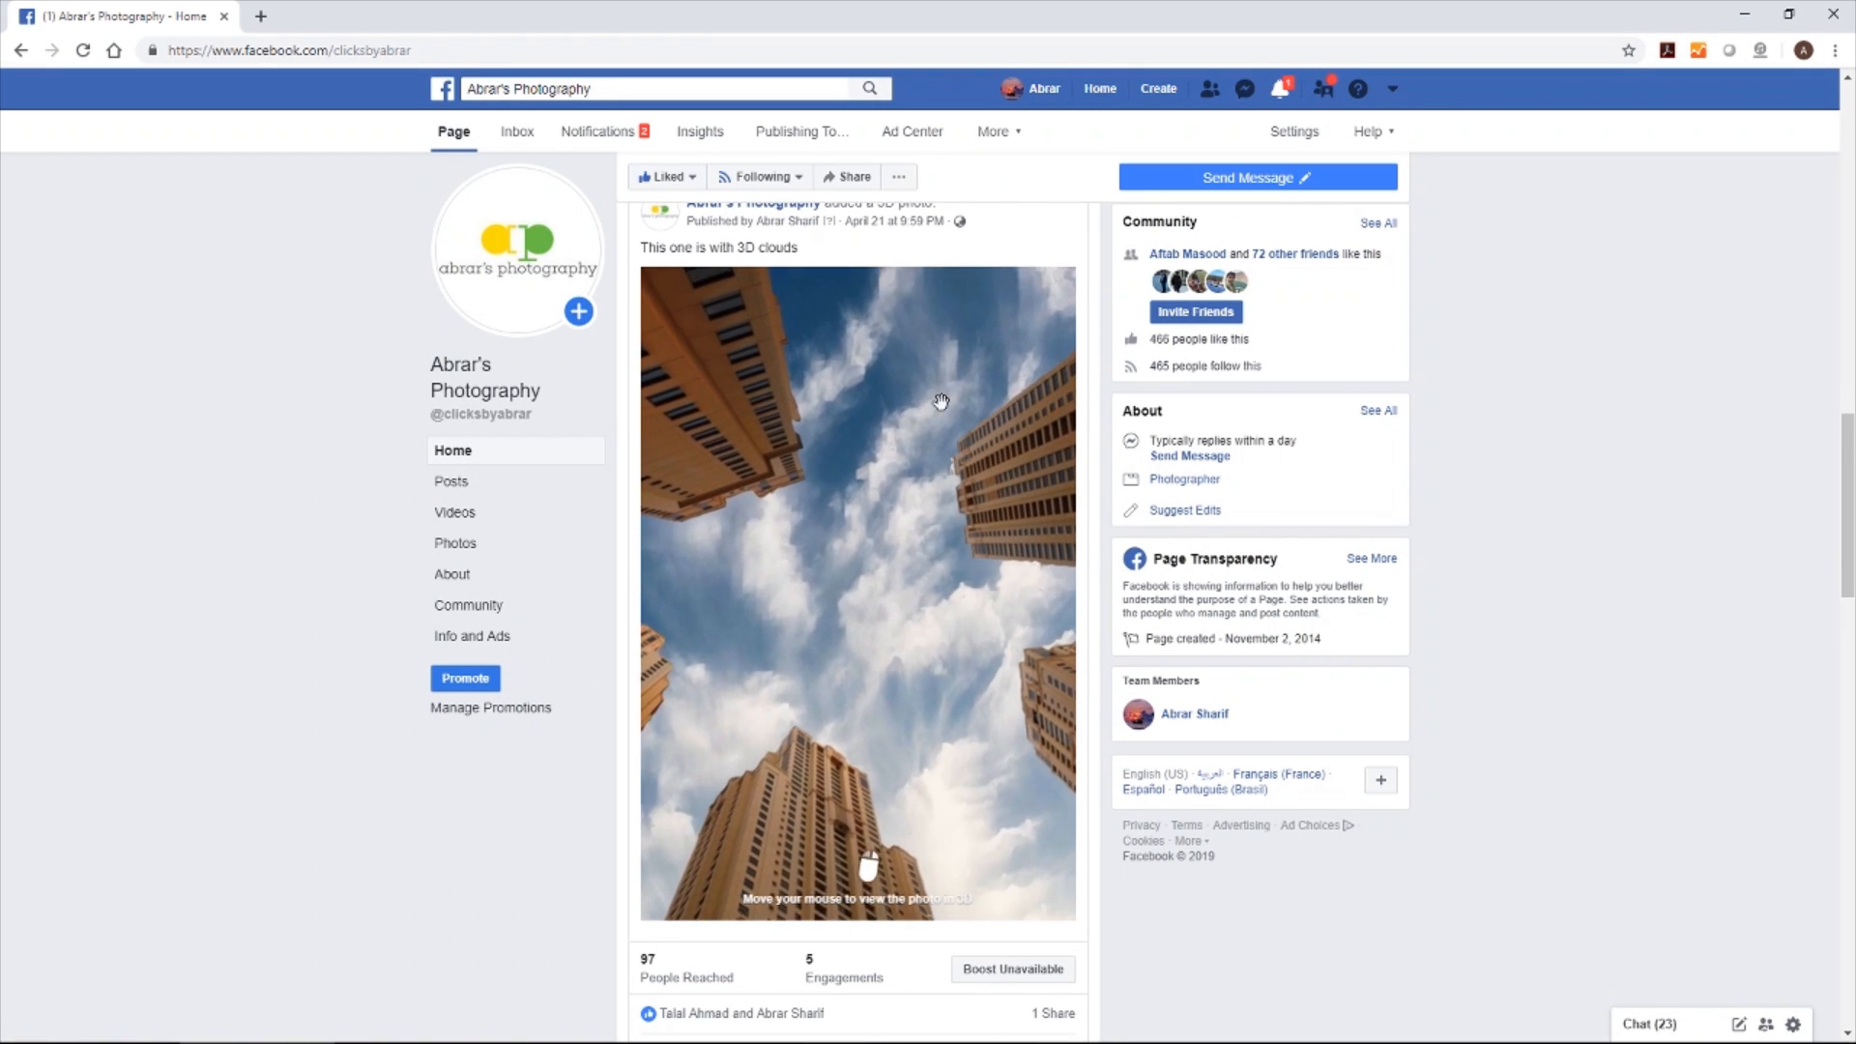
mouse_move(972, 808)
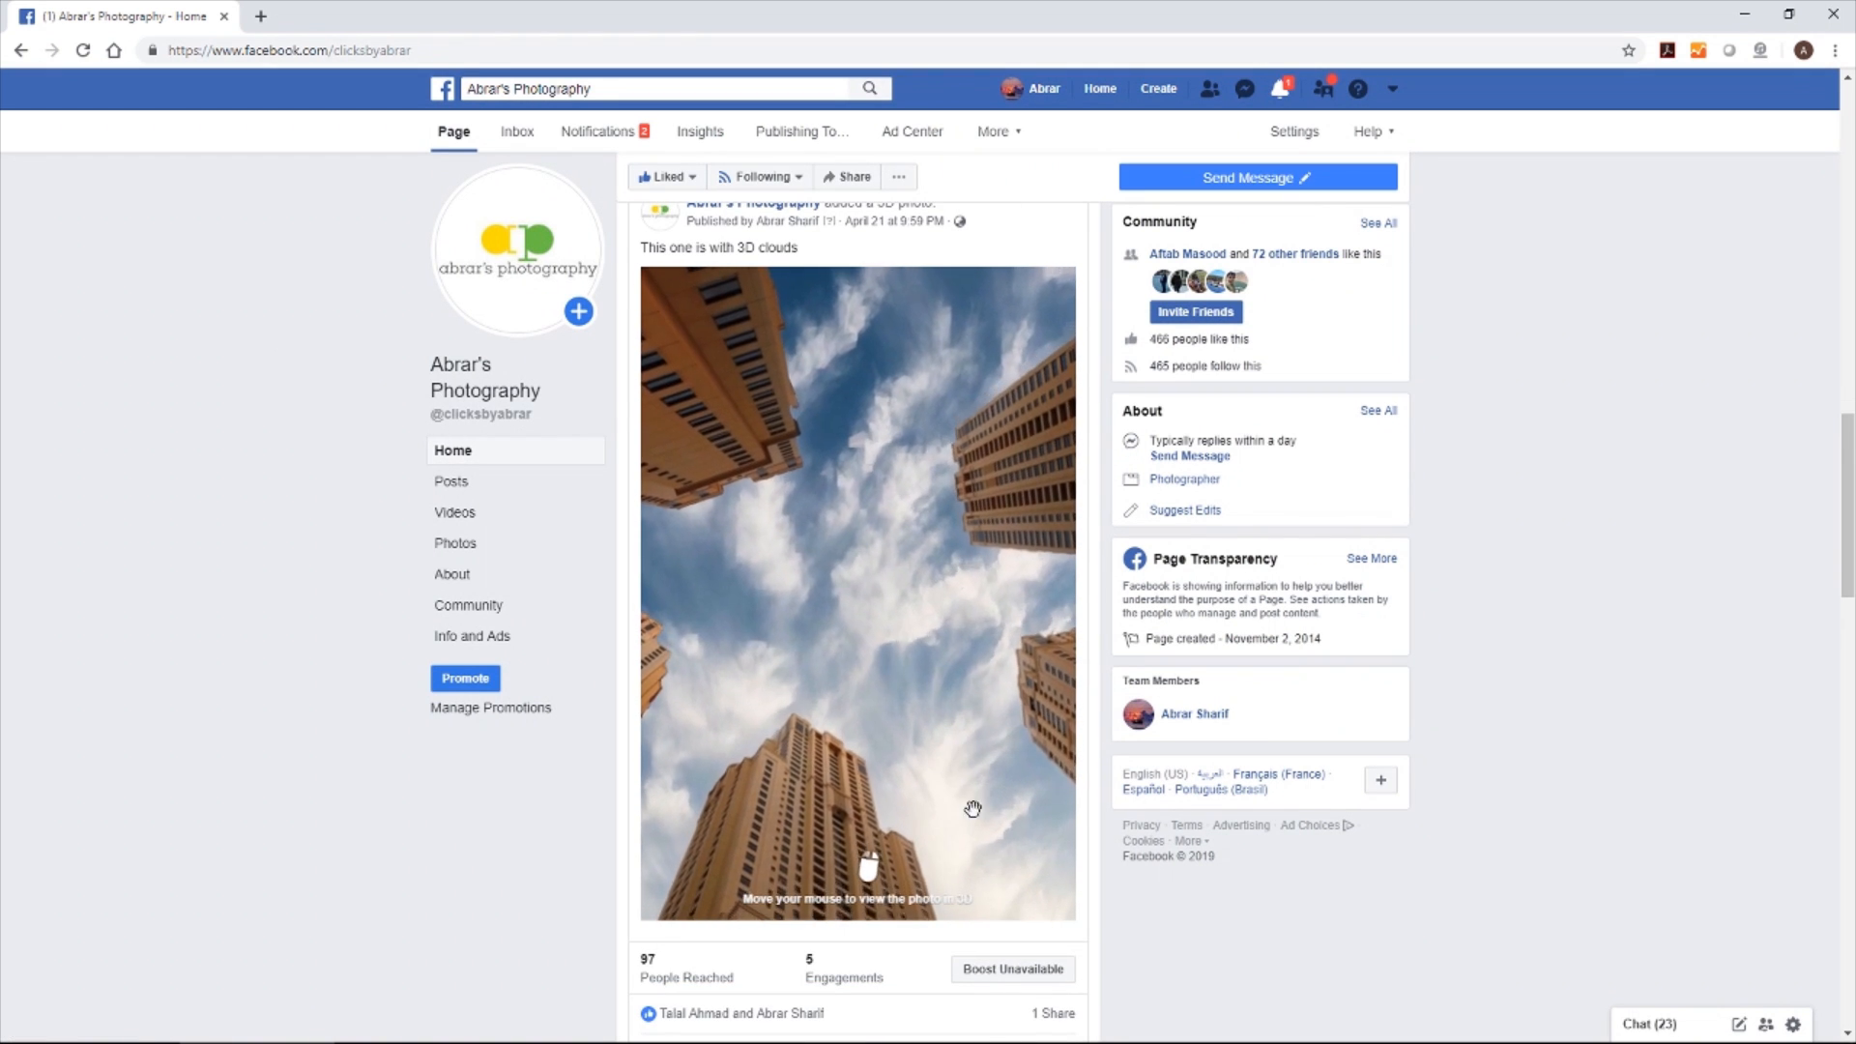
scroll("down", 3)
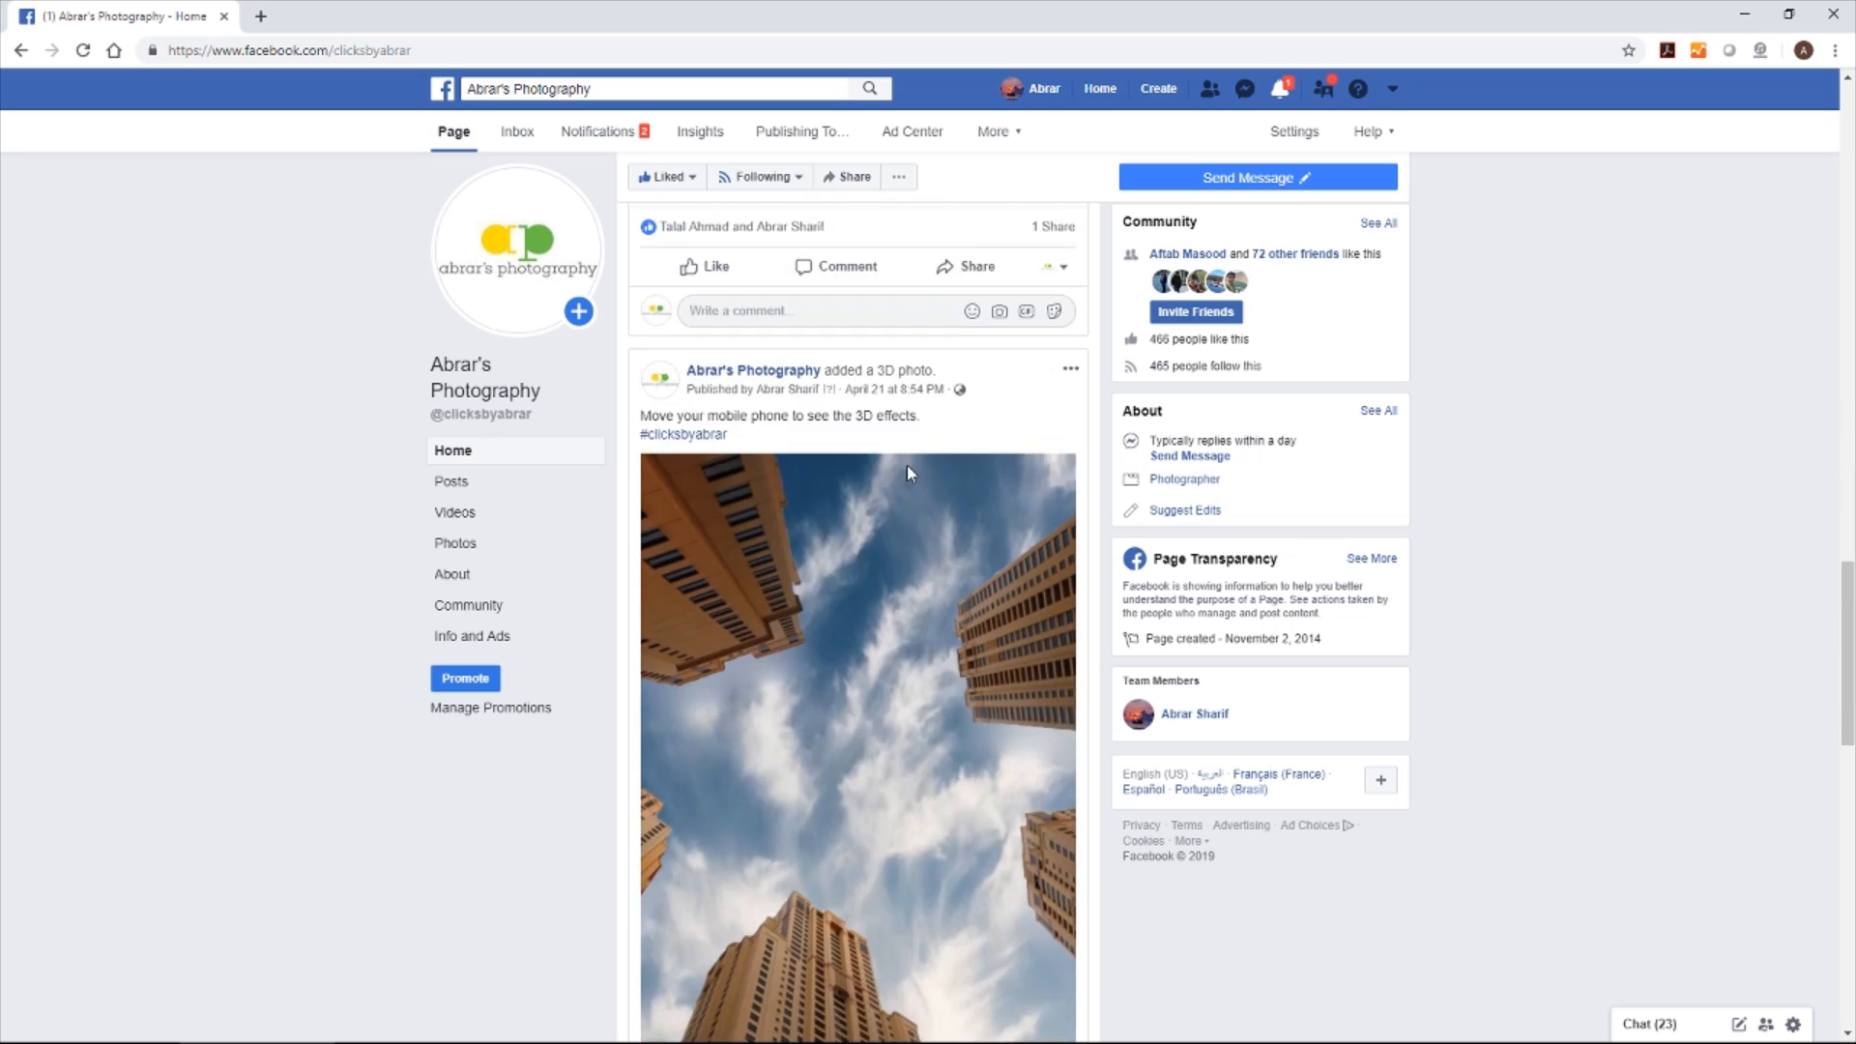
scroll("down", 3)
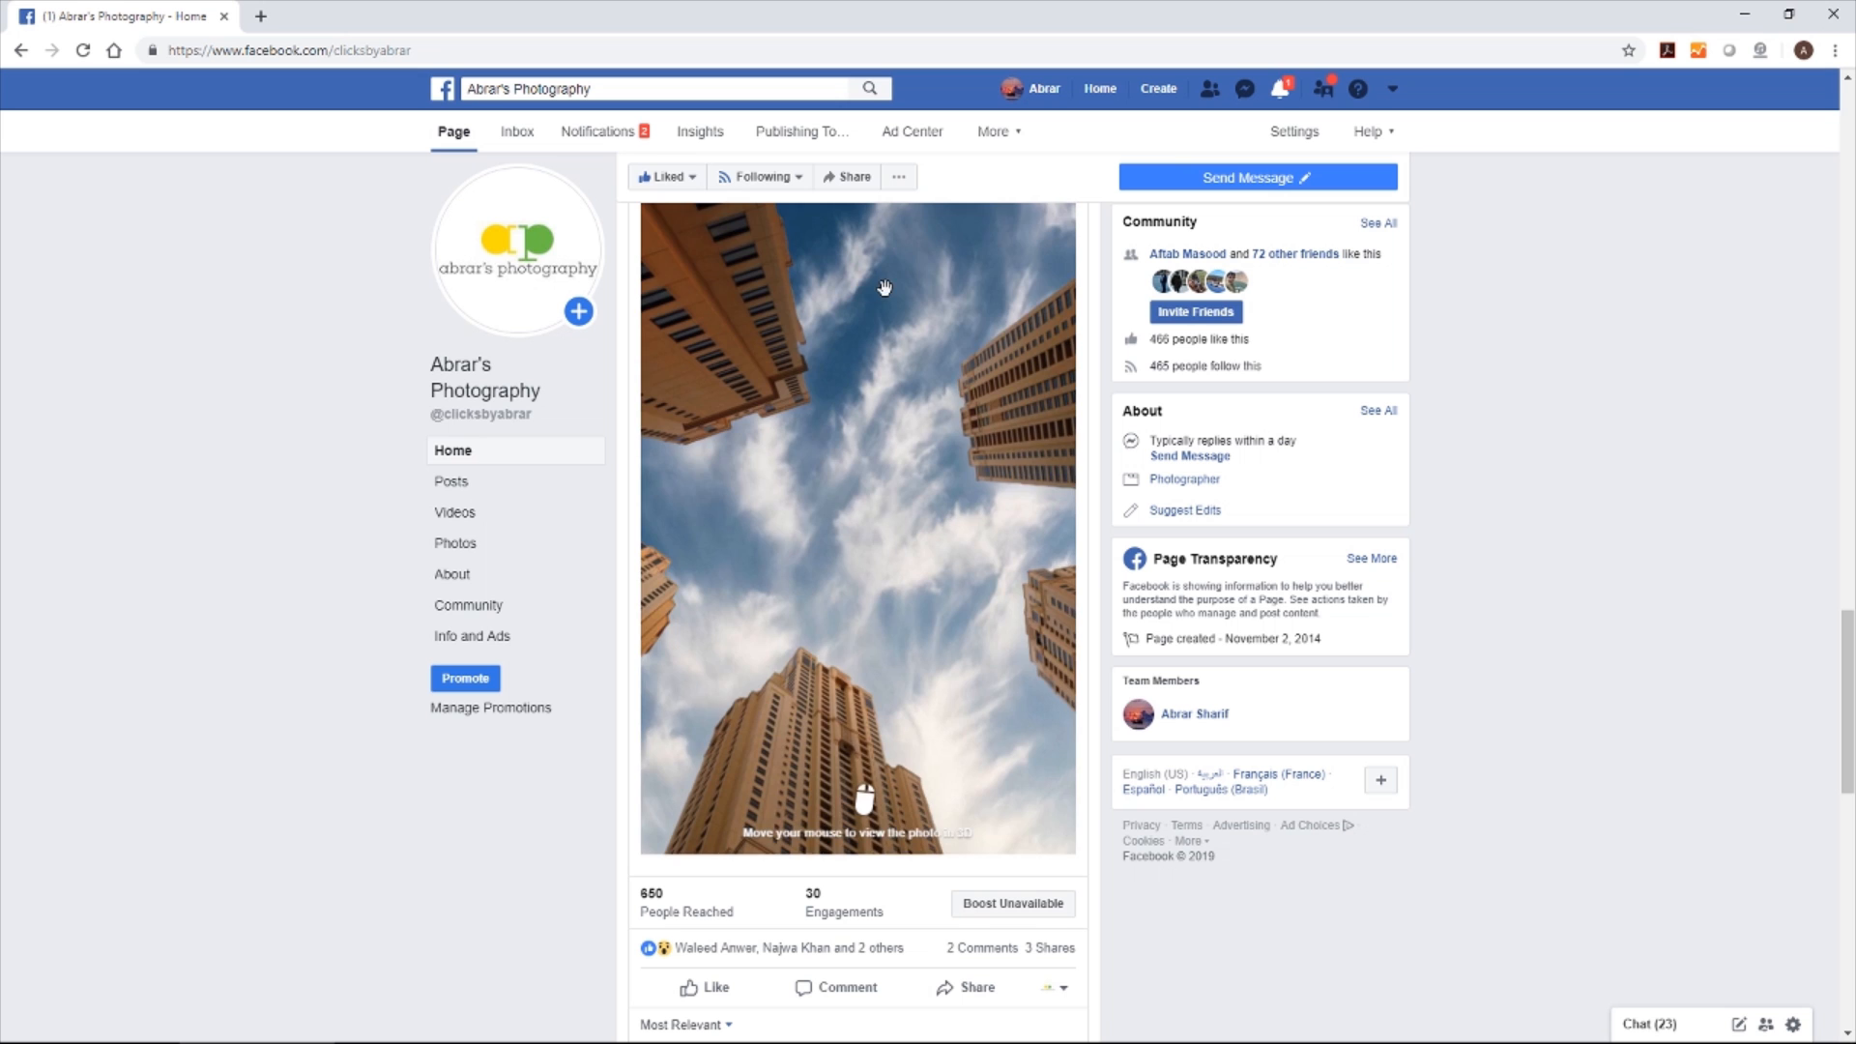
mouse_move(816, 750)
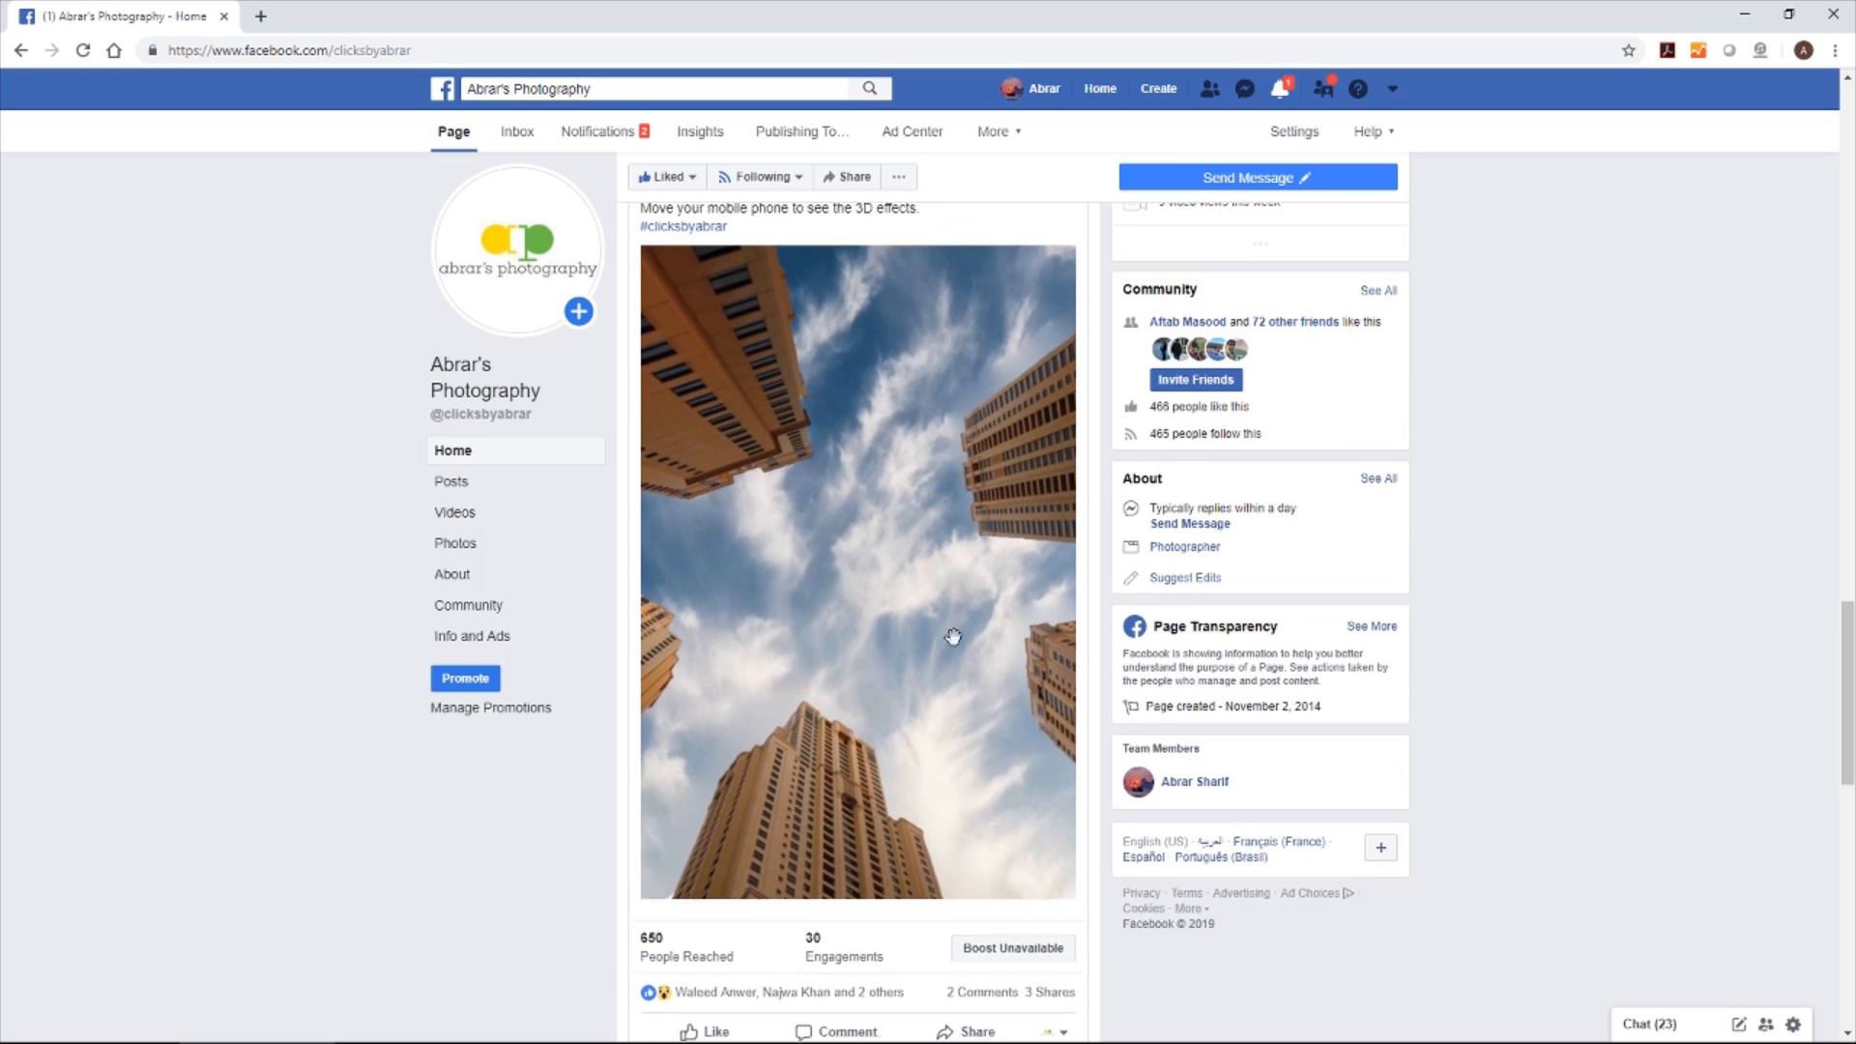
scroll("up", 3)
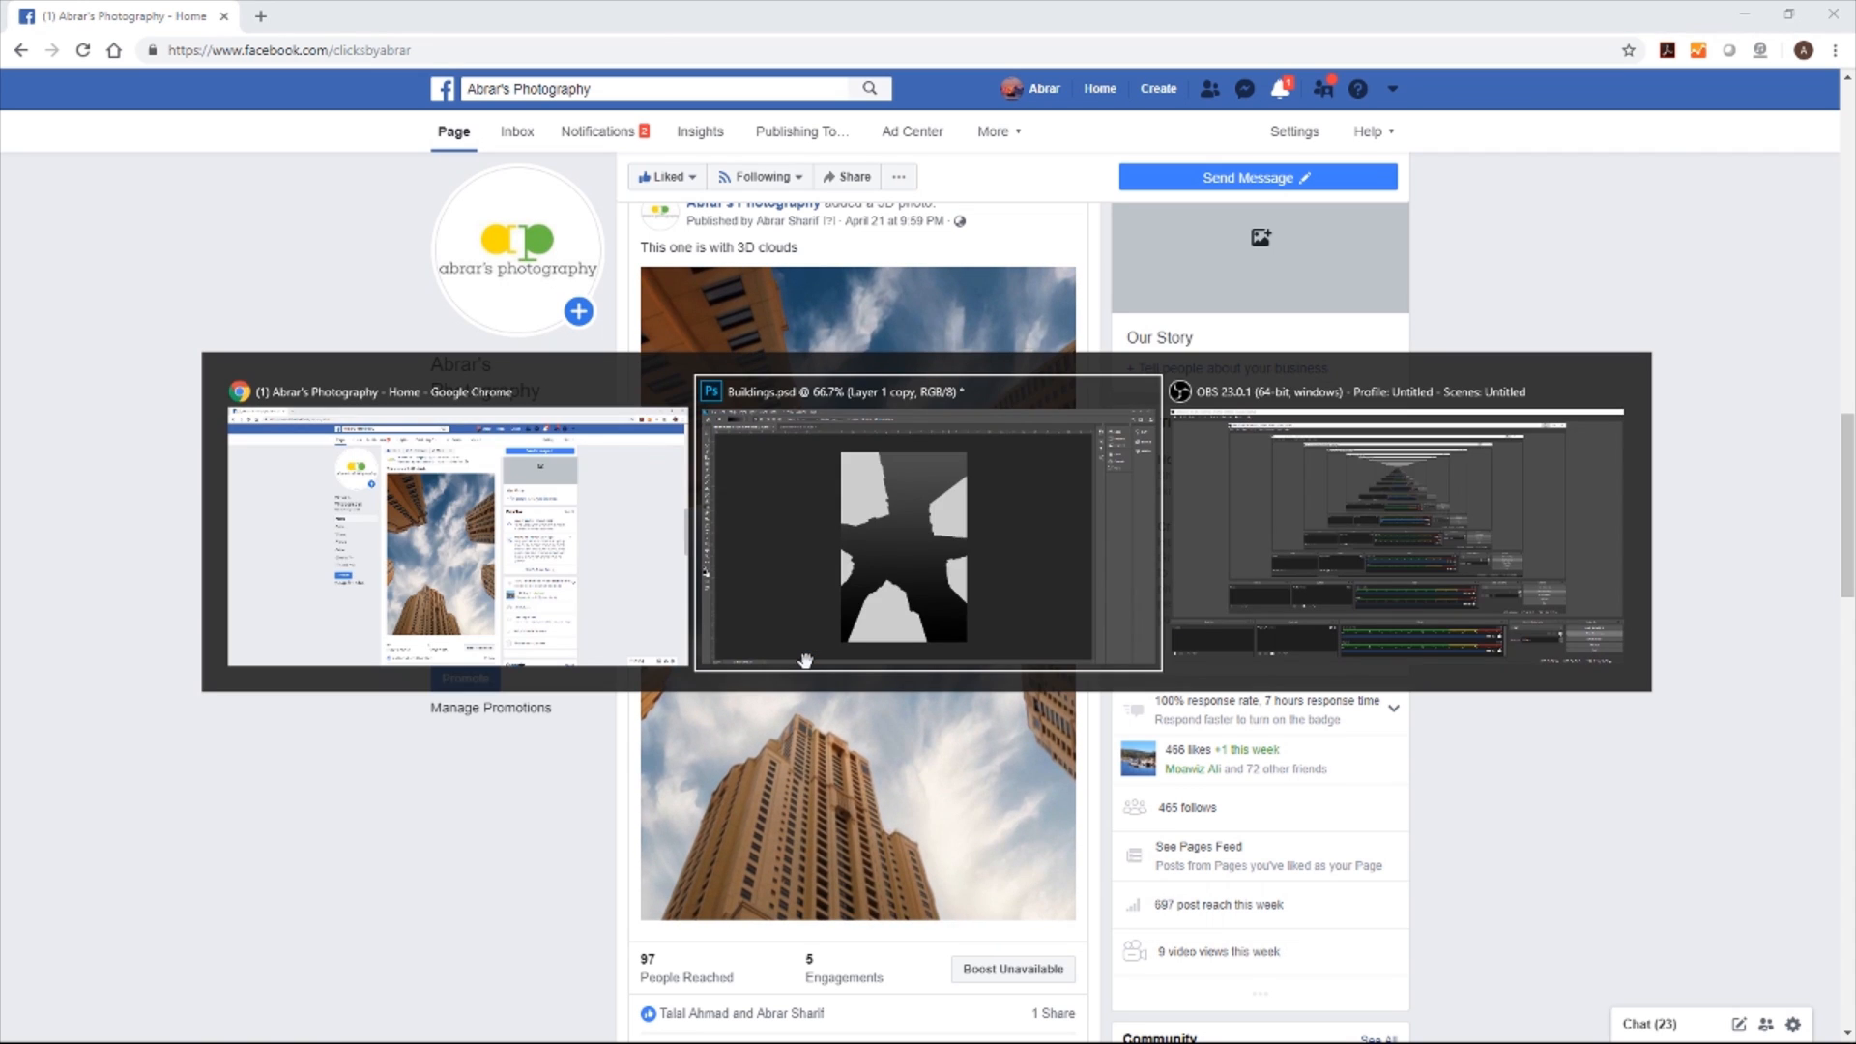
Place a copy of the clouds layer over the depth map and hide the gradient layer
left_click(928, 530)
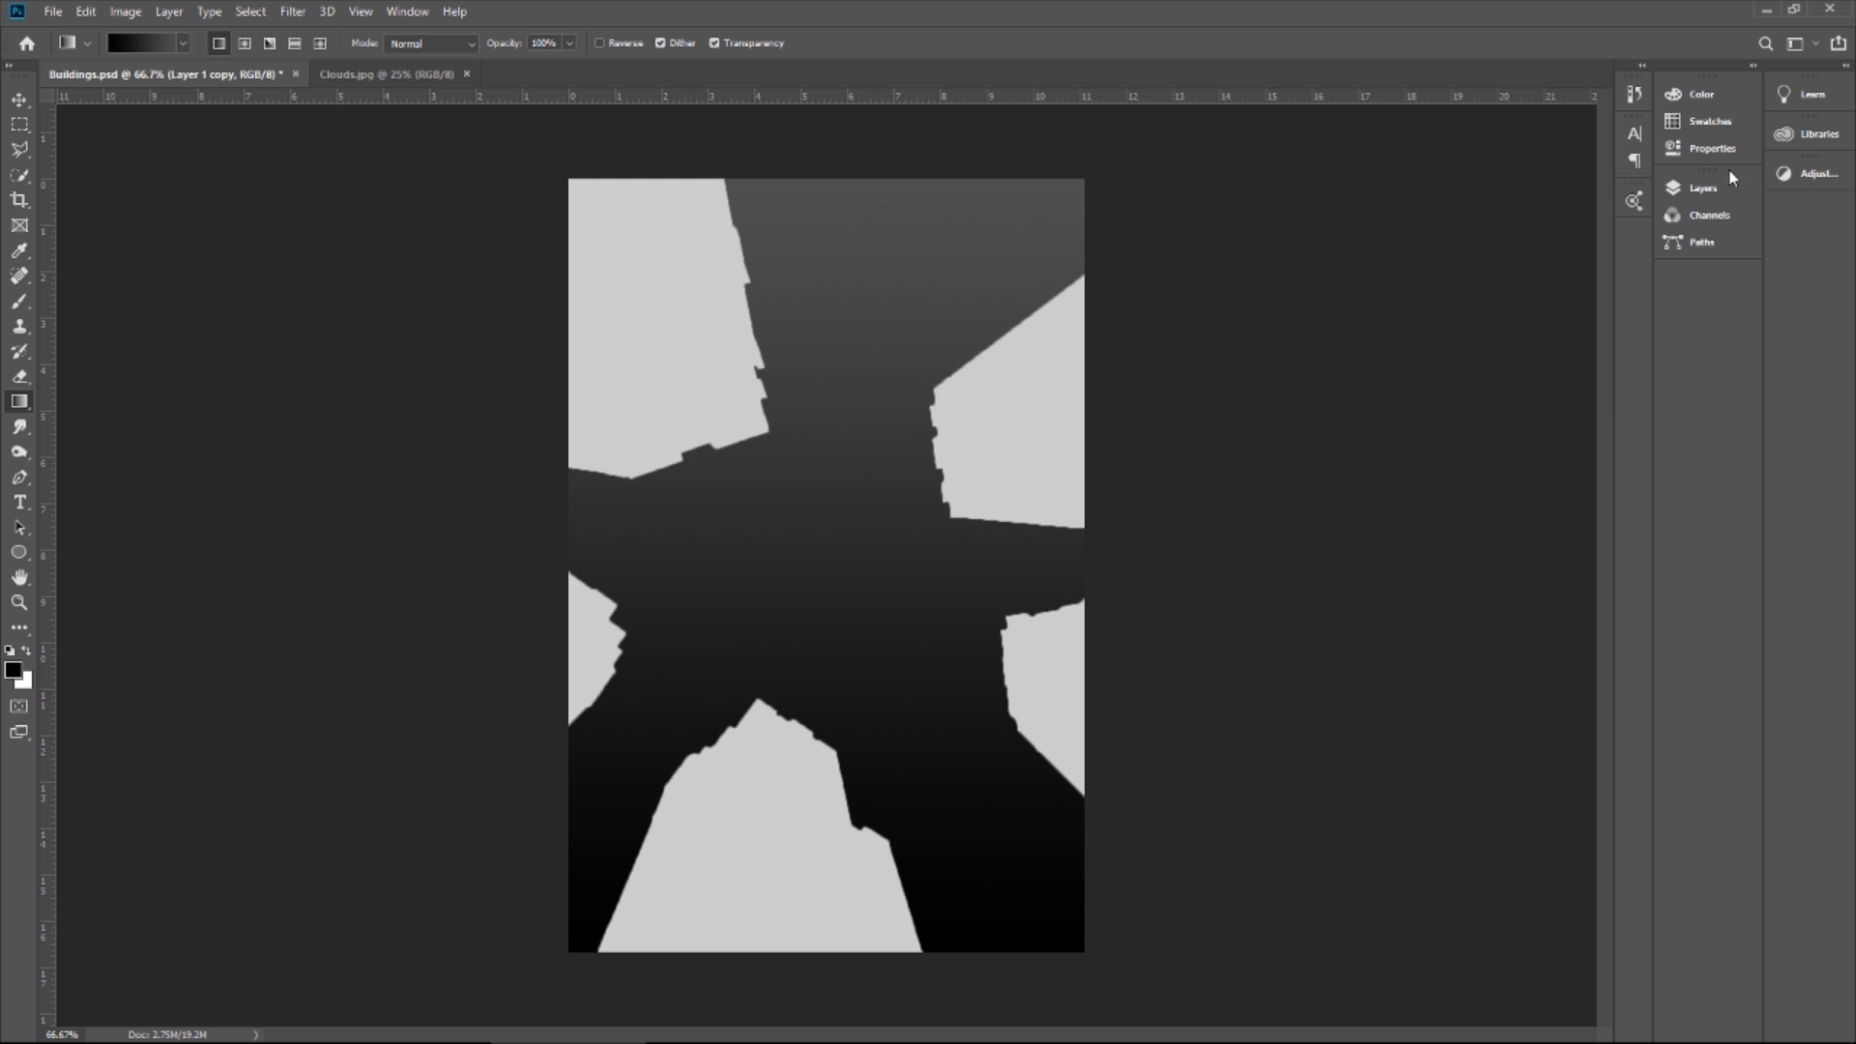
left_click(1702, 188)
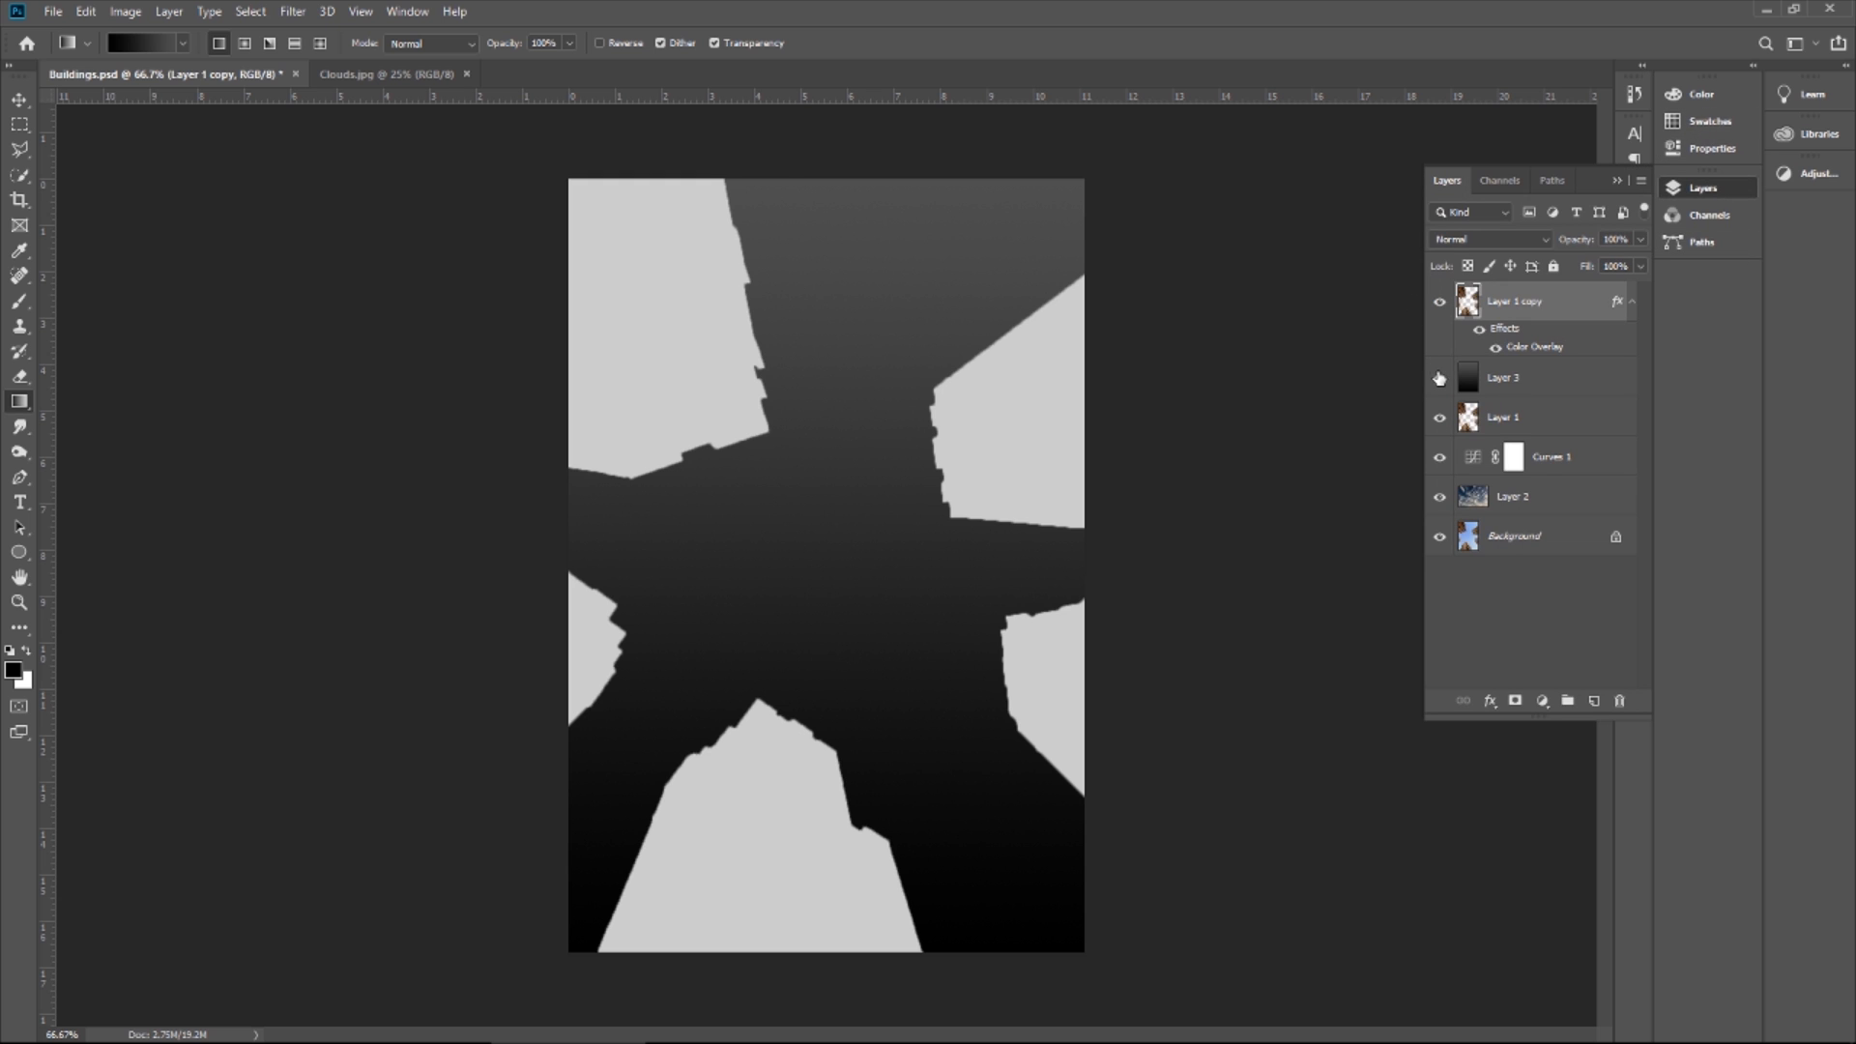
left_click(1438, 377)
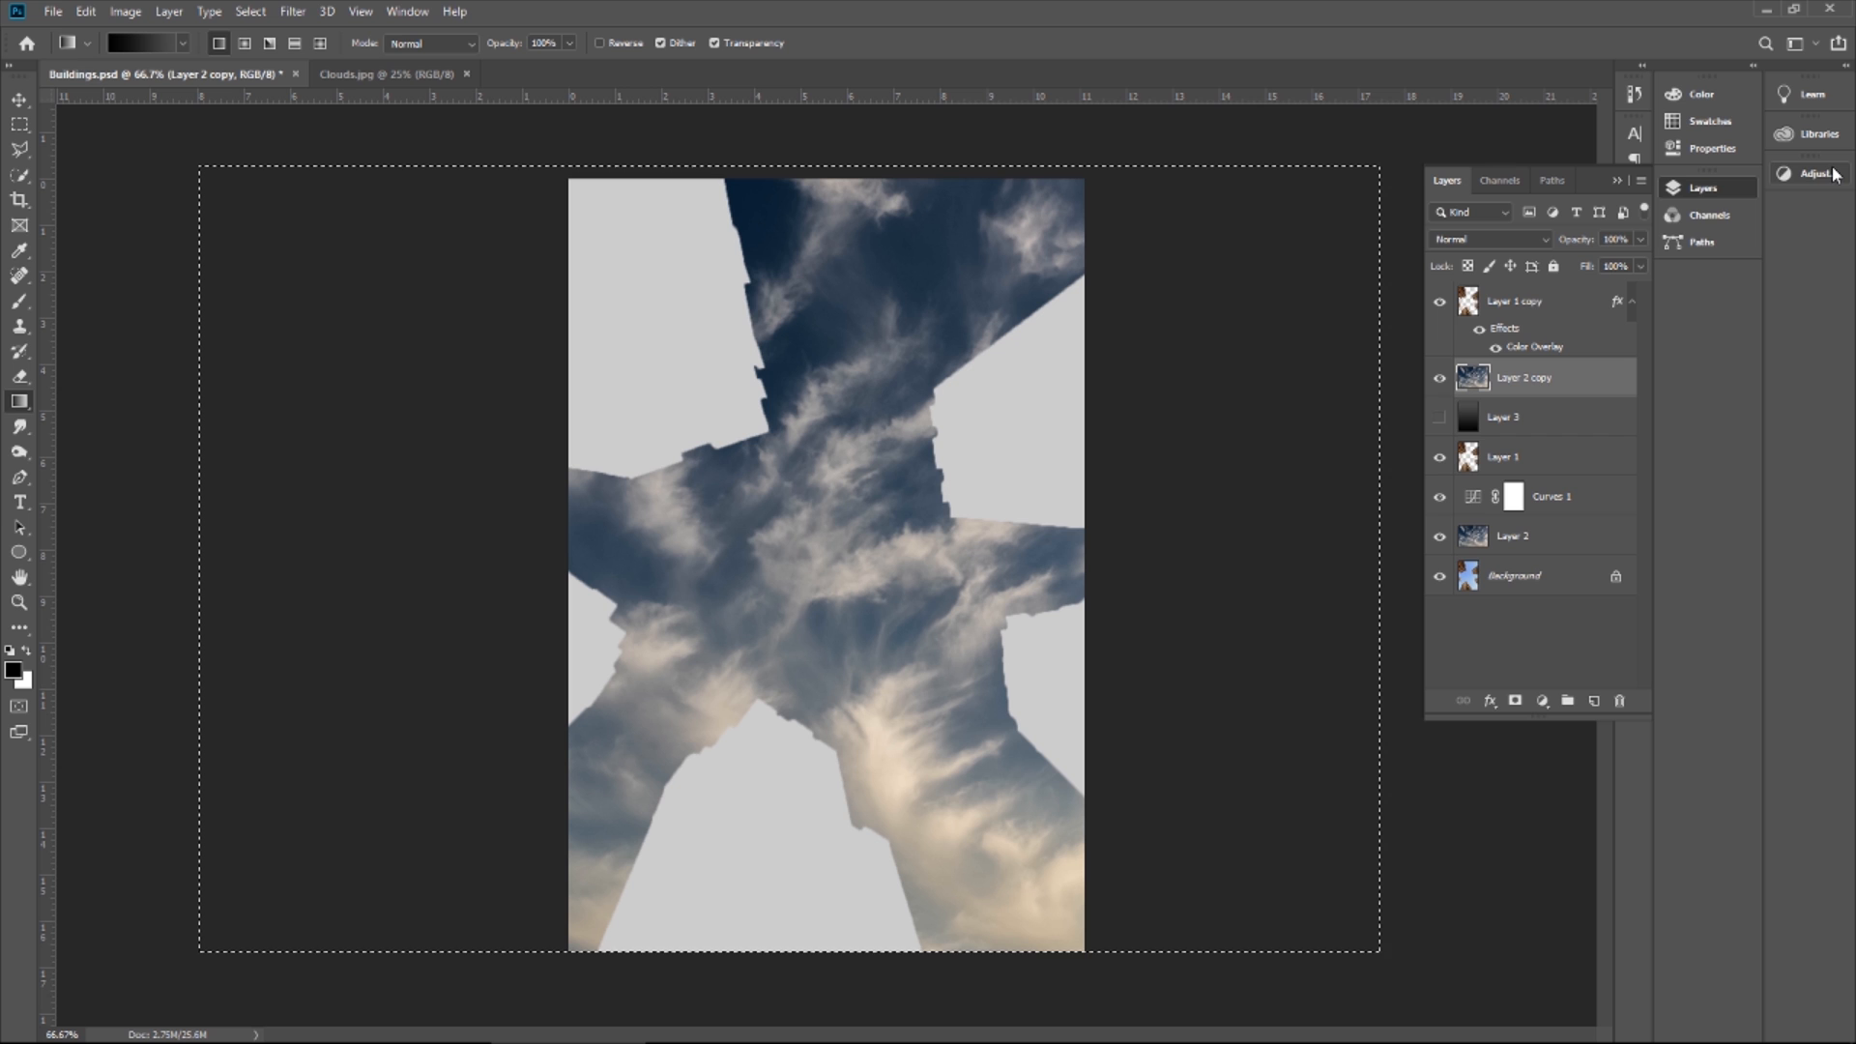
Add a Curves adjustment layer to darken the copied clouds
left_click(1821, 172)
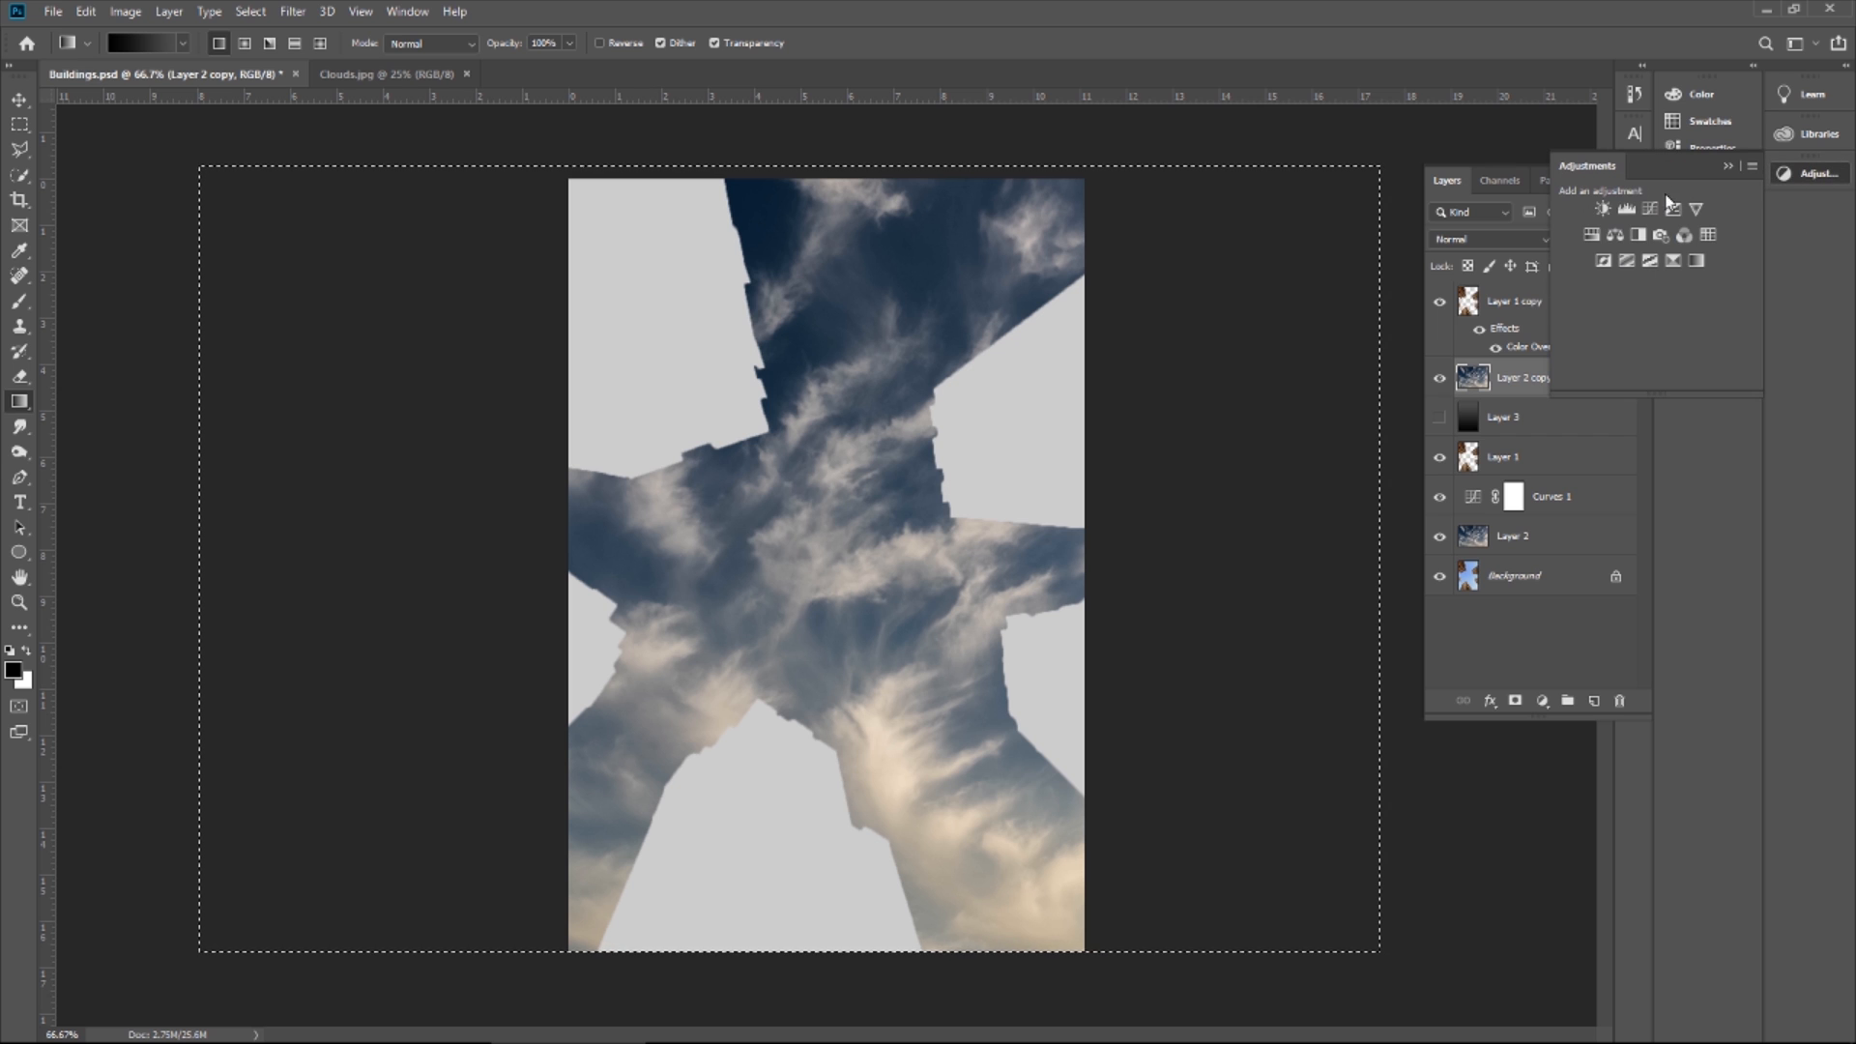
left_click(1628, 209)
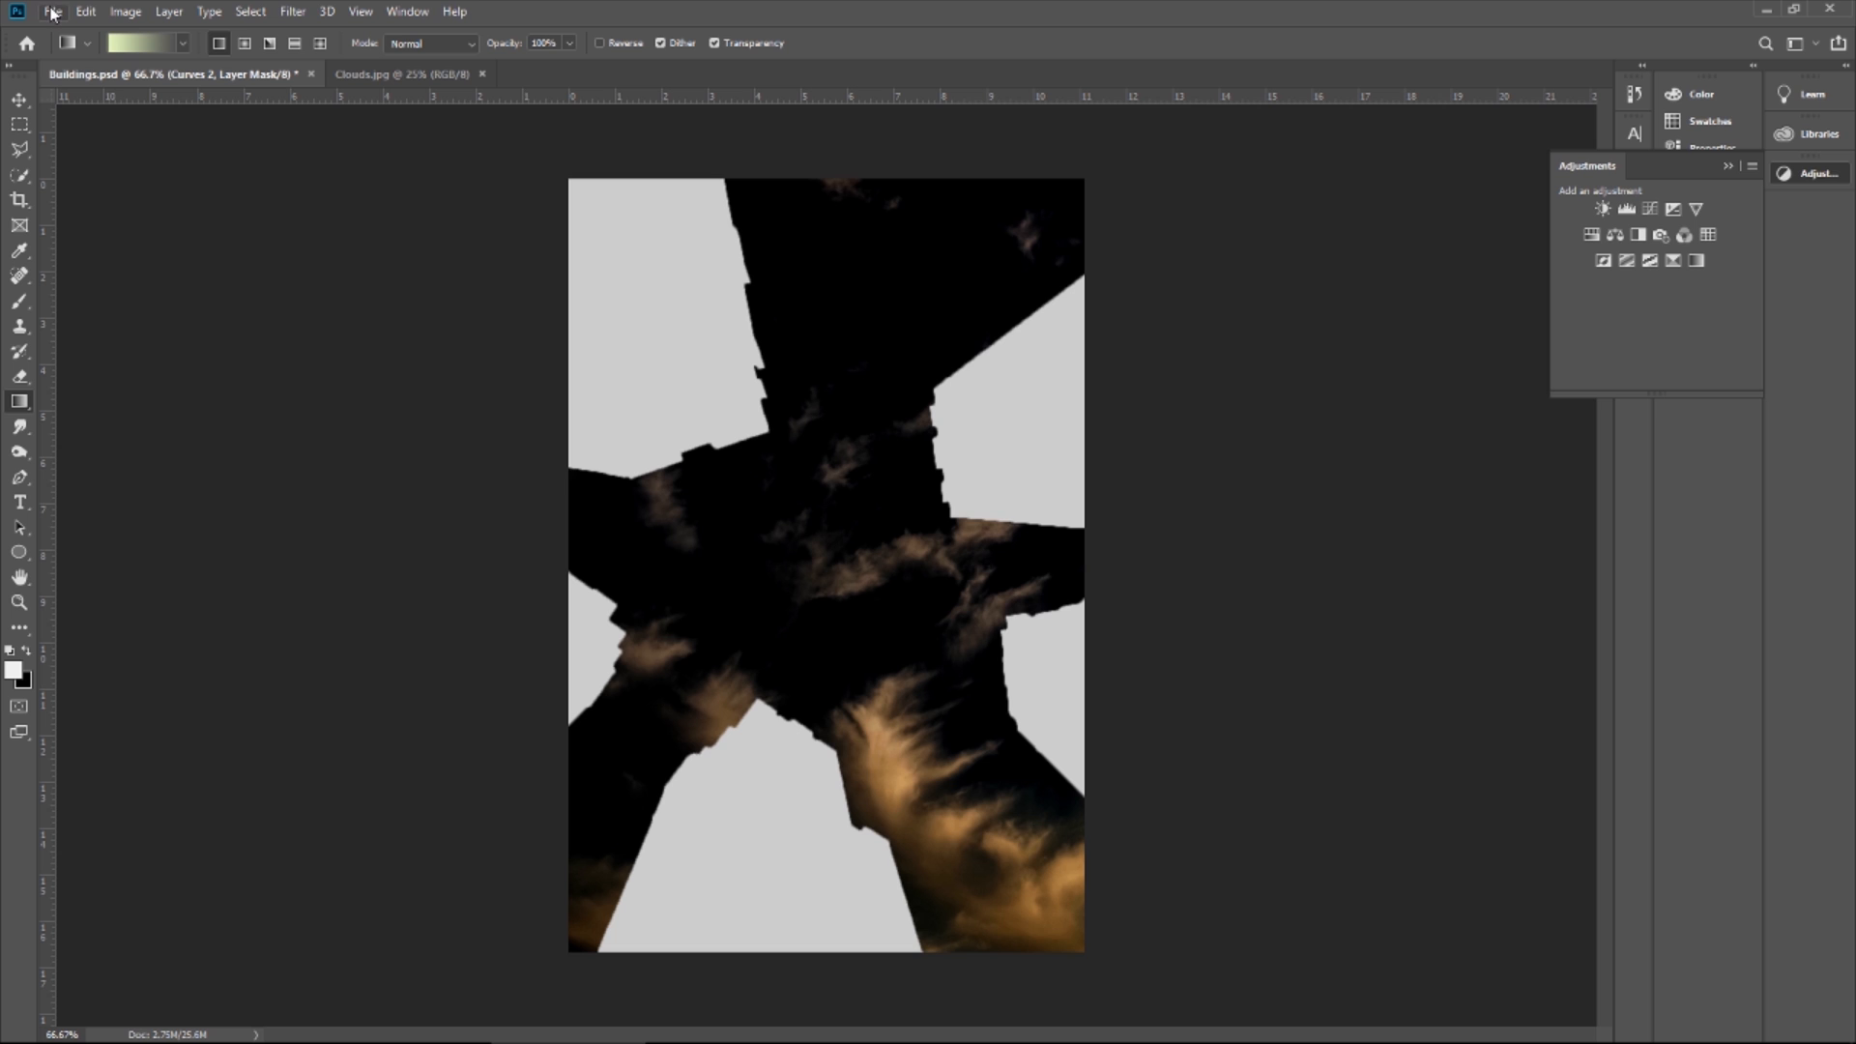
Save the depth map as PNG over the existing master_depth file
left_click(52, 11)
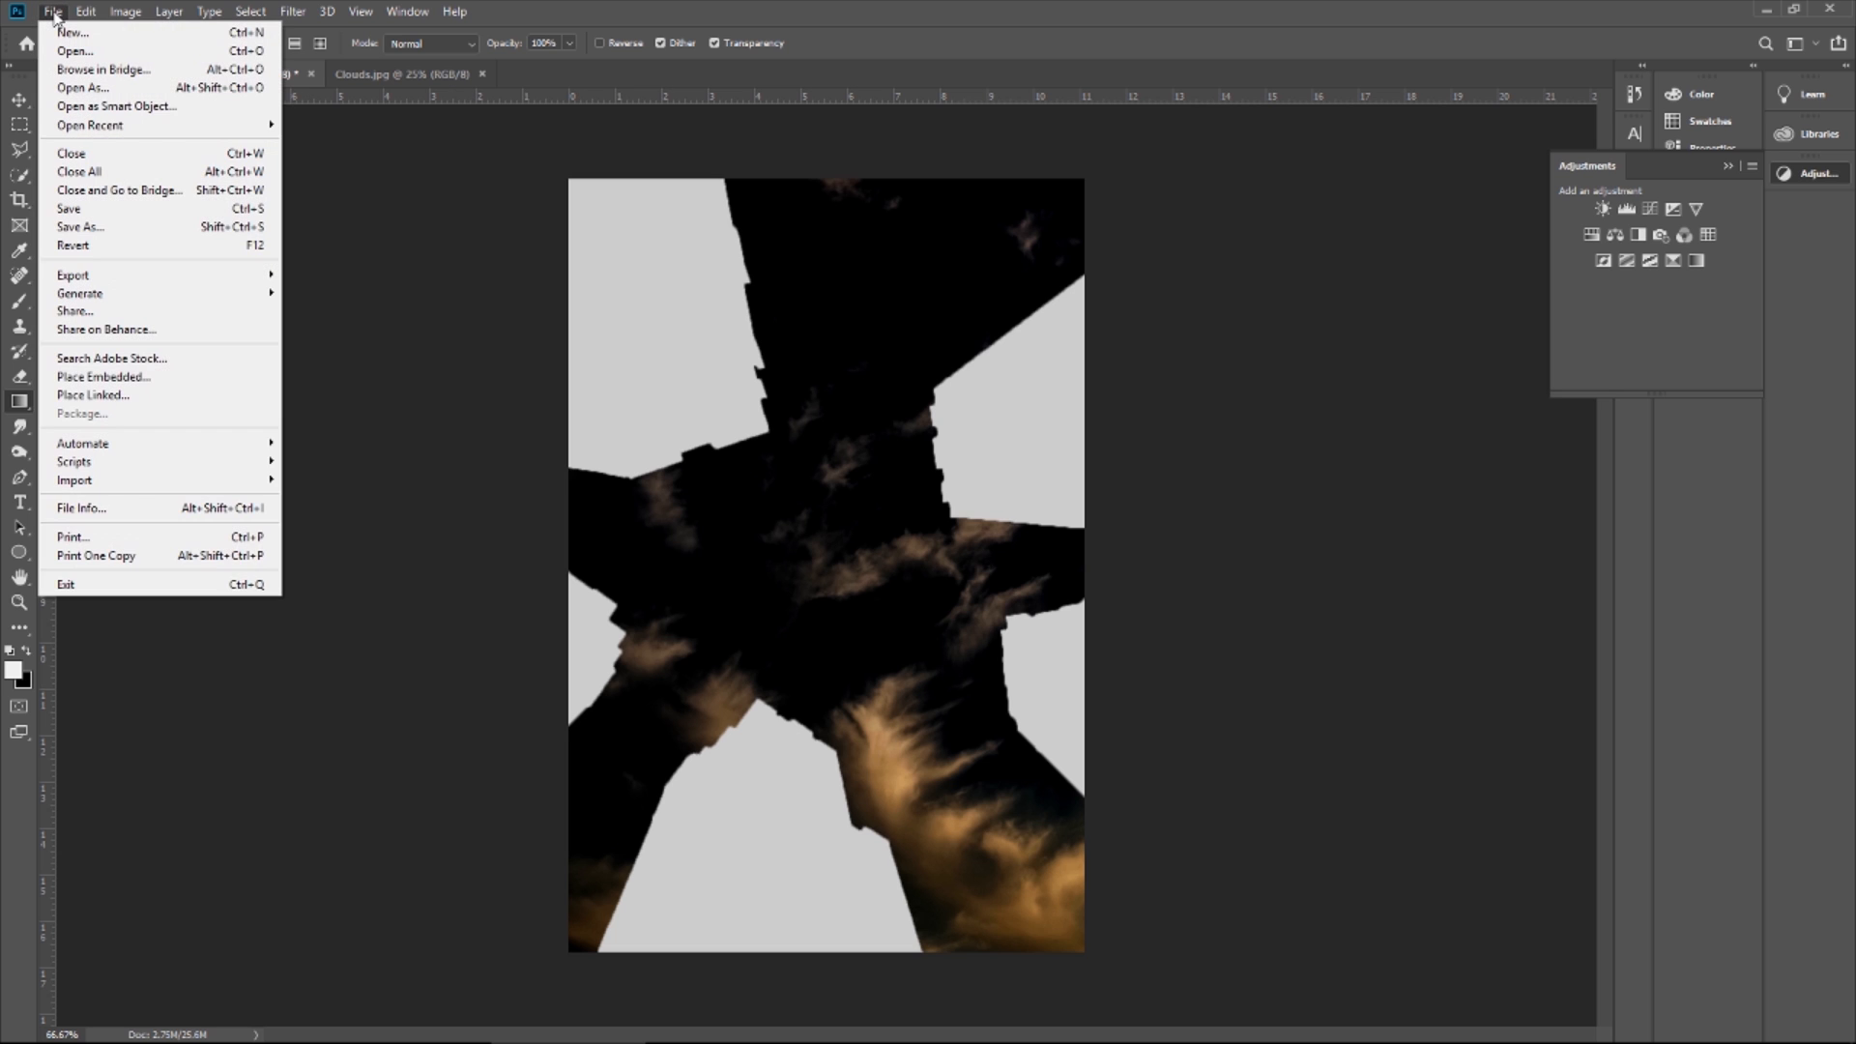
mouse_move(118, 104)
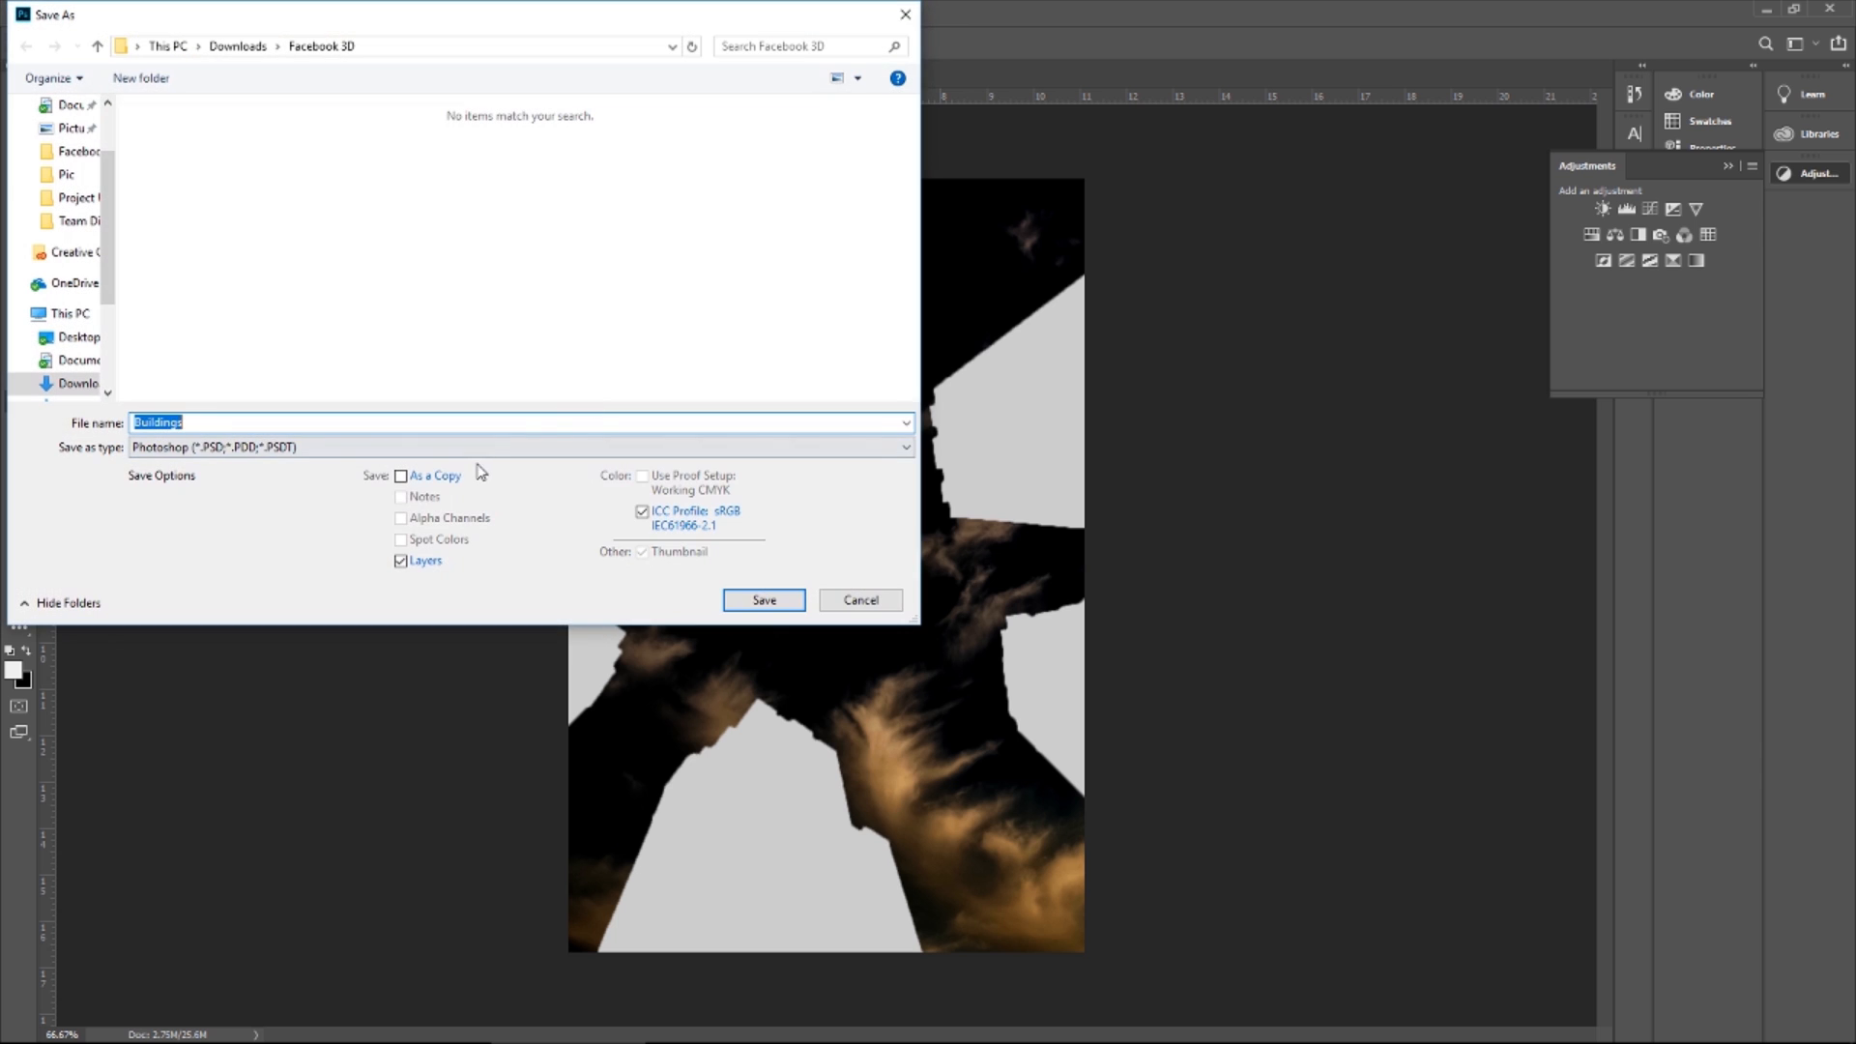
left_click(905, 447)
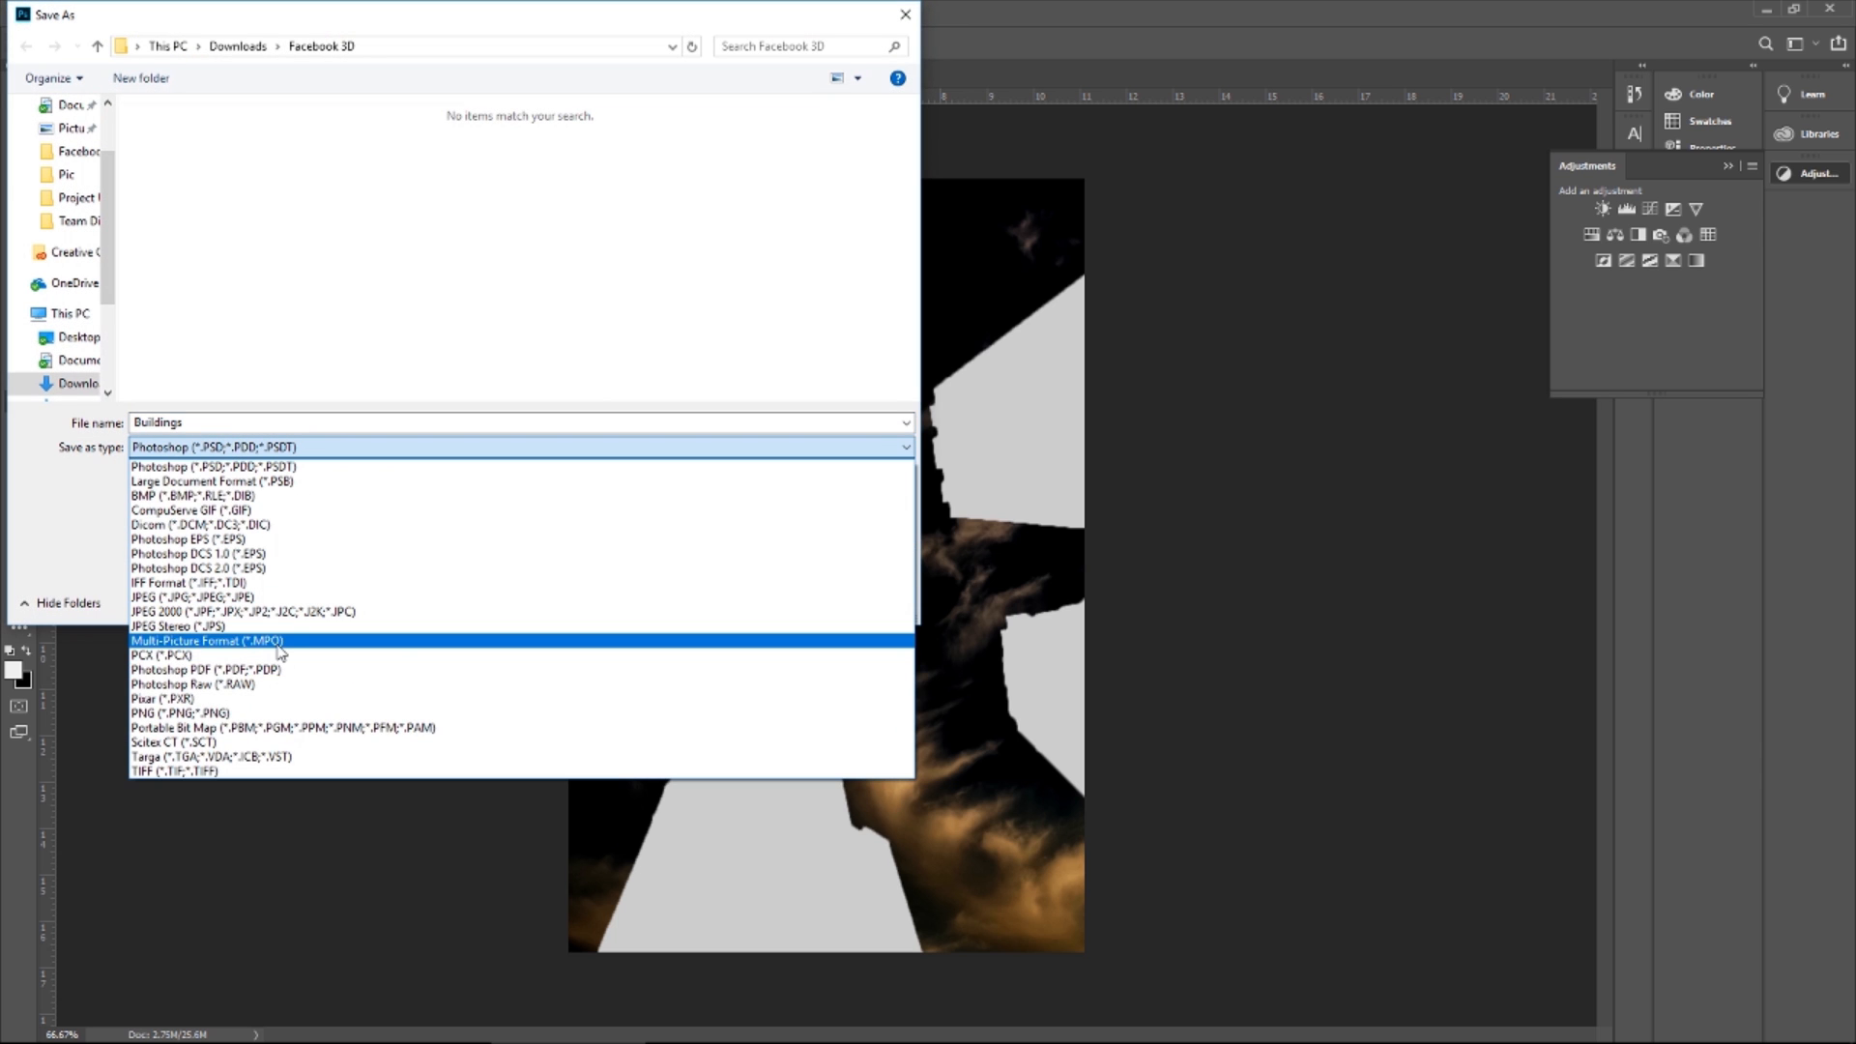
left_click(195, 711)
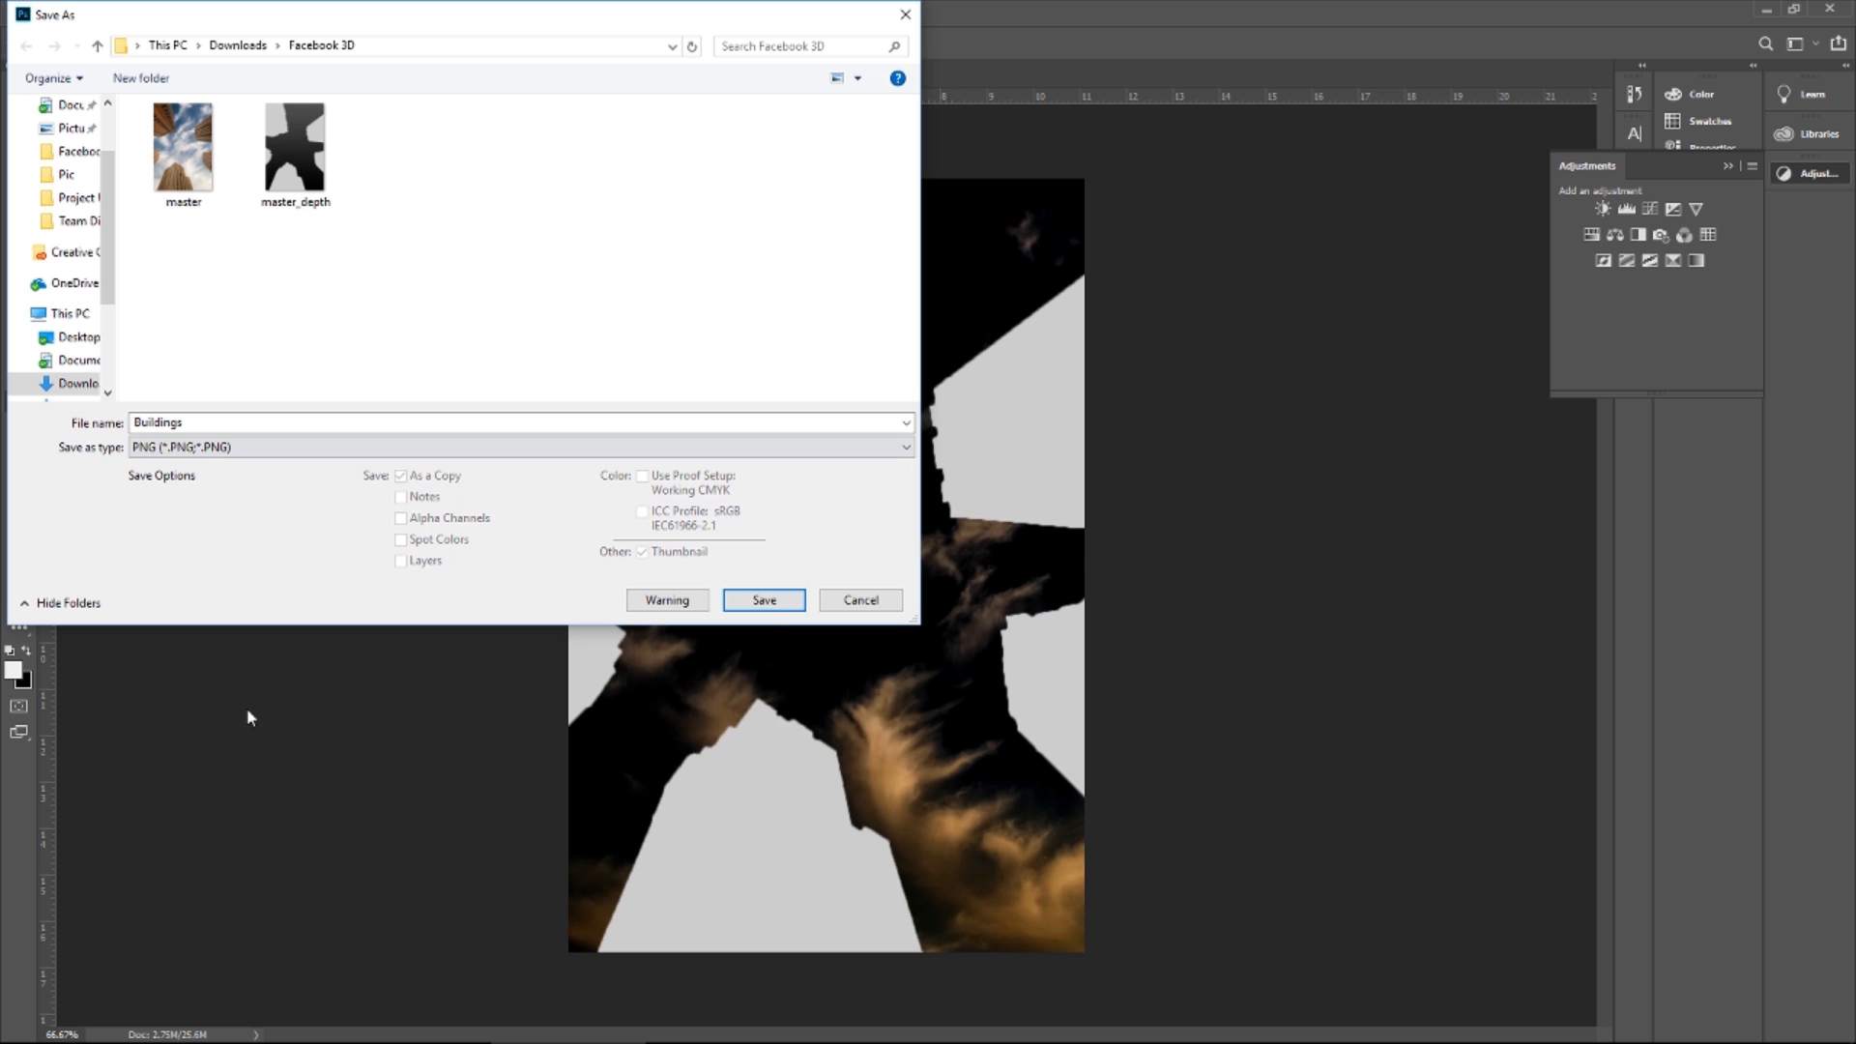
left_click(294, 141)
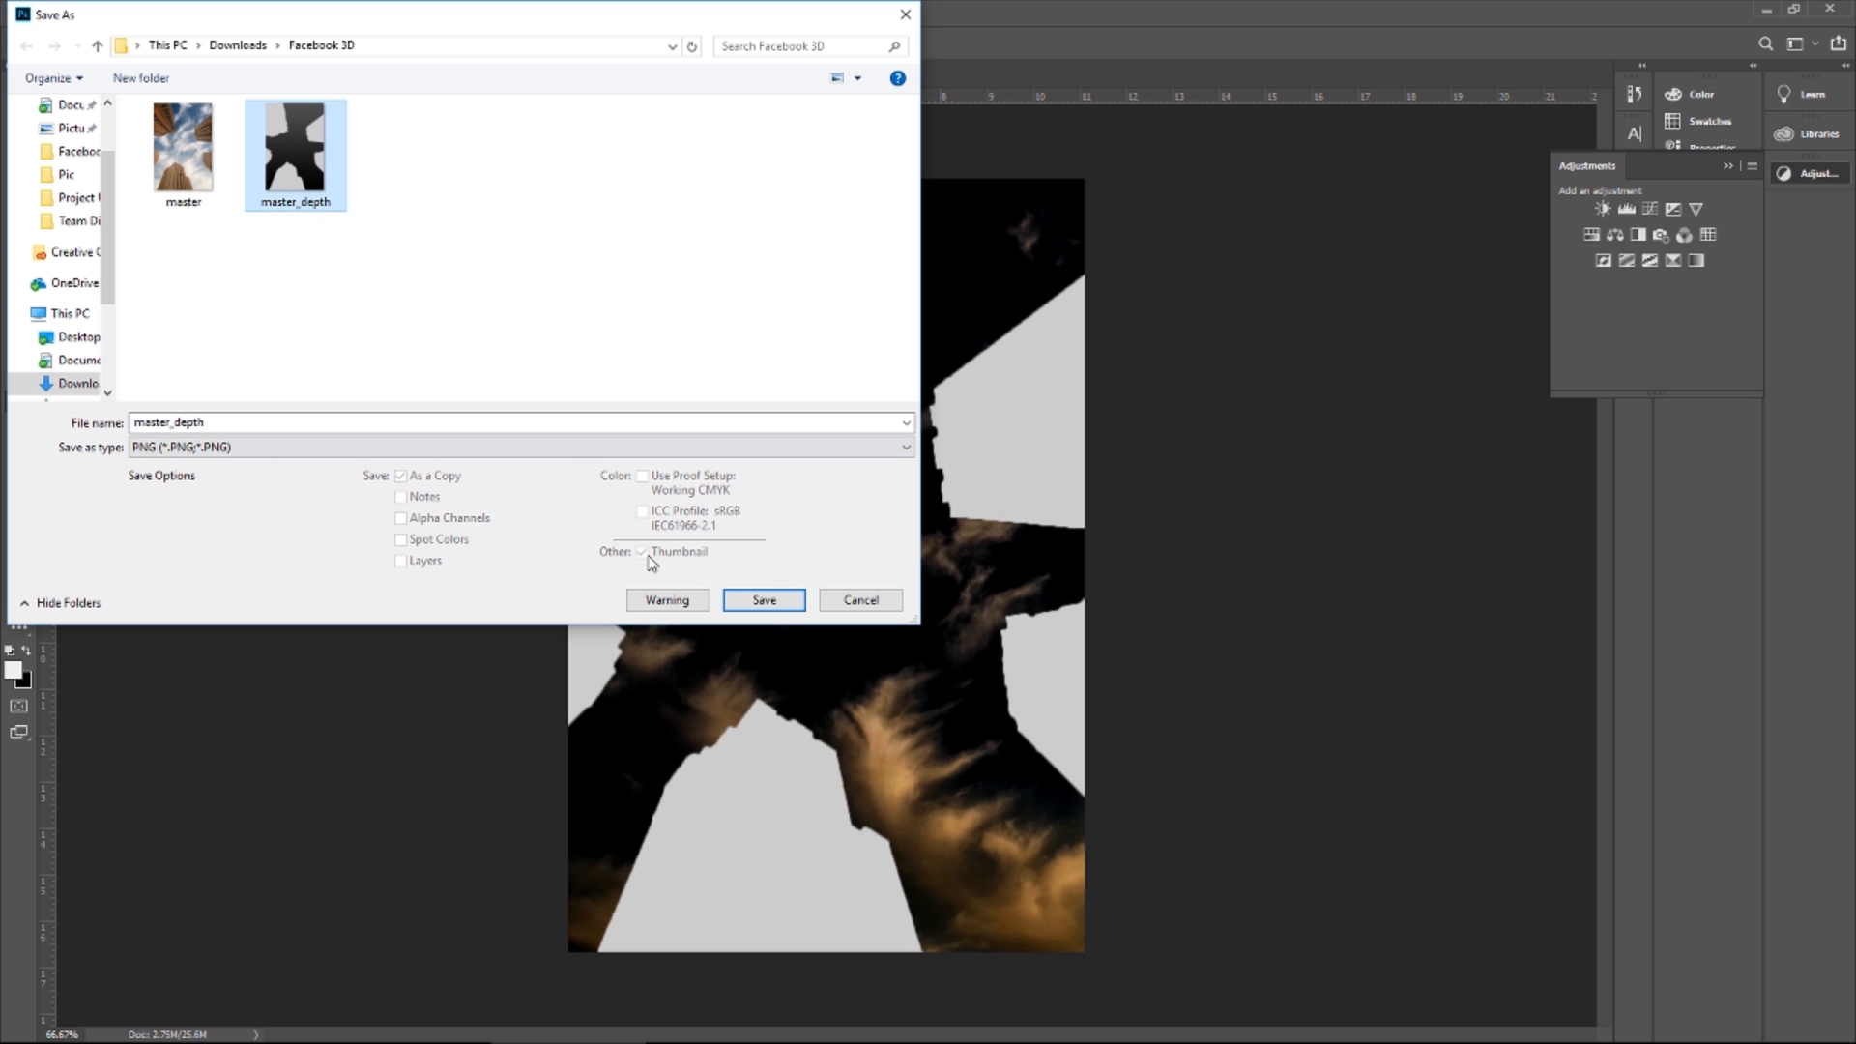
left_click(761, 599)
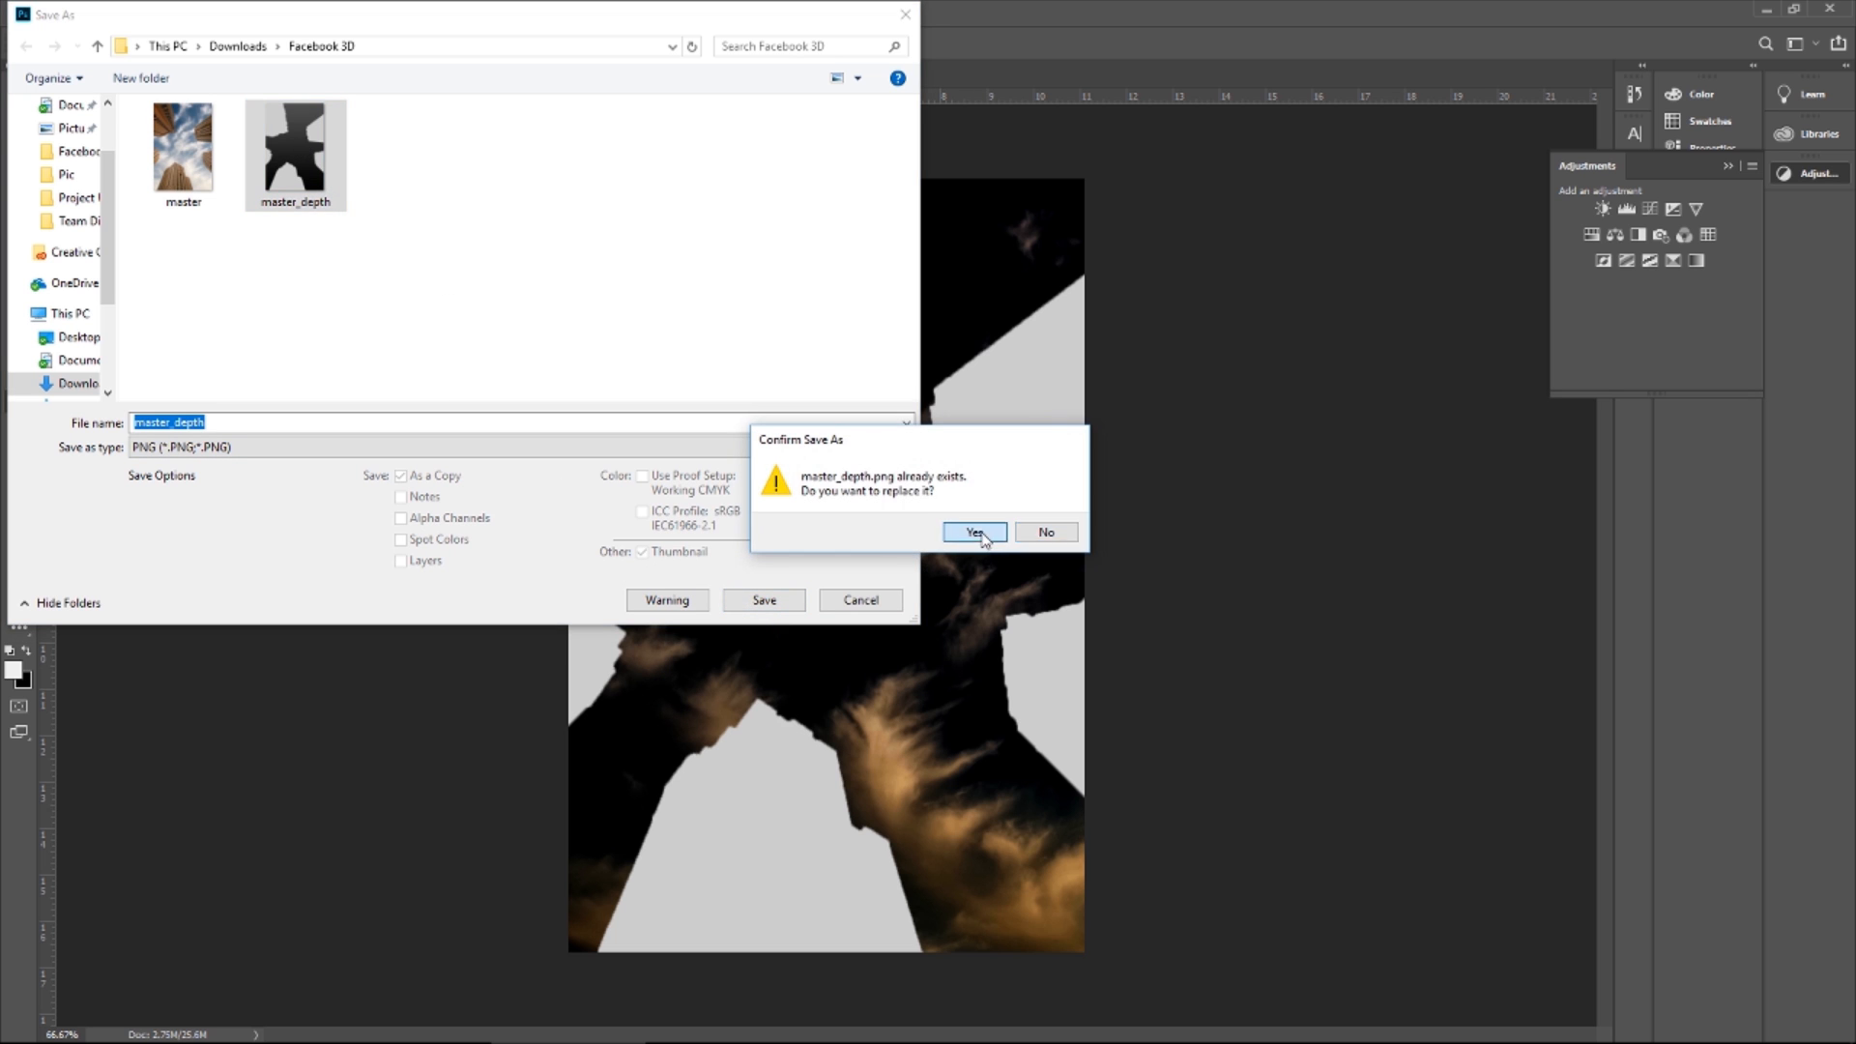
left_click(973, 532)
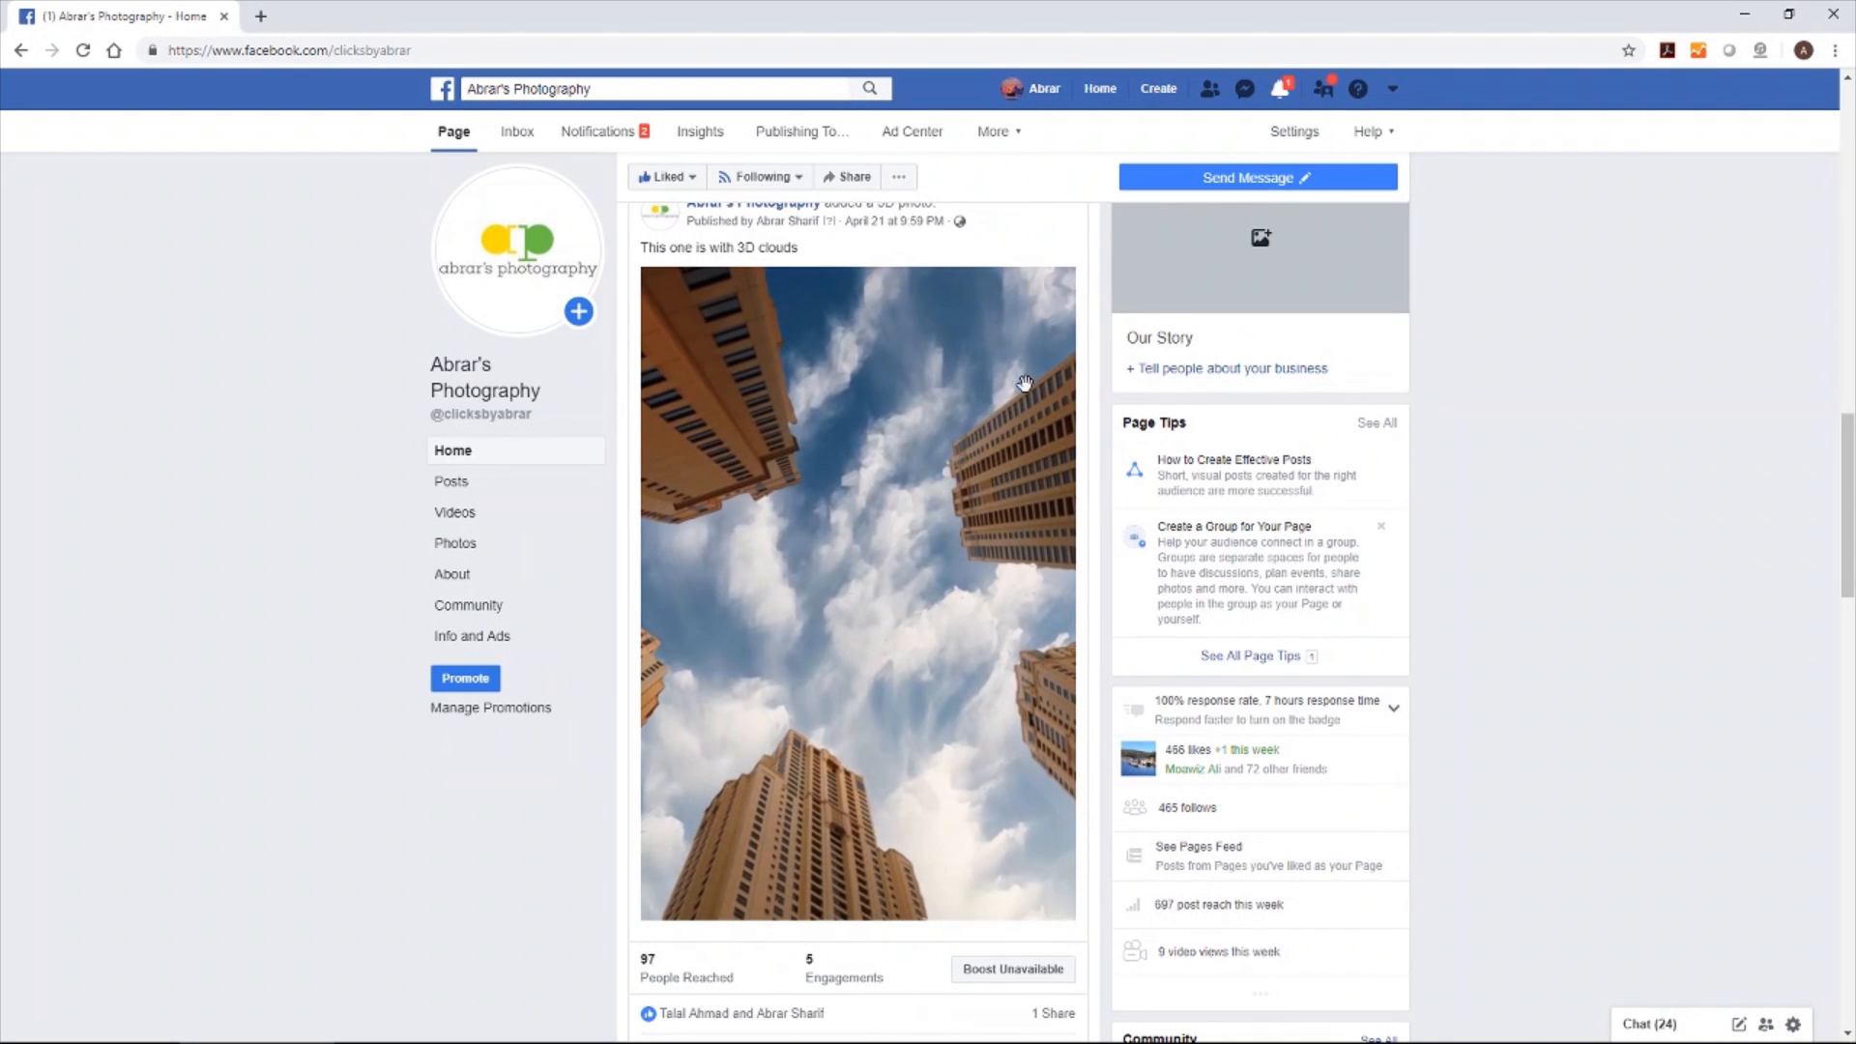
Remove the old photo from the draft and upload master with master_depth together
scroll("up", 3)
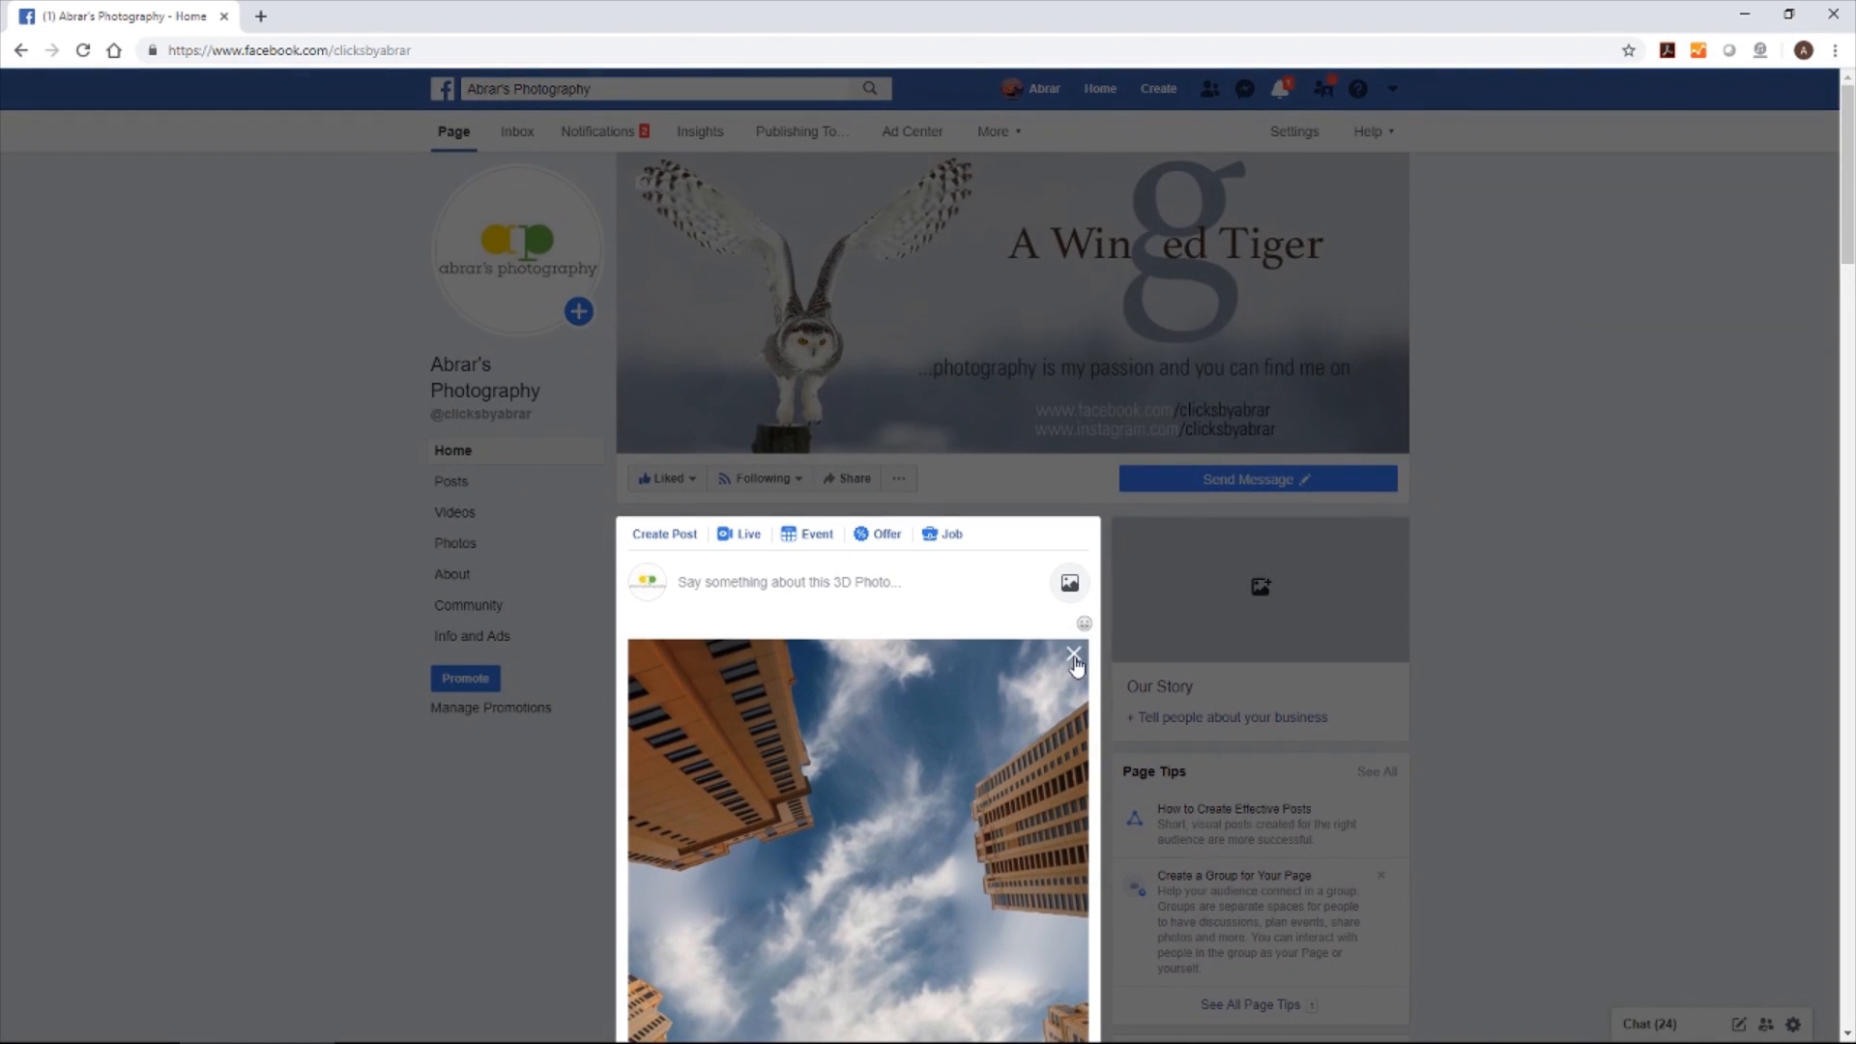
left_click(1073, 654)
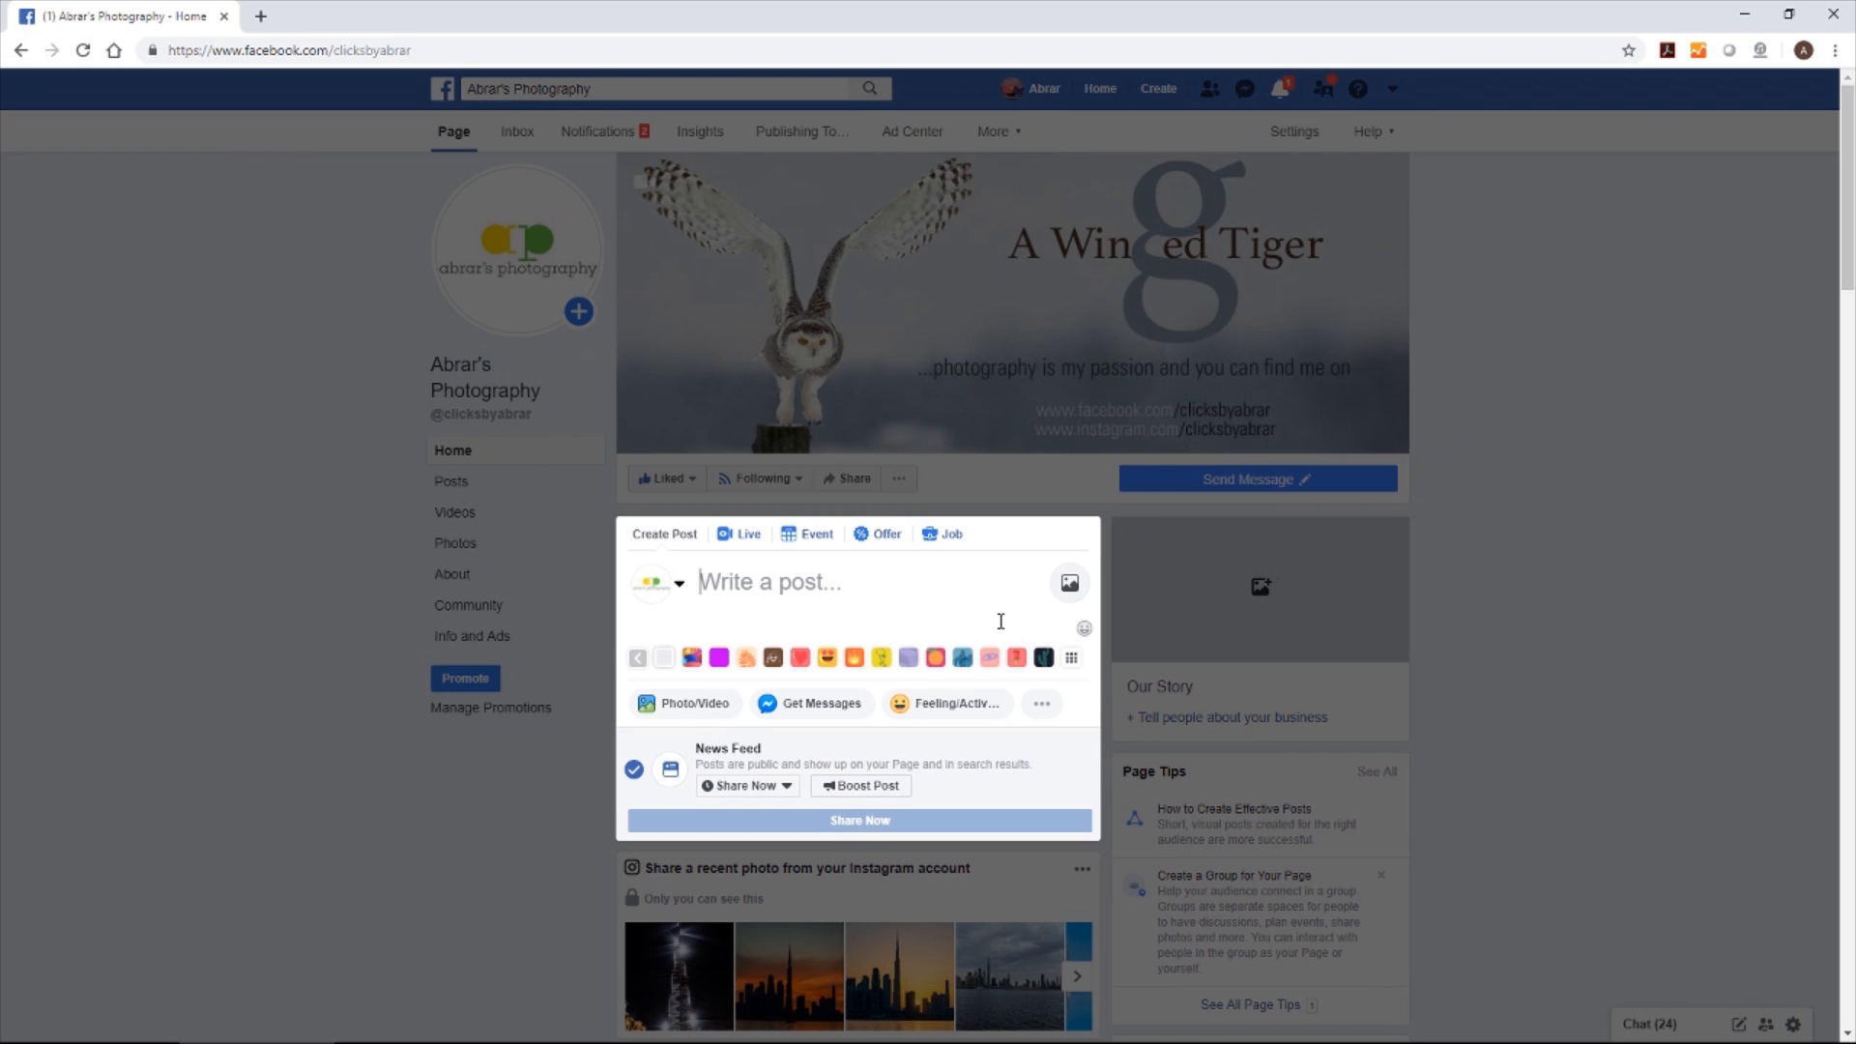
mouse_move(754, 582)
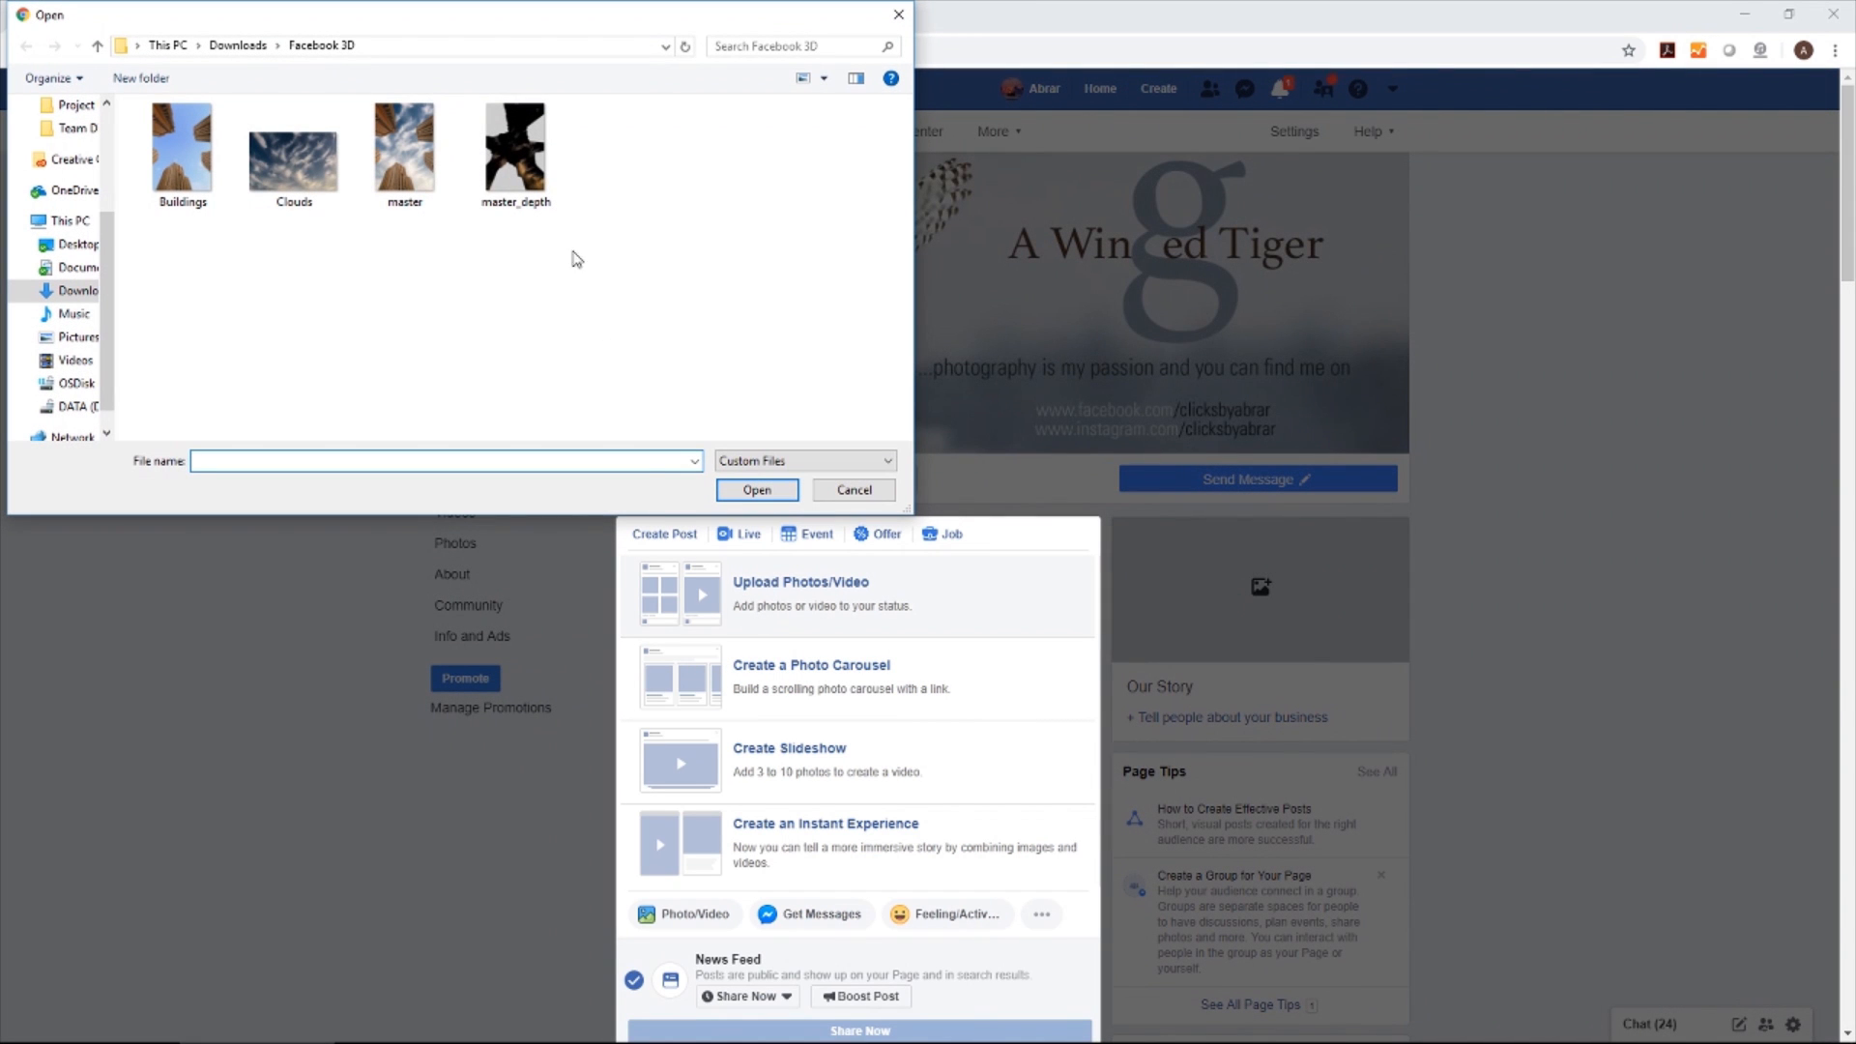
left_click(404, 142)
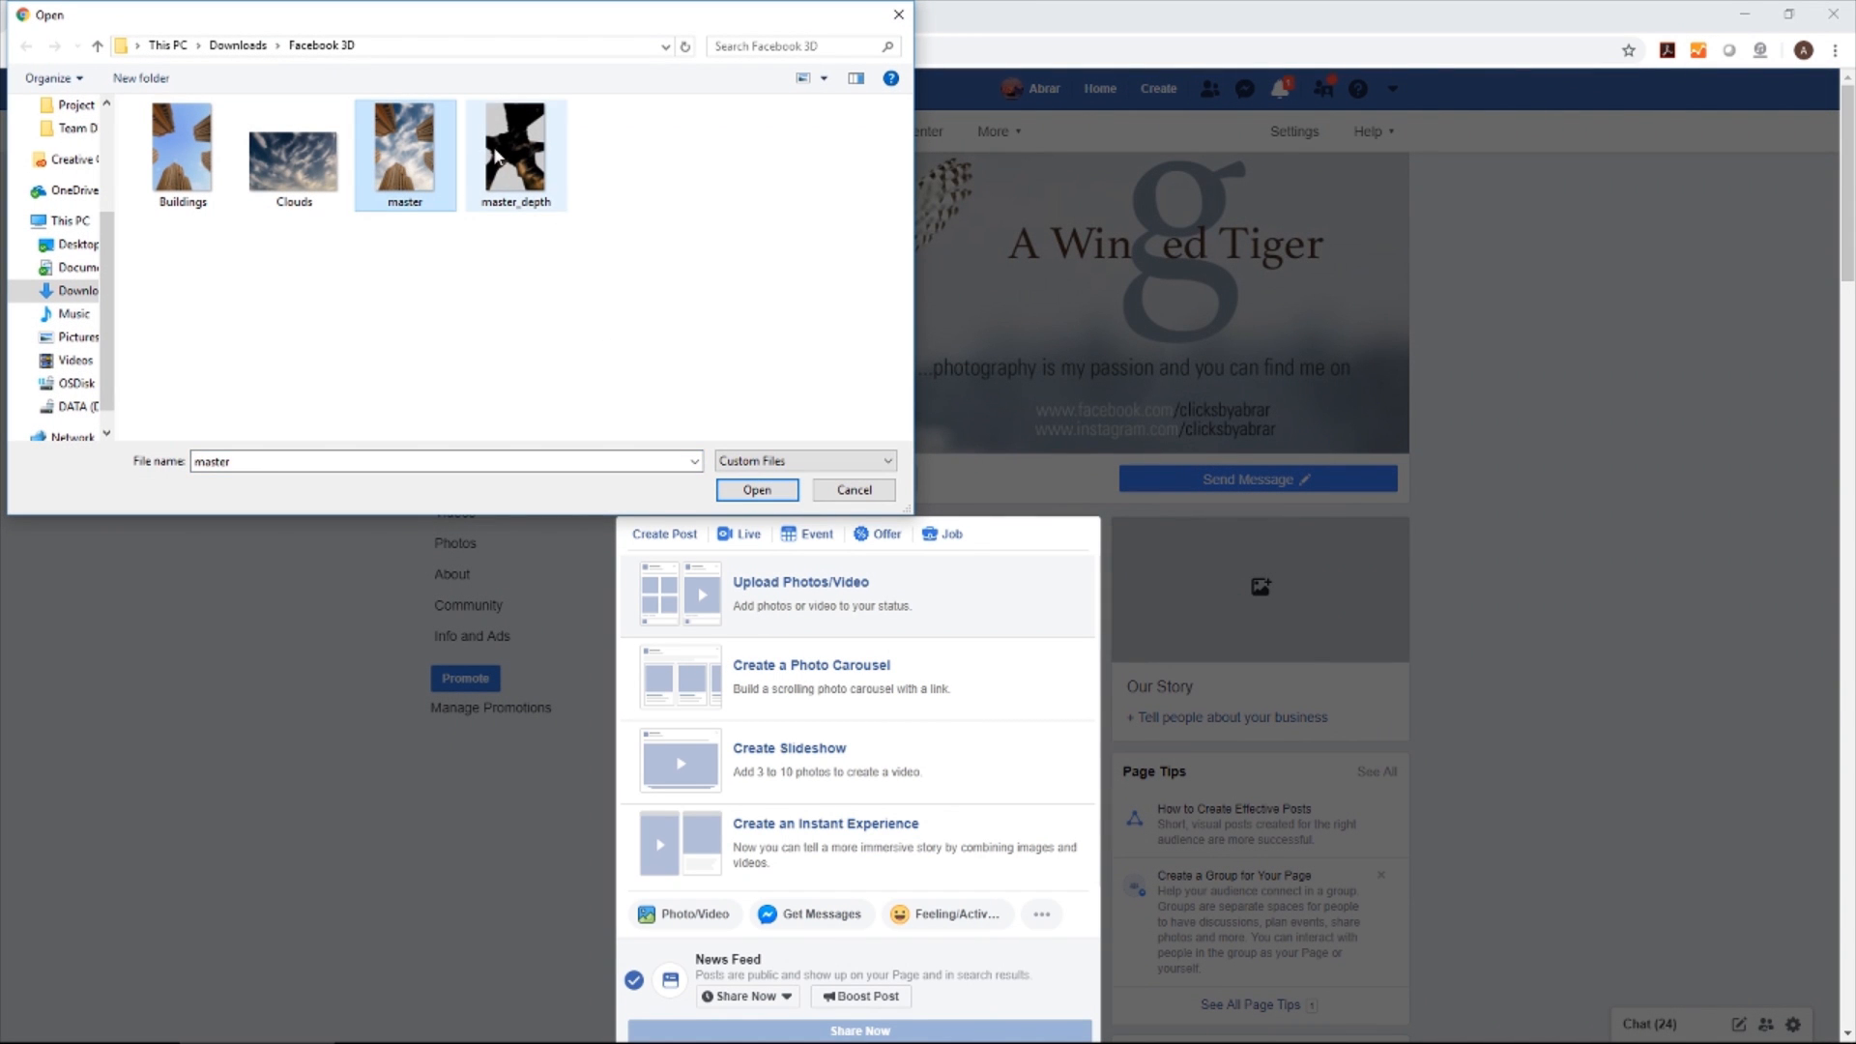
left_click(515, 142)
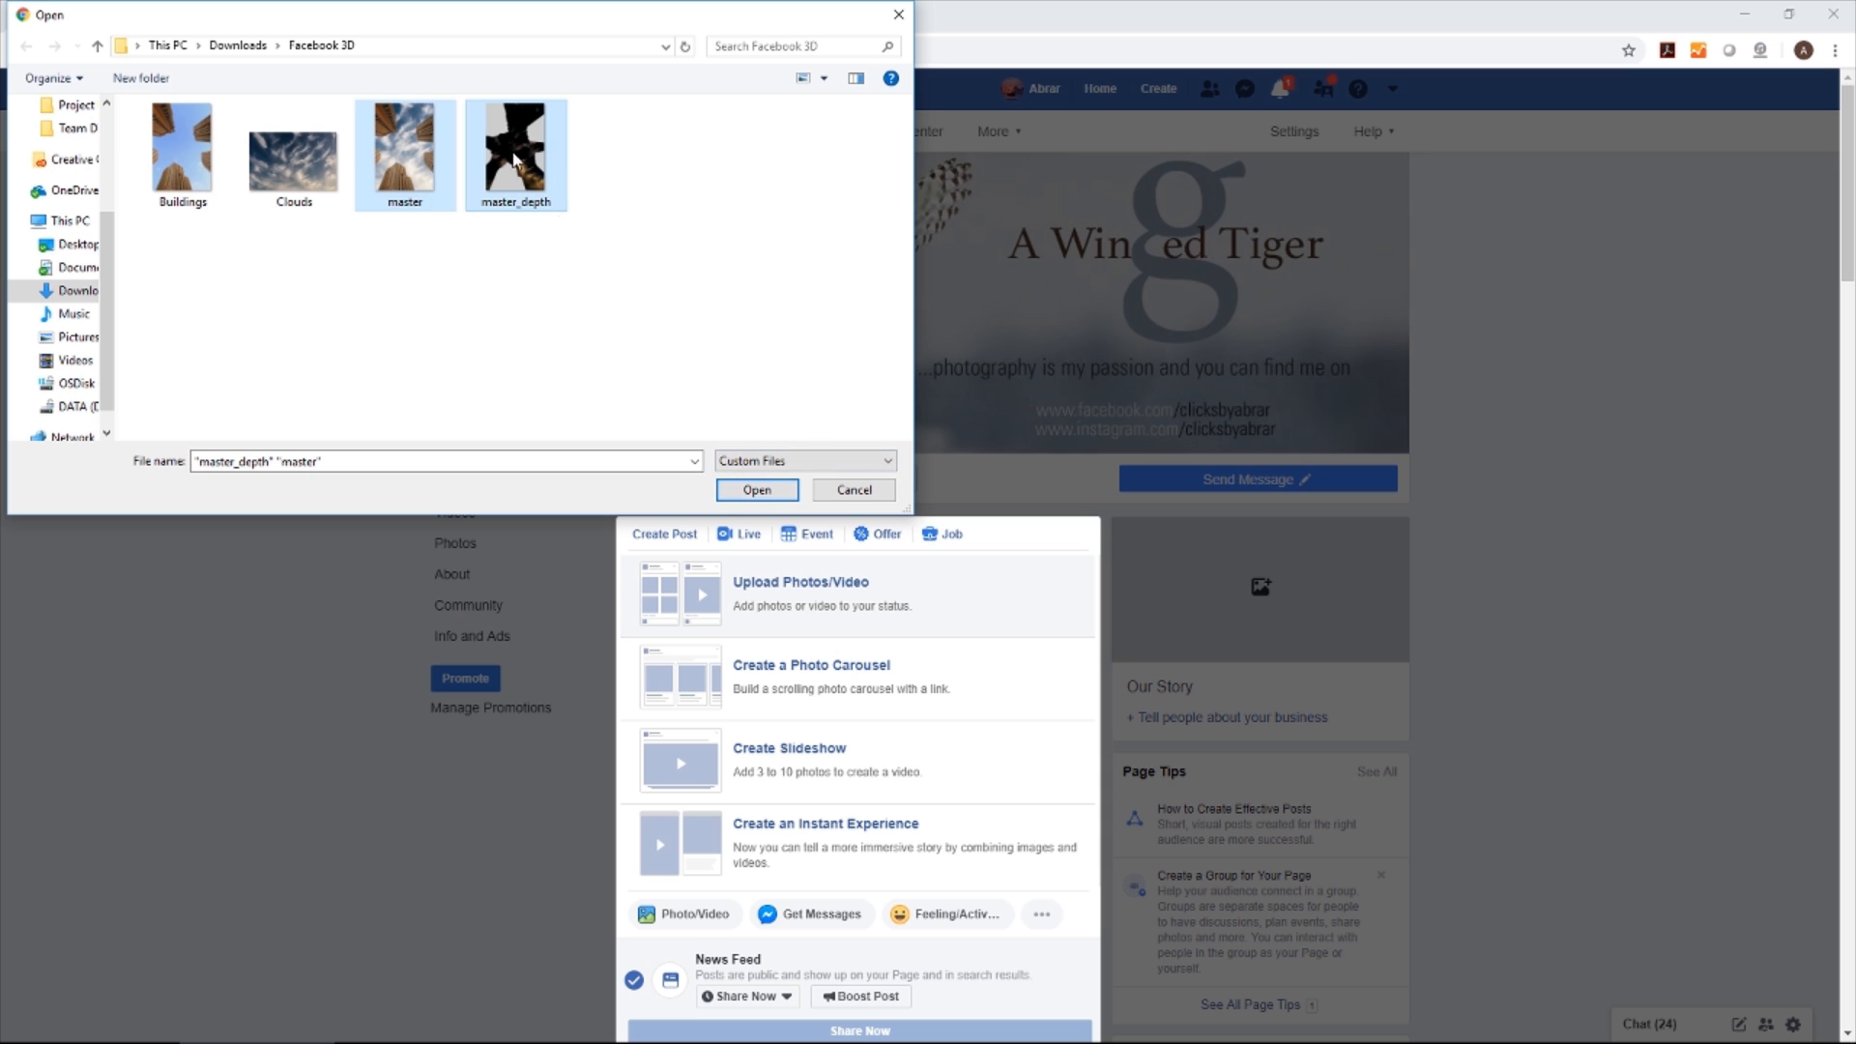
left_click(755, 489)
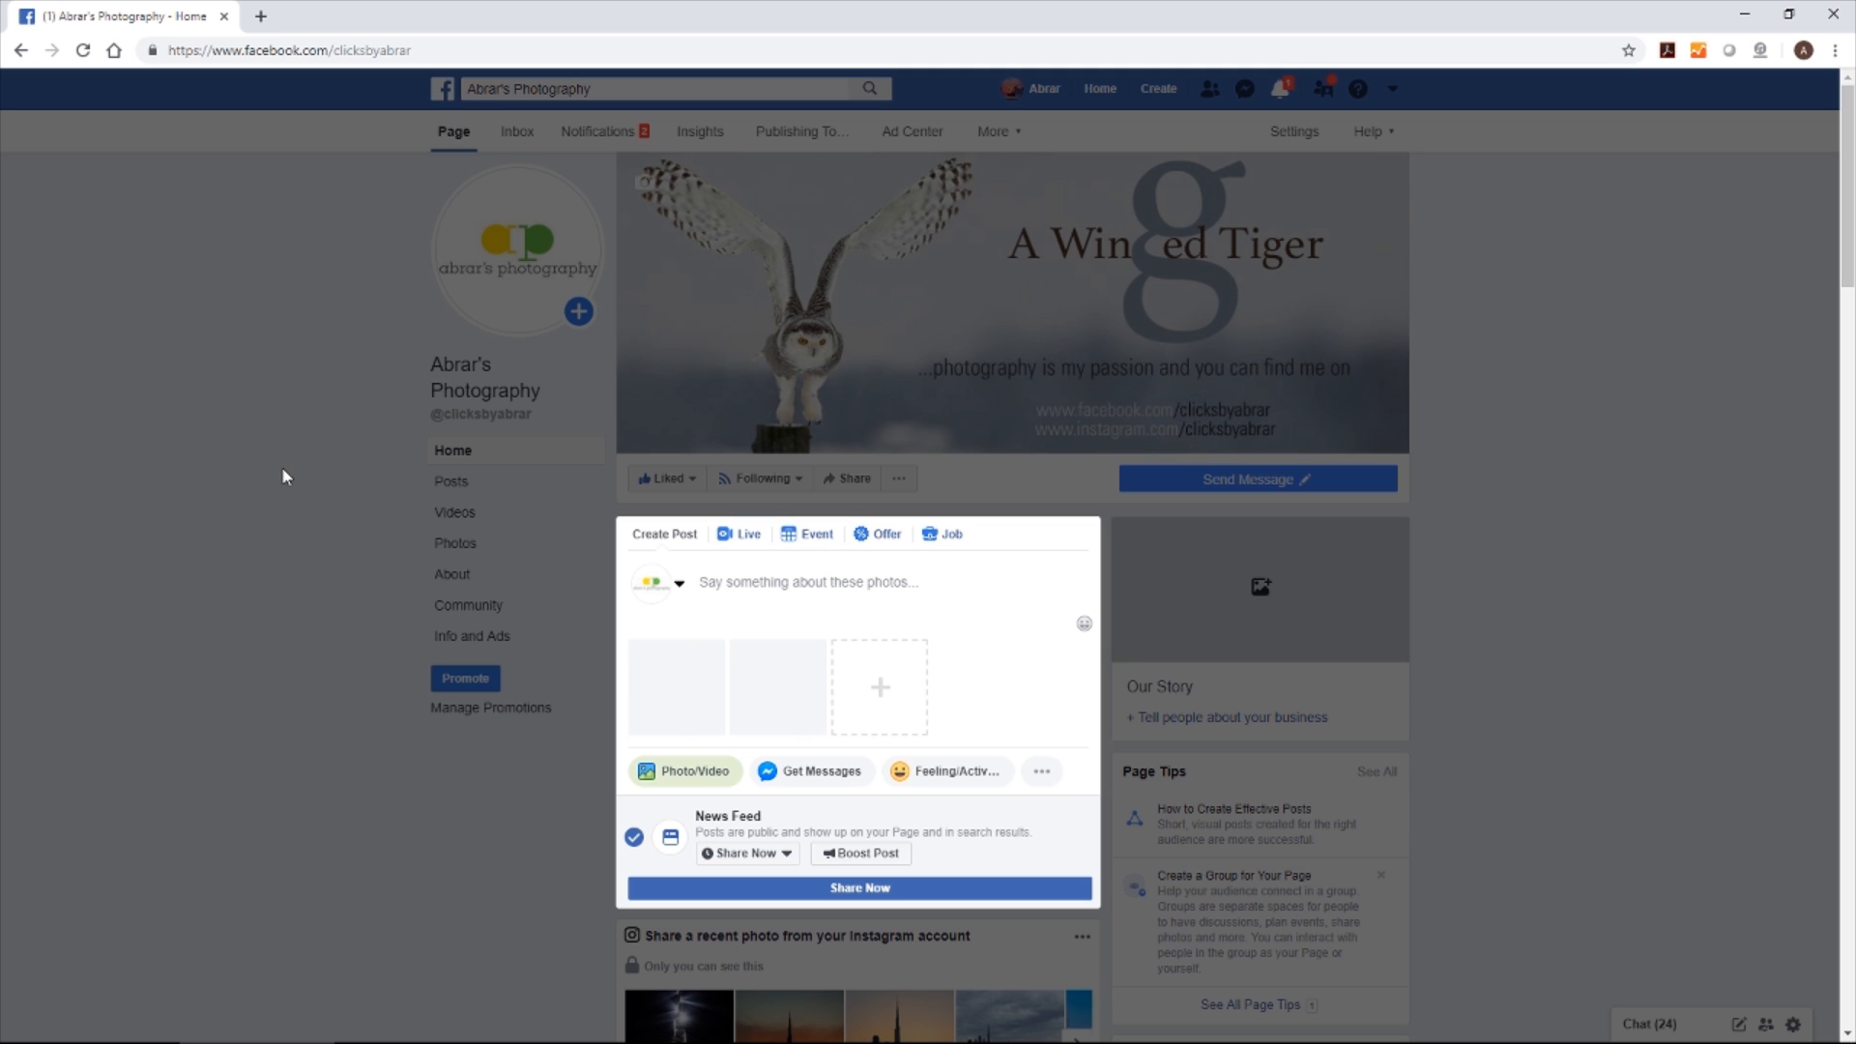
Scroll to the 3D photo preview to check the clouds moving in depth
scroll("down", 3)
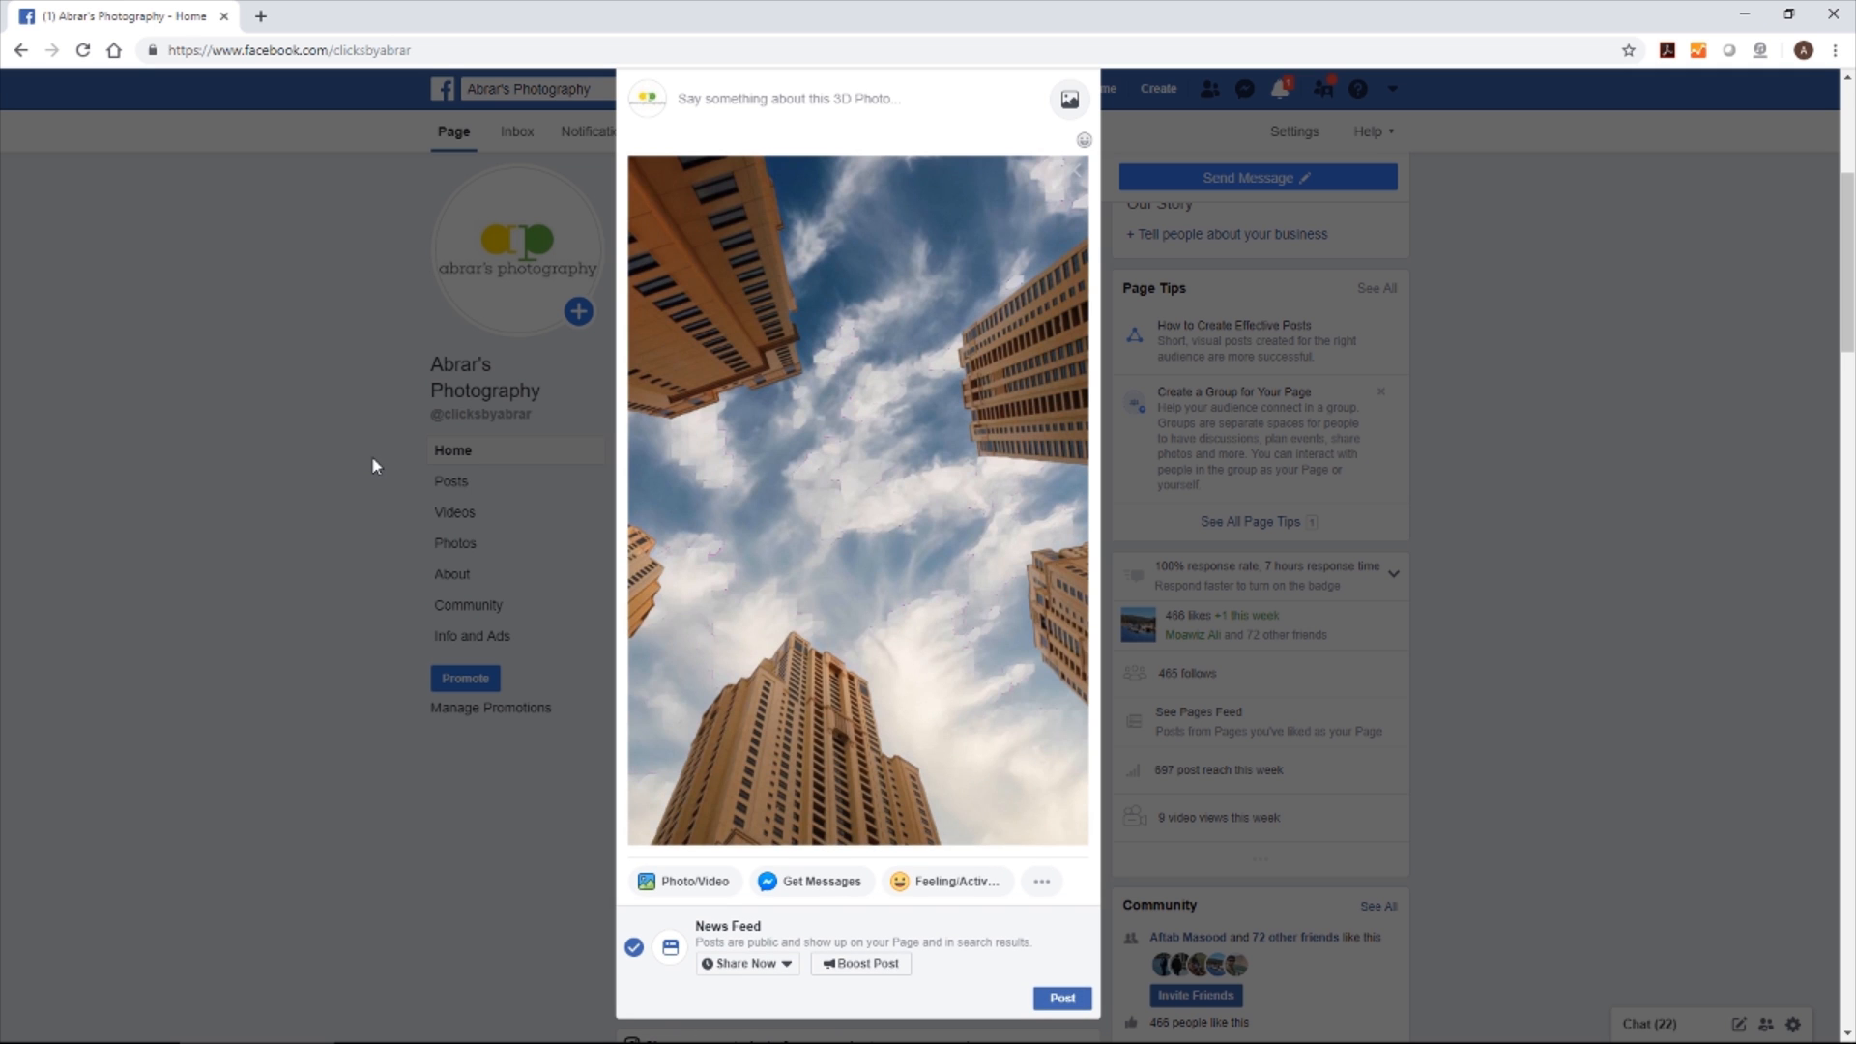
mouse_move(903, 562)
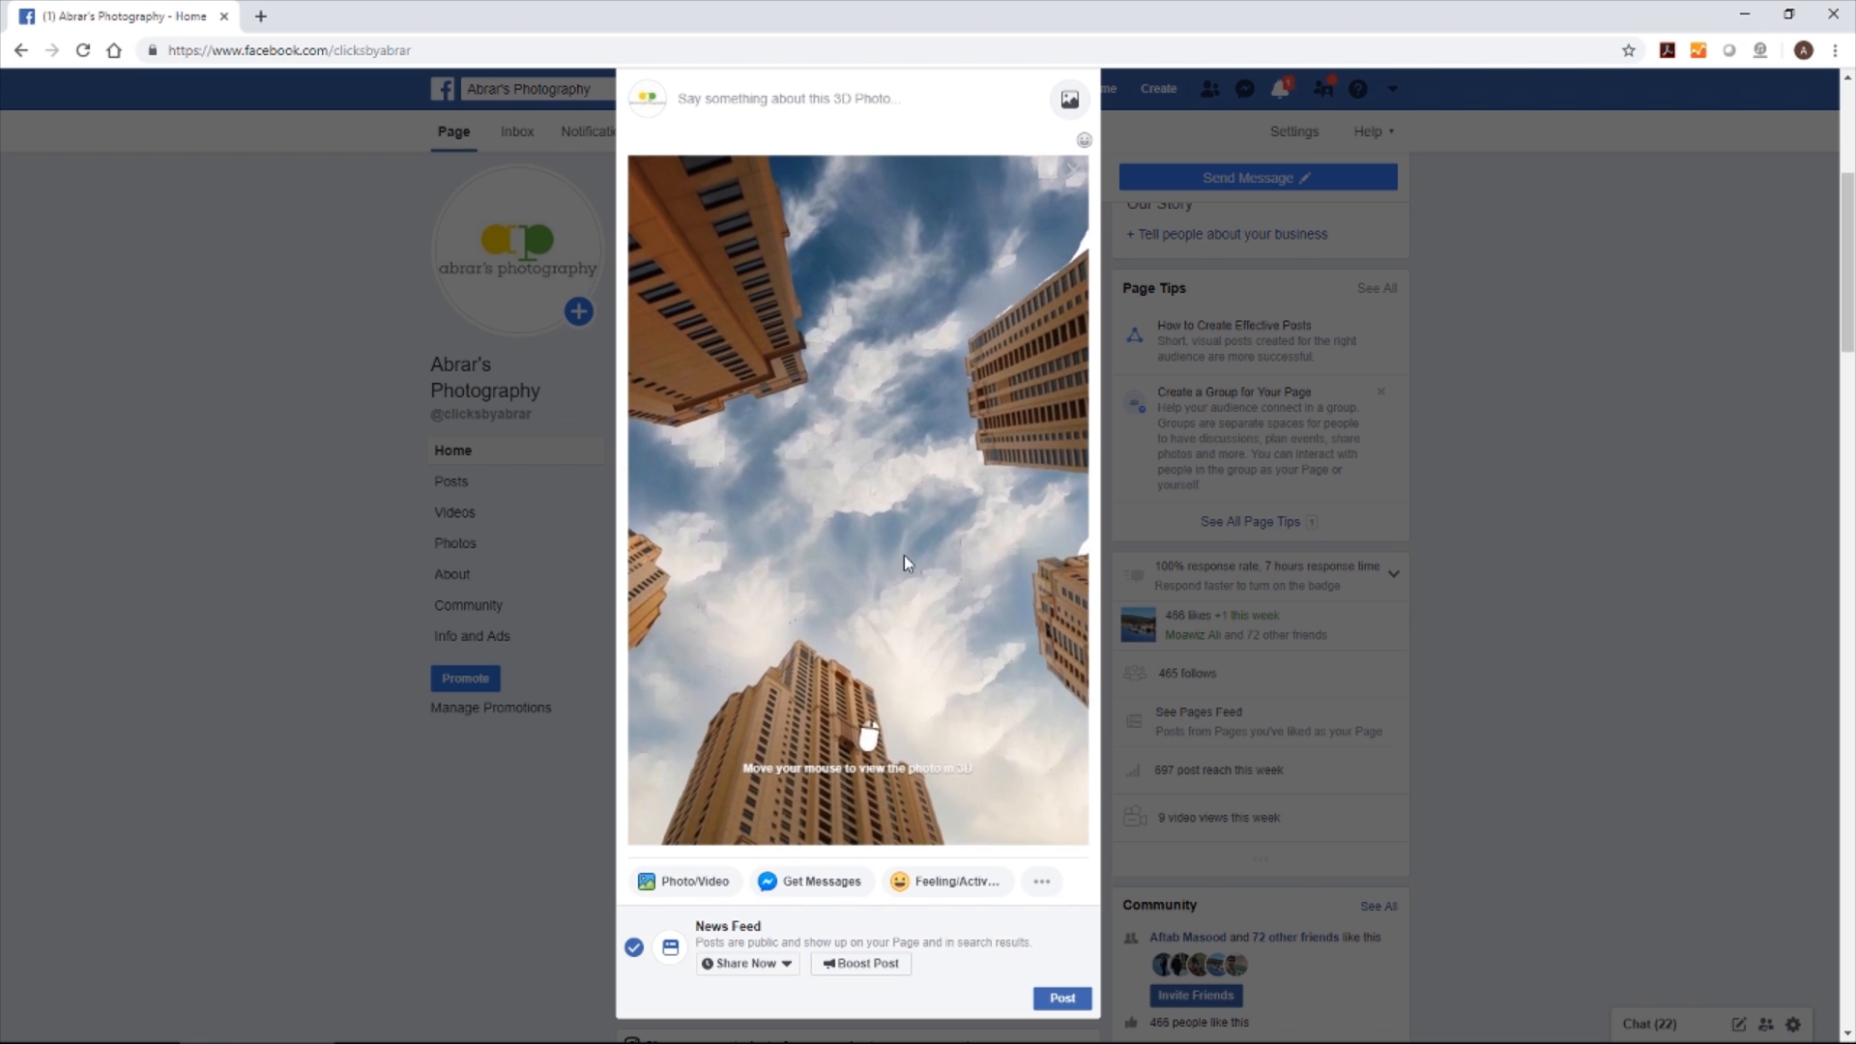
mouse_move(680, 534)
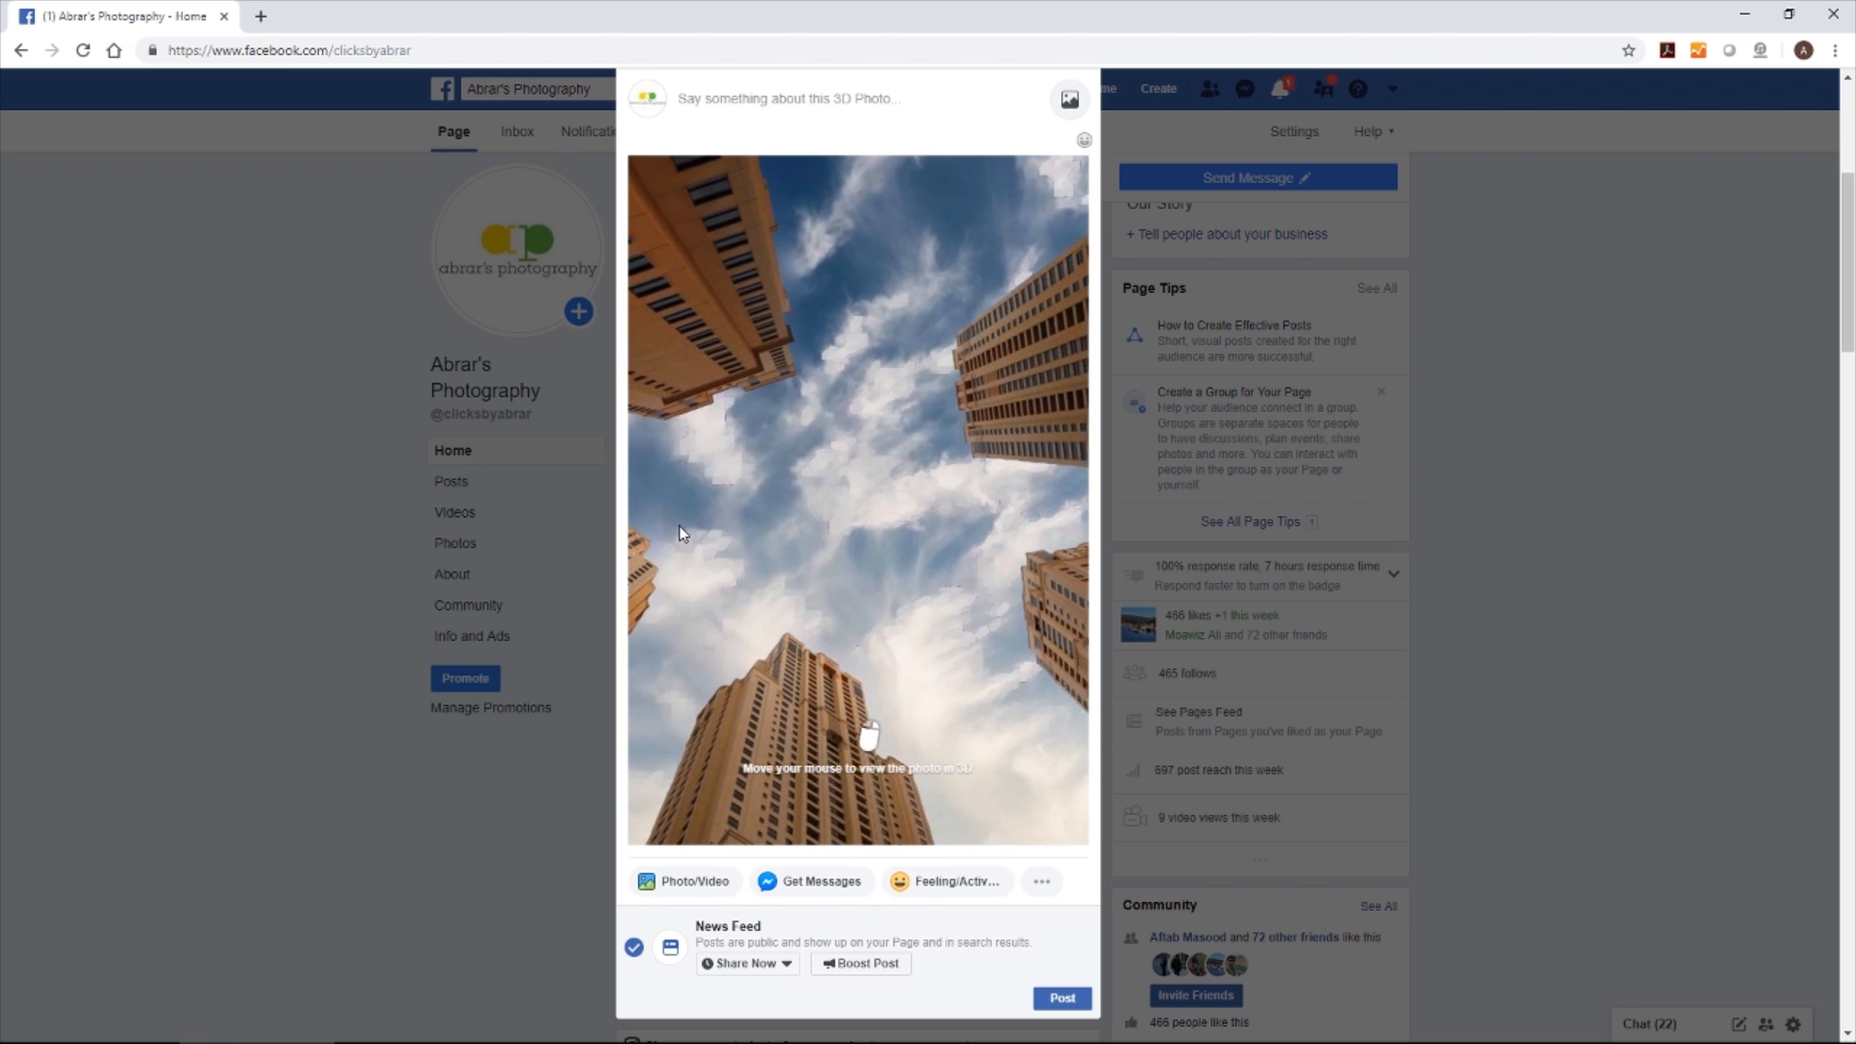
mouse_move(910, 598)
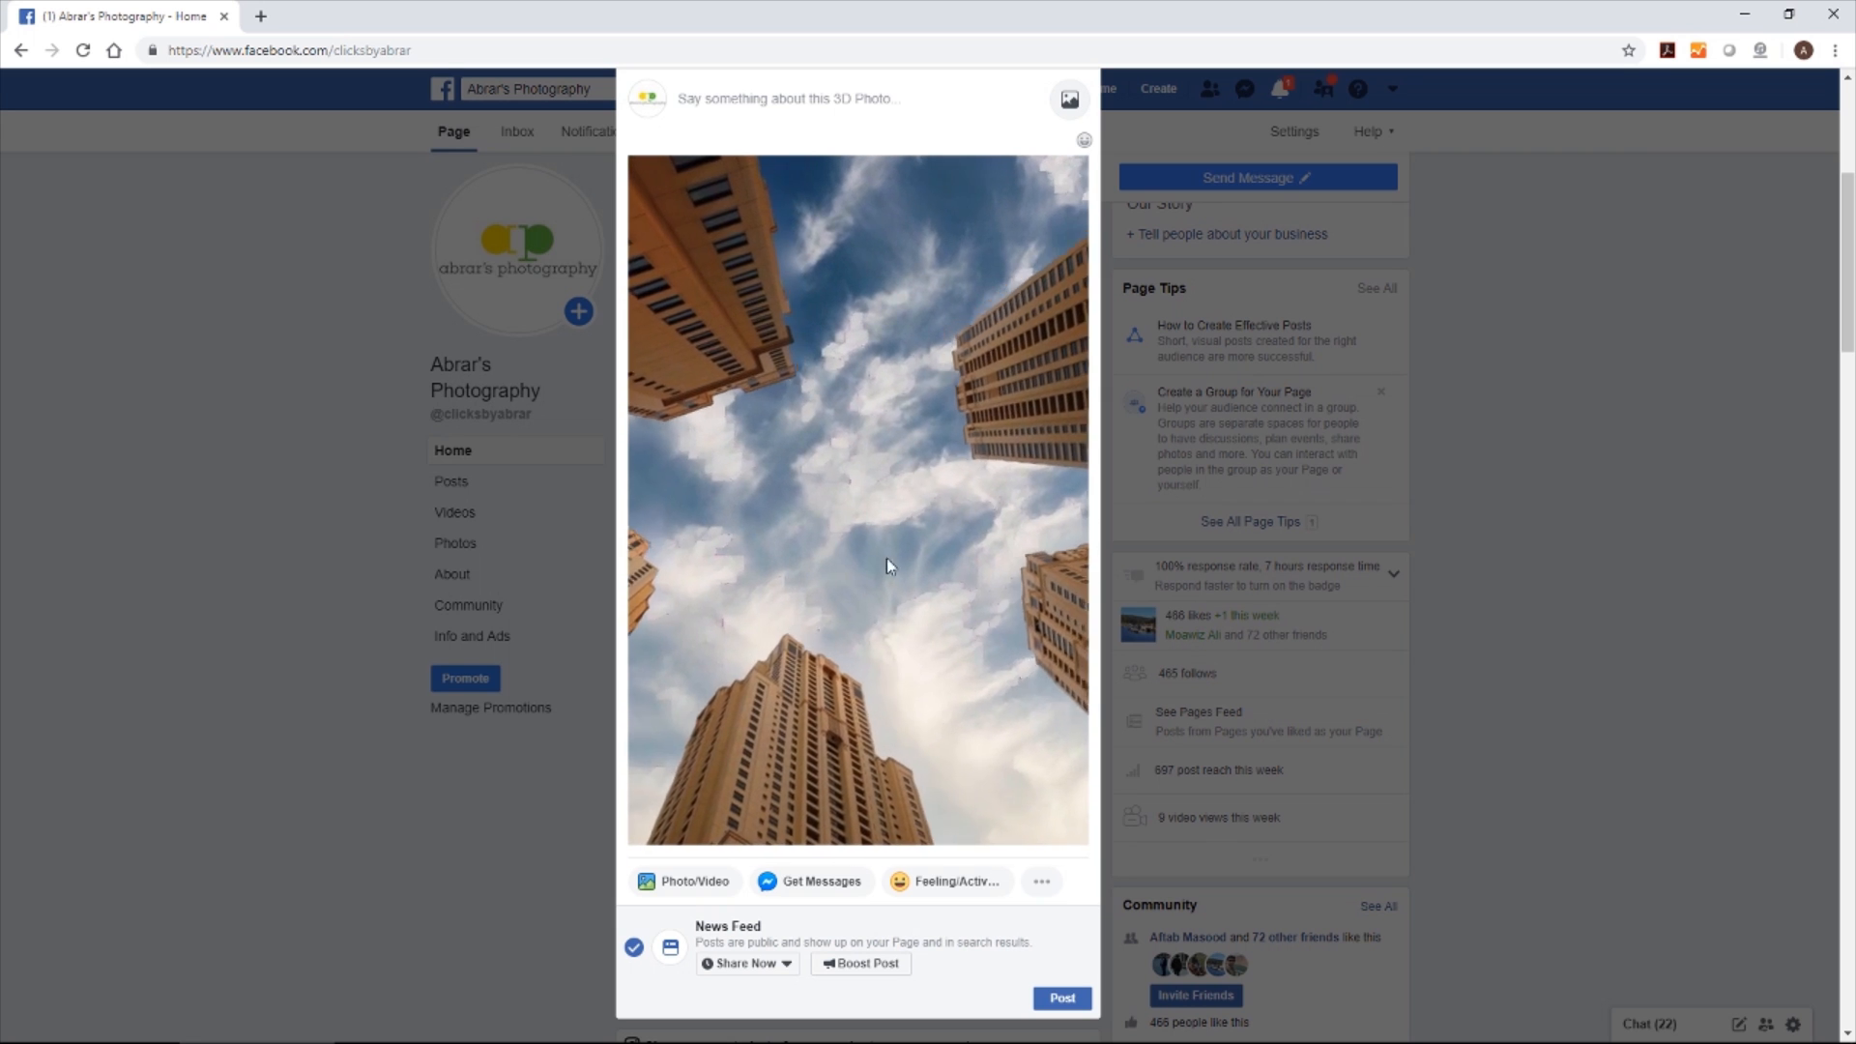
mouse_move(926, 411)
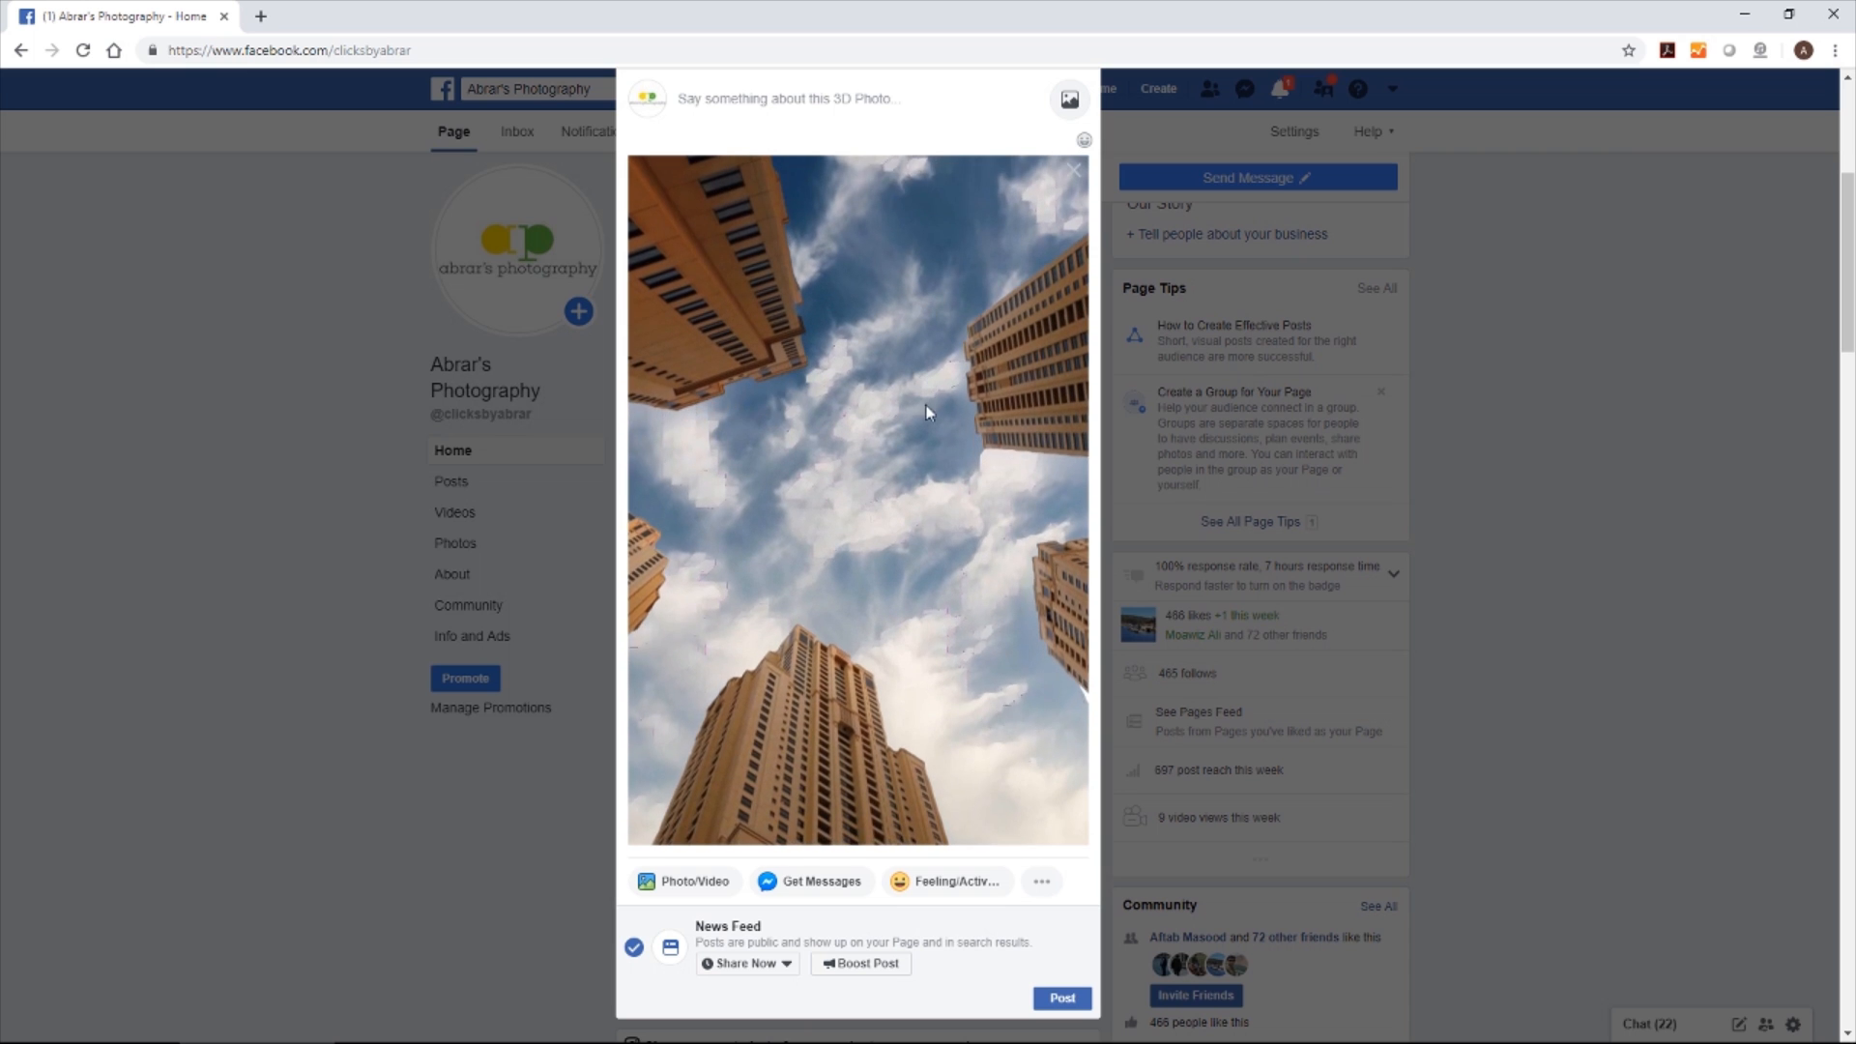
mouse_move(926, 515)
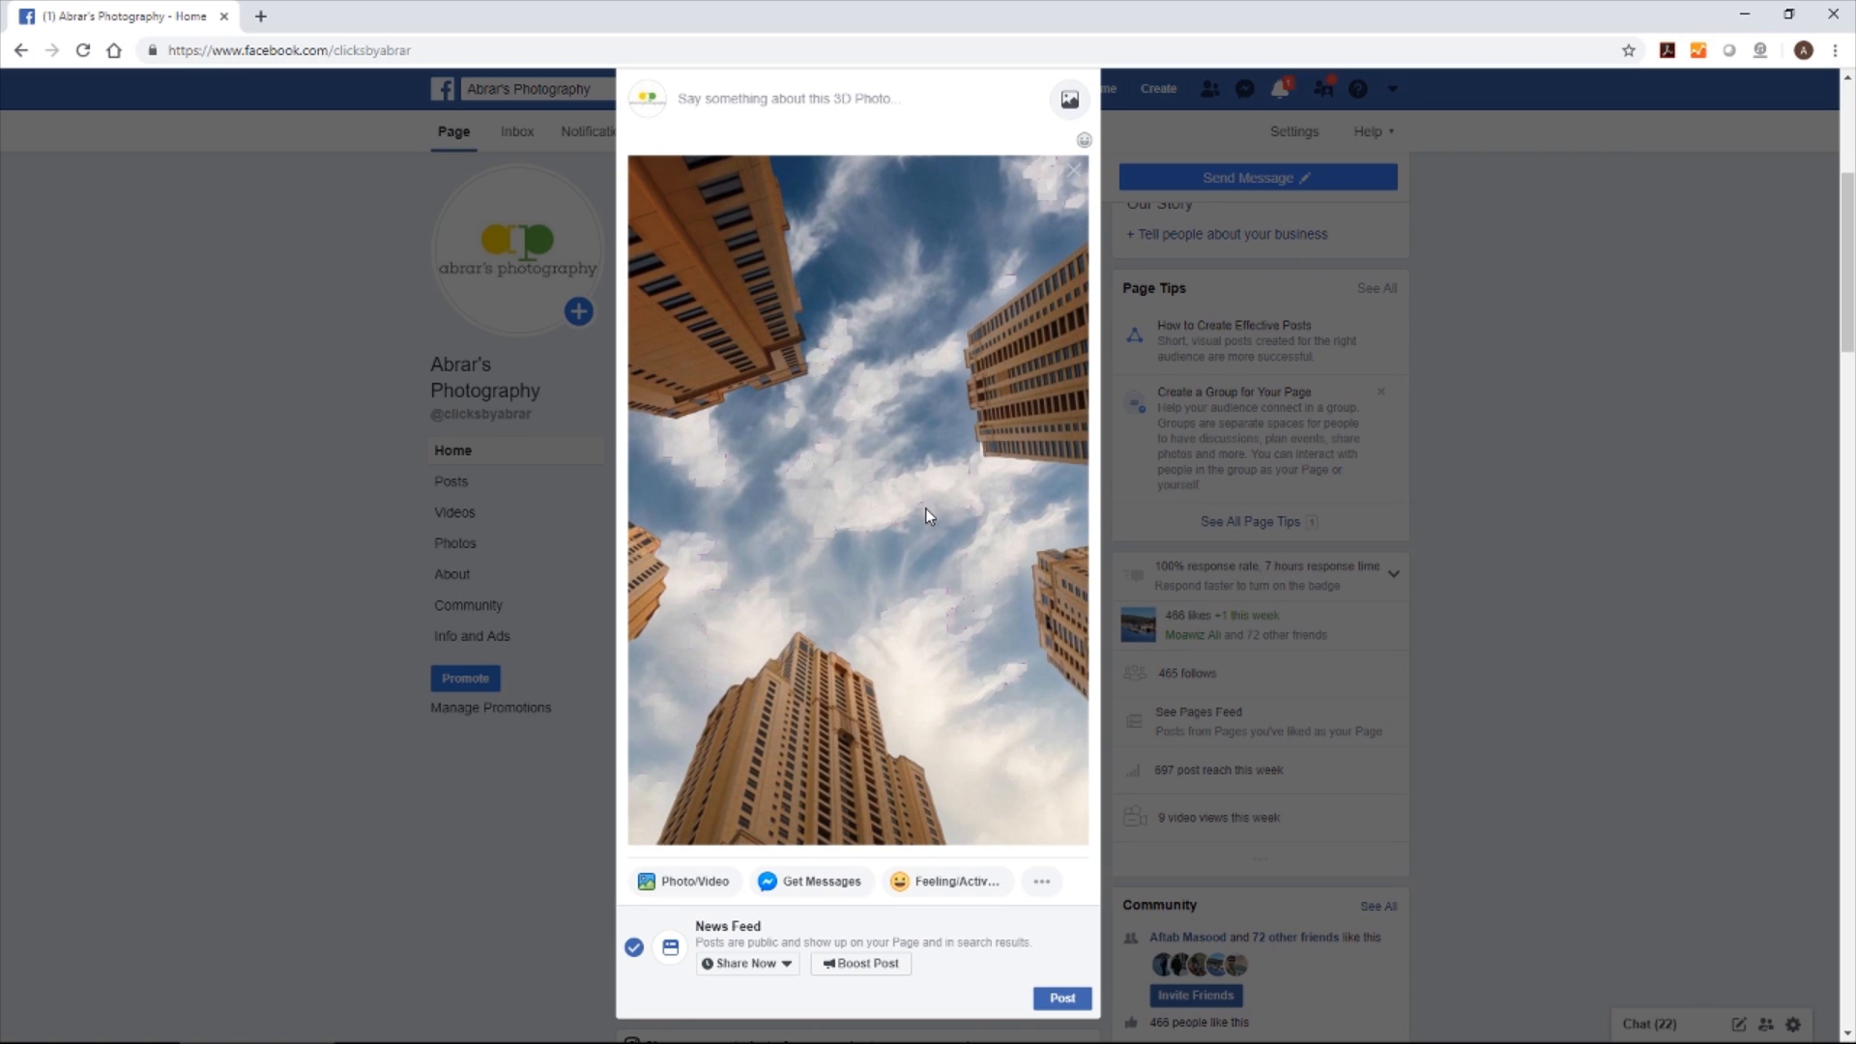
mouse_move(915, 518)
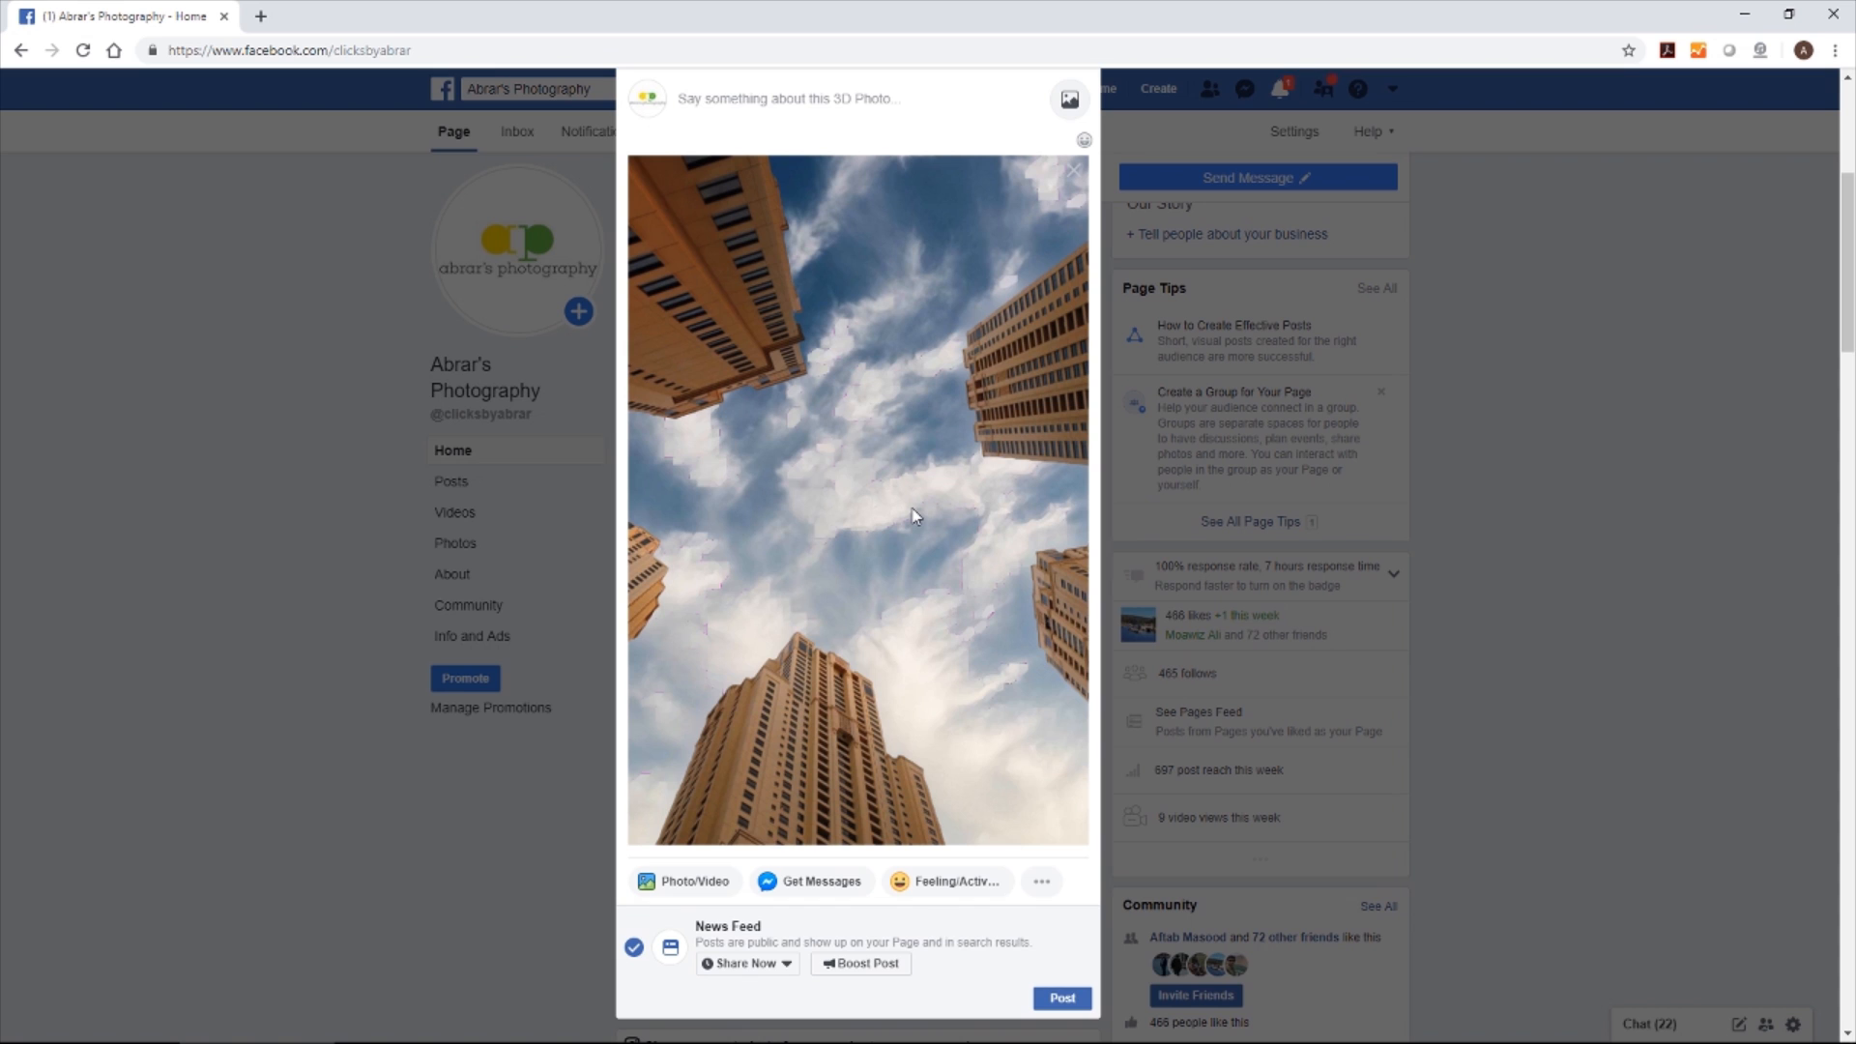
mouse_move(920, 528)
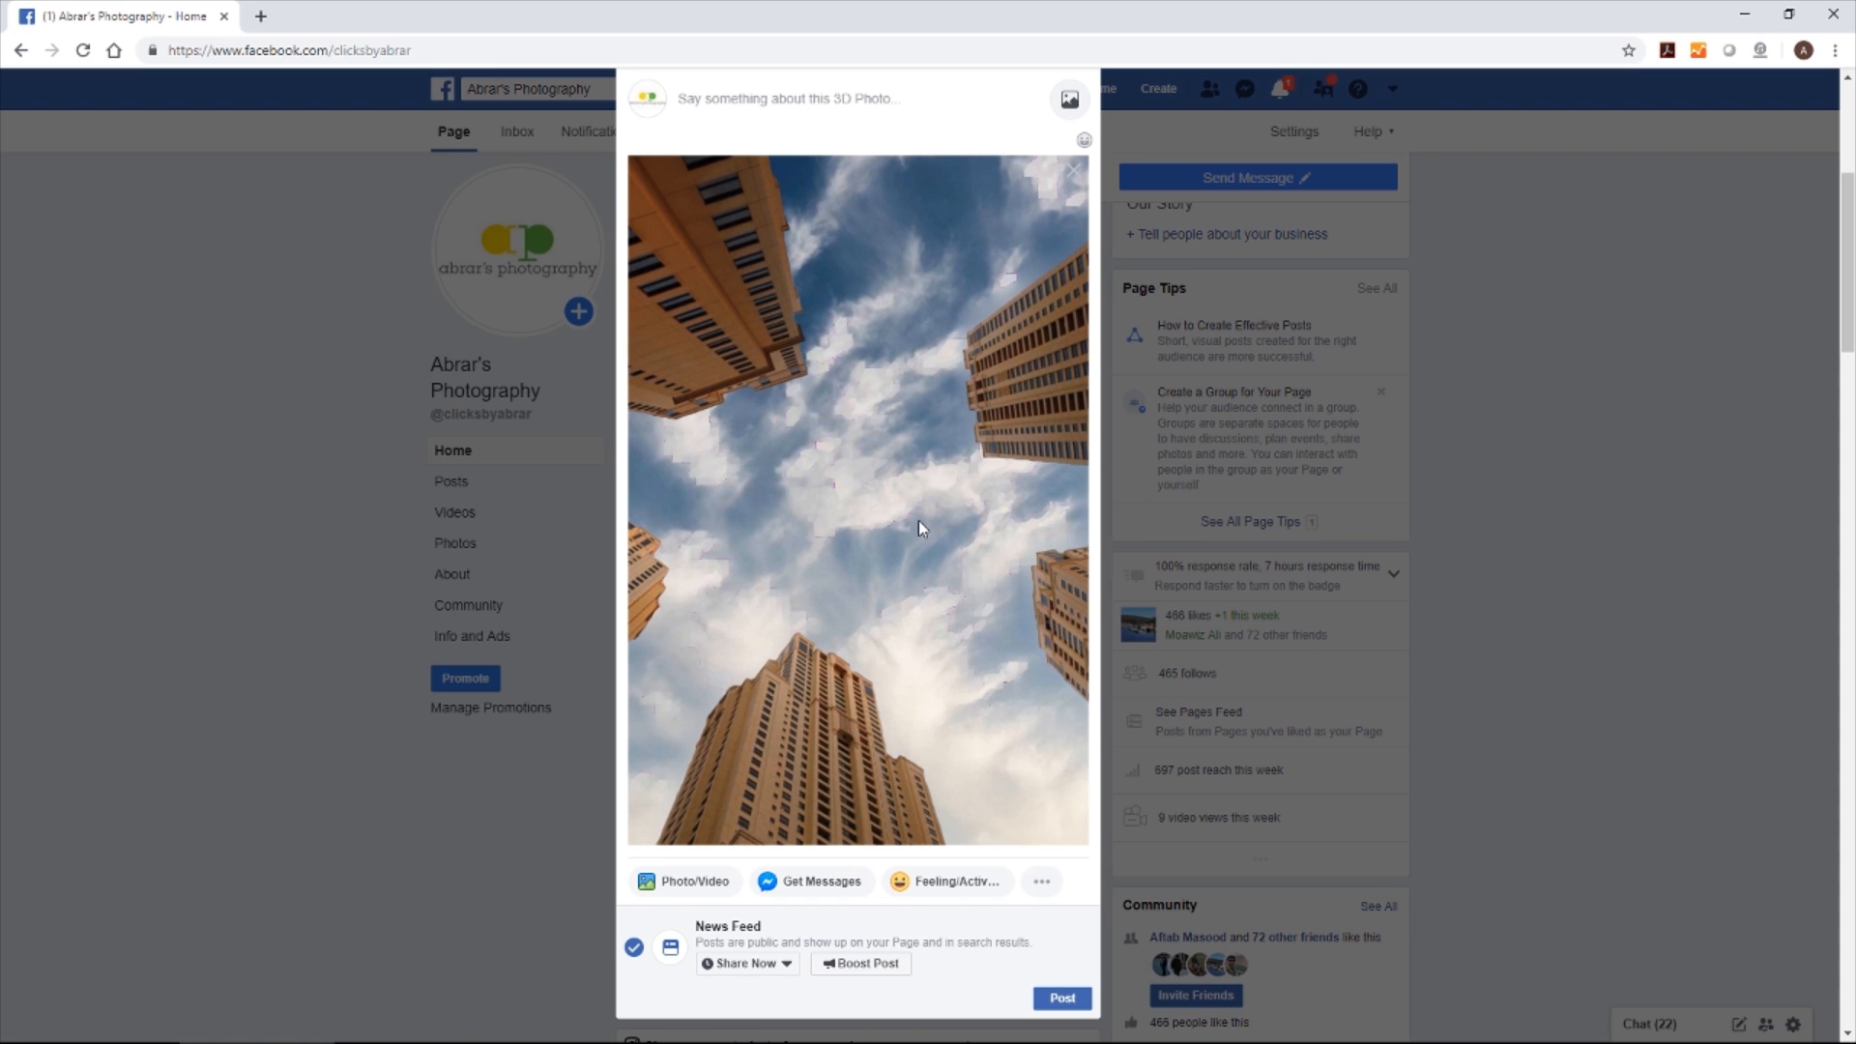